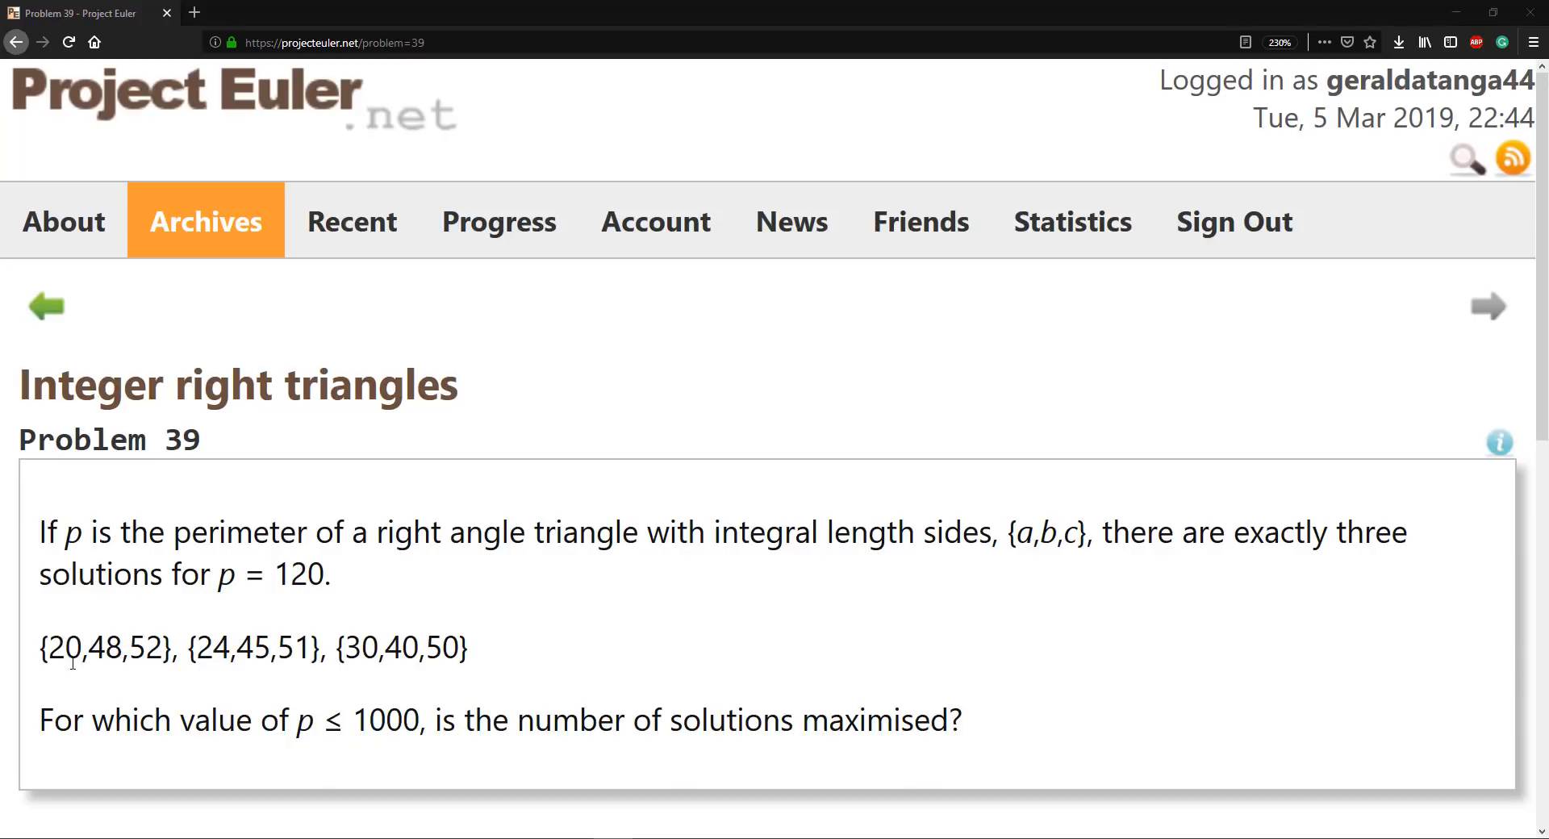
# Review the example triangle's sides, then type the signature 'private static int possibleSolutions(int perimeter)'.
pyautogui.moveTo(210, 649); pyautogui.dragTo(336, 649)
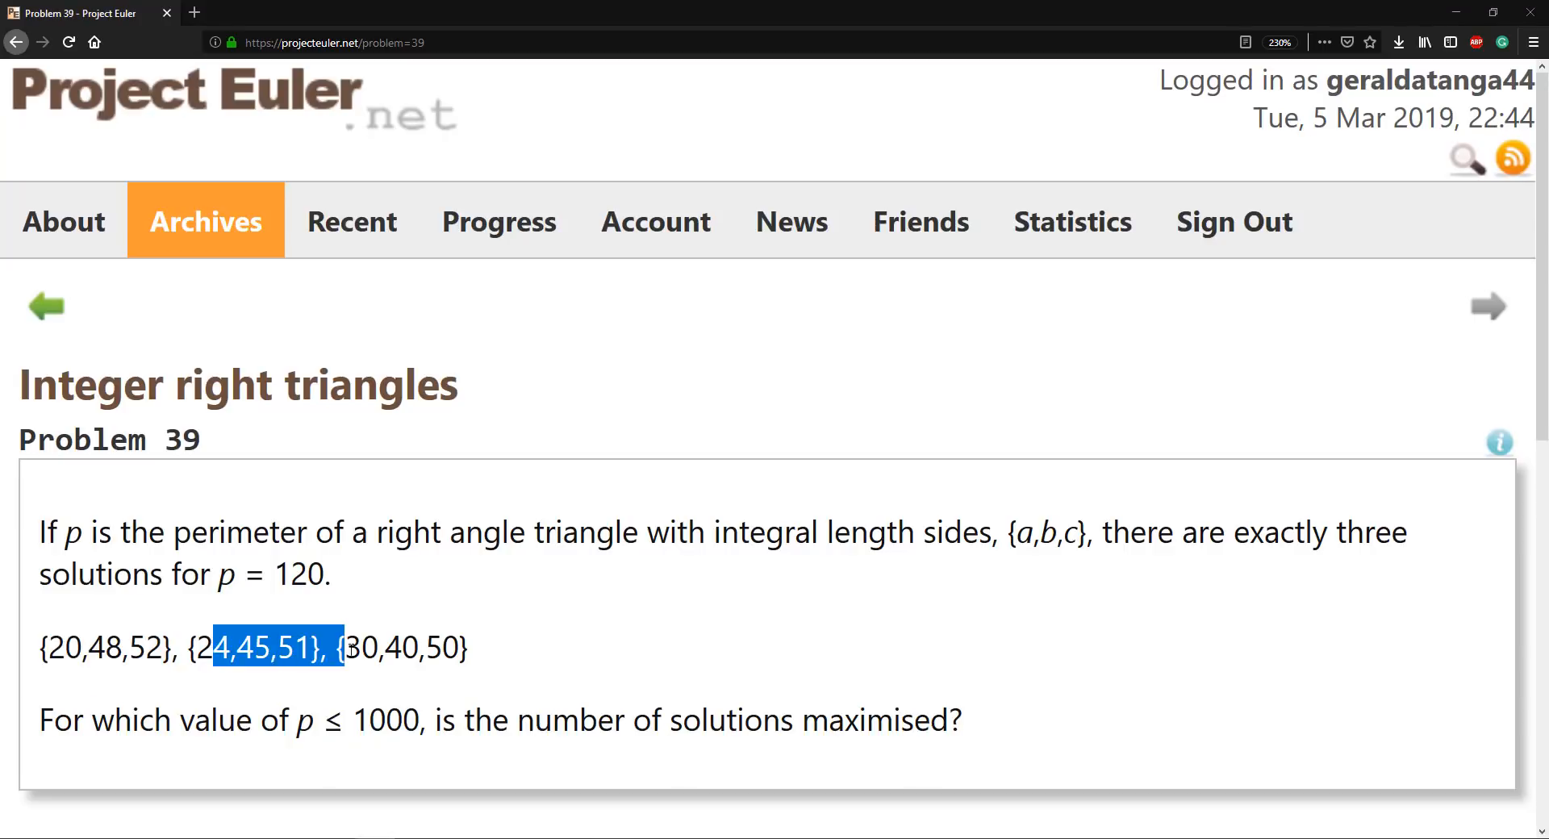
pyautogui.doubleClick(405, 648)
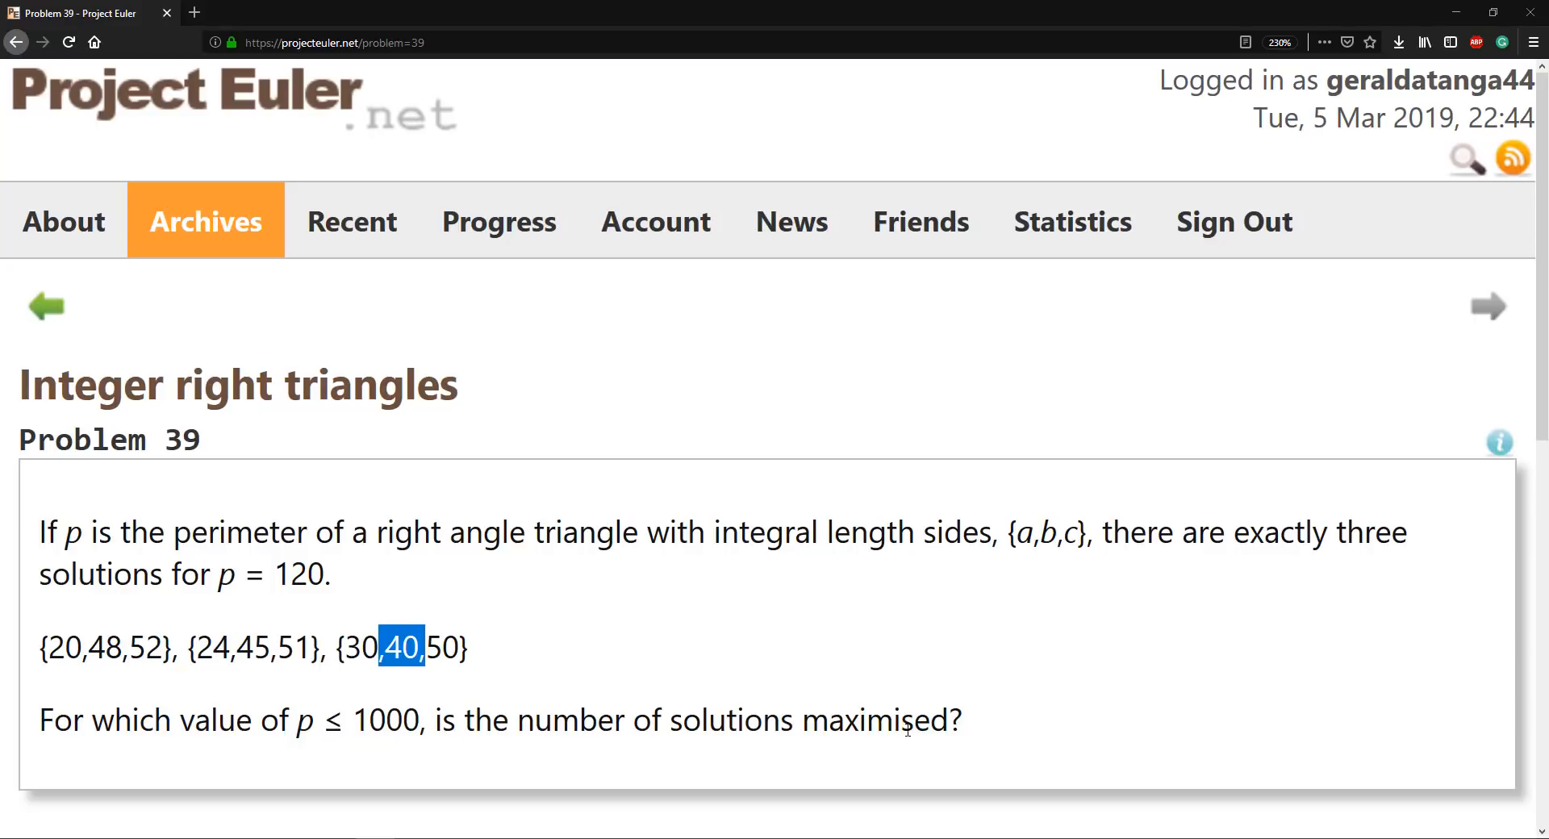
pyautogui.moveTo(616, 623)
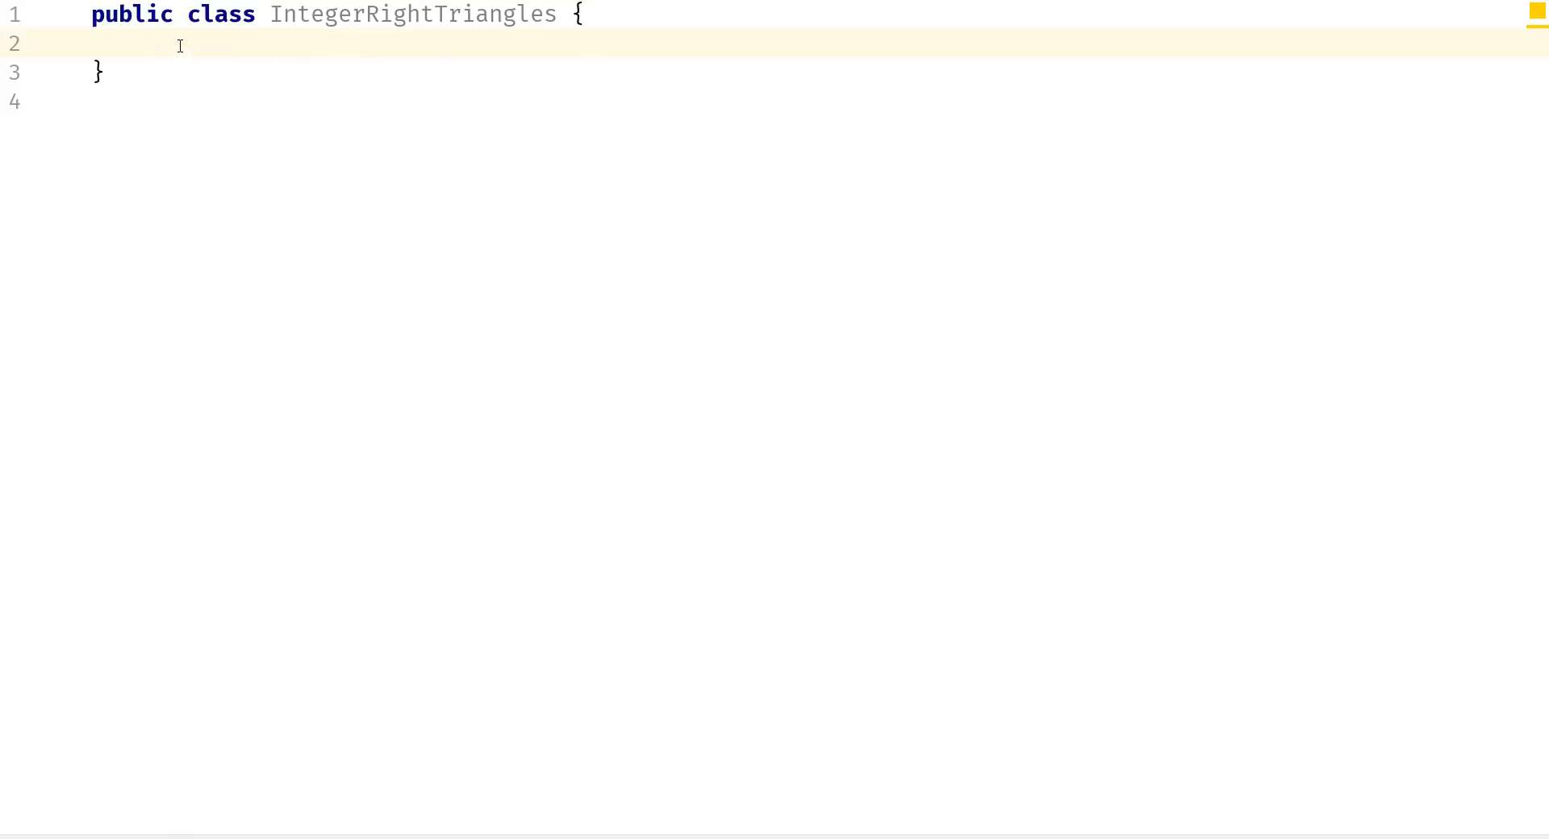
pyautogui.write('private static')
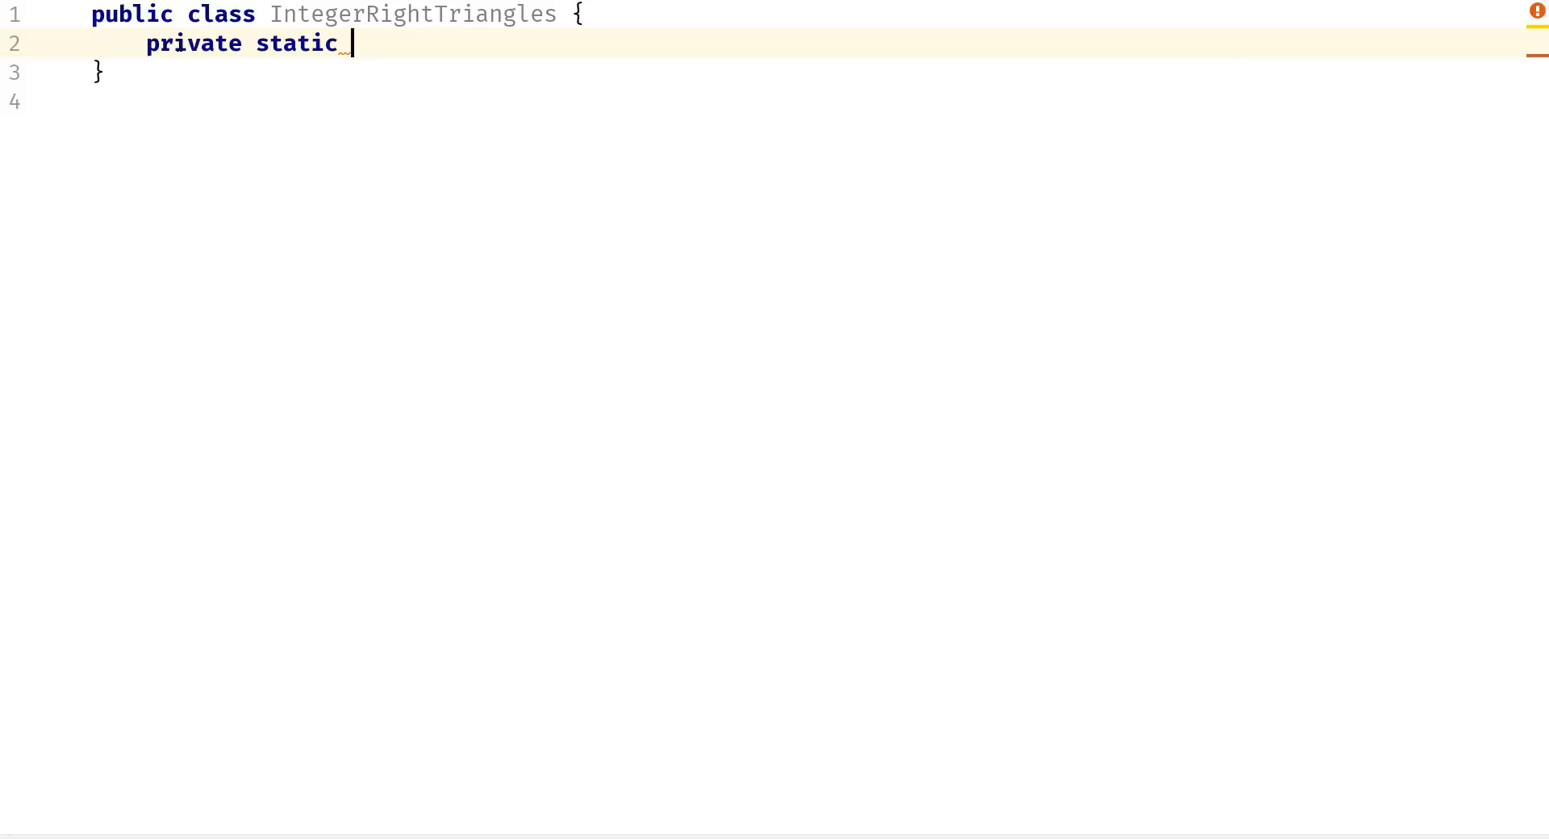
pyautogui.write('int po')
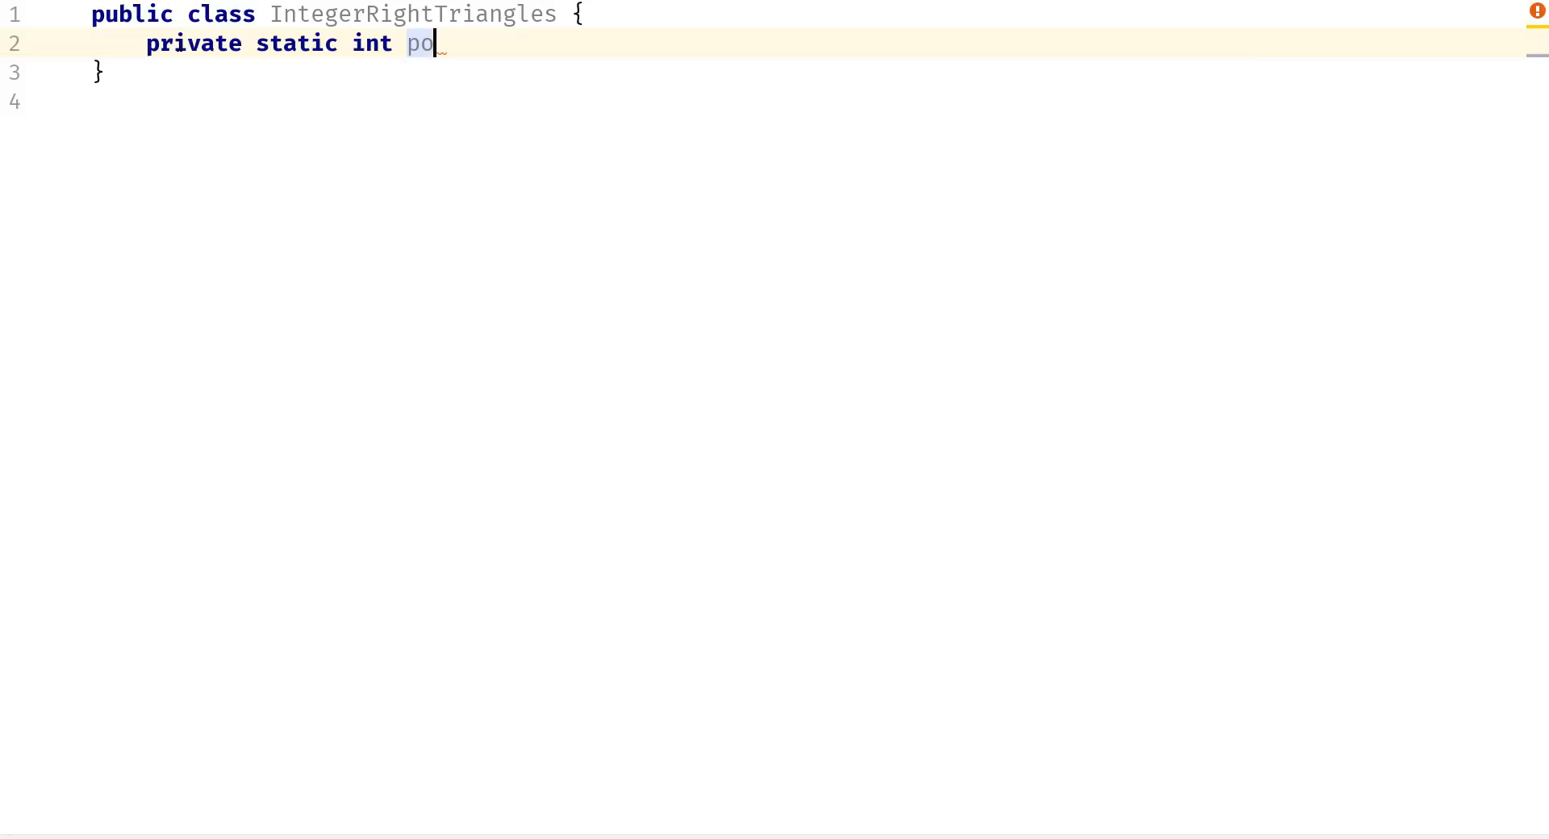
pyautogui.write('ssib')
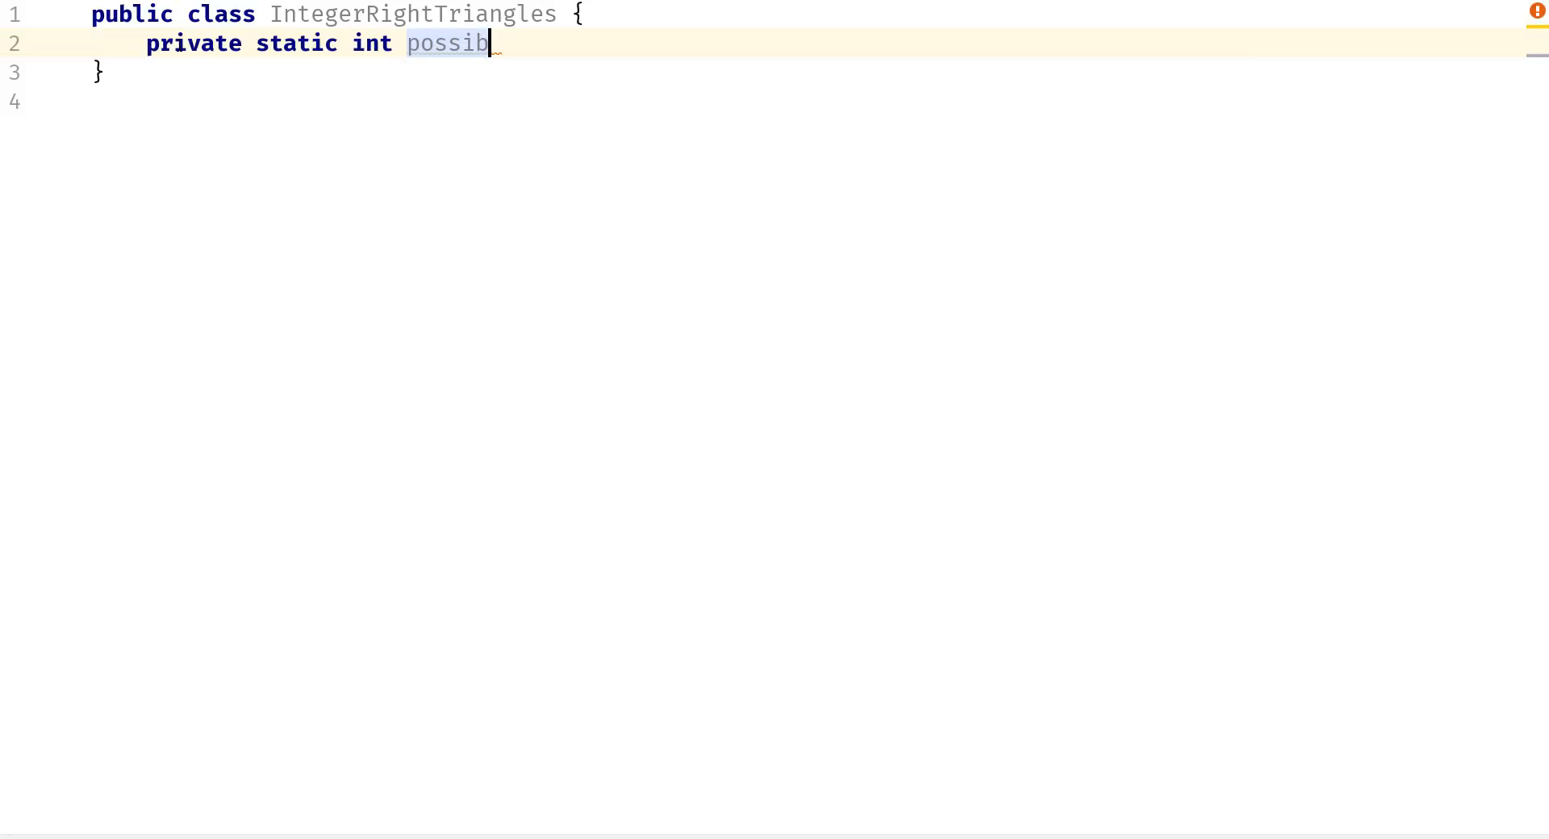
pyautogui.write('le')
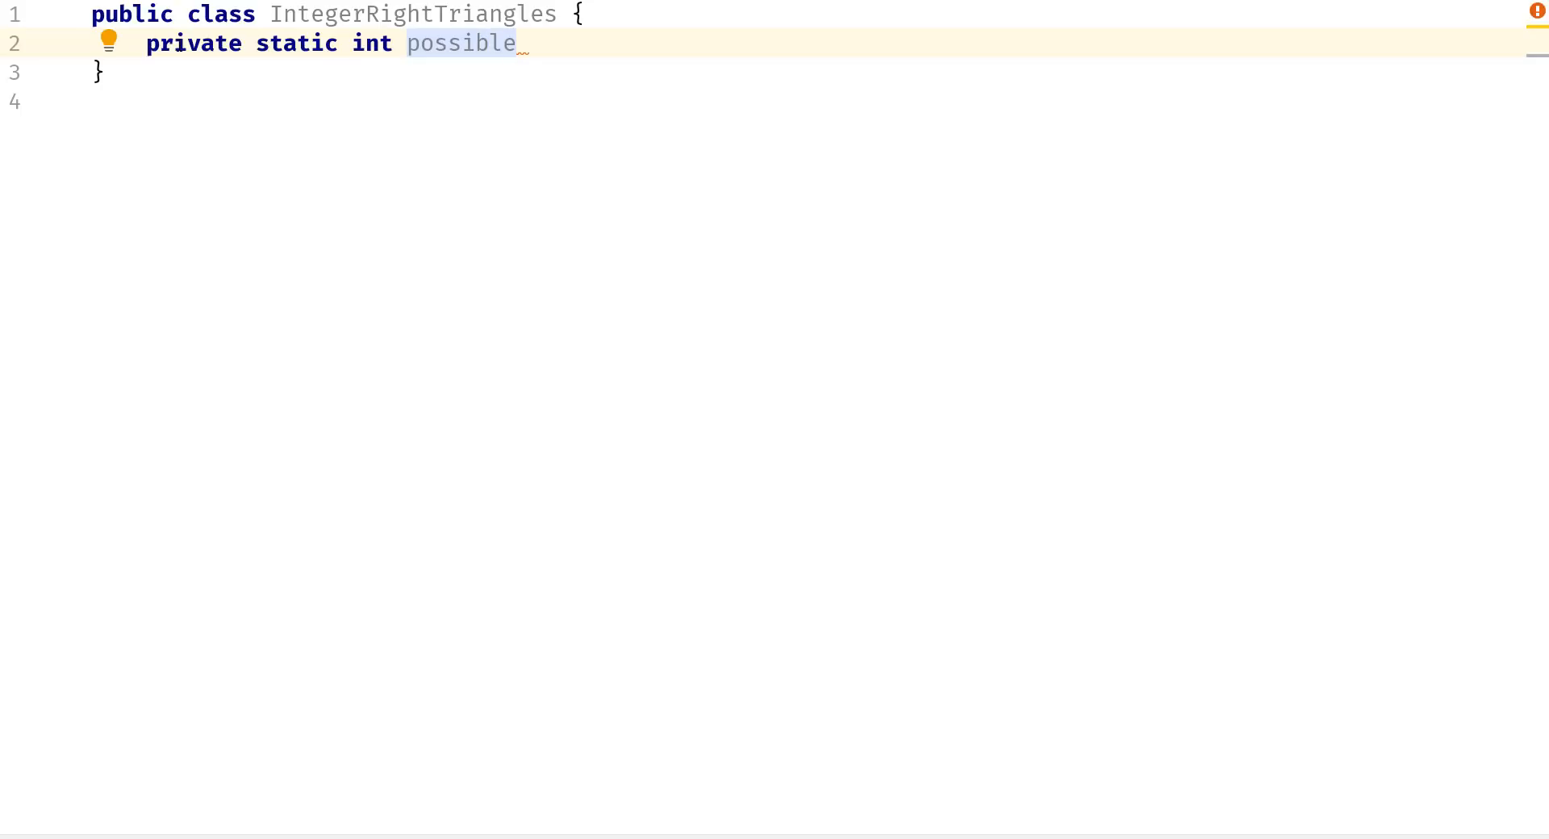
pyautogui.write('Solution')
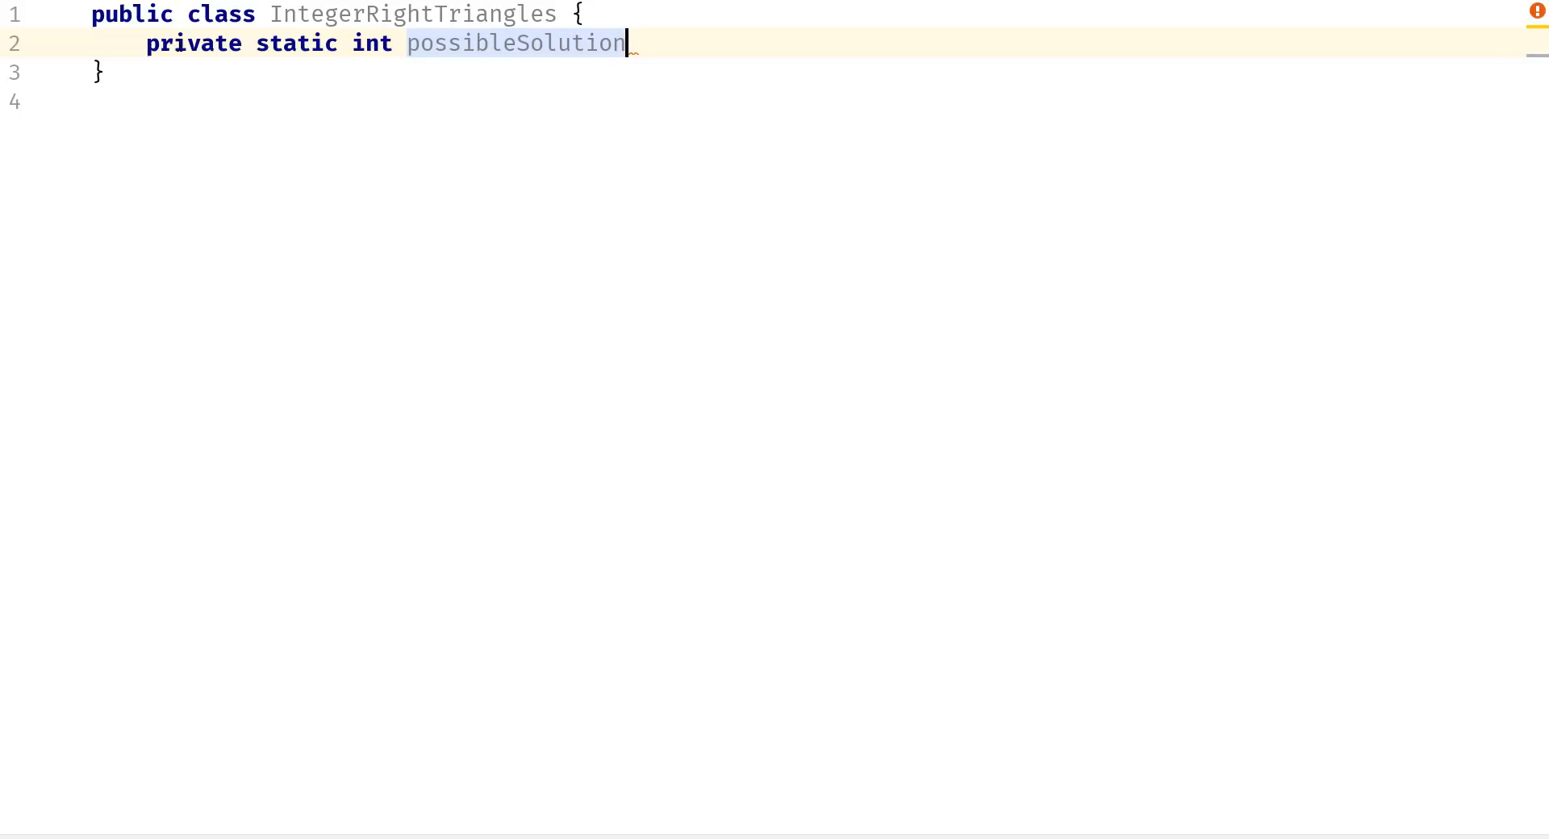
pyautogui.write('s(')
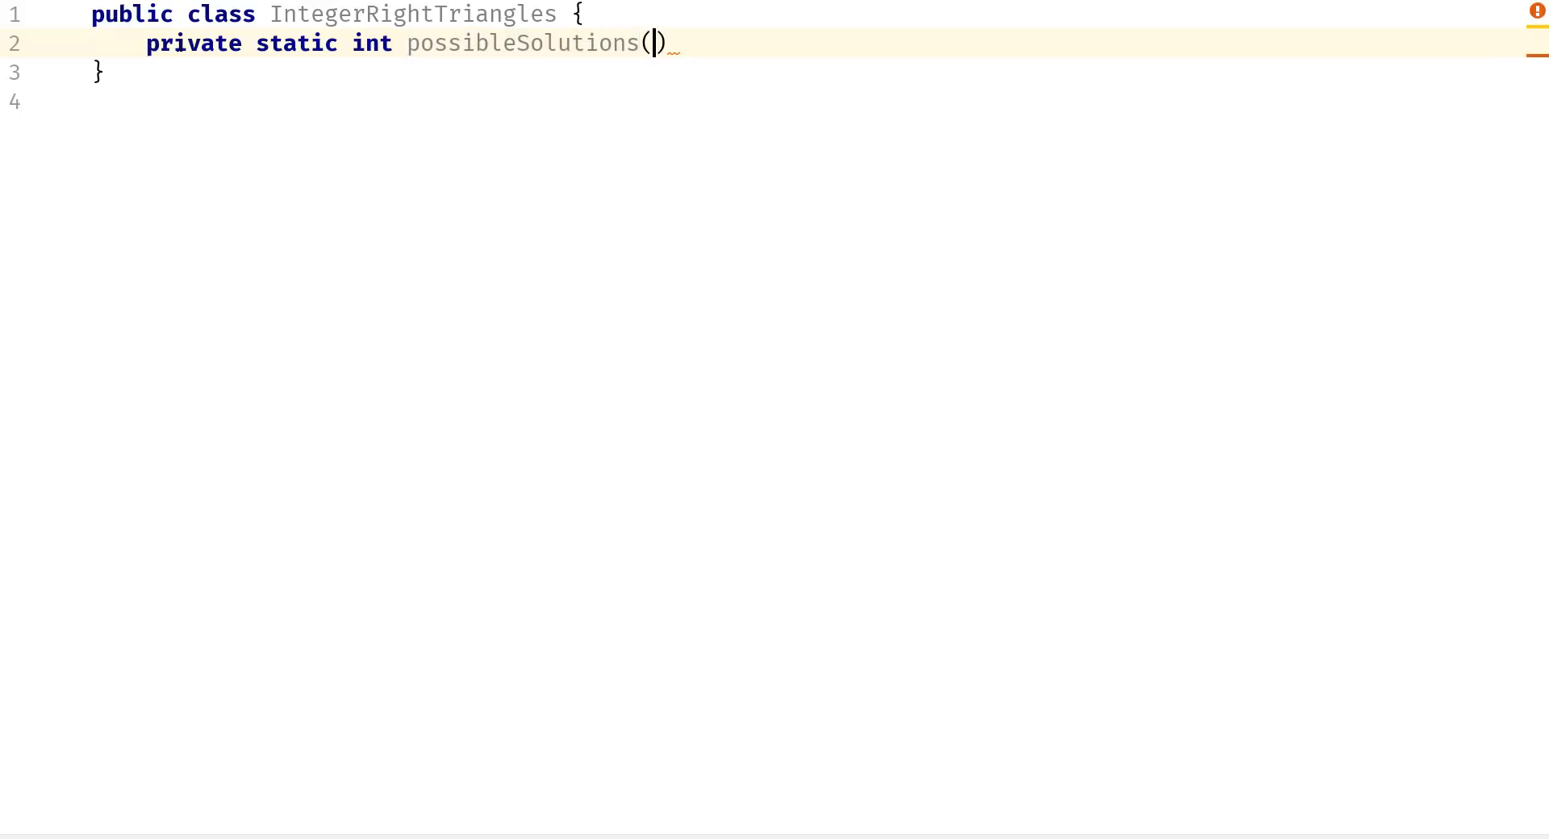
pyautogui.write('int pe')
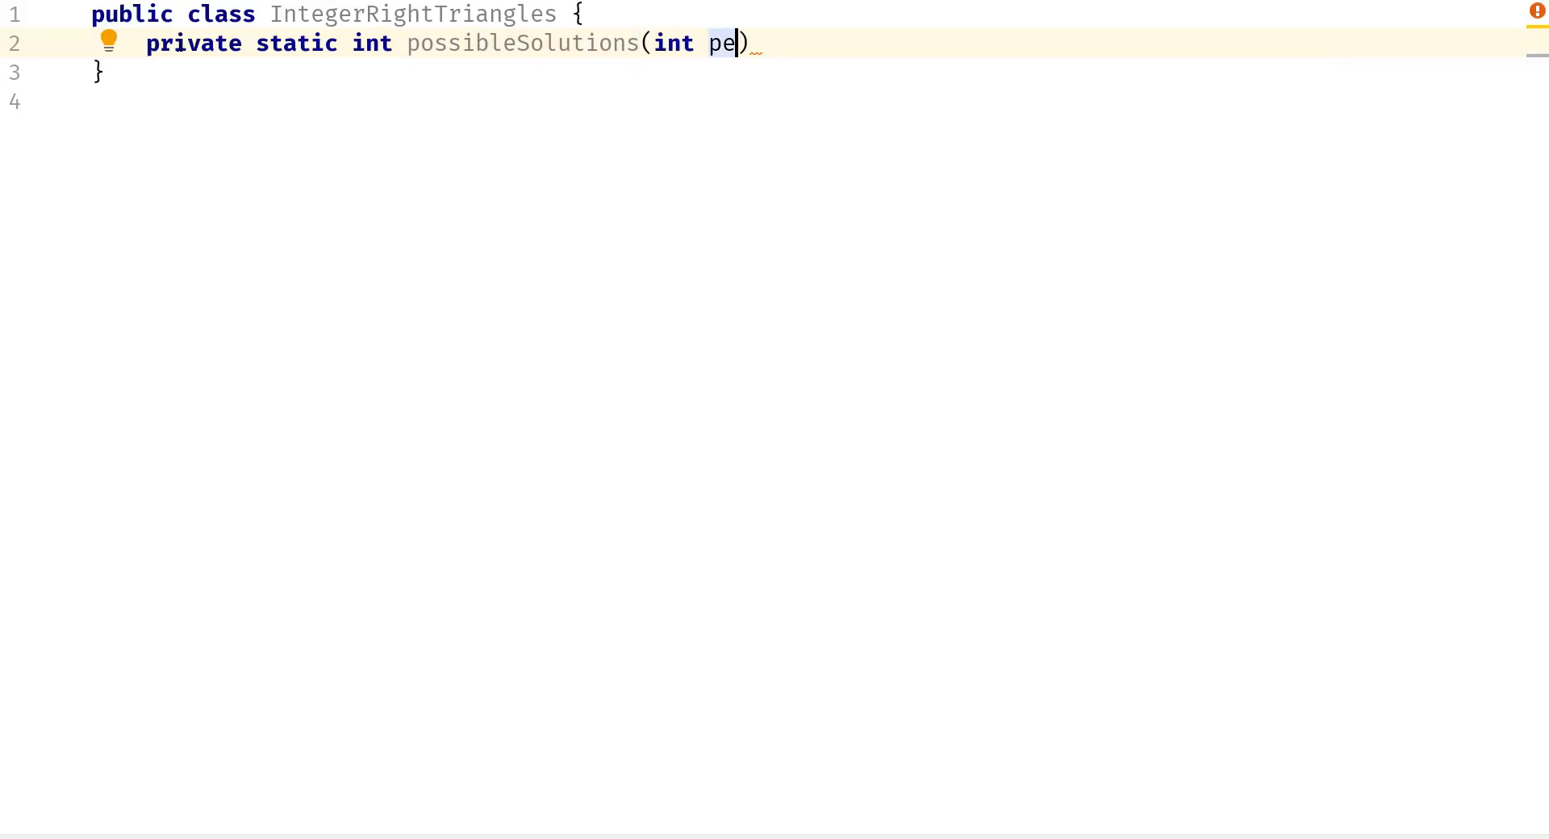
pyautogui.write('rimet')
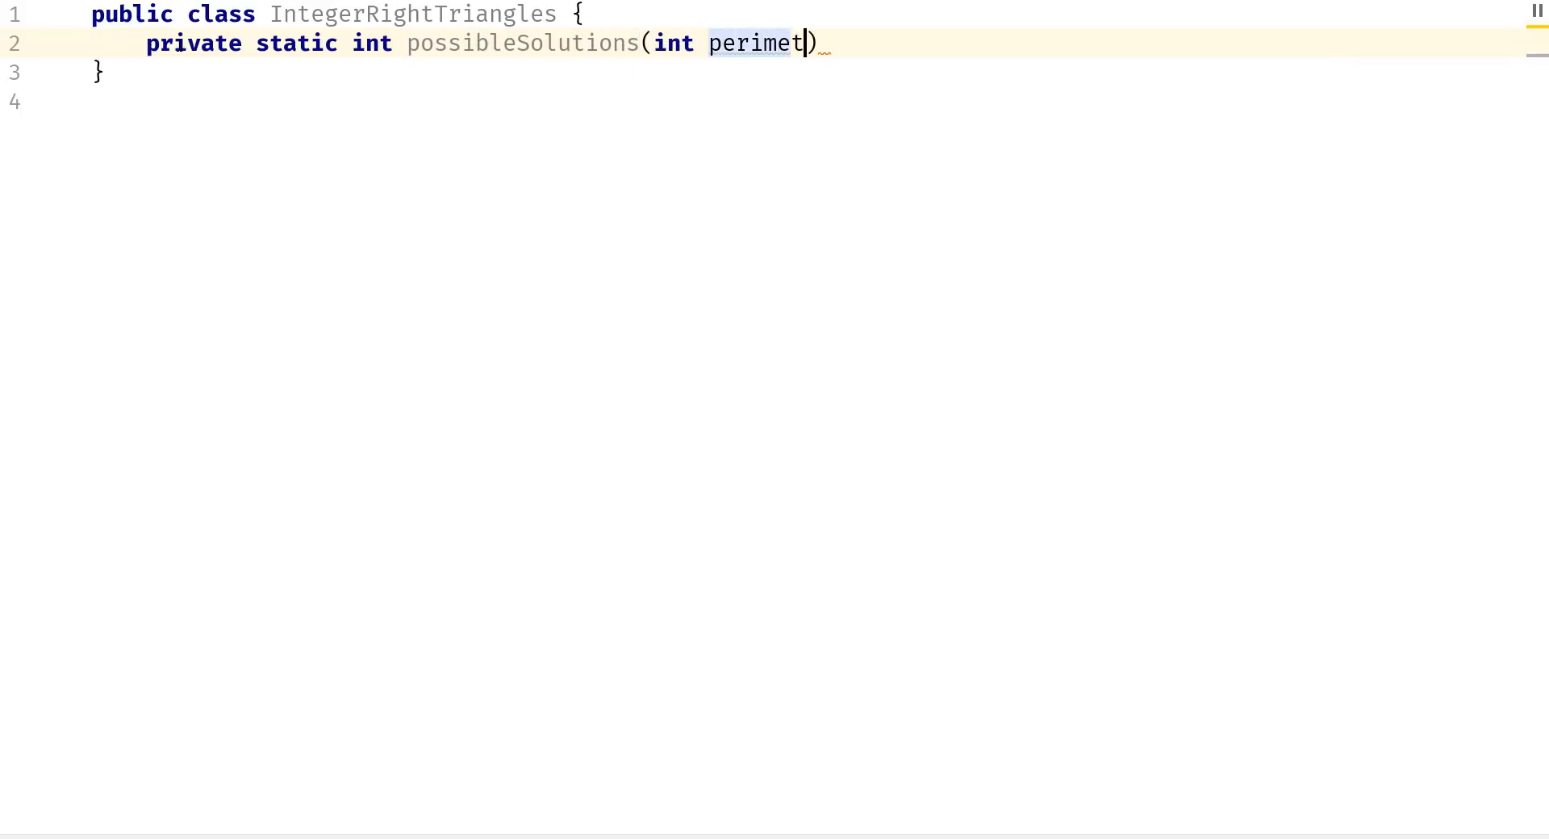
pyautogui.write('er')
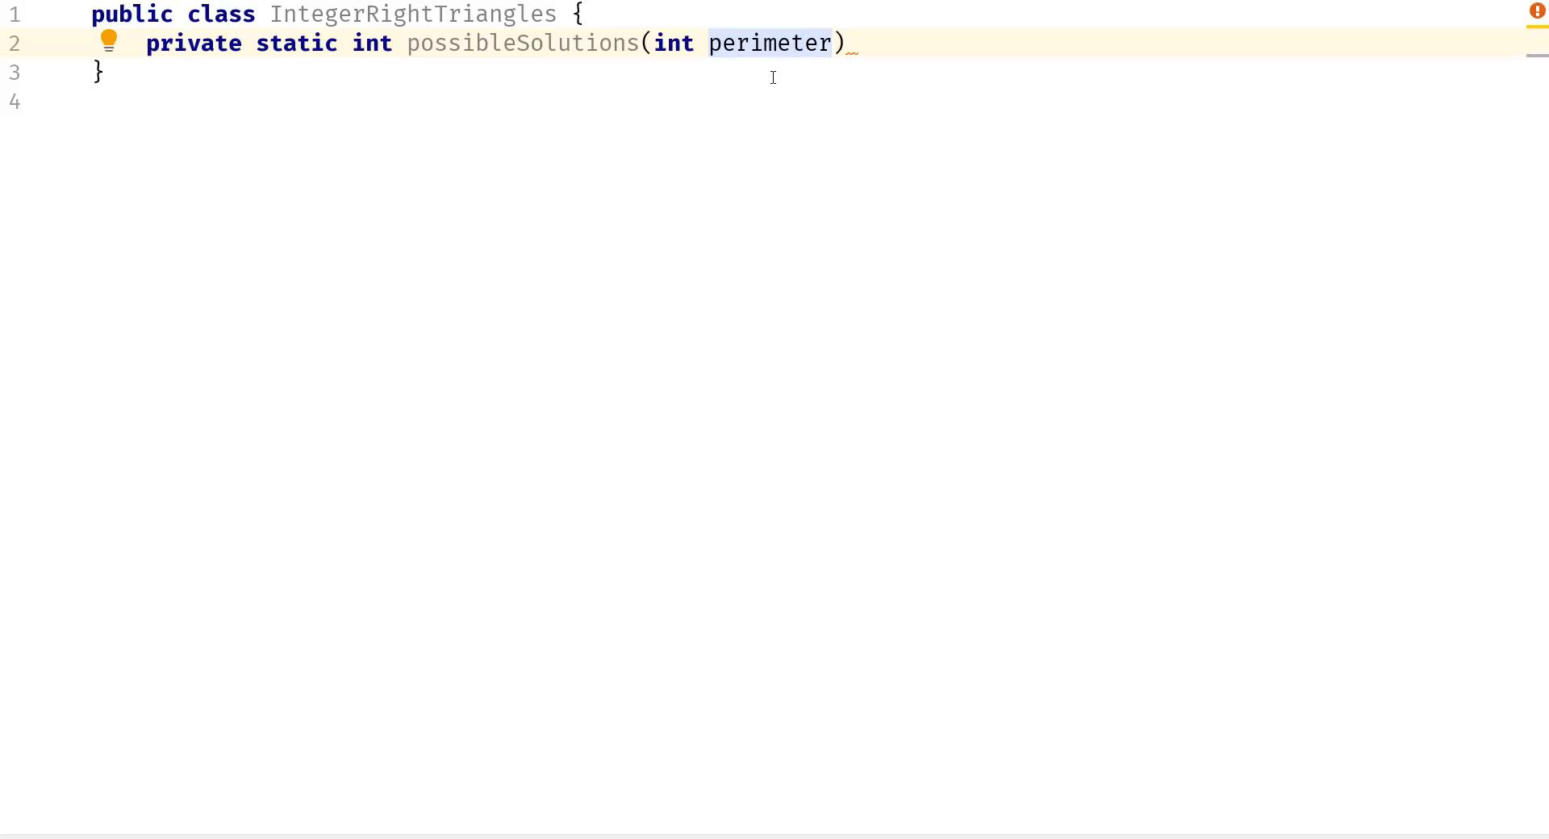
# Open the method body and declare the counter var posP = 0.
pyautogui.write('{')
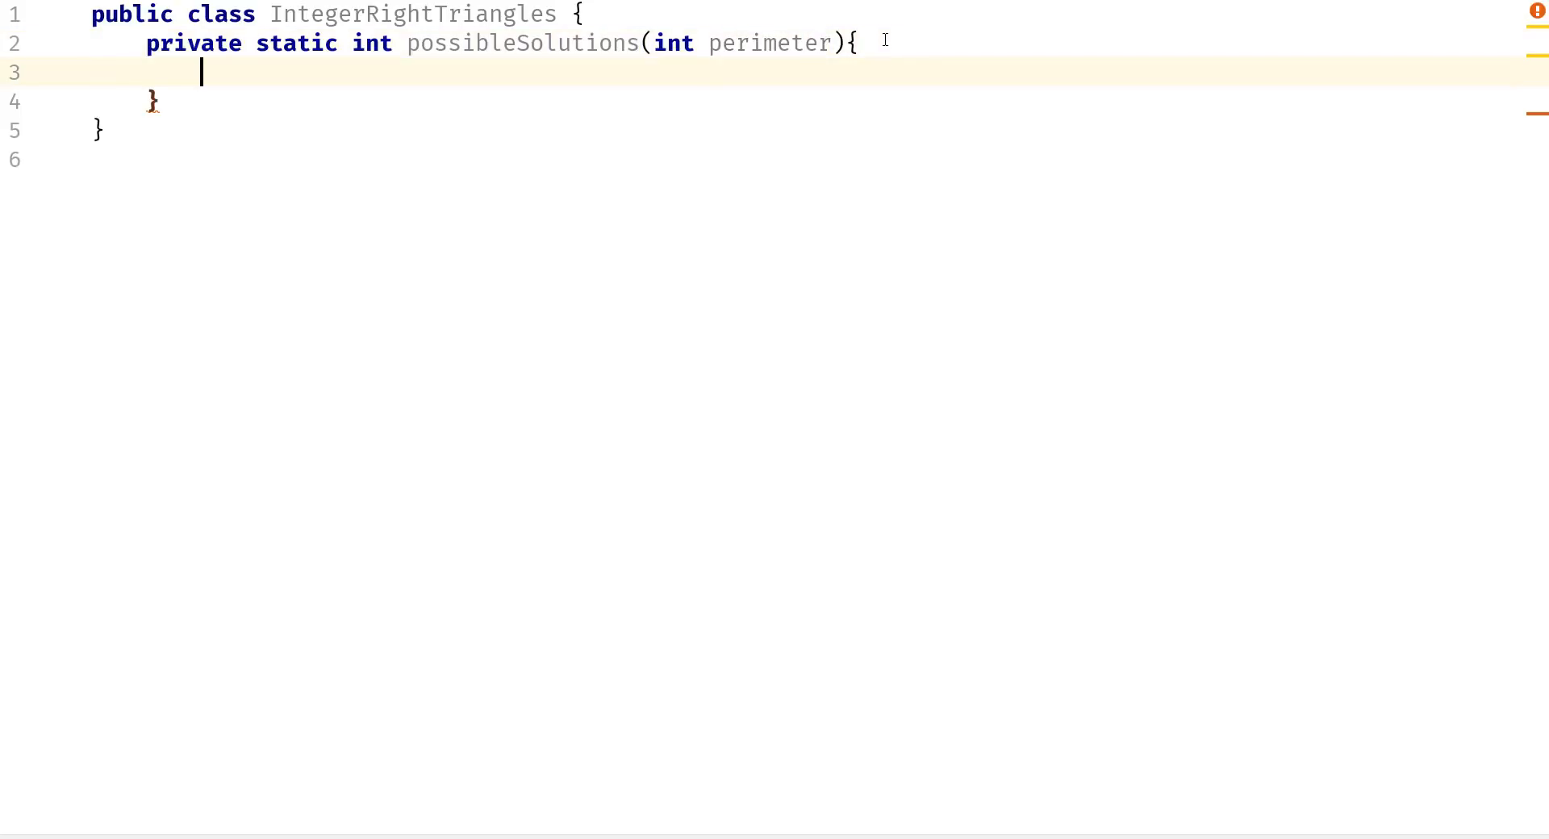
pyautogui.write('var pos')
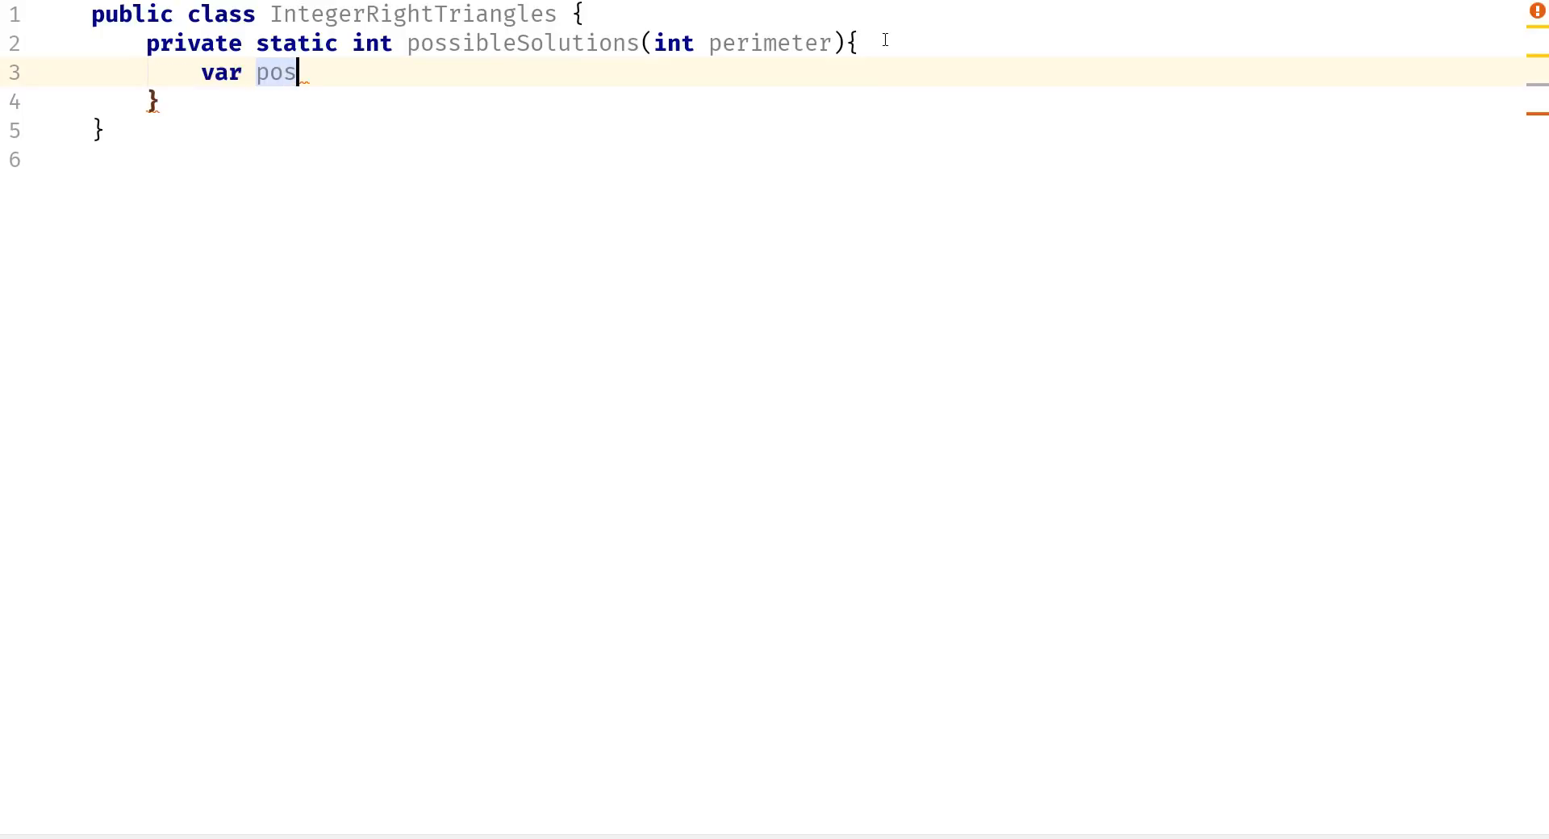
pyautogui.write('P')
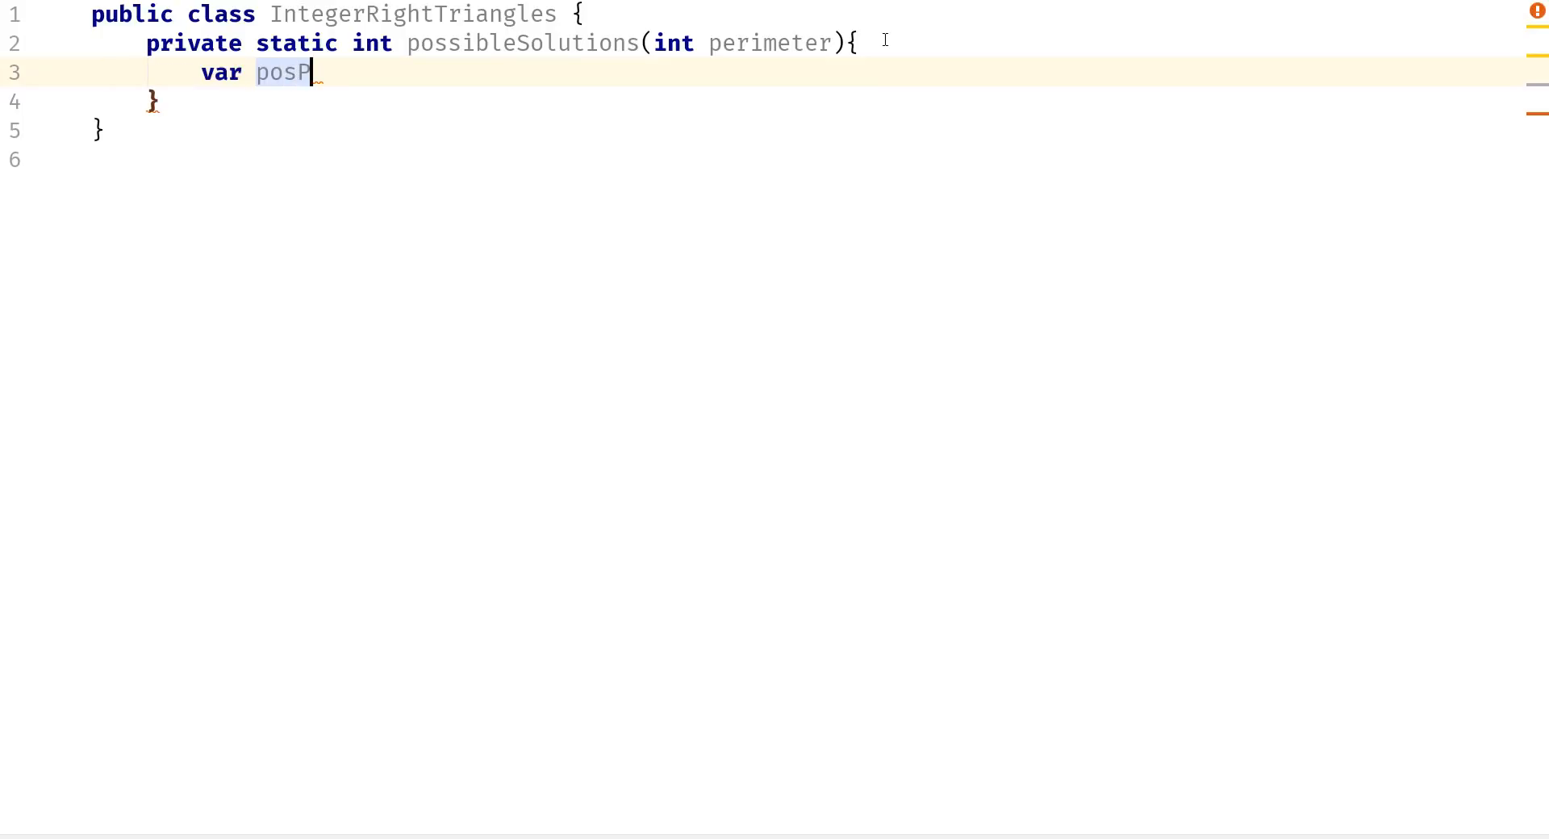
pyautogui.write('=')
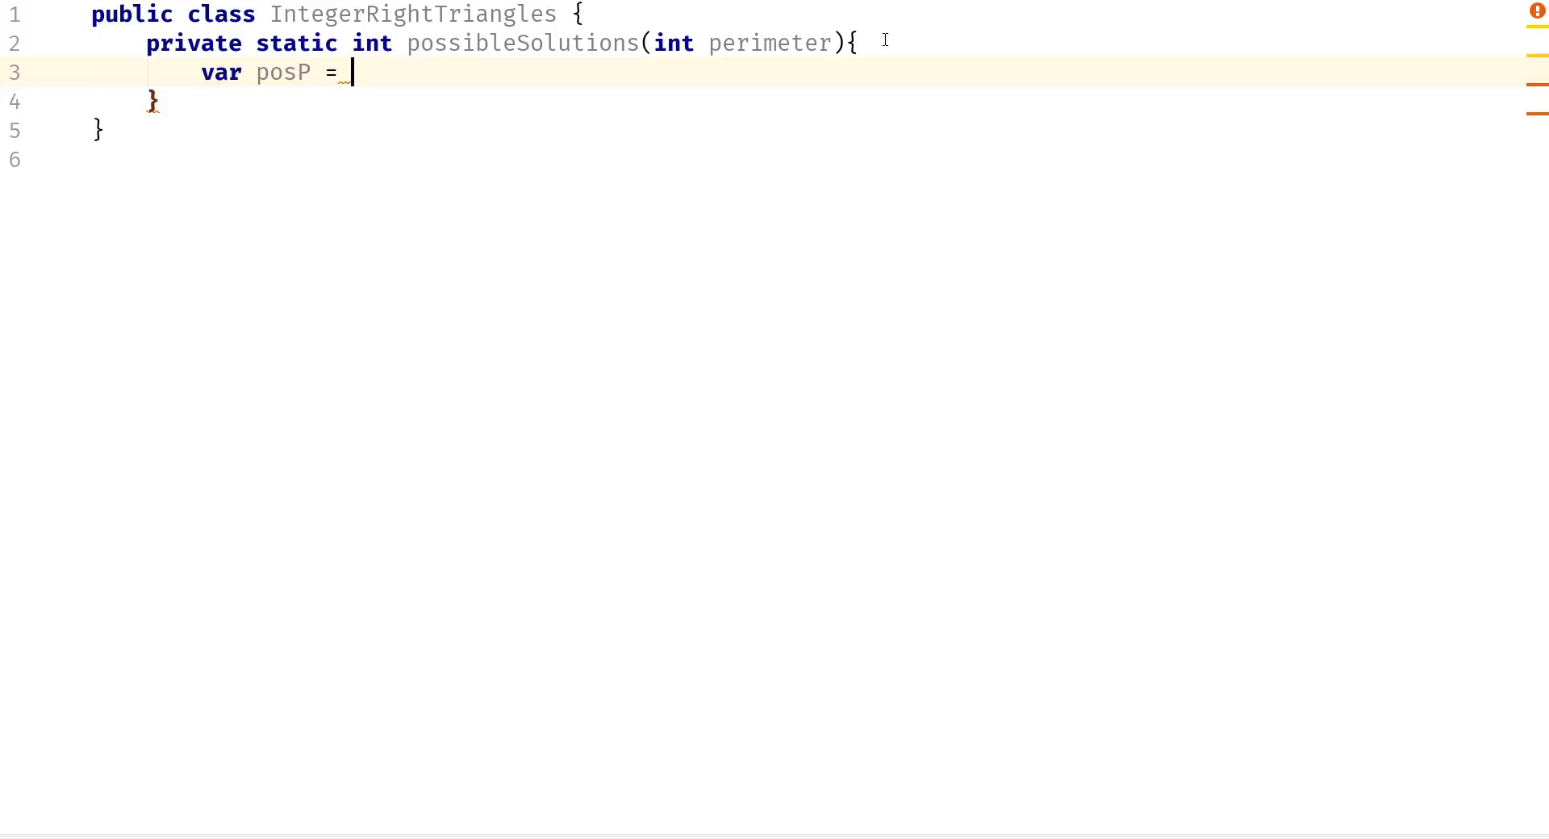
pyautogui.write('0;')
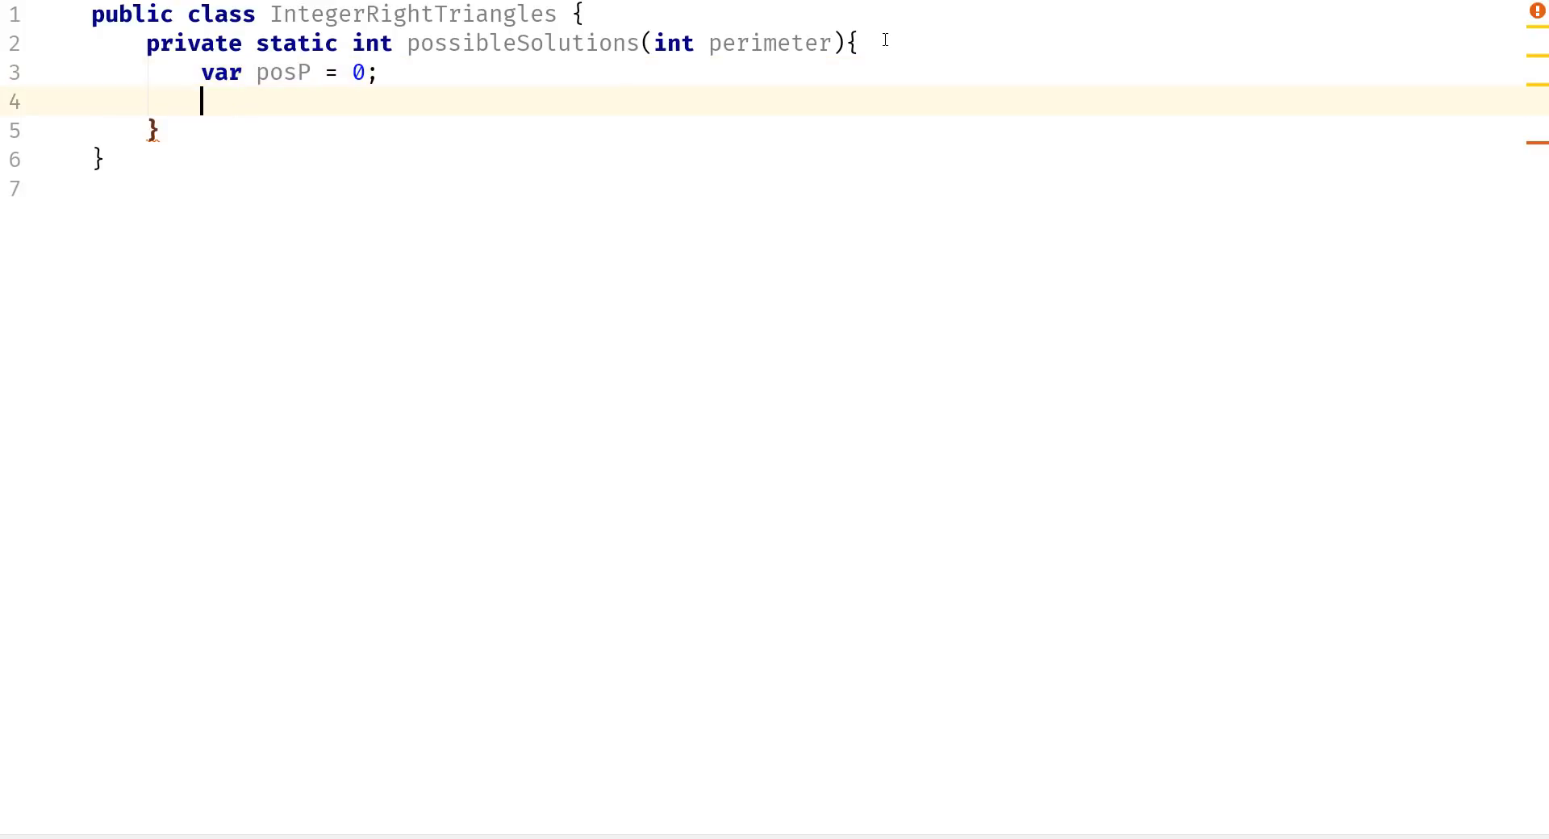
# Write the loop header for(var sideA = 1; sideA <= perimeter; sideA++).
pyautogui.write('for(')
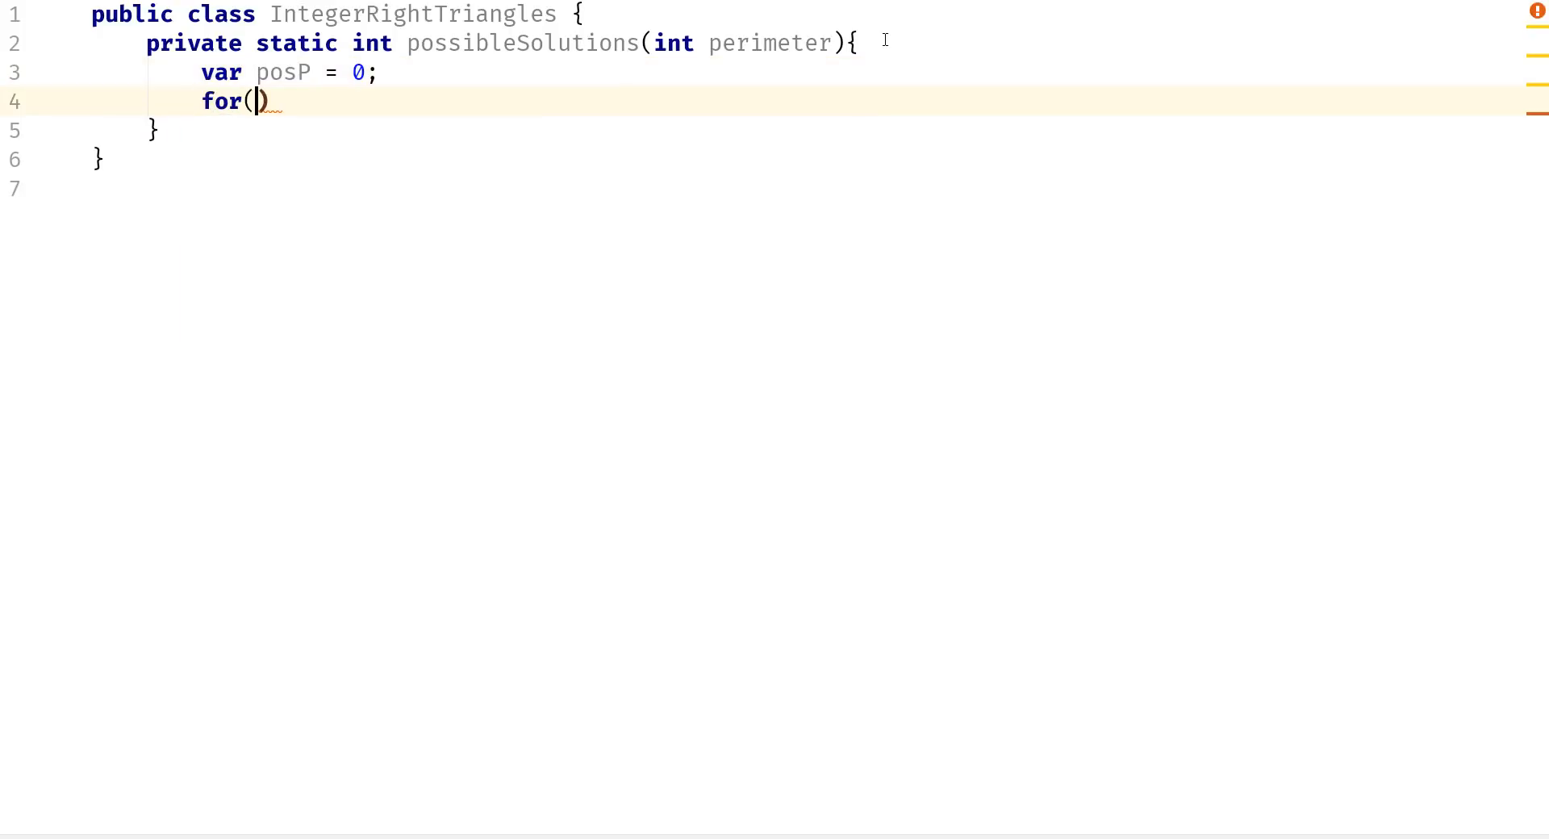
pyautogui.write('var side')
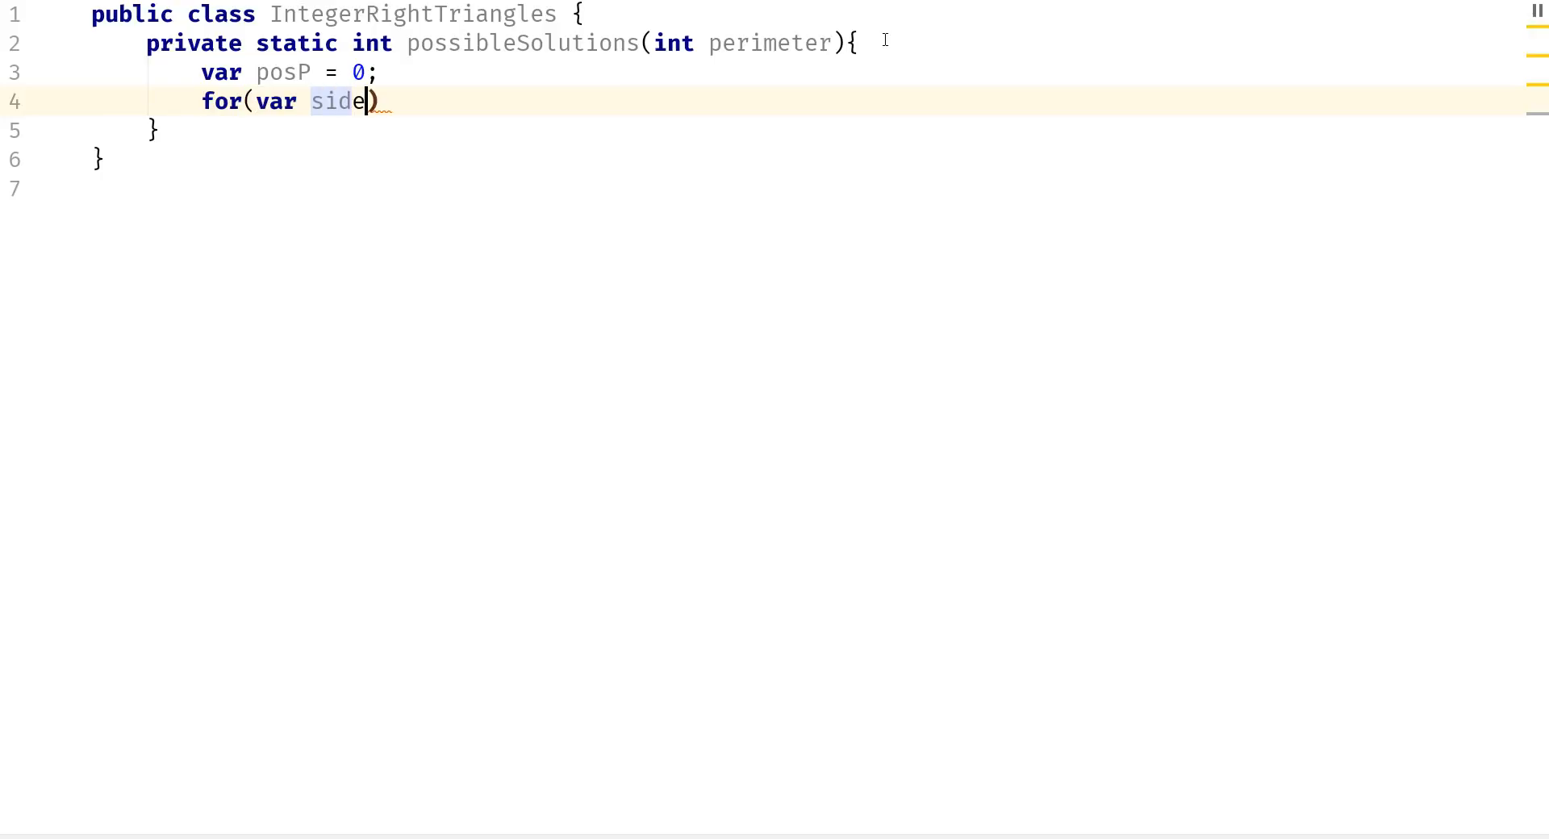
pyautogui.write('A')
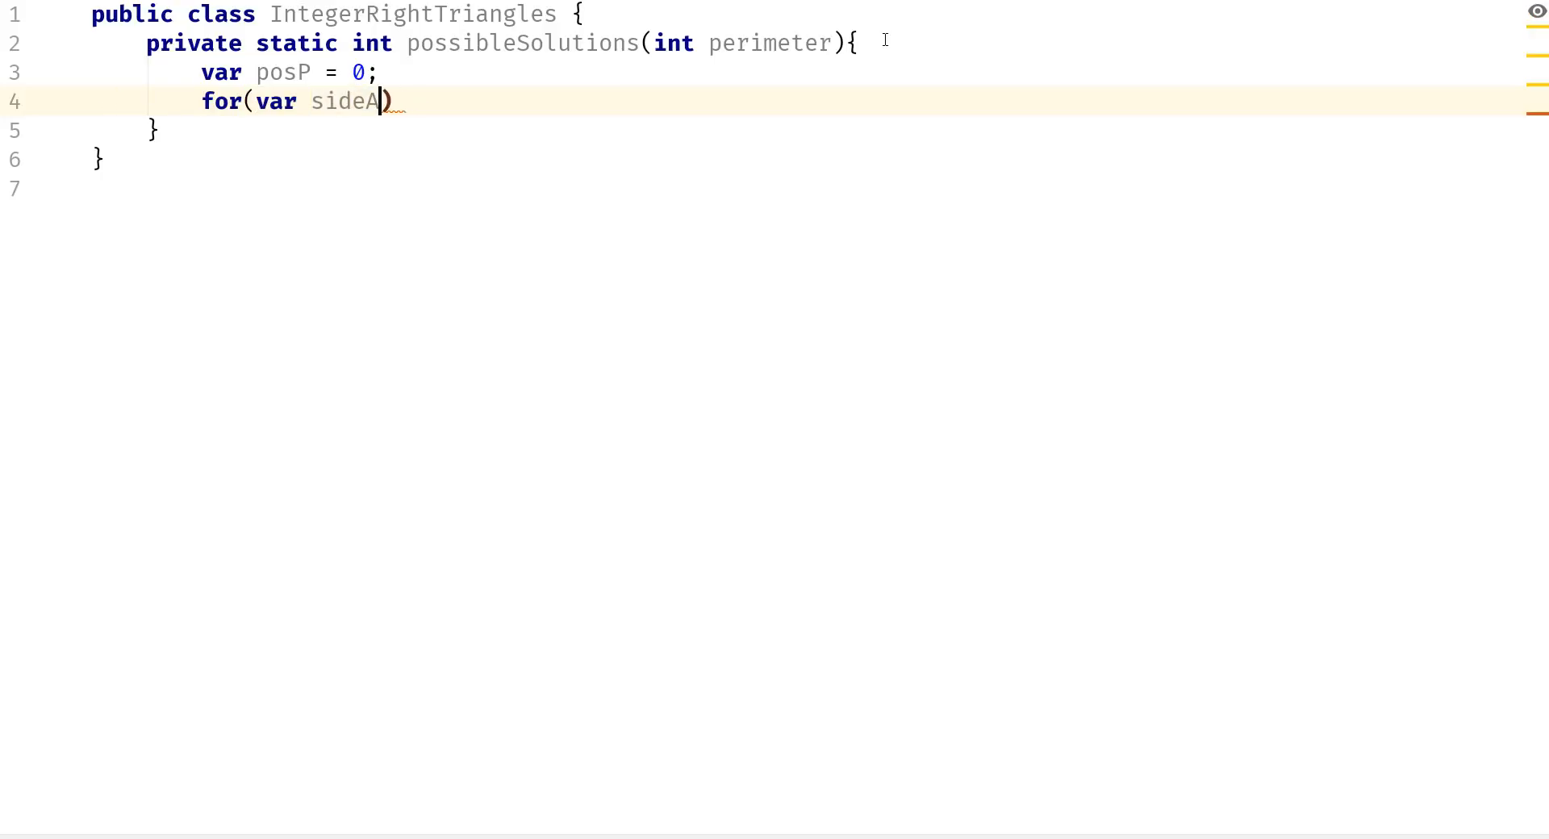
pyautogui.write('= 1')
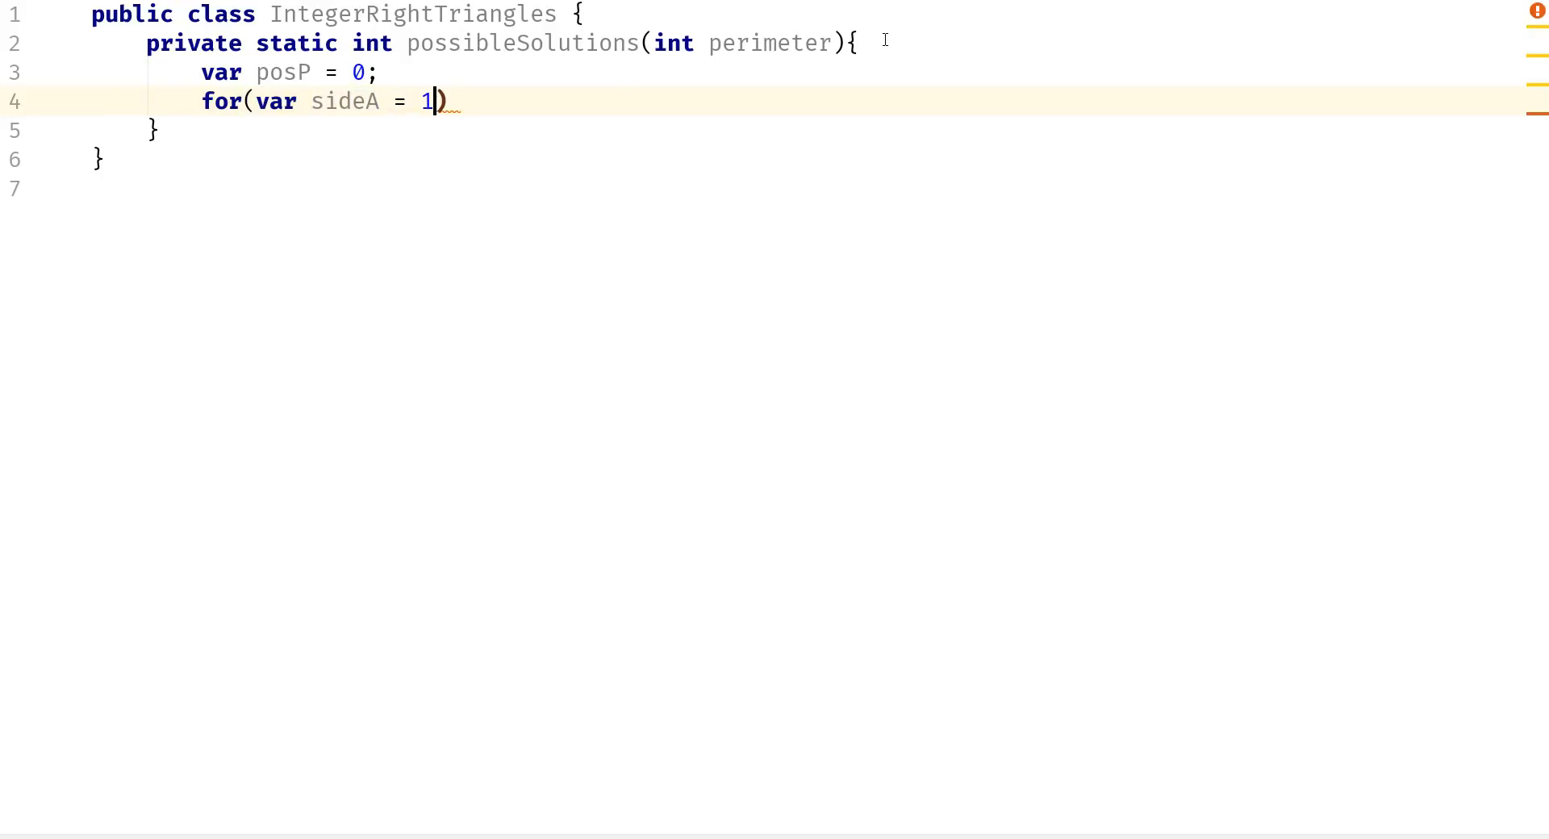
pyautogui.write('; sideA')
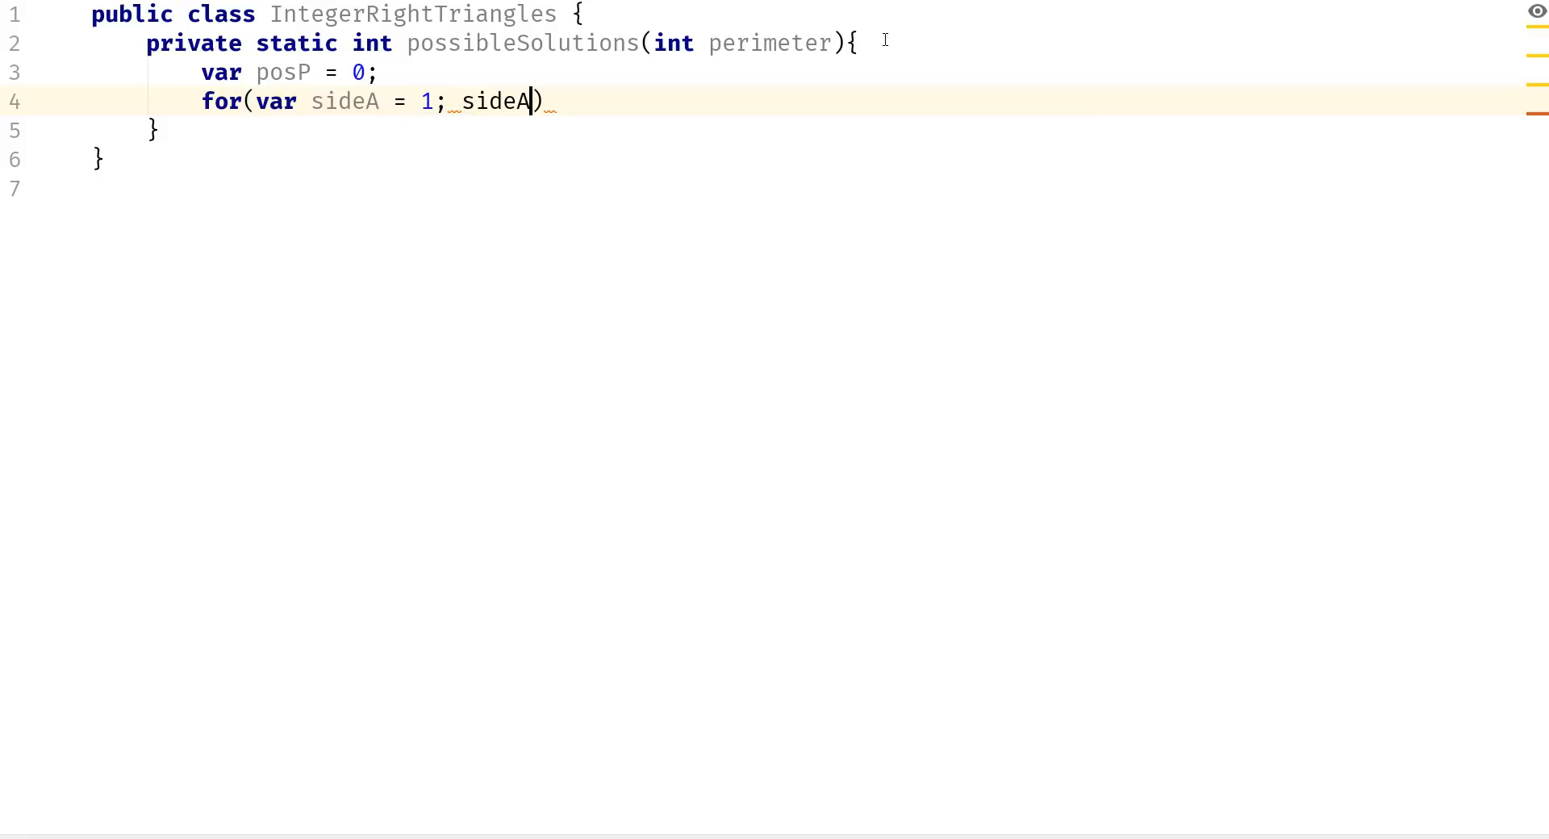
pyautogui.write('<=')
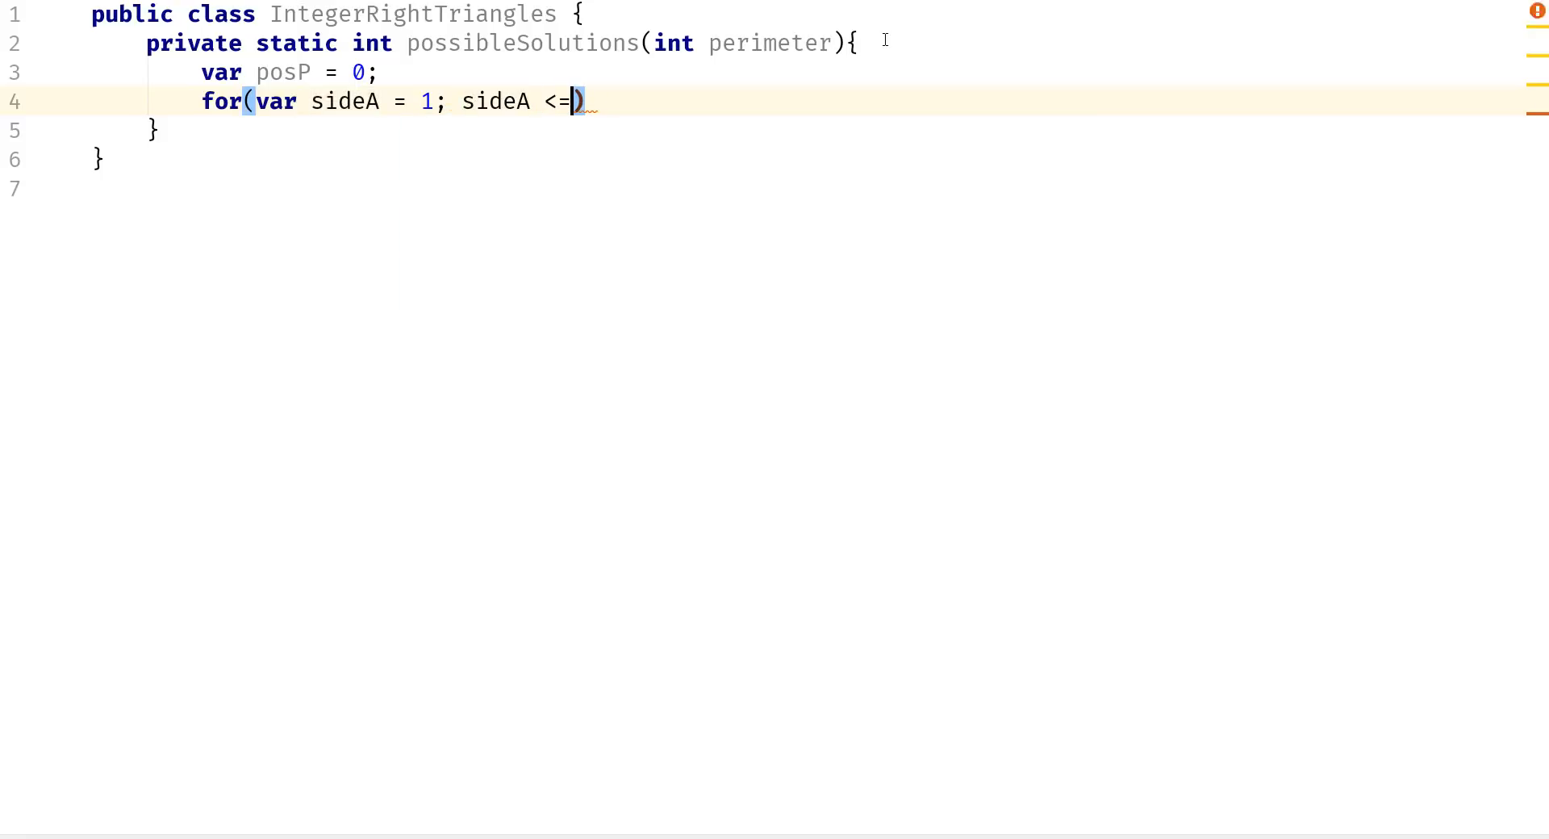
pyautogui.write('perimeter')
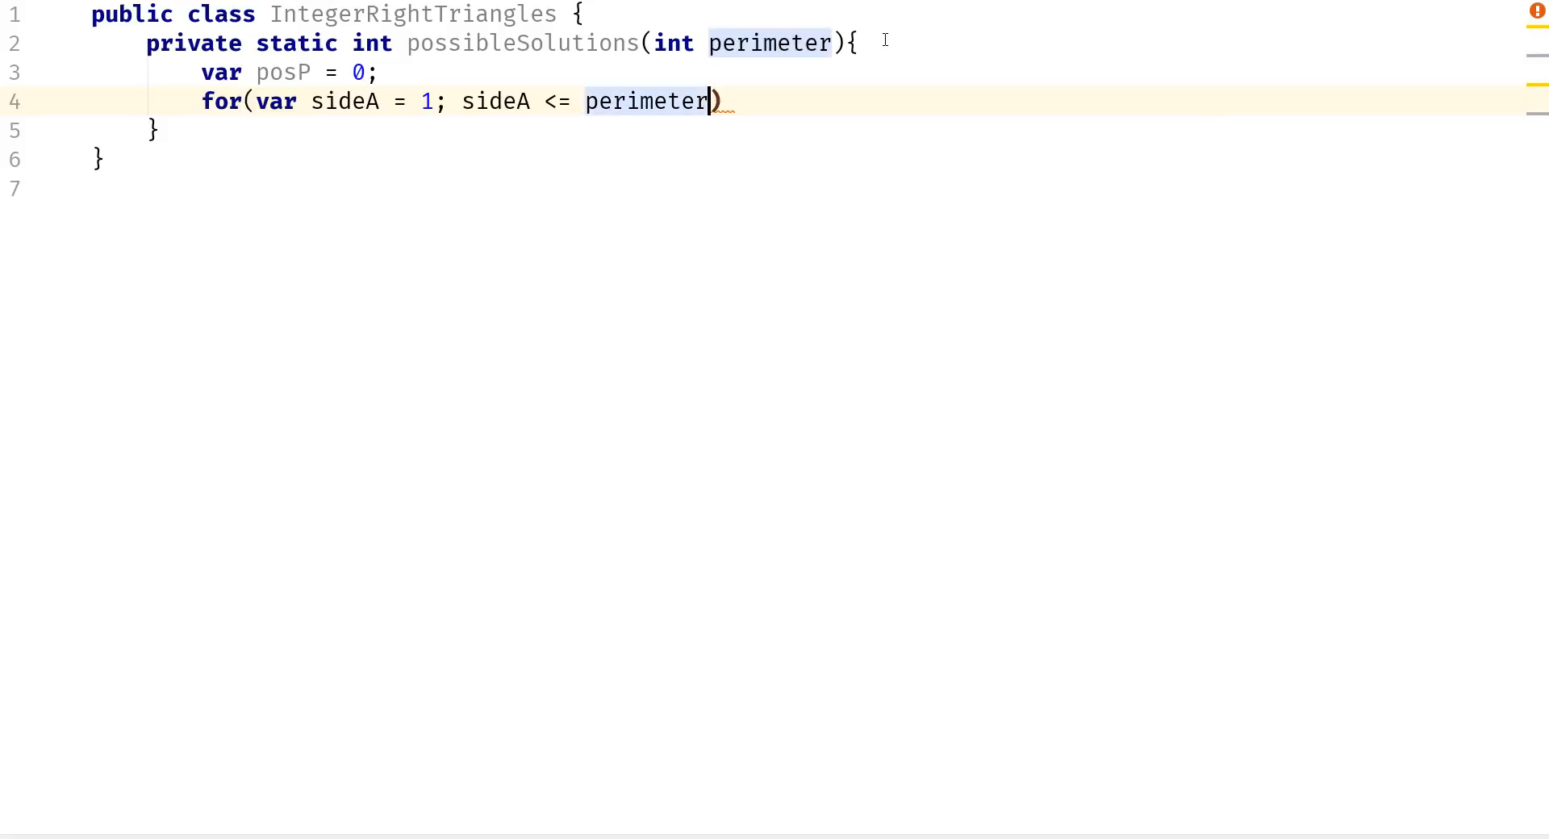
pyautogui.write('; sideA')
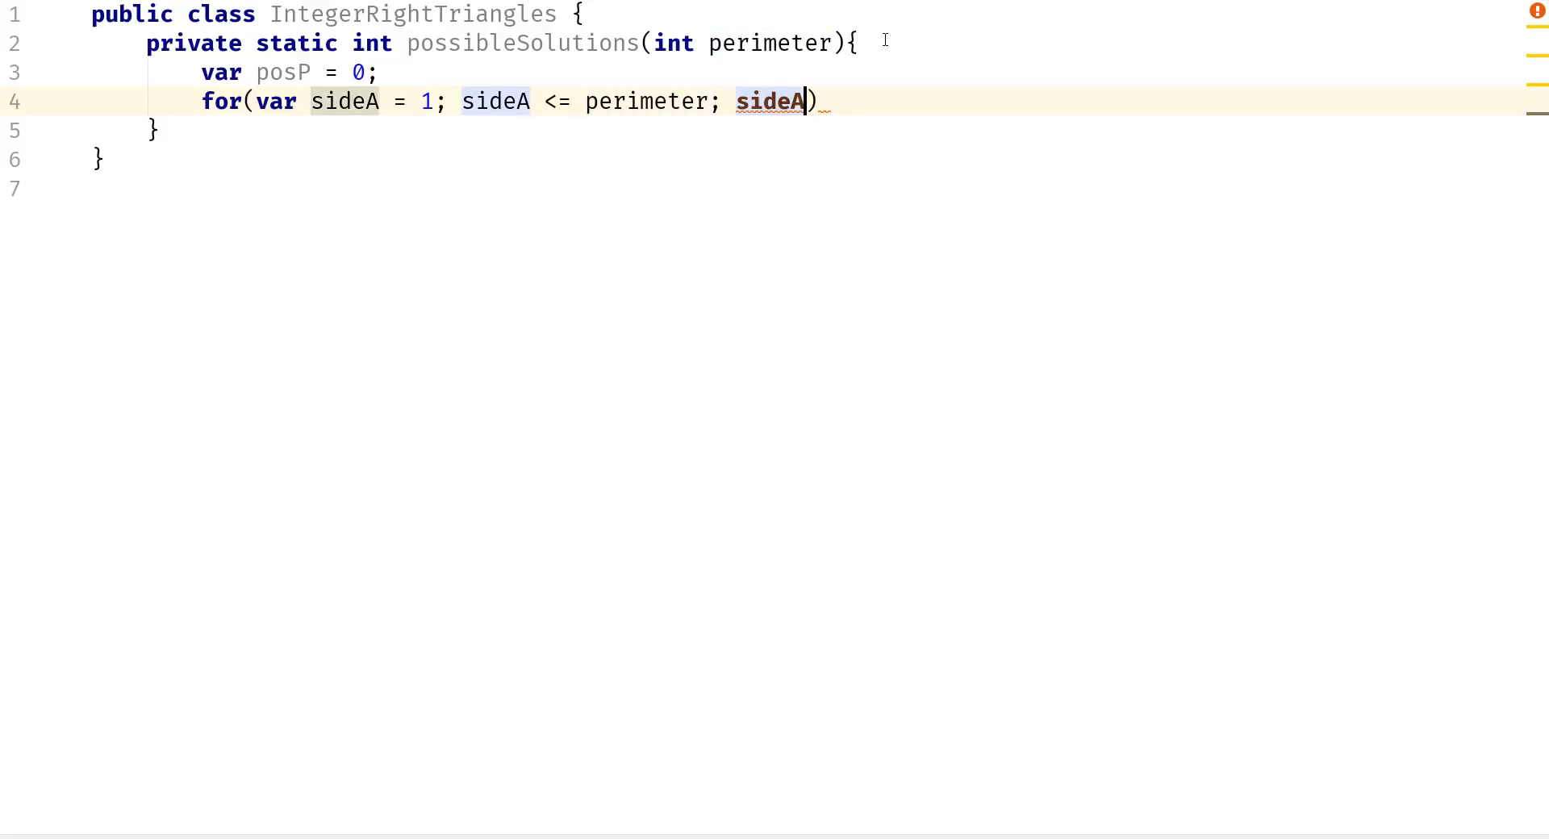
pyautogui.write('++')
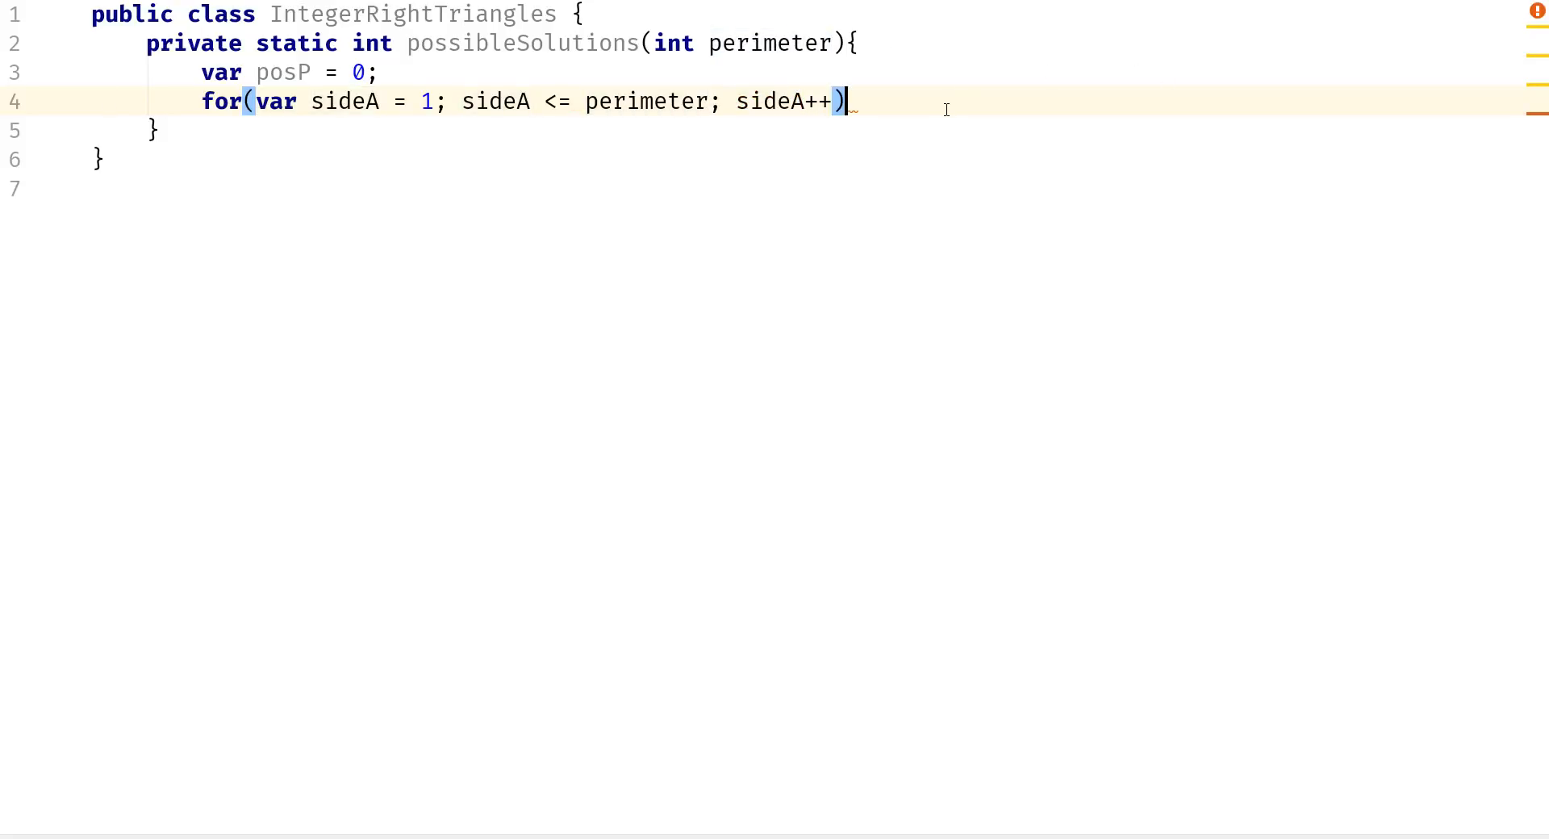
# Nest a for loop running sideB from sideA + 1 up to perimeter.
pyautogui.write('{')
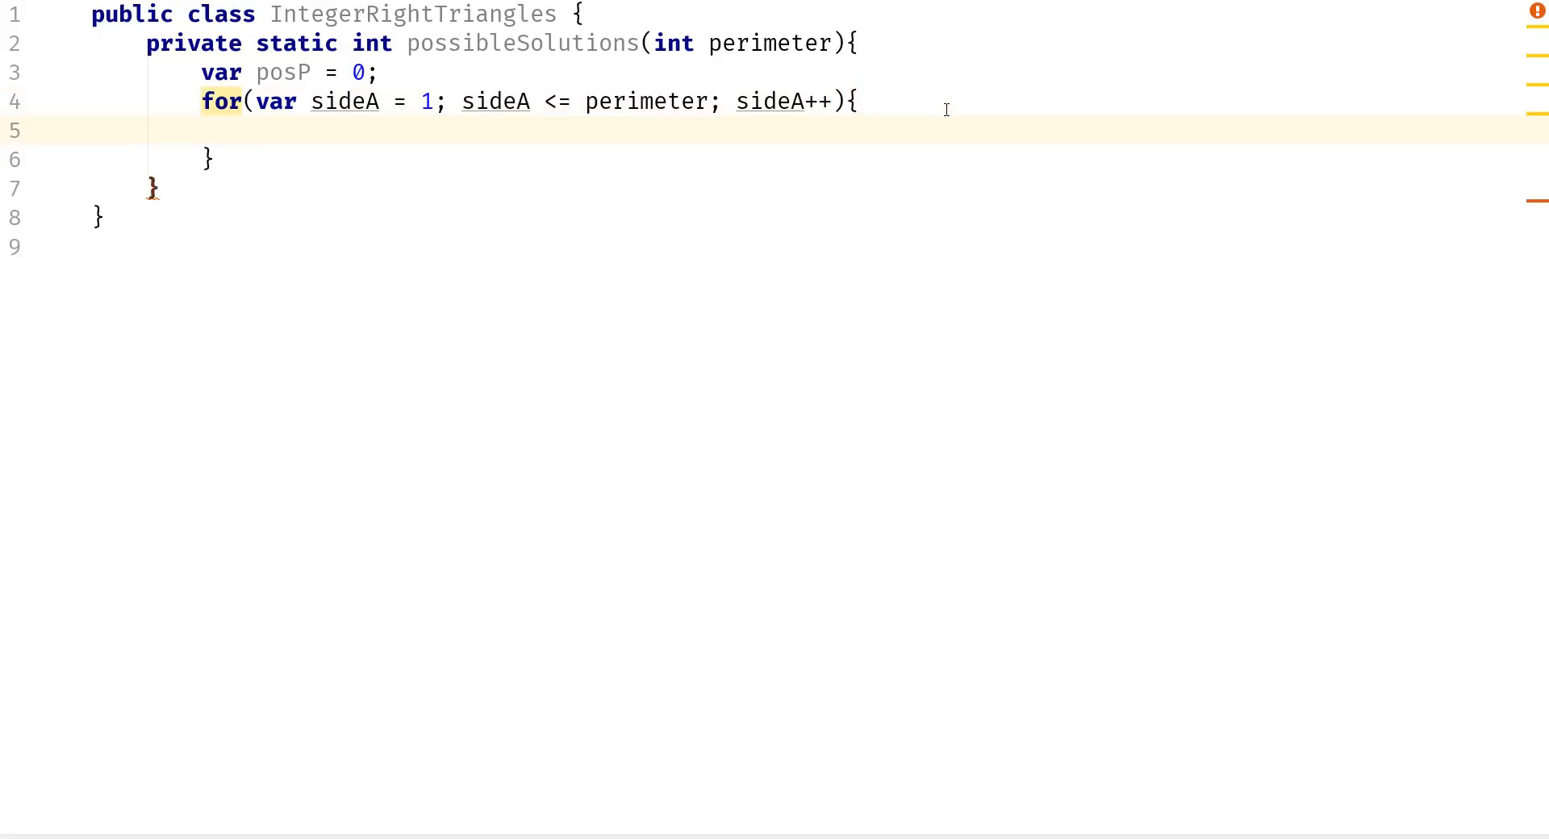
pyautogui.write('for(')
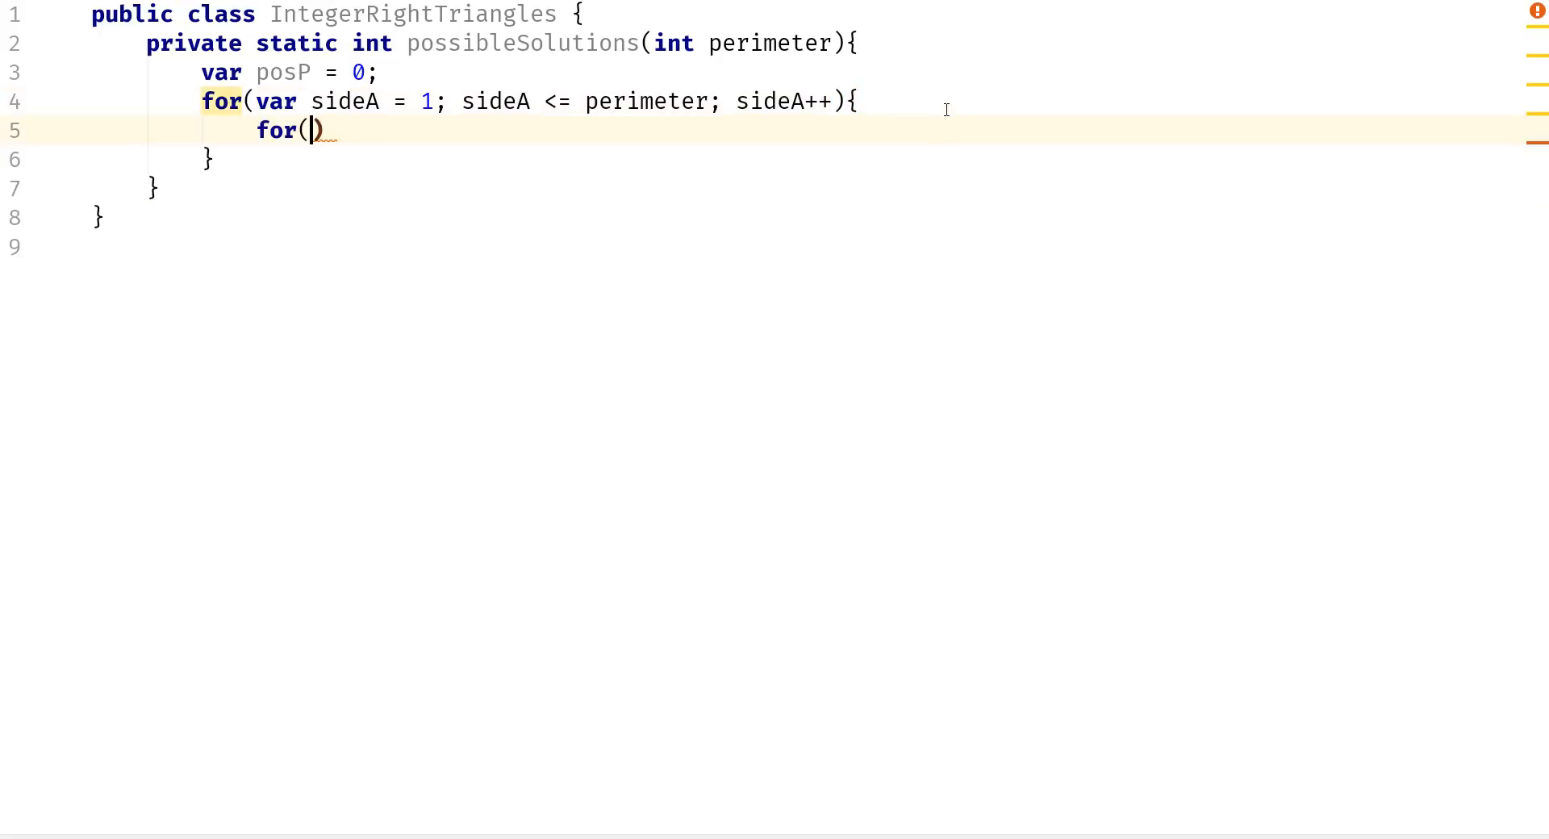
pyautogui.write('var')
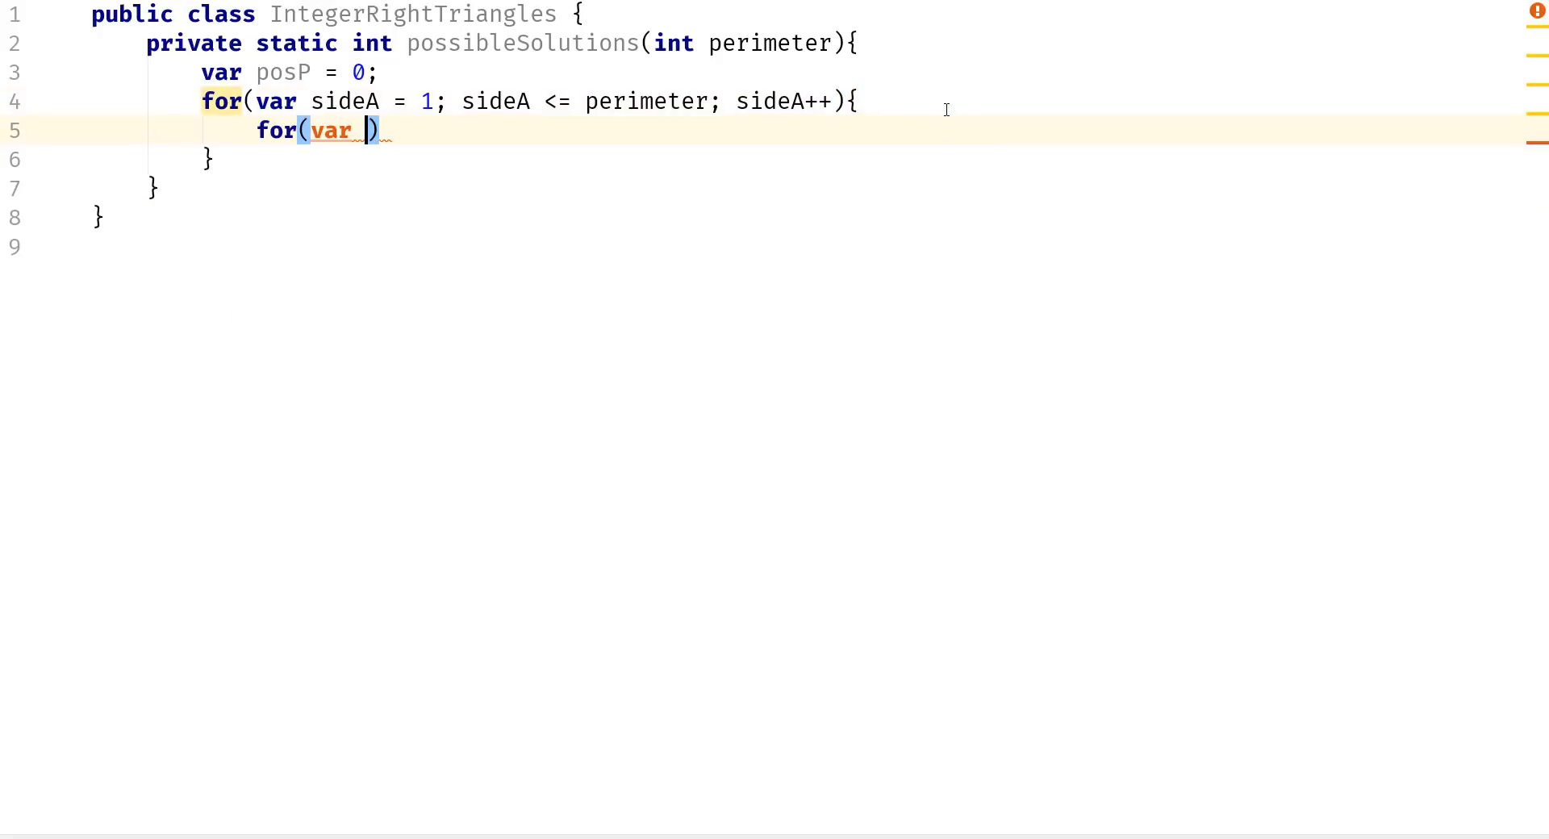
pyautogui.write('sideB')
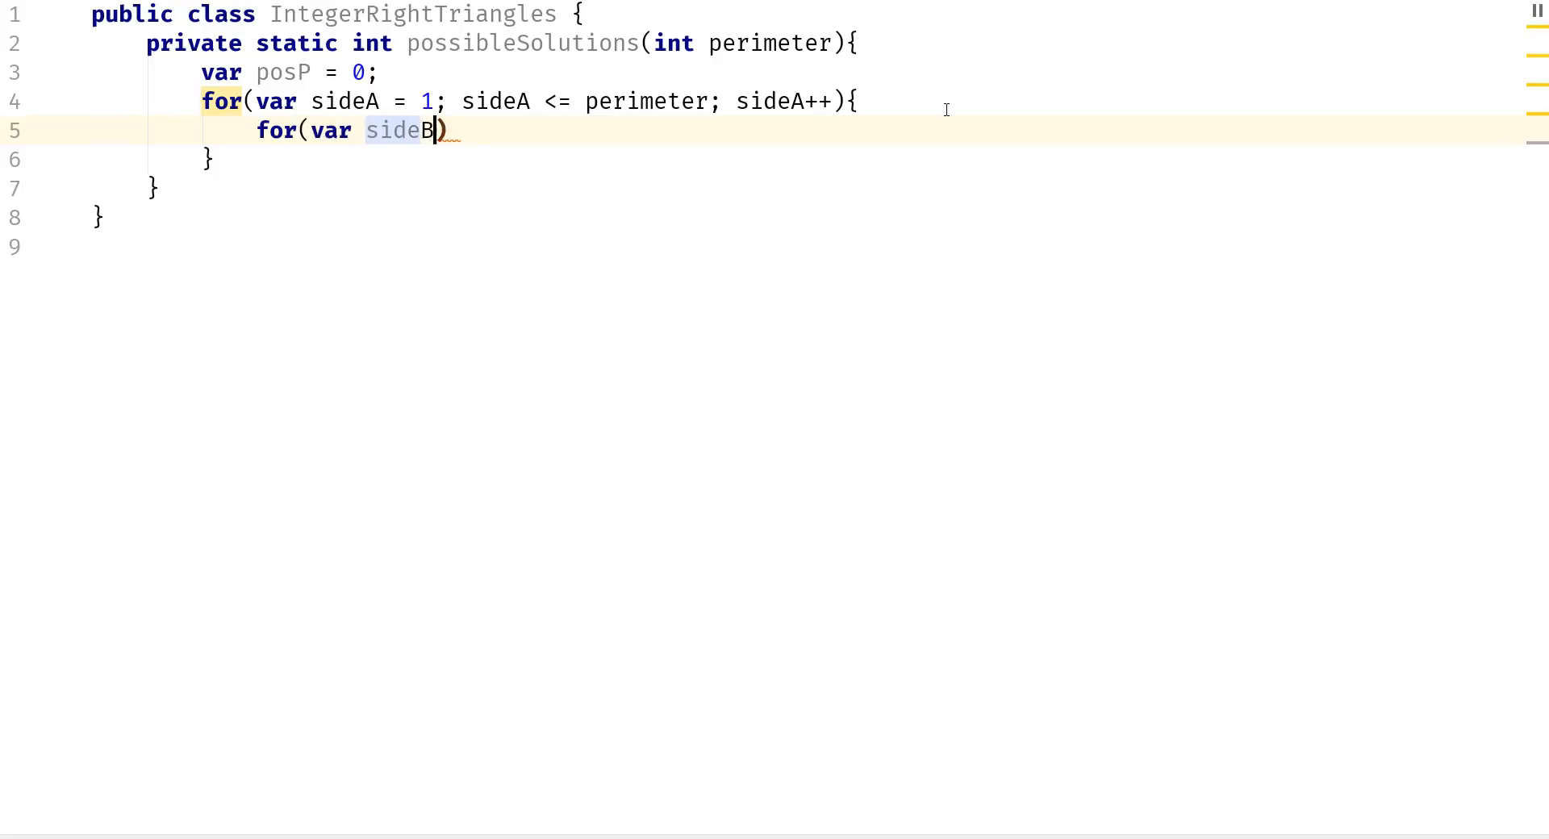
pyautogui.write('= s')
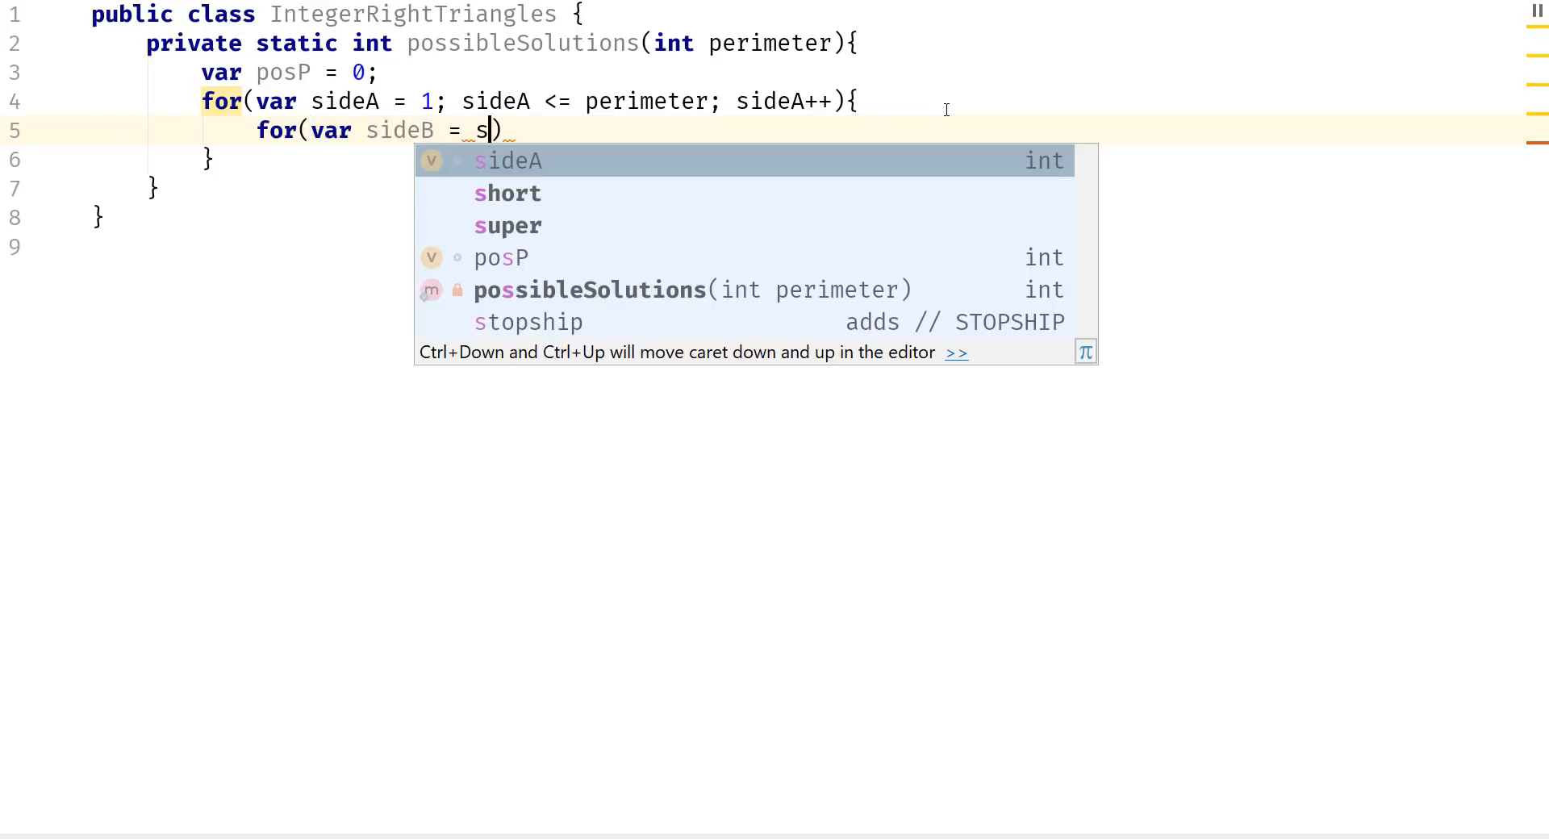
pyautogui.write('ideA +')
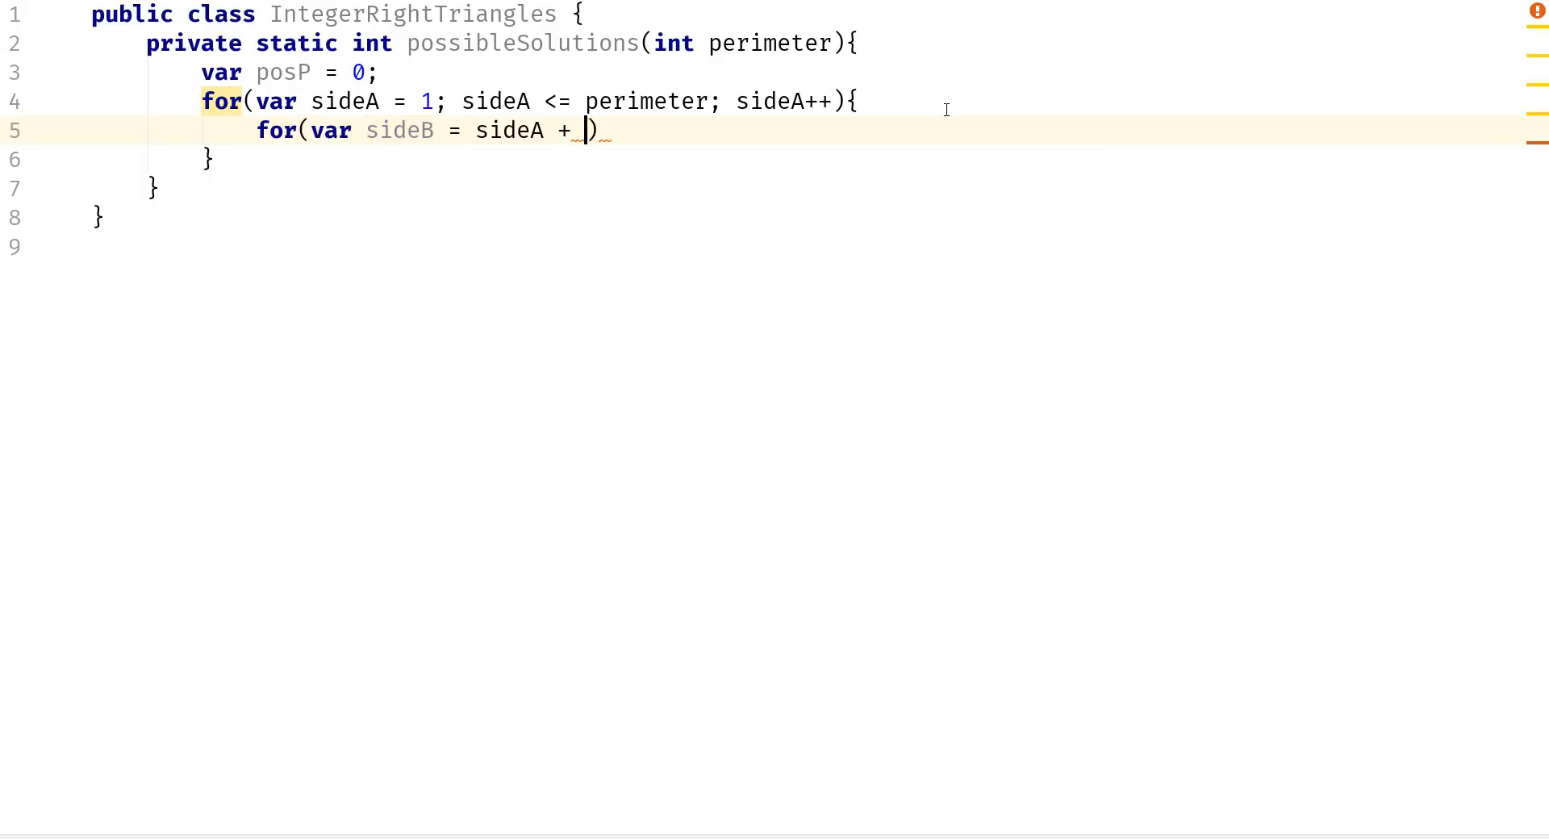
pyautogui.write('1;')
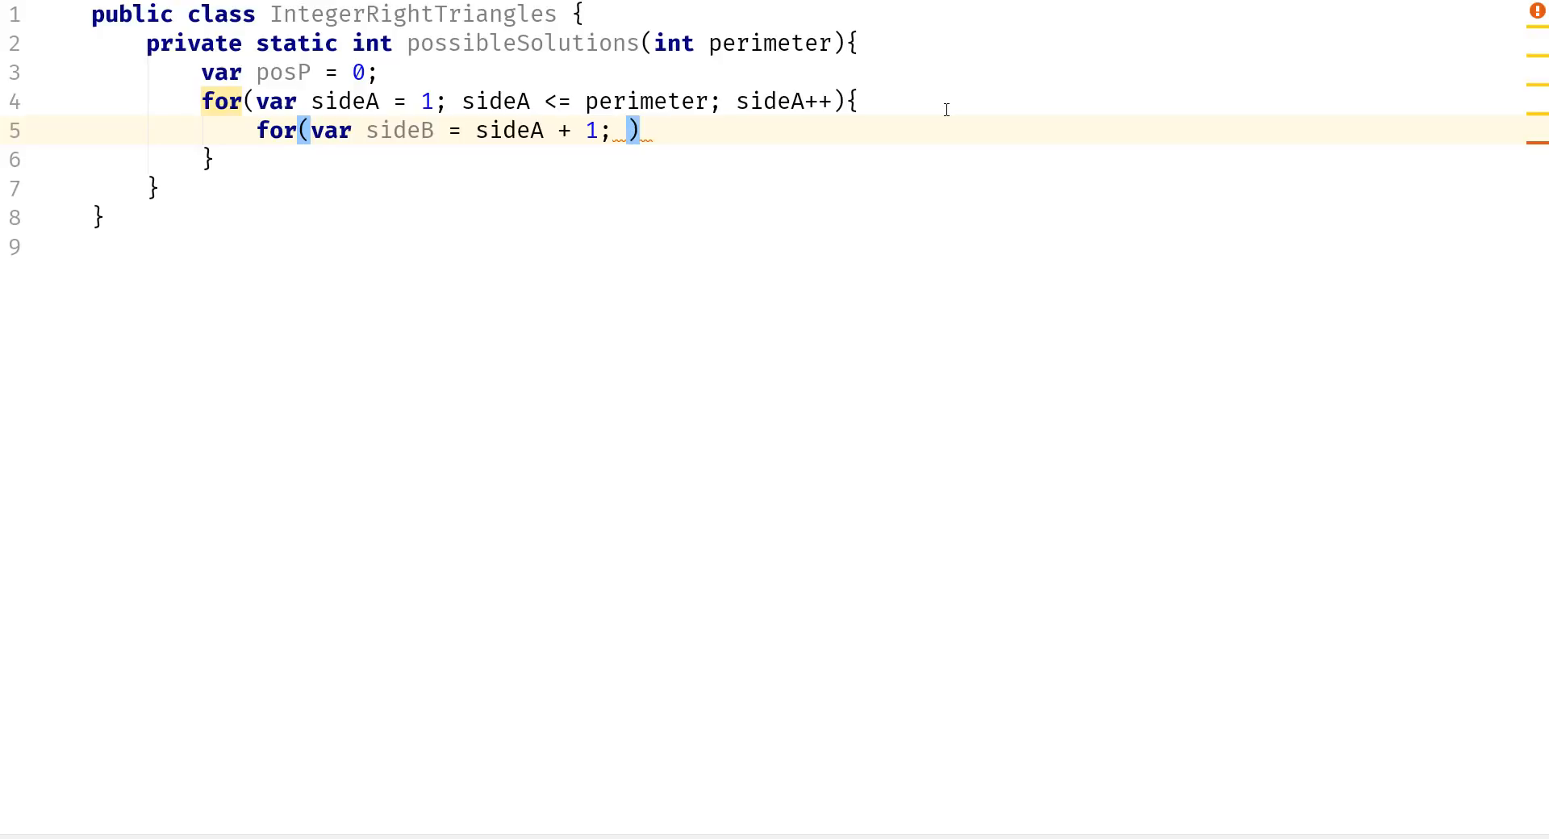
pyautogui.write('sideB <=')
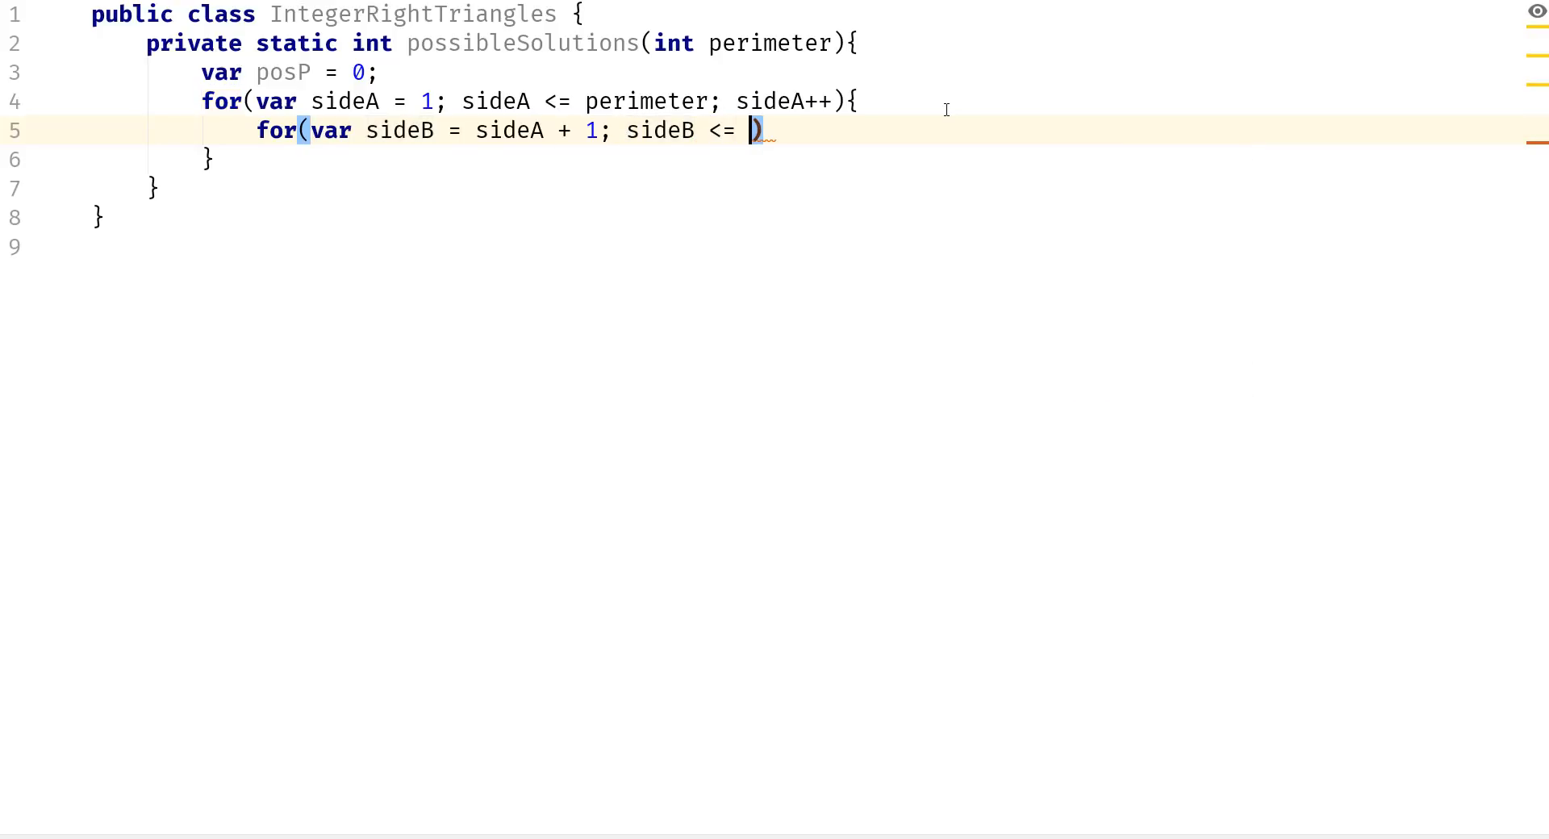
pyautogui.write('perimeter; sideB')
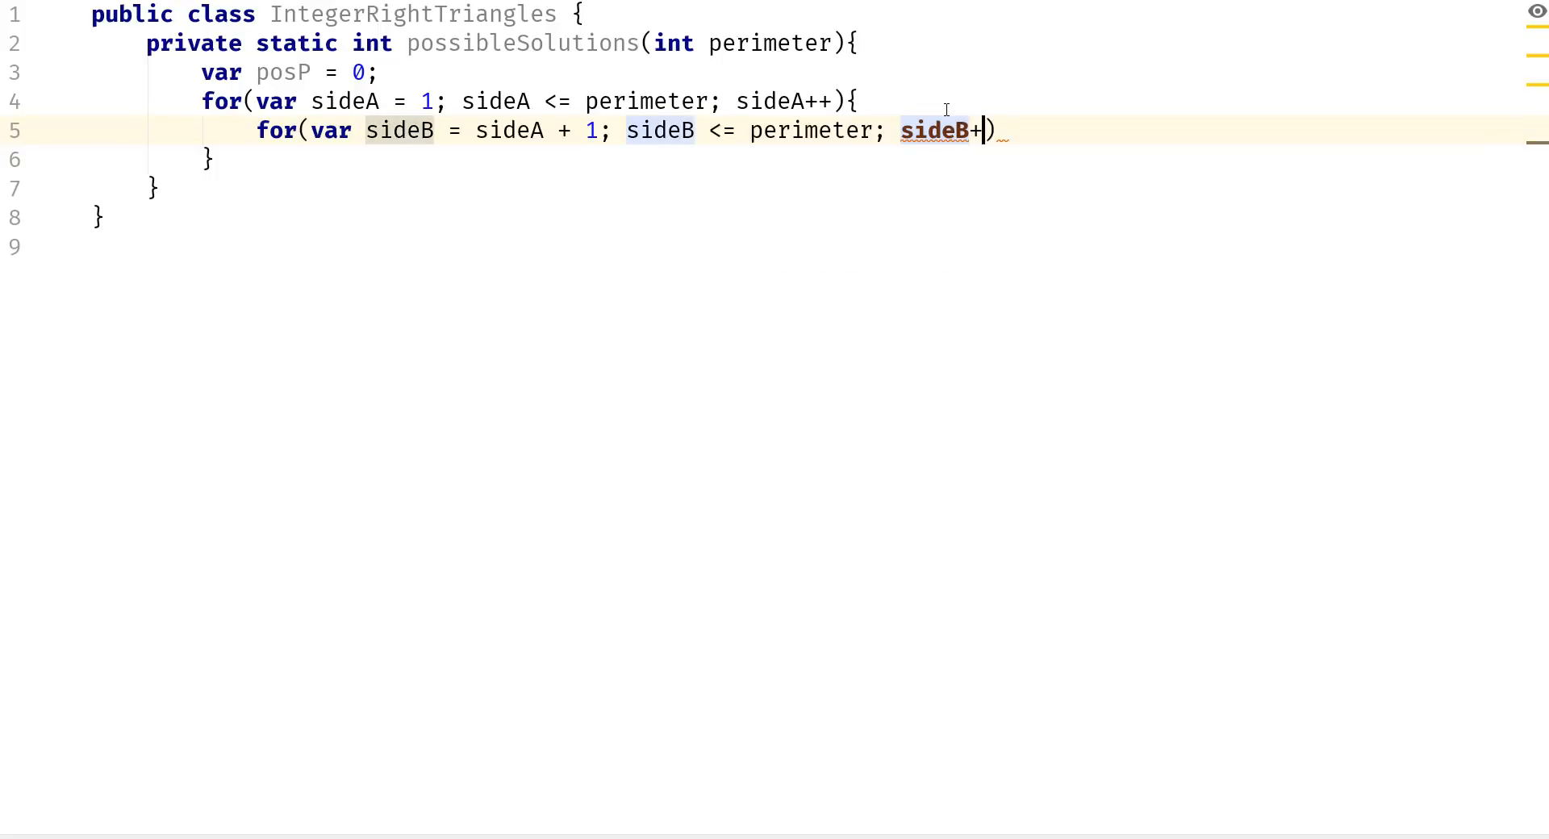
pyautogui.write('+')
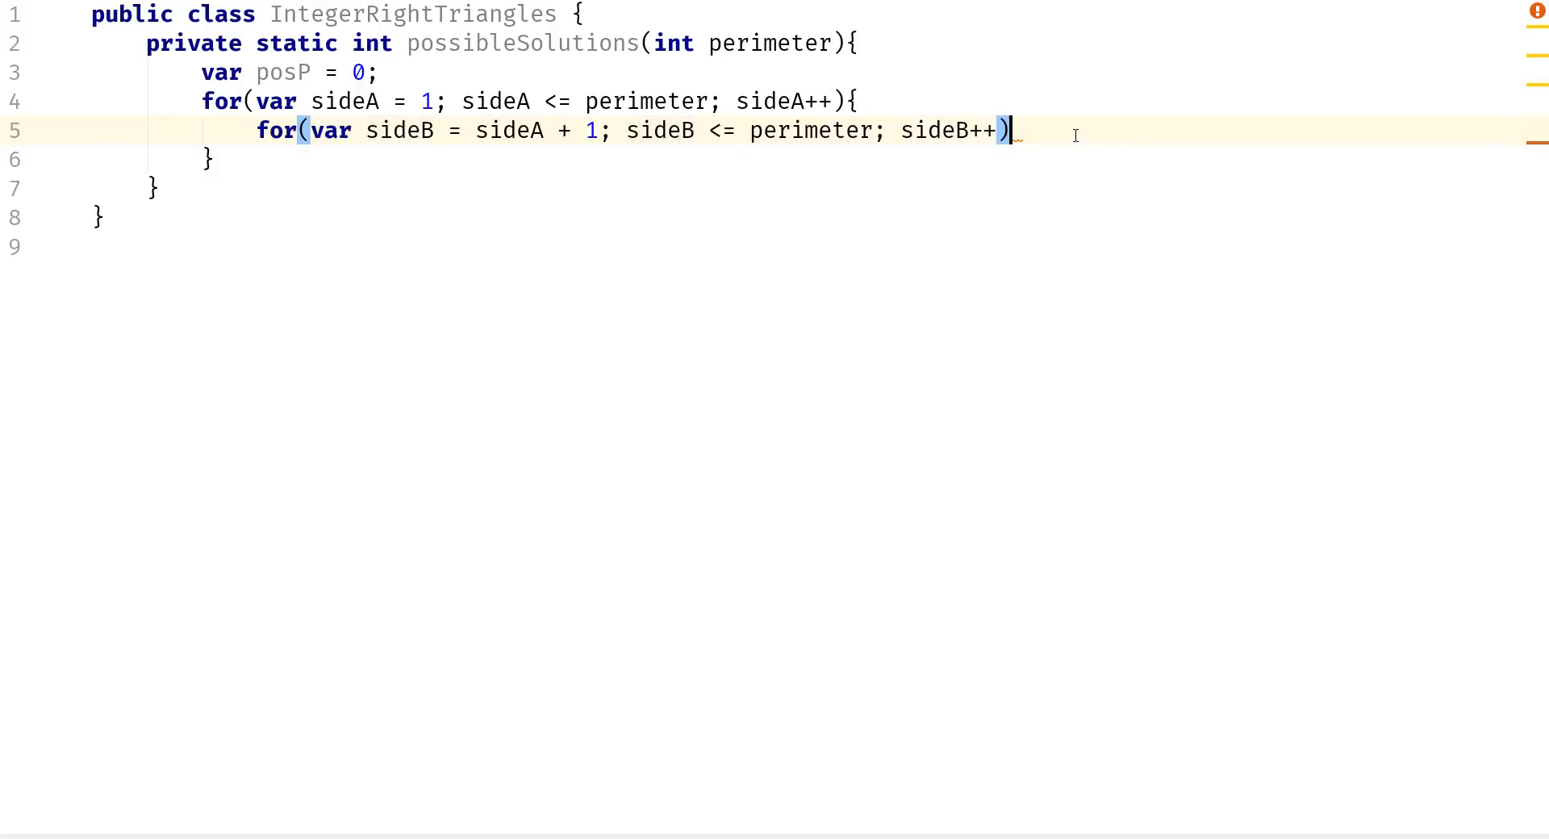
# Inside the sideB loop, declare var sideC = perimeter - sideA - sideB.
pyautogui.write('{')
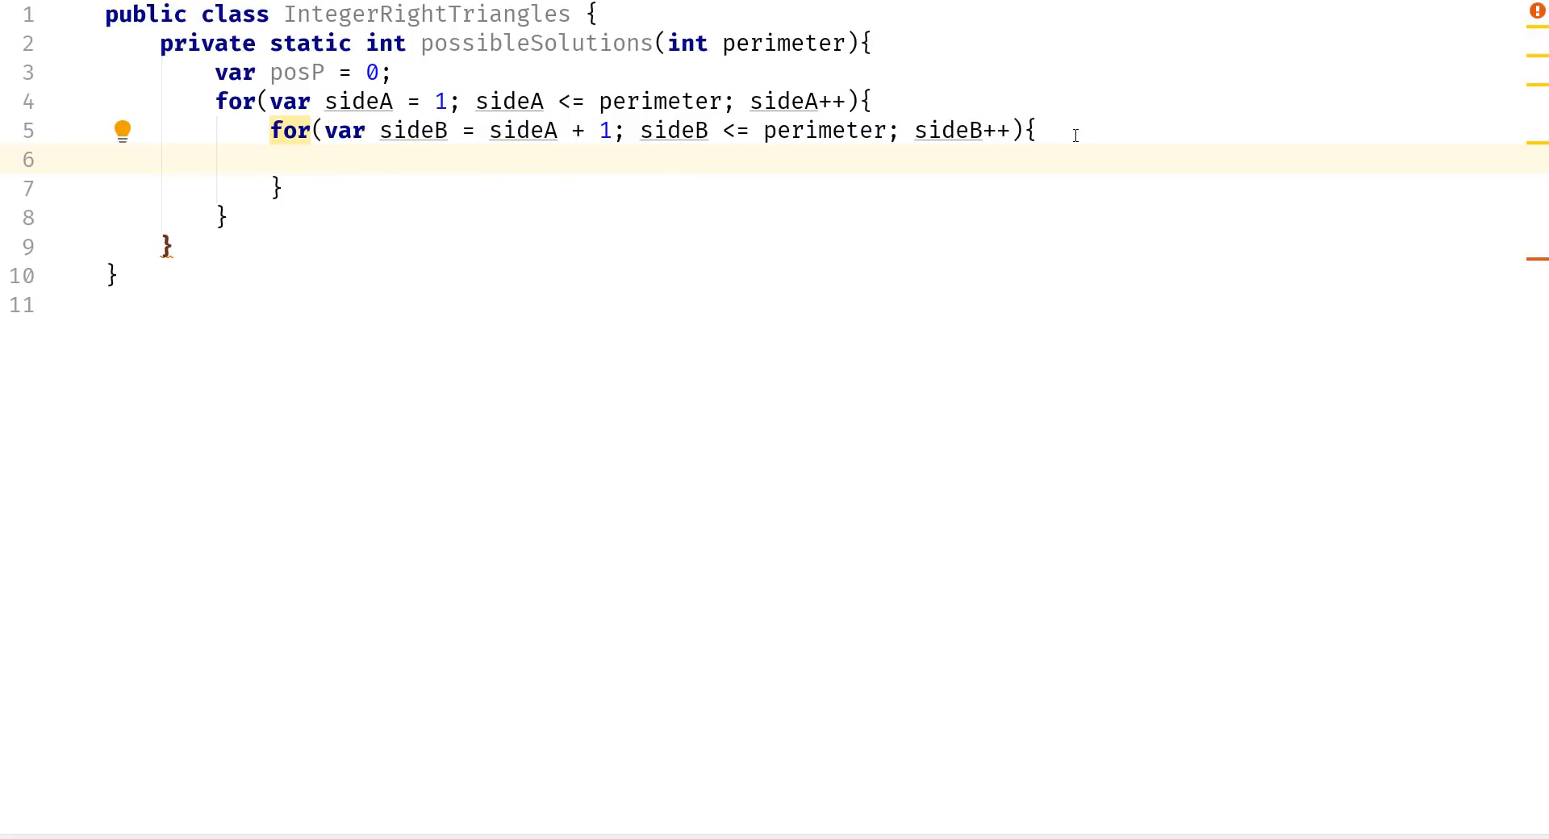
pyautogui.write('var')
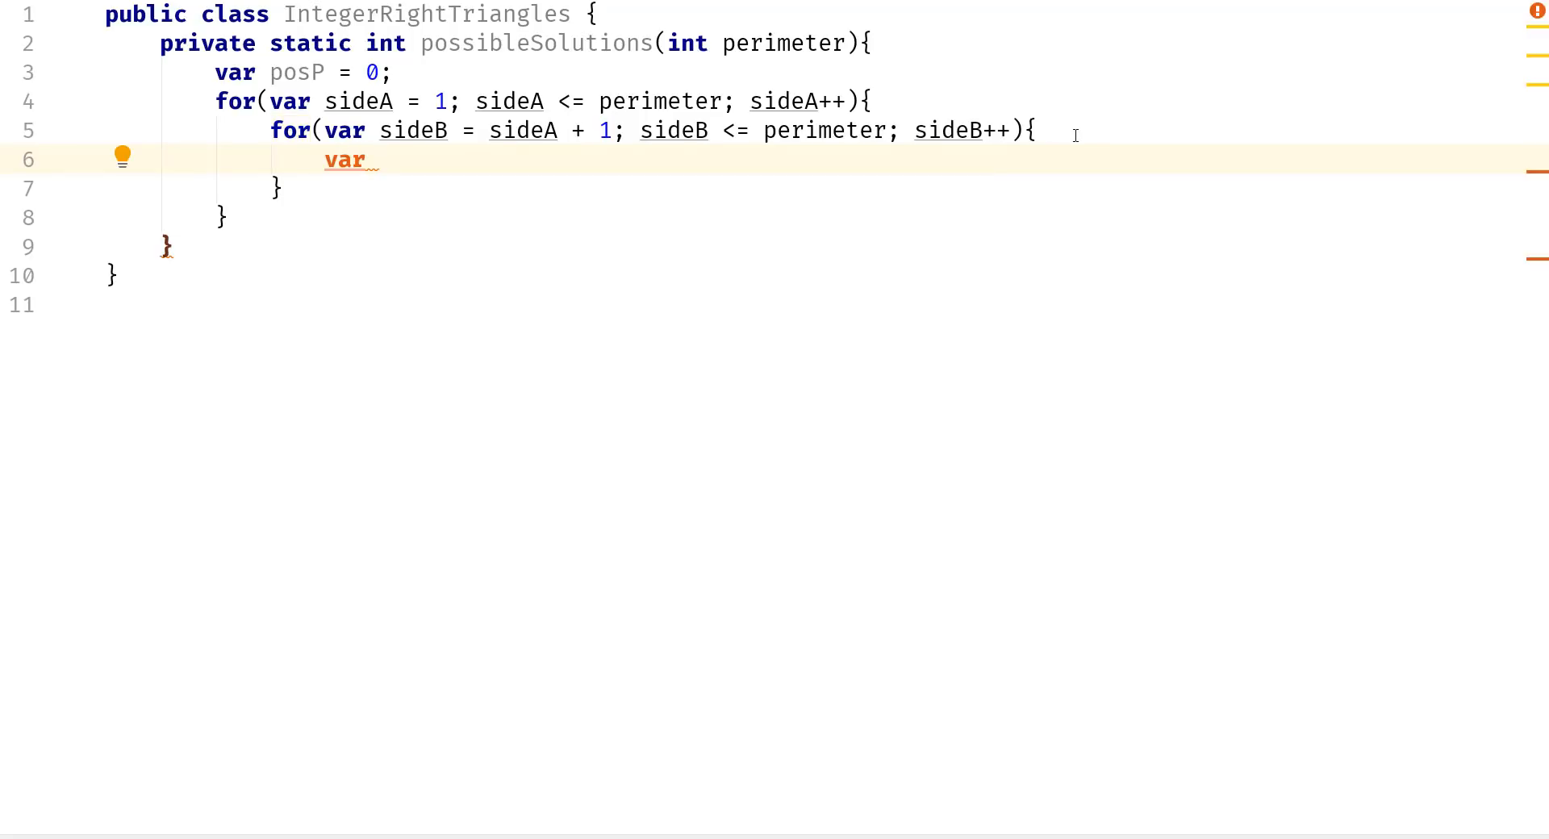
pyautogui.write('sideC')
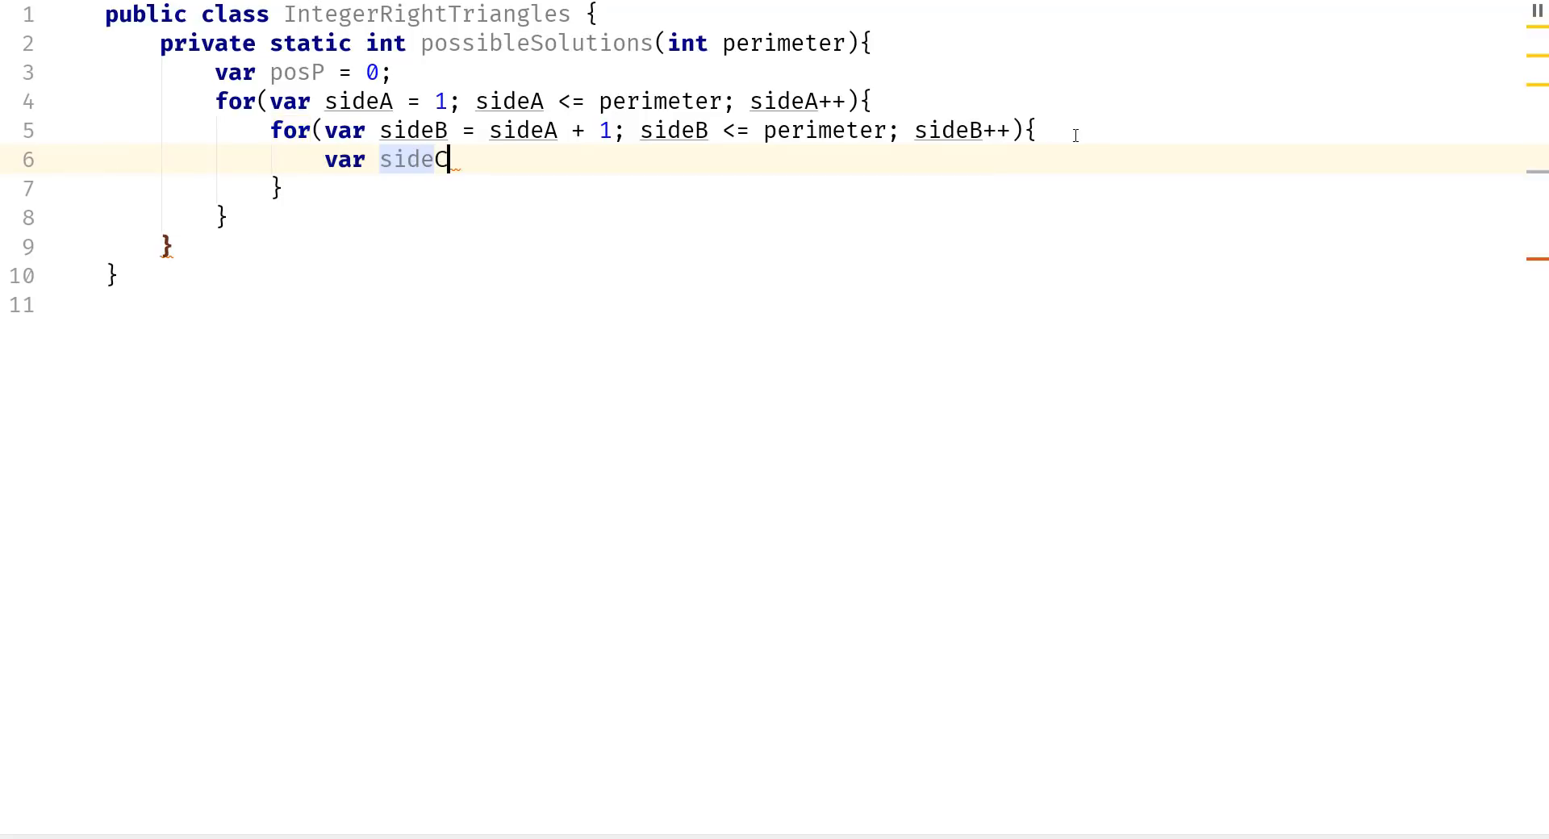
pyautogui.write('= perimeter')
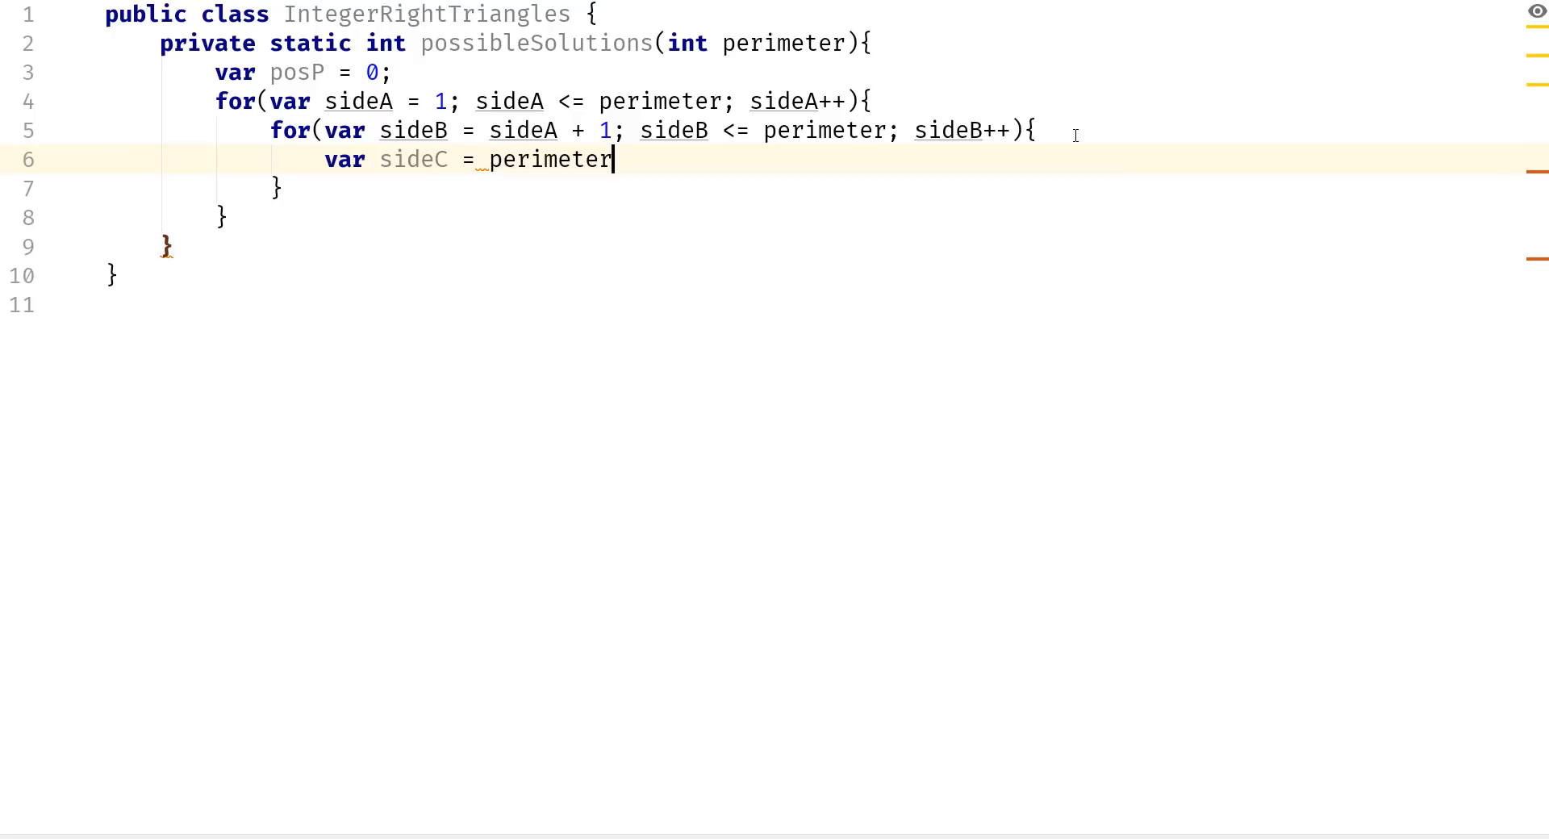
pyautogui.write('- sideA')
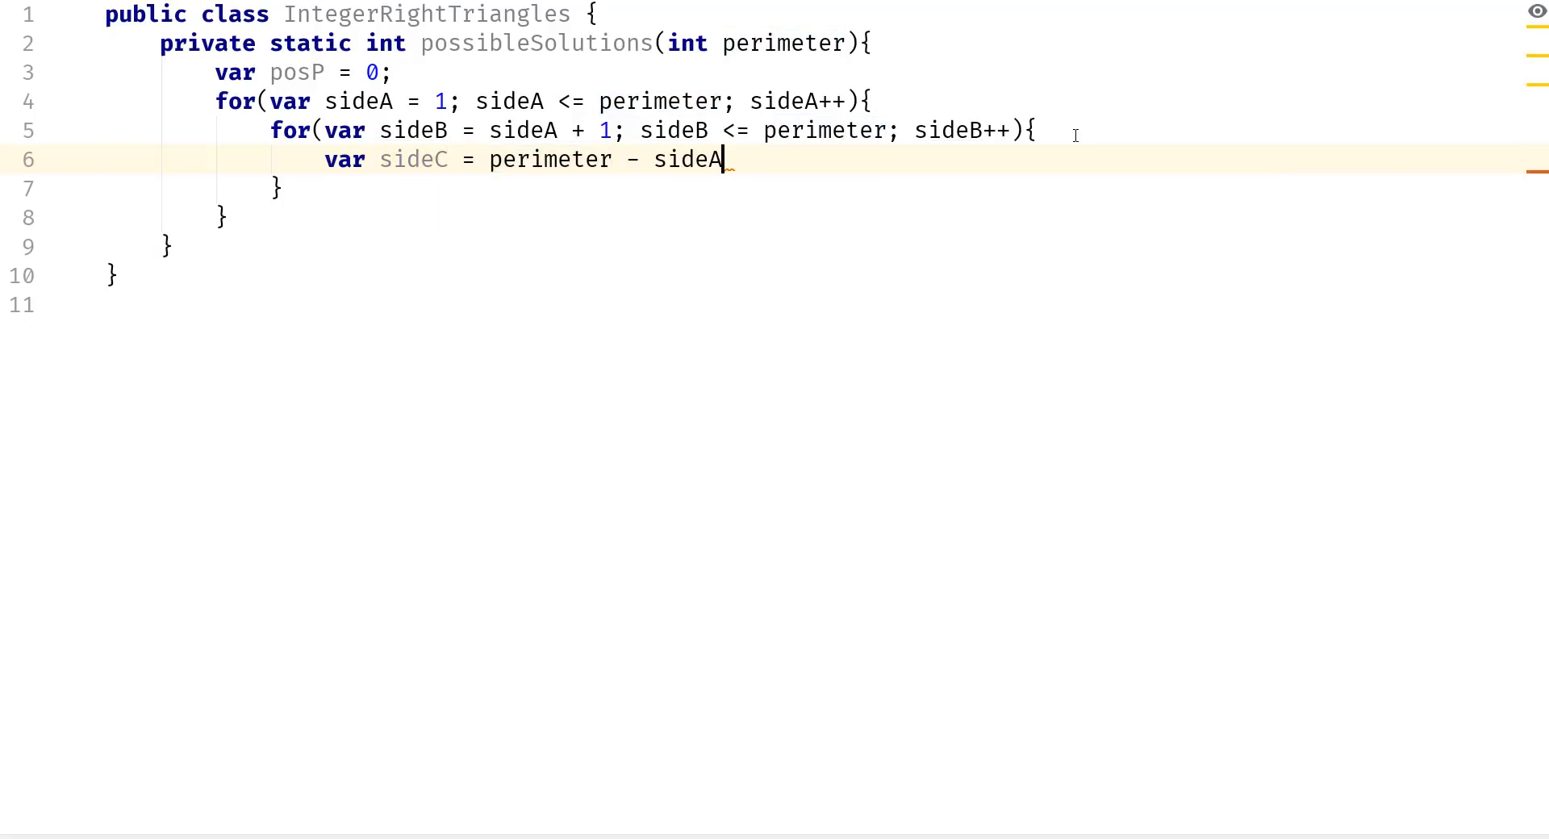
pyautogui.write('- s')
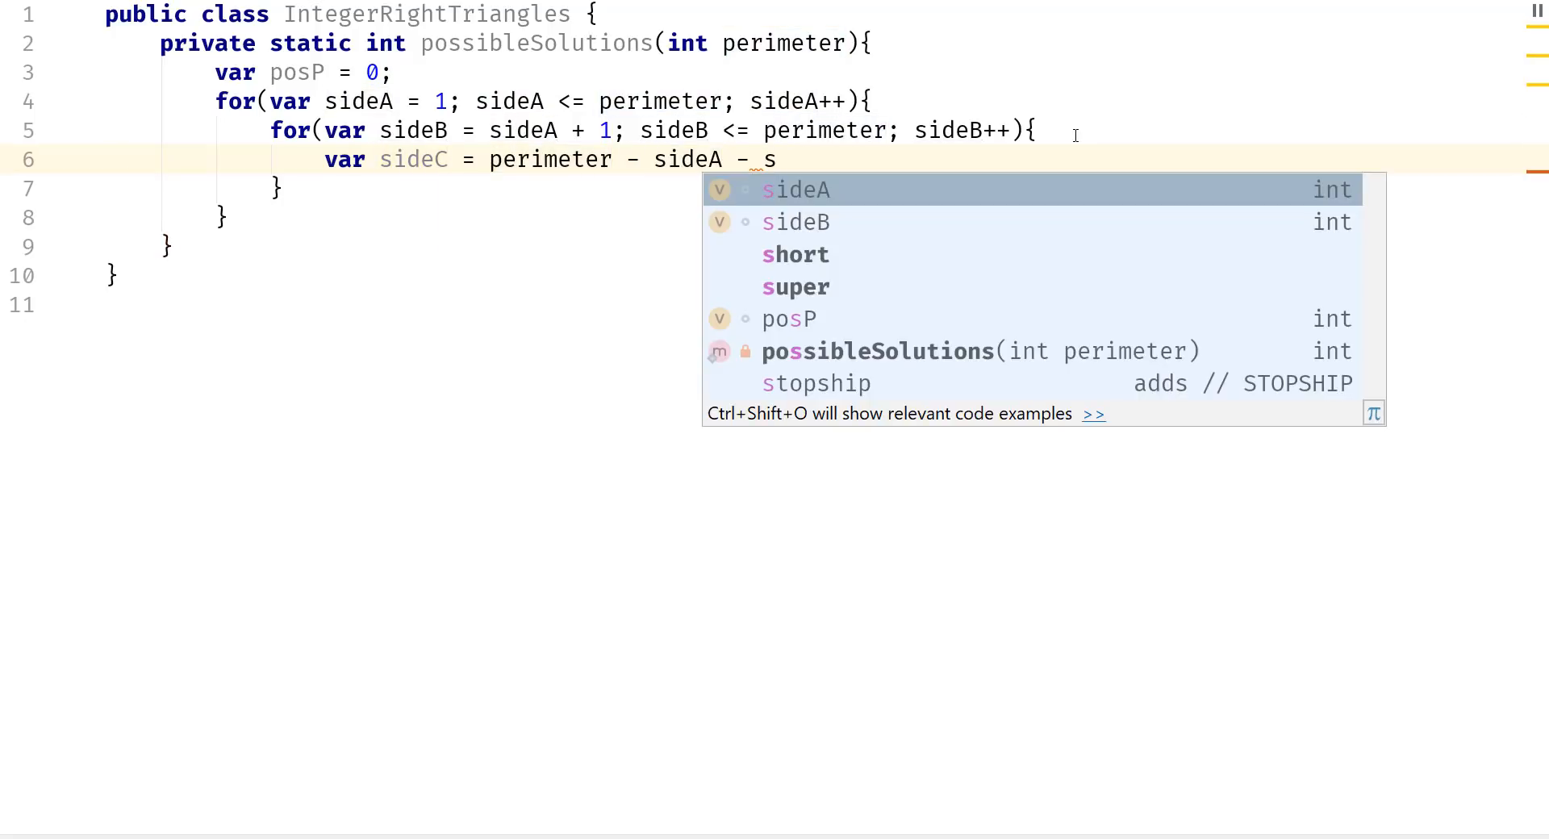
pyautogui.click(795, 222)
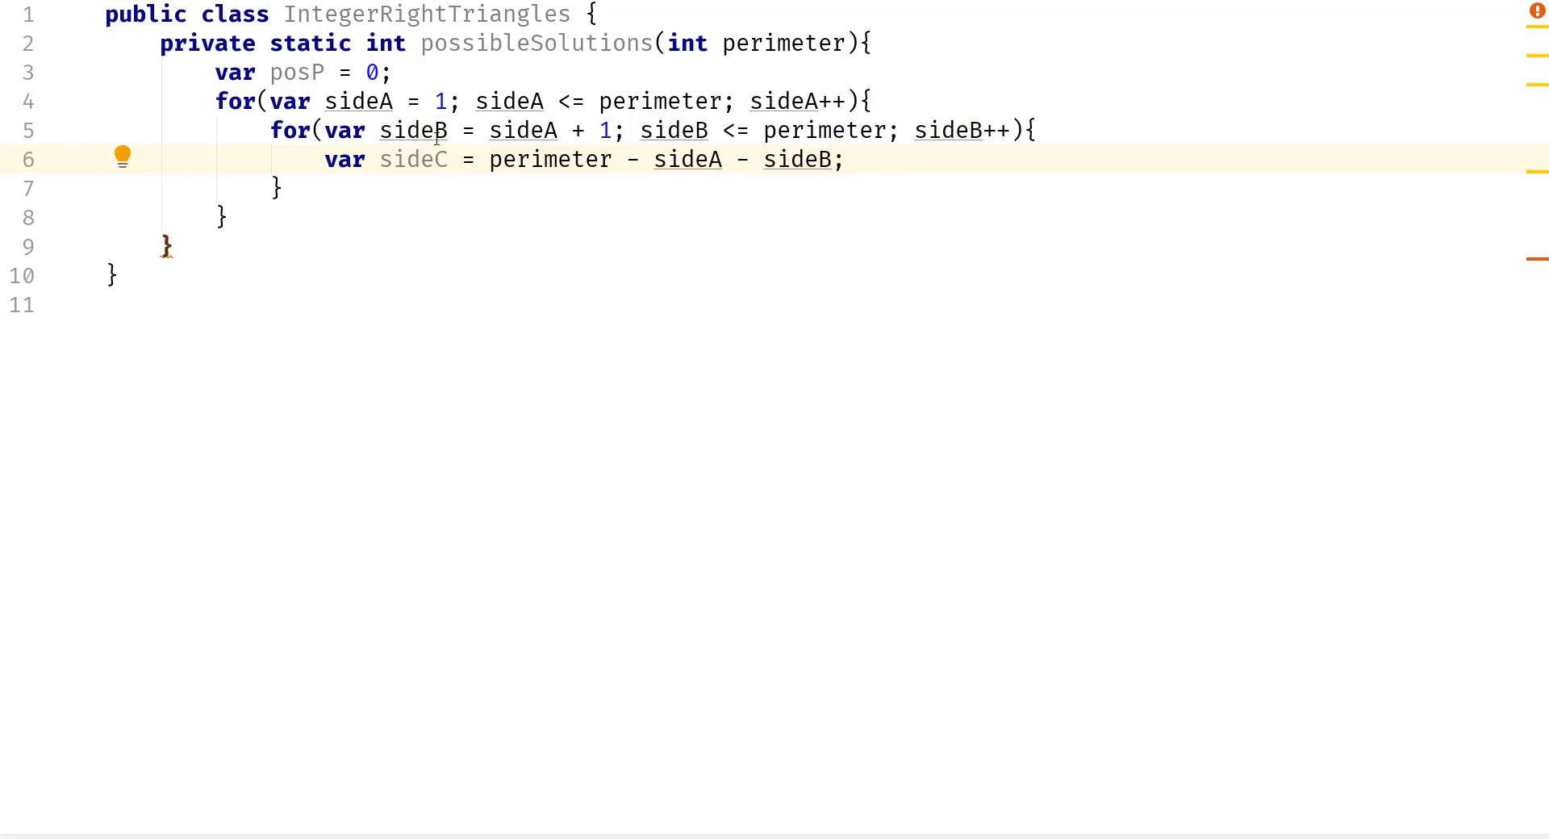
pyautogui.moveTo(616, 188)
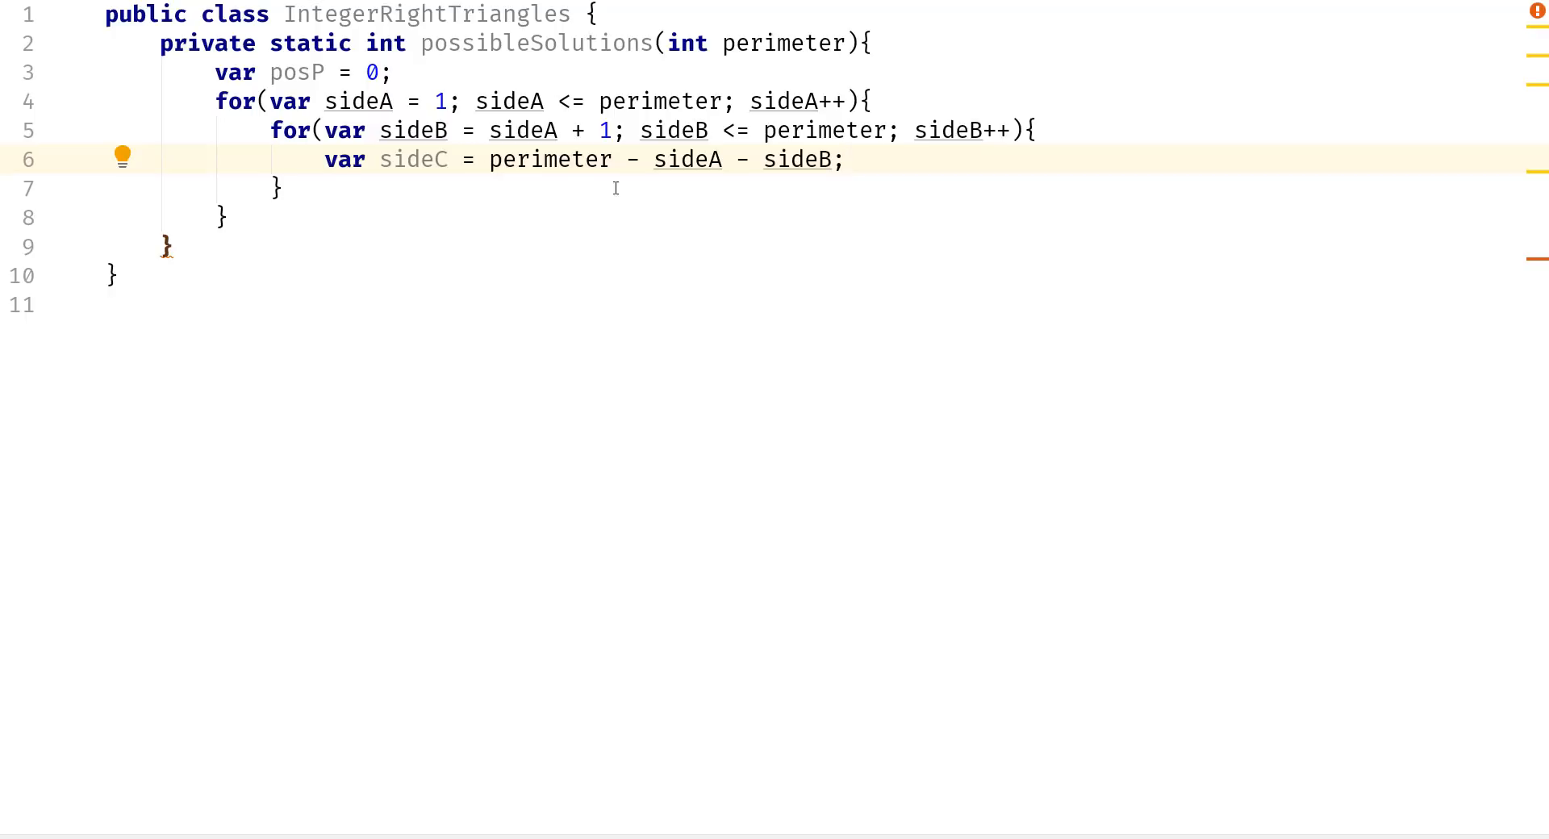
pyautogui.moveTo(325, 159); pyautogui.dragTo(586, 159)
pyautogui.write('i')
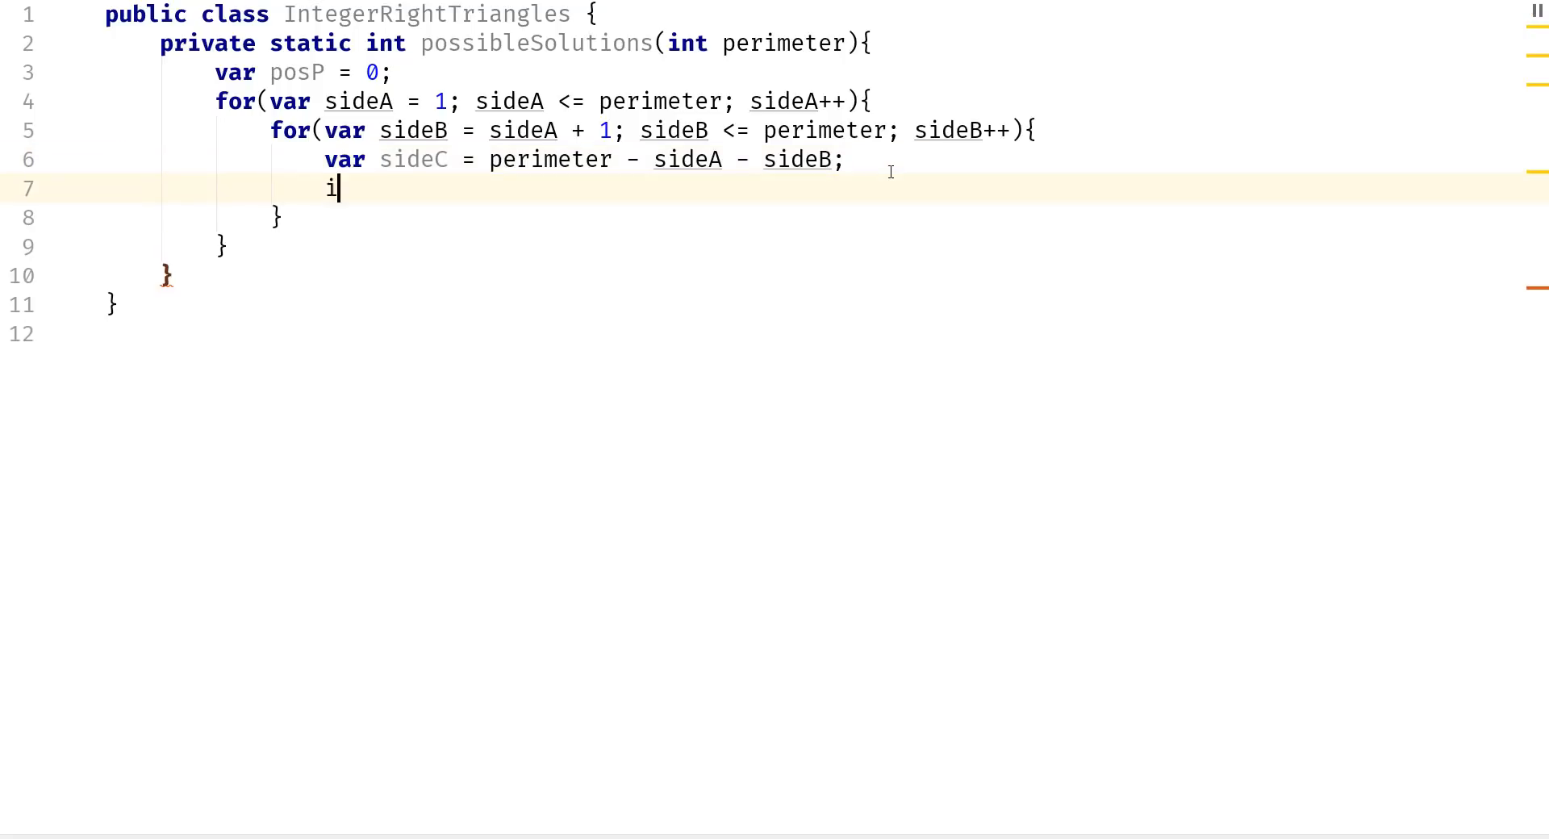
# Add the condition if(sideA * sideA + sideB * sideB == sideC * sideC).
pyautogui.write('f(')
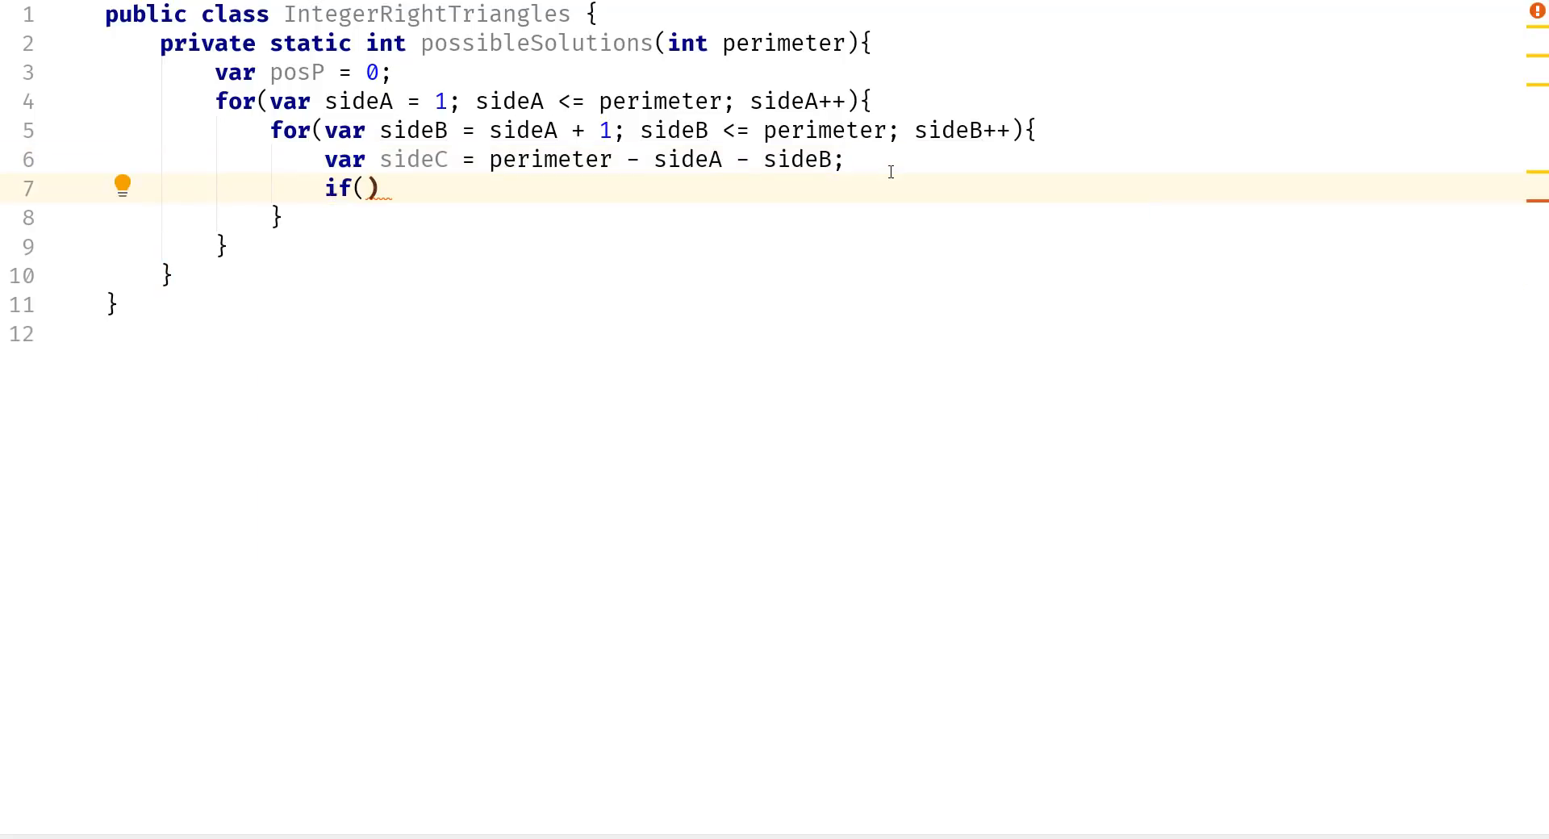
pyautogui.write('si')
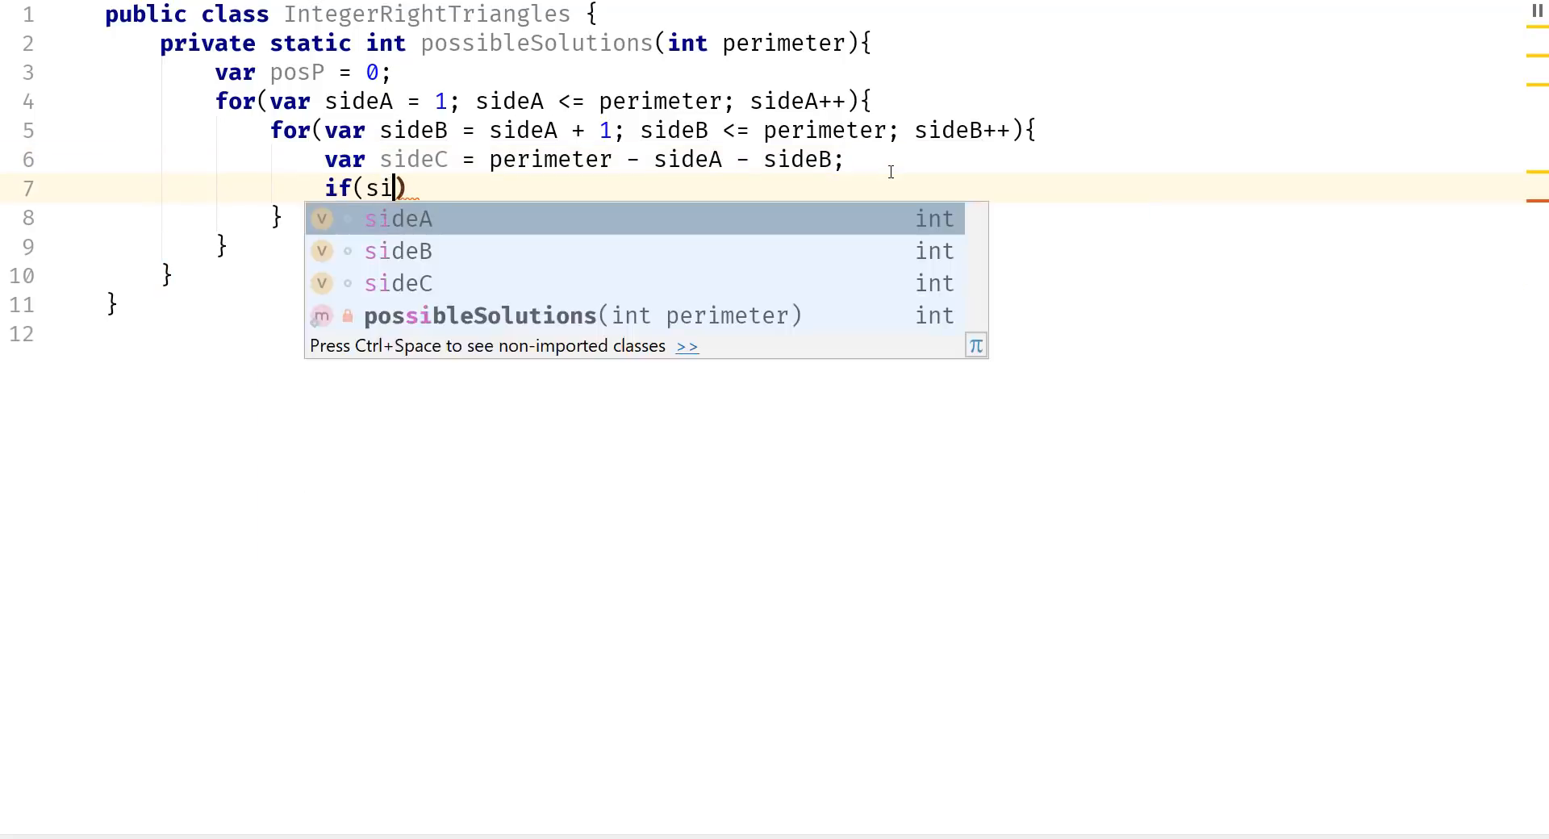
pyautogui.click(395, 219)
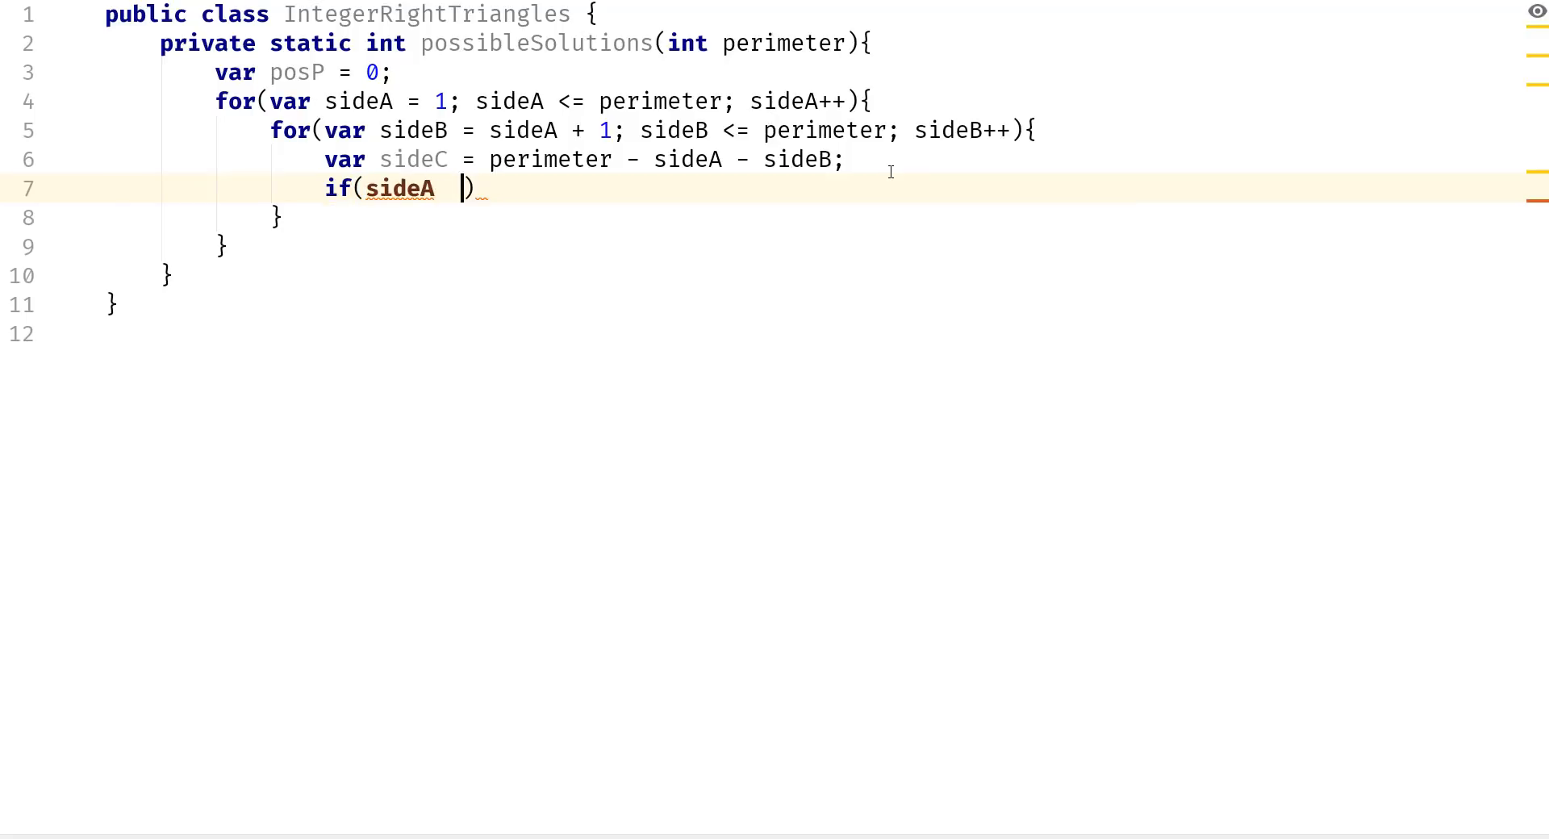
pyautogui.write('* sideA +')
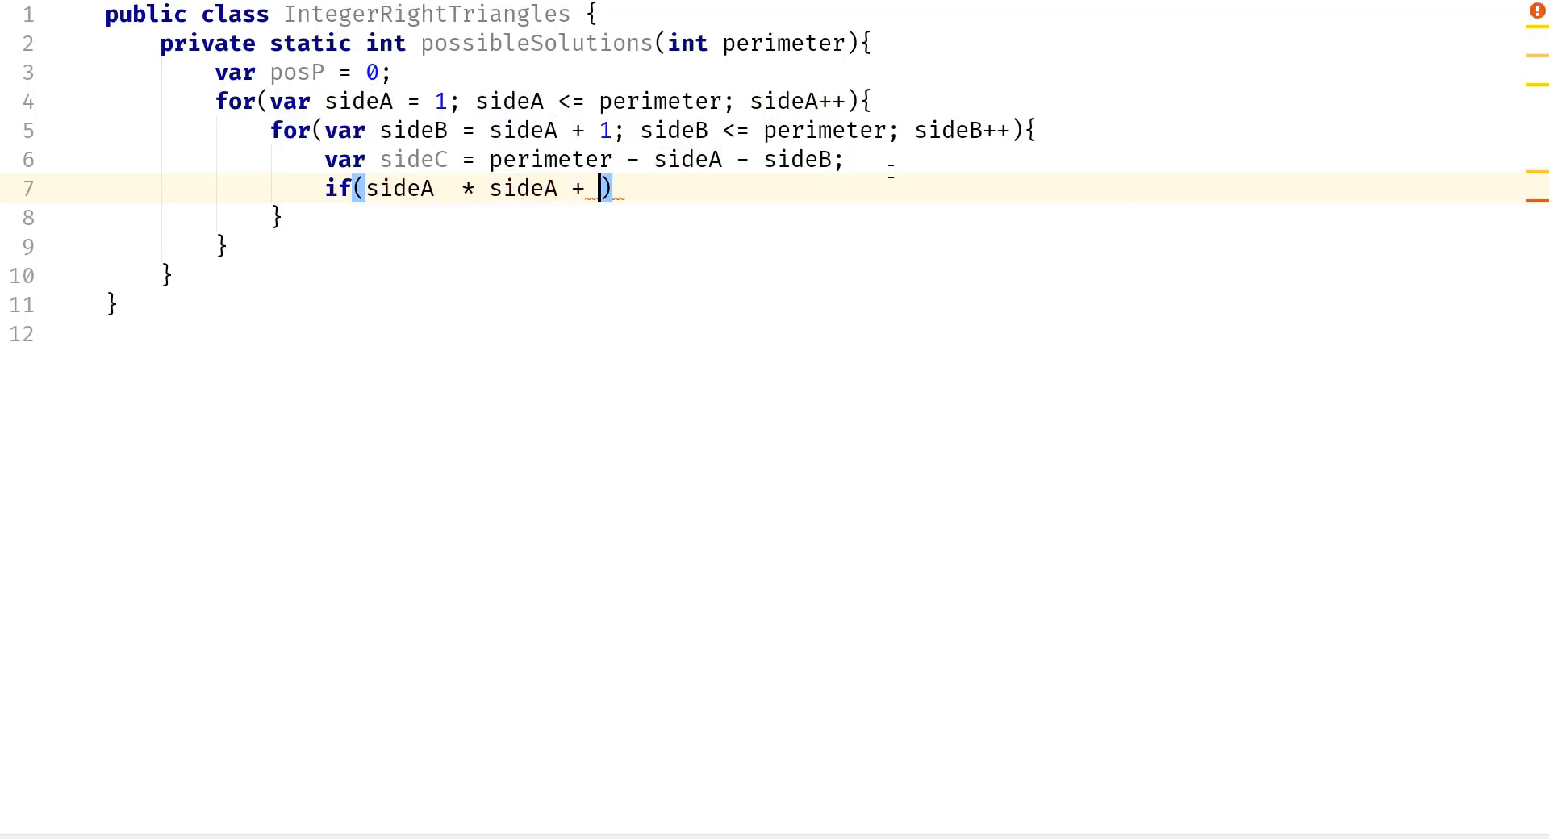
pyautogui.write('si')
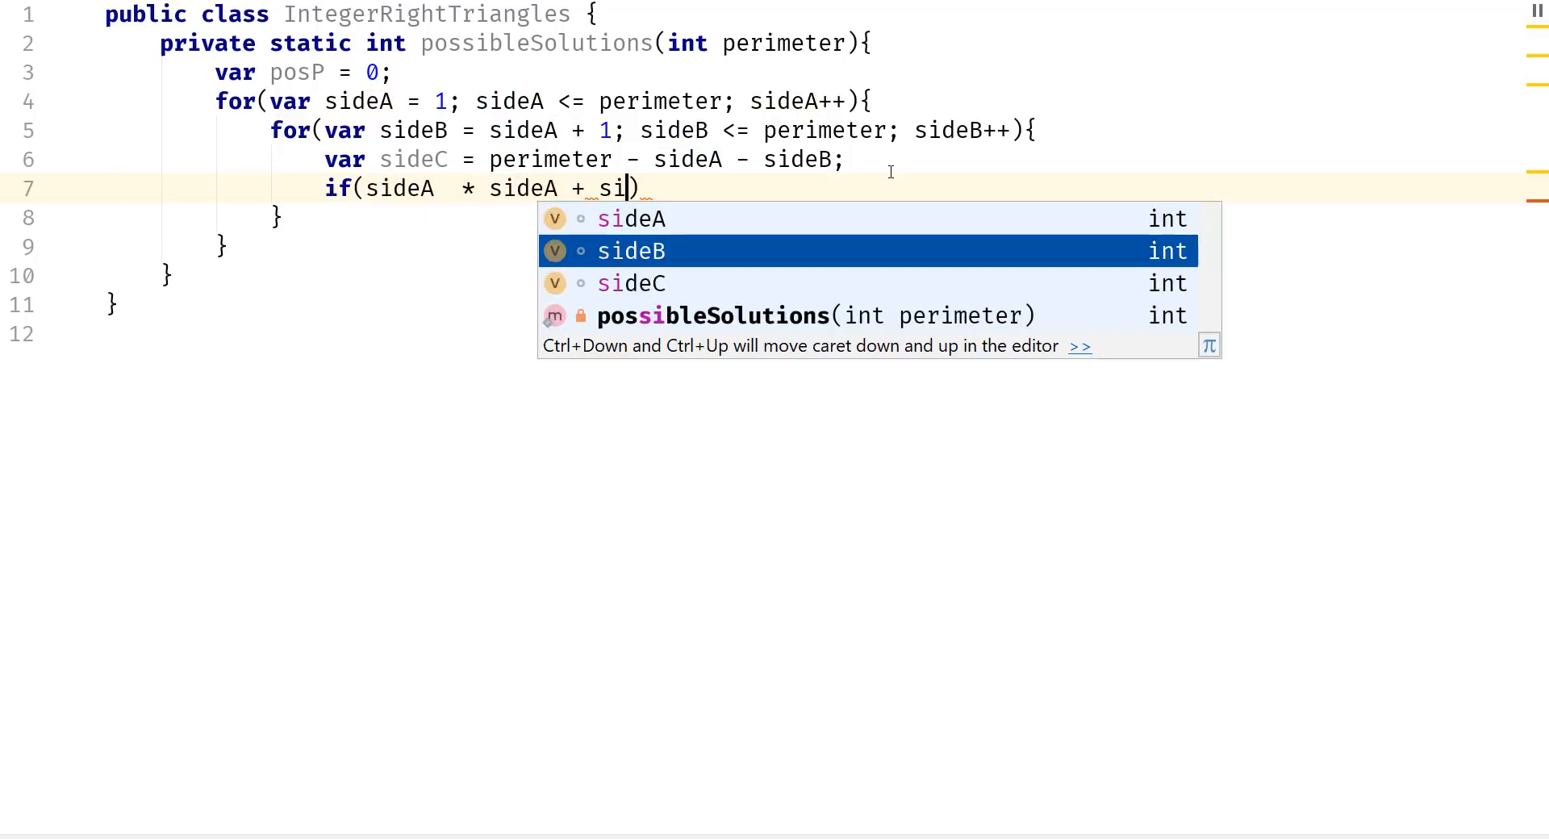
pyautogui.write('deB * sideB')
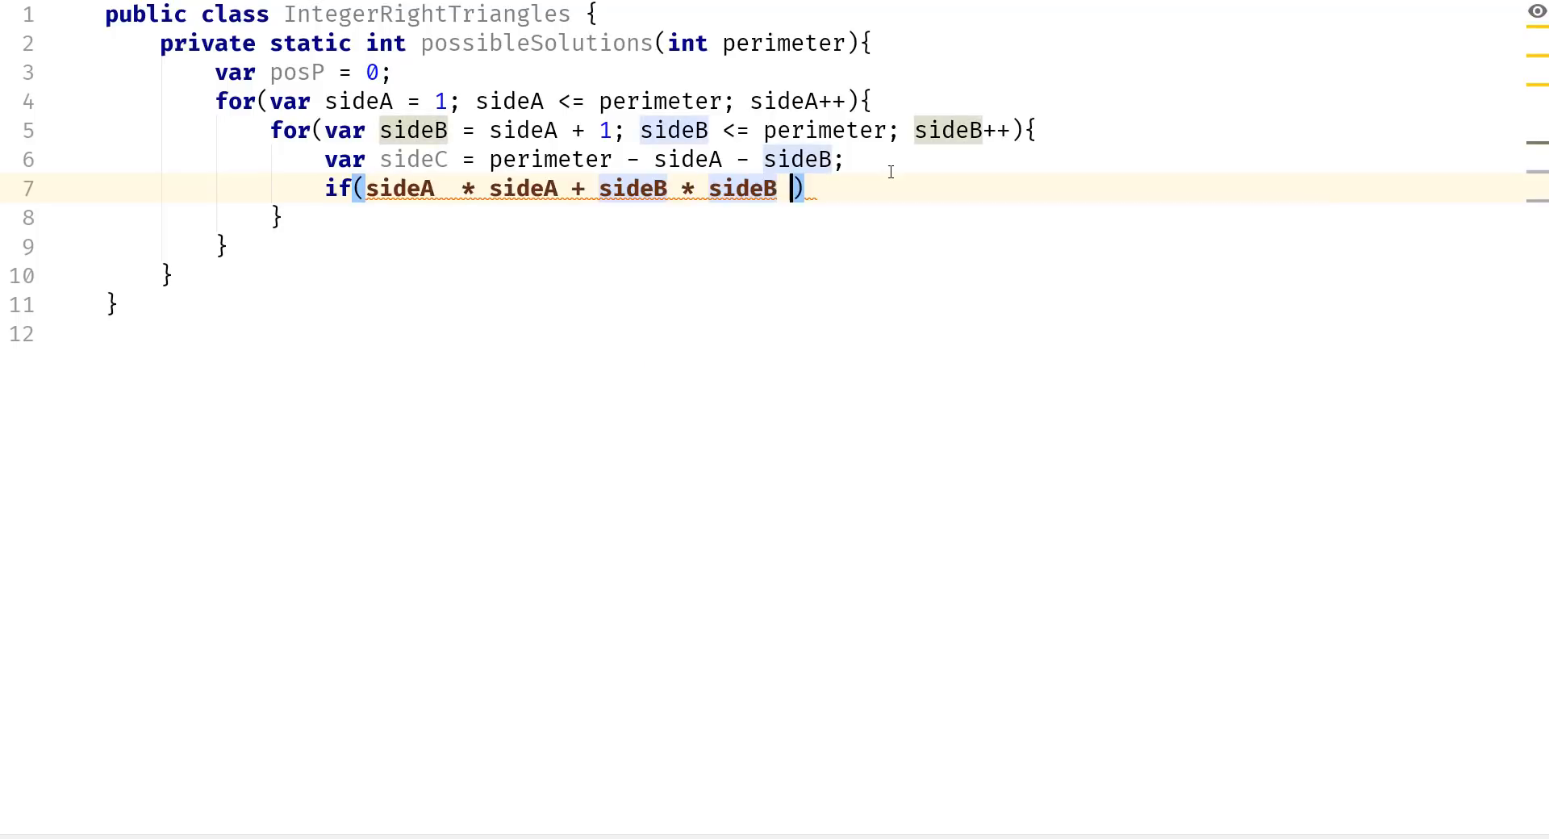
pyautogui.write('==')
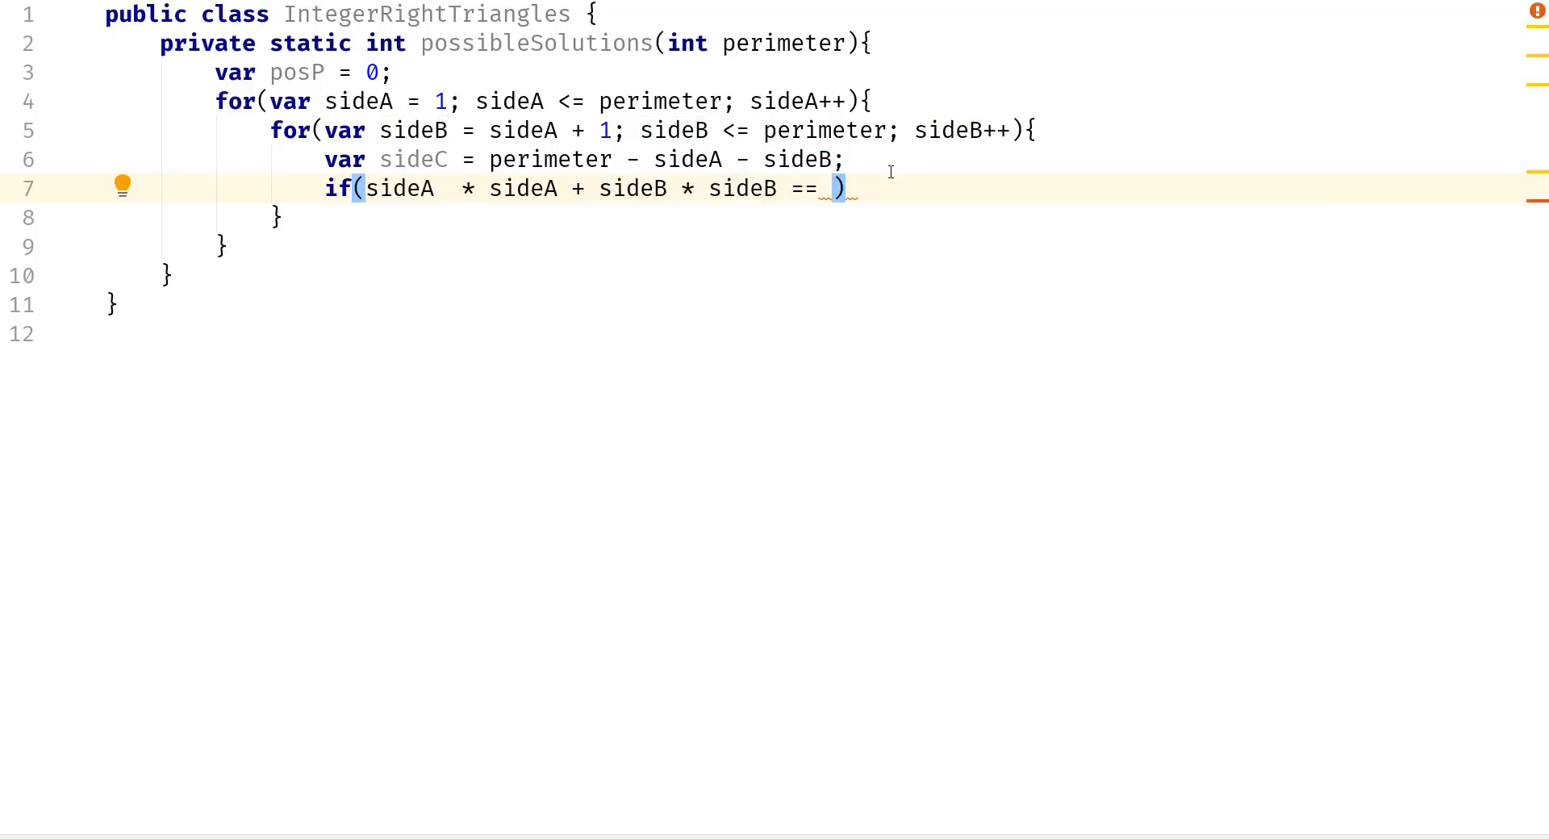
pyautogui.write('sideC * s')
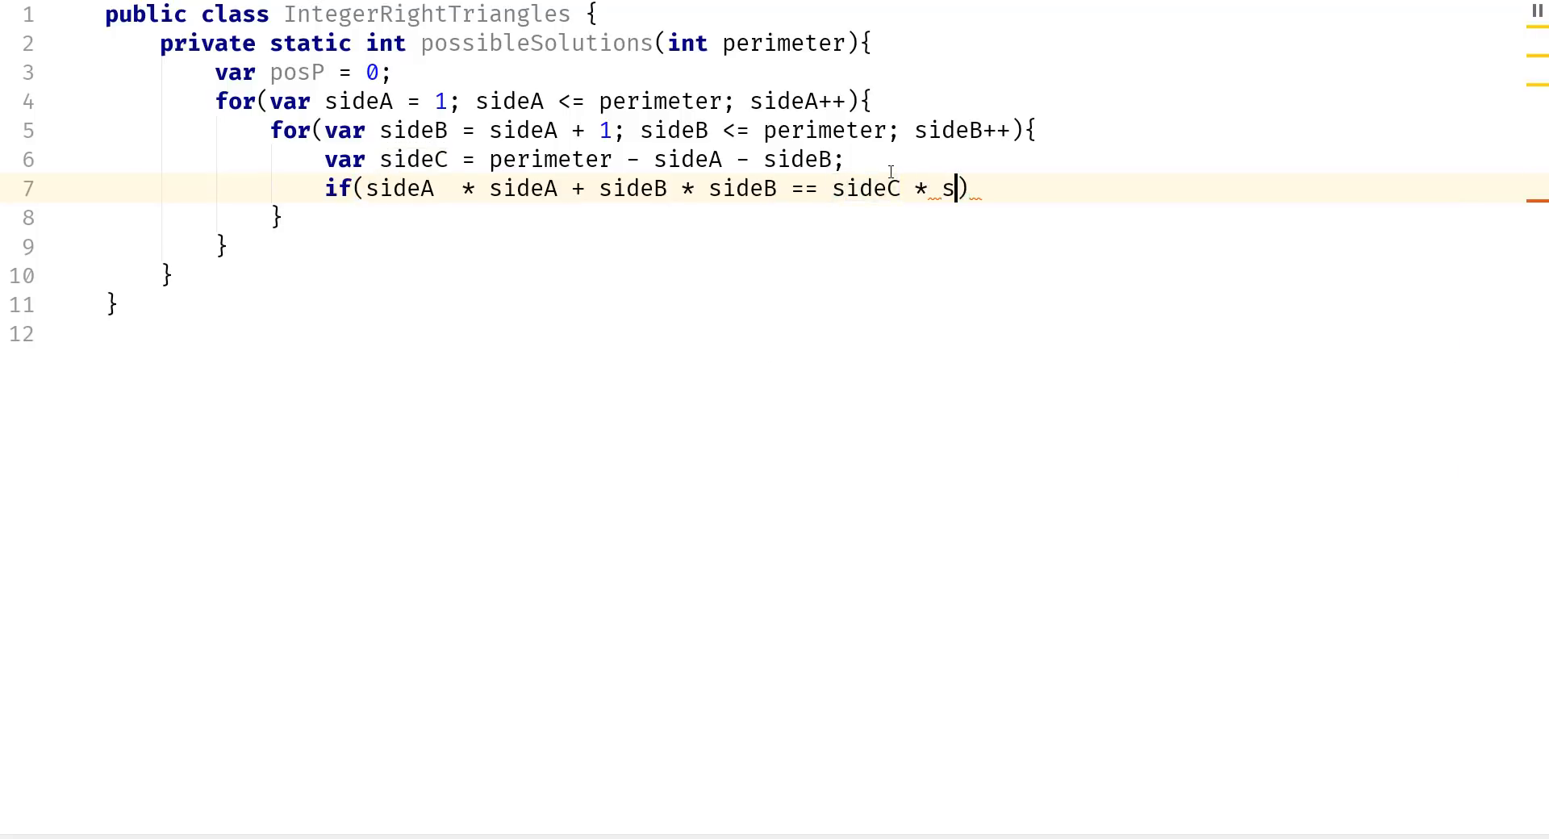
pyautogui.write('ideC')
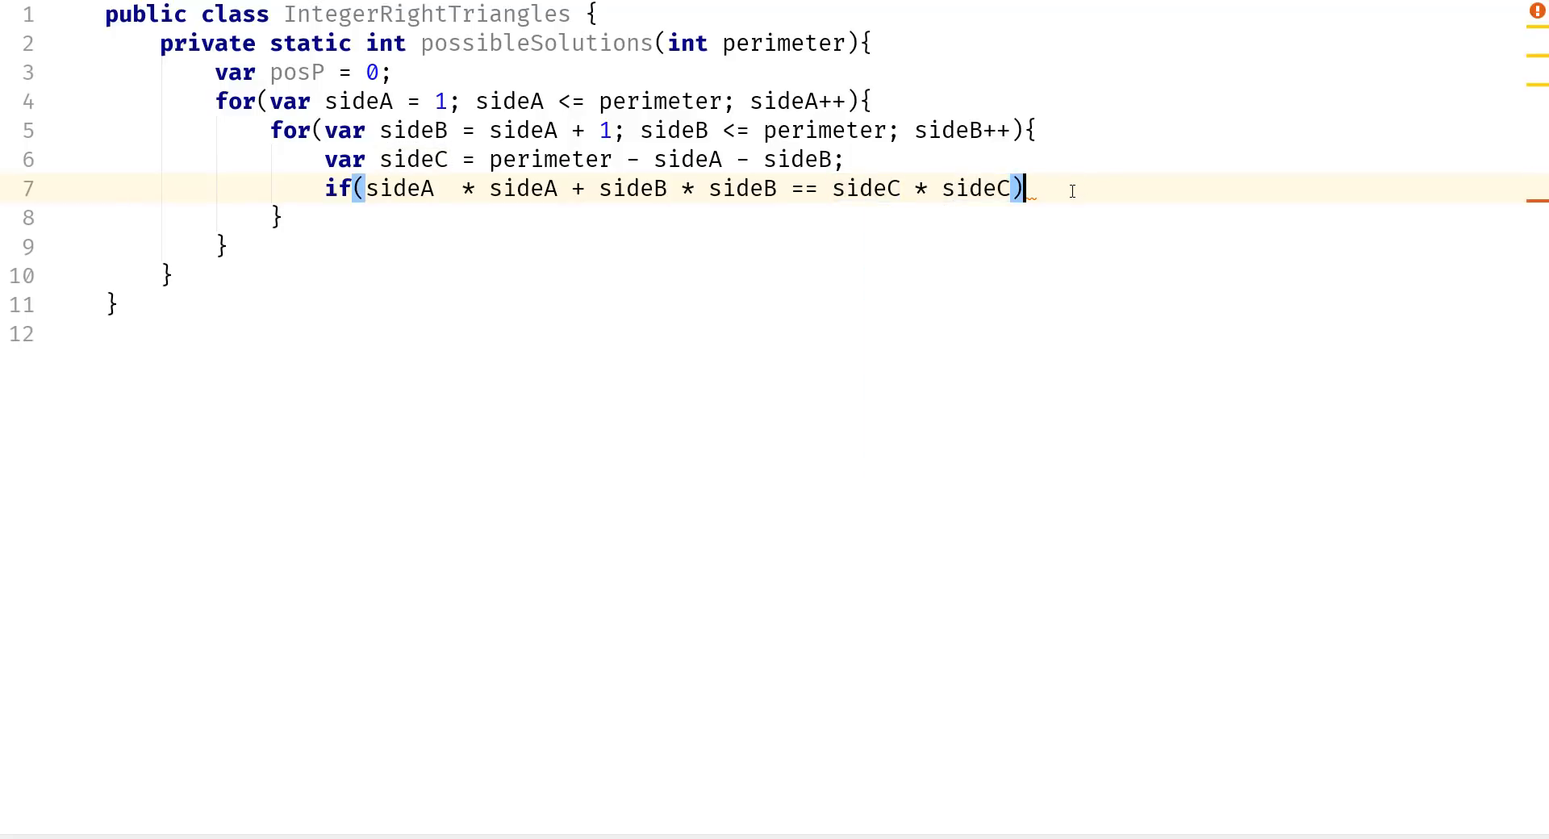
pyautogui.press('Enter')
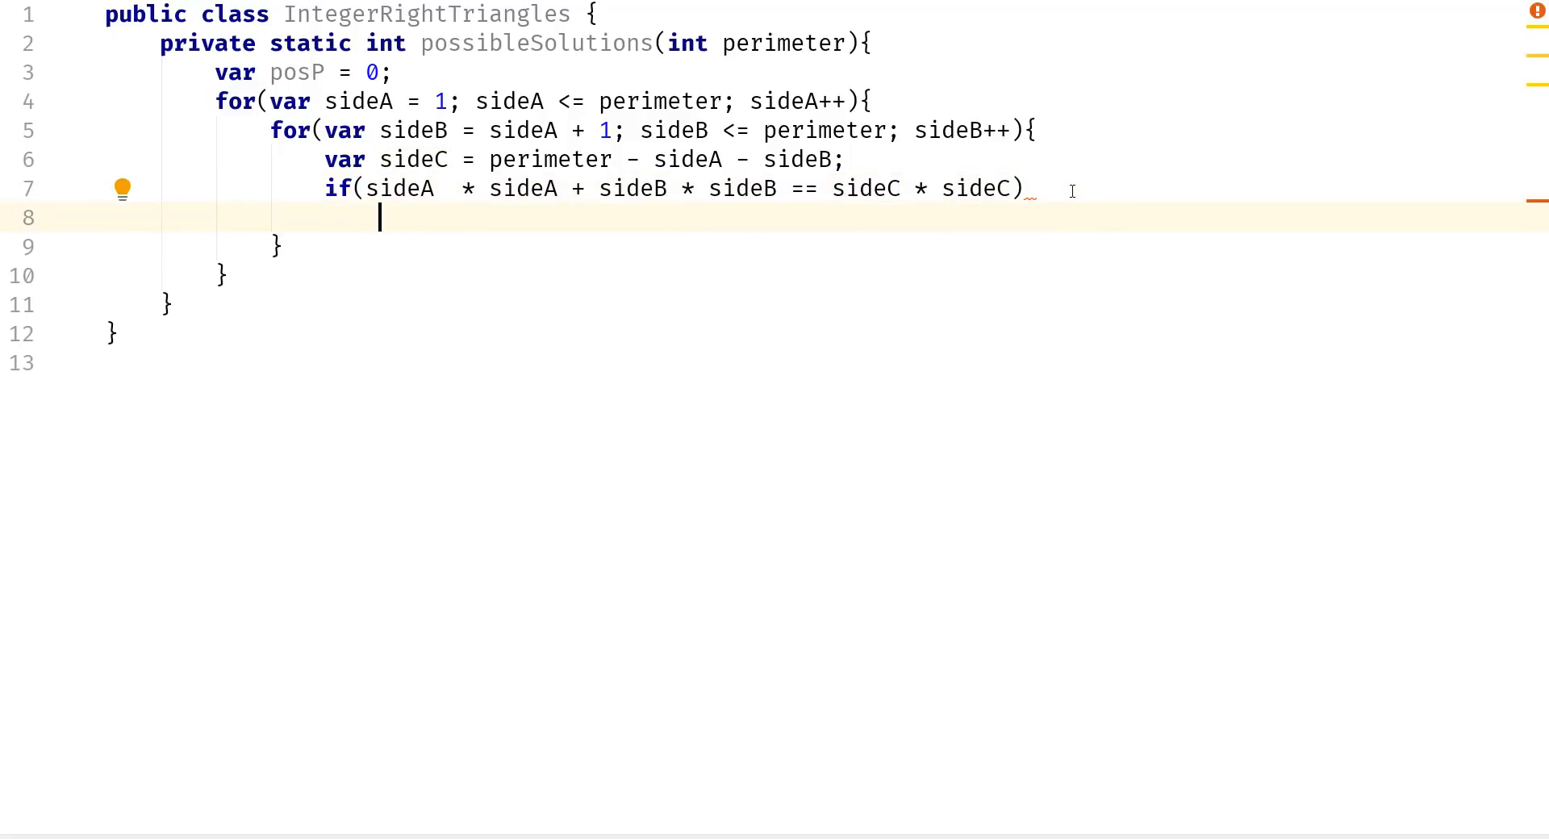
# Increment posP inside the if, and return posP after the loops.
pyautogui.write('posP')
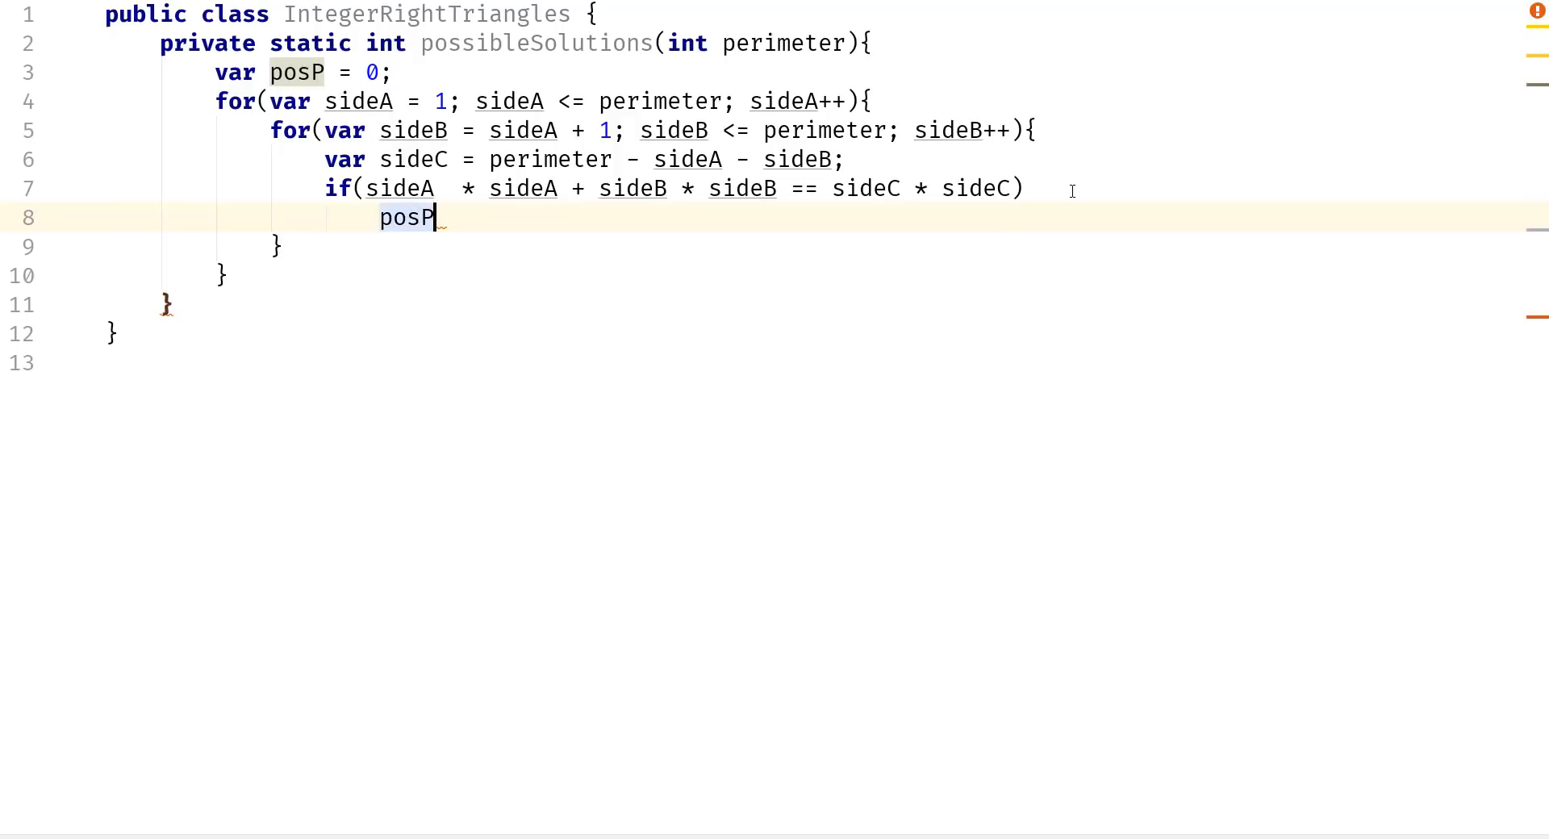
pyautogui.write('++;')
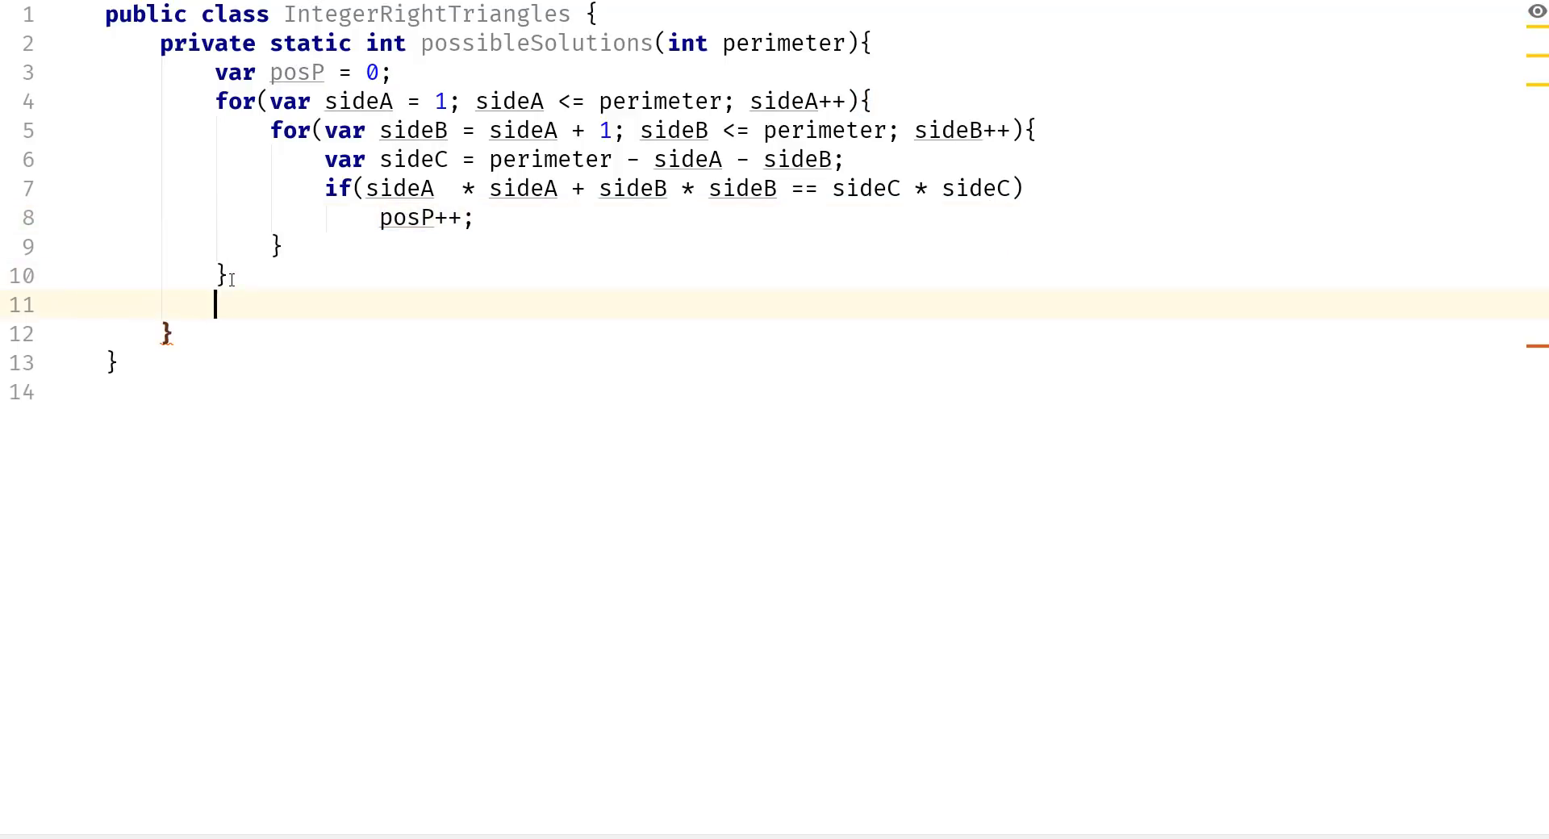
pyautogui.write('return')
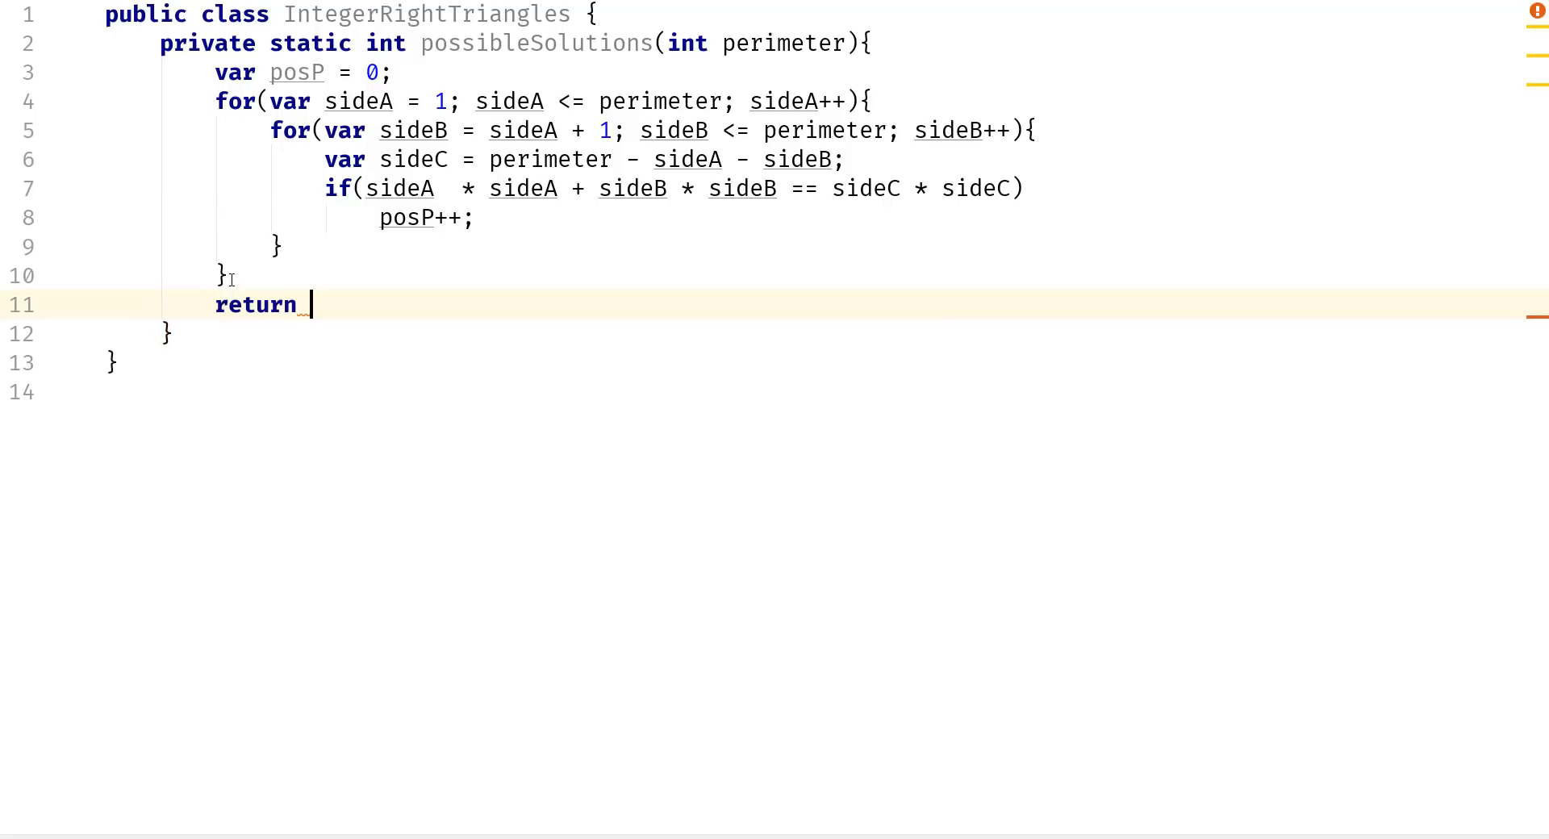
pyautogui.write('posP;')
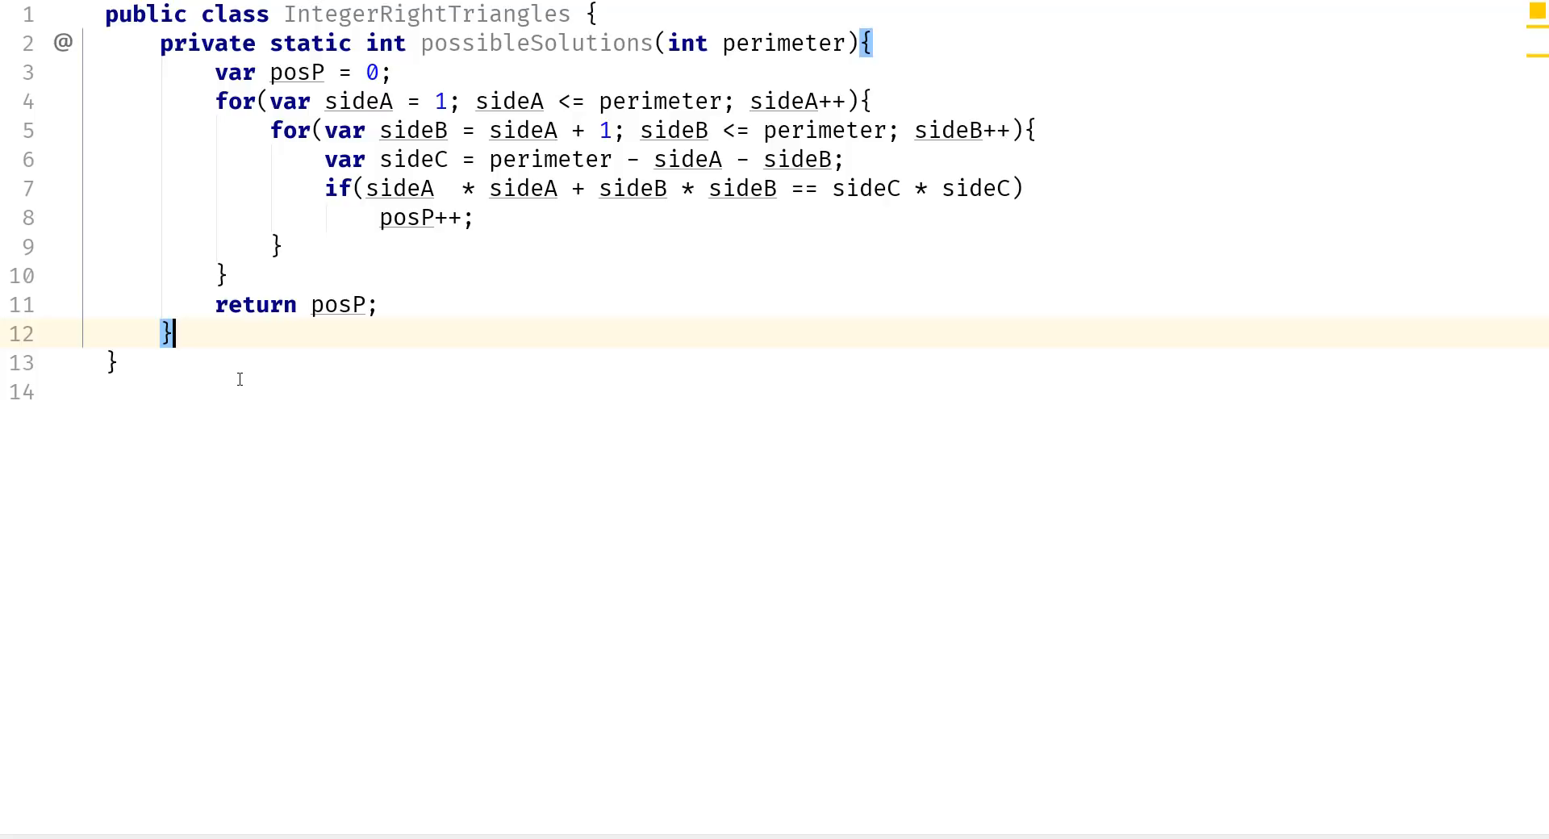
# Below possibleSolutions, declare 'private static int maxPossibilities()' with an empty body.
pyautogui.press('Enter')
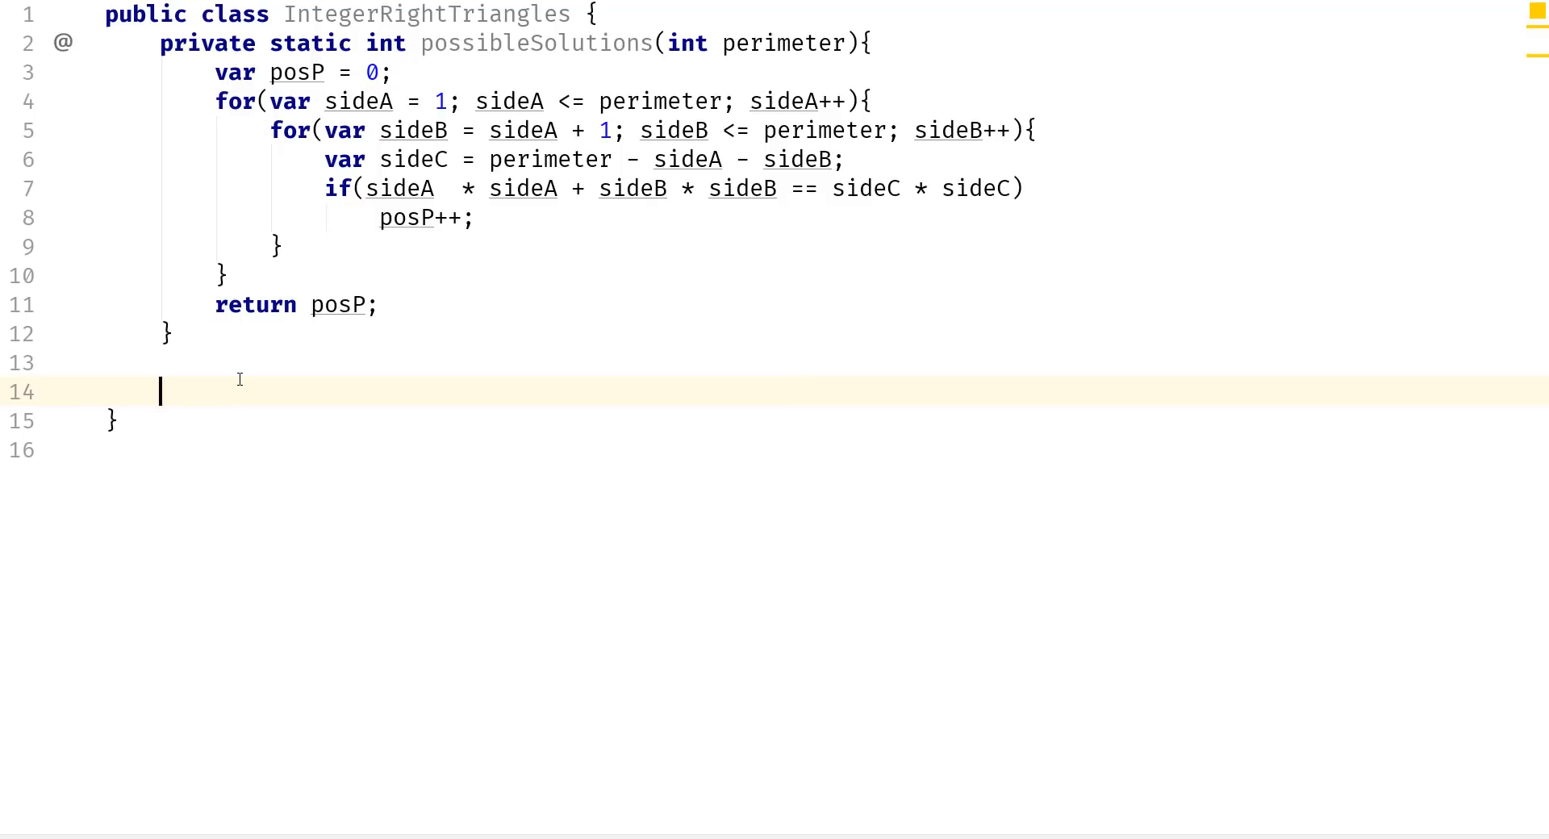
pyautogui.write('private static int')
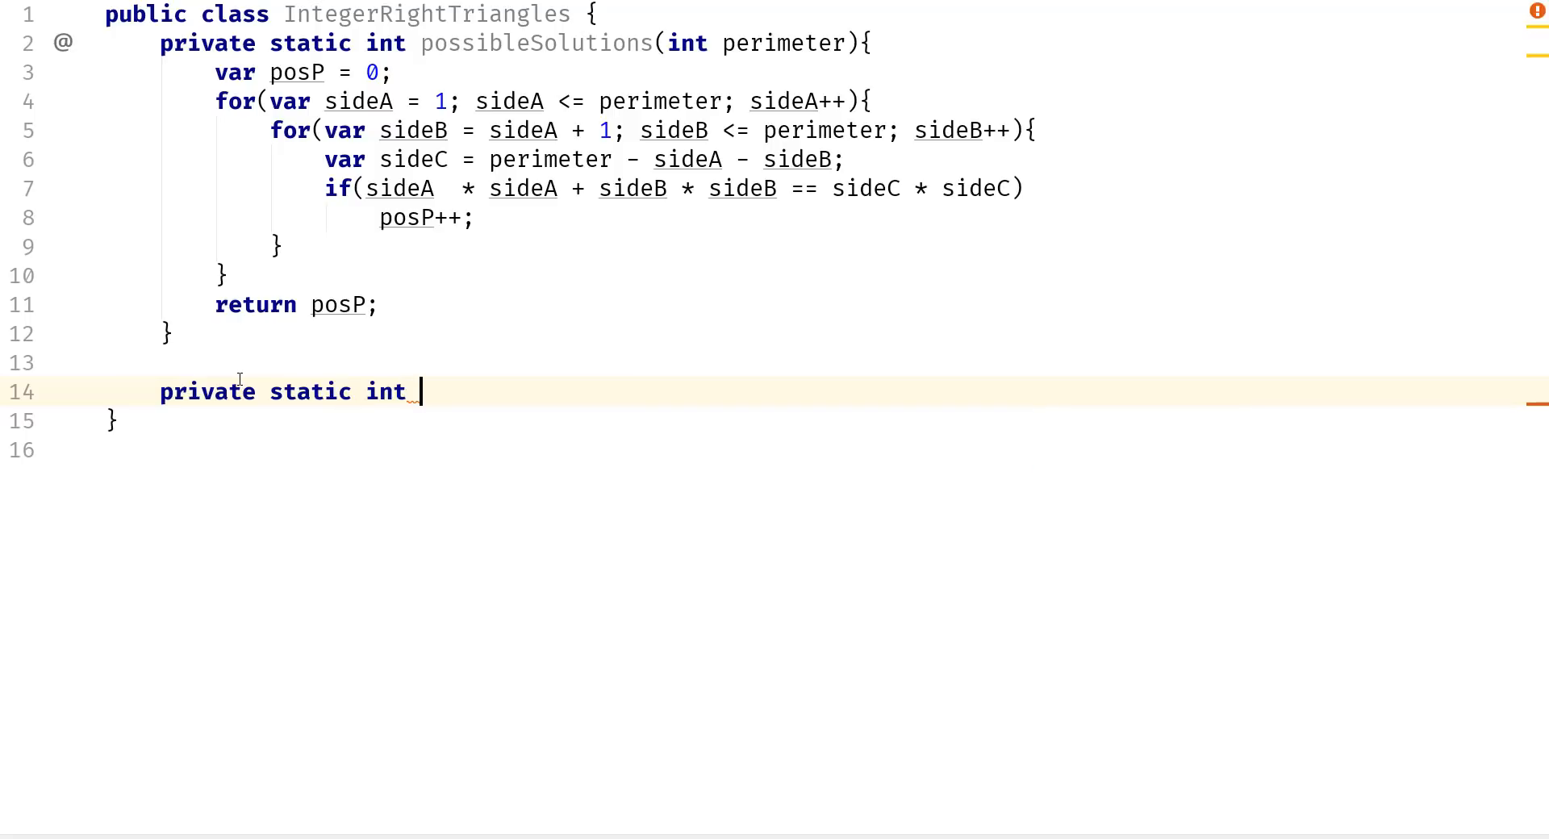
pyautogui.write('maxPossibilit')
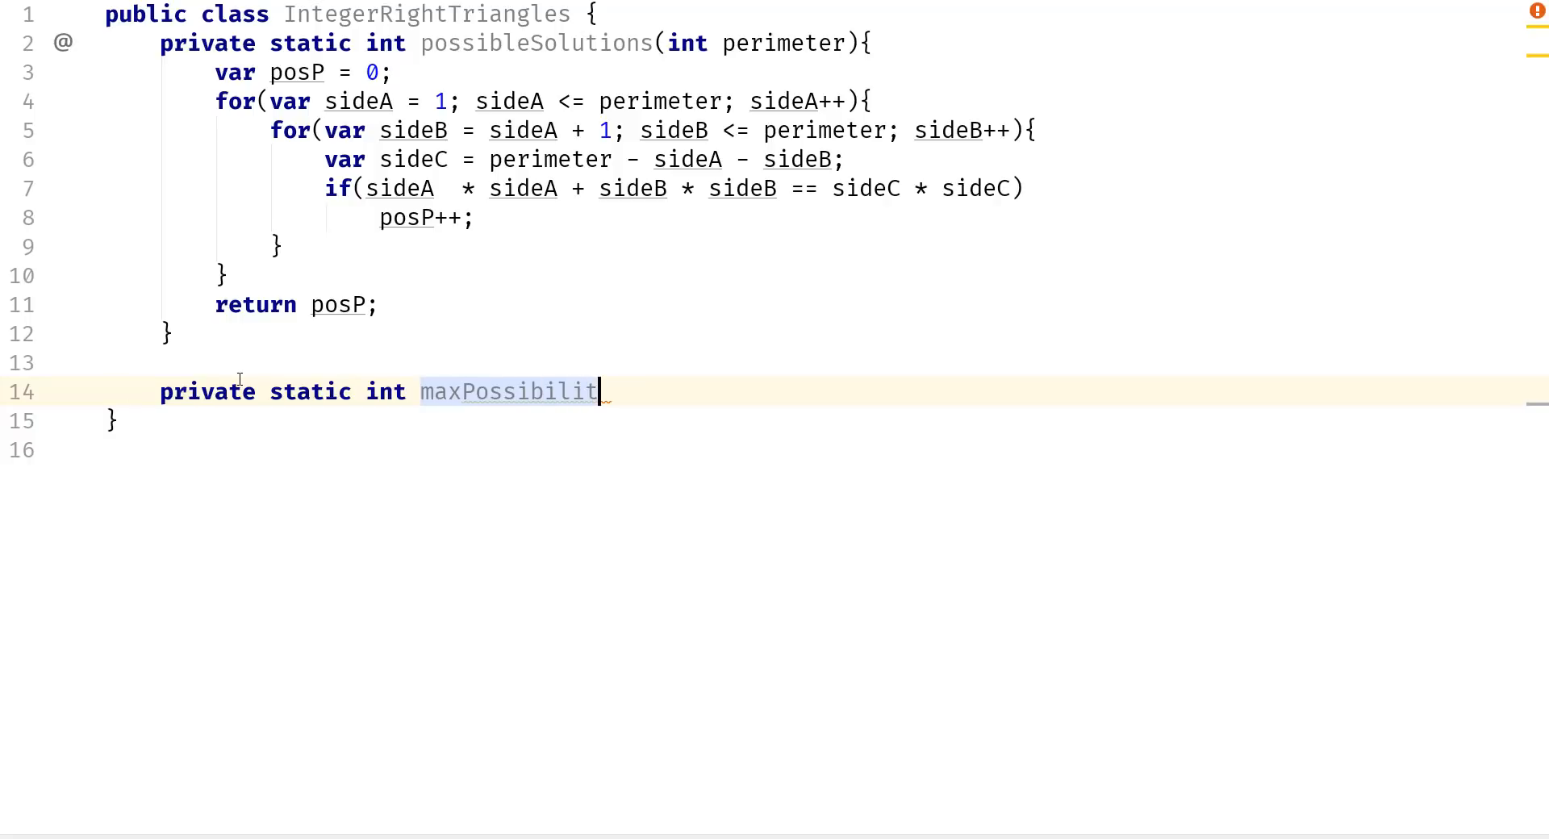
pyautogui.write('ies(')
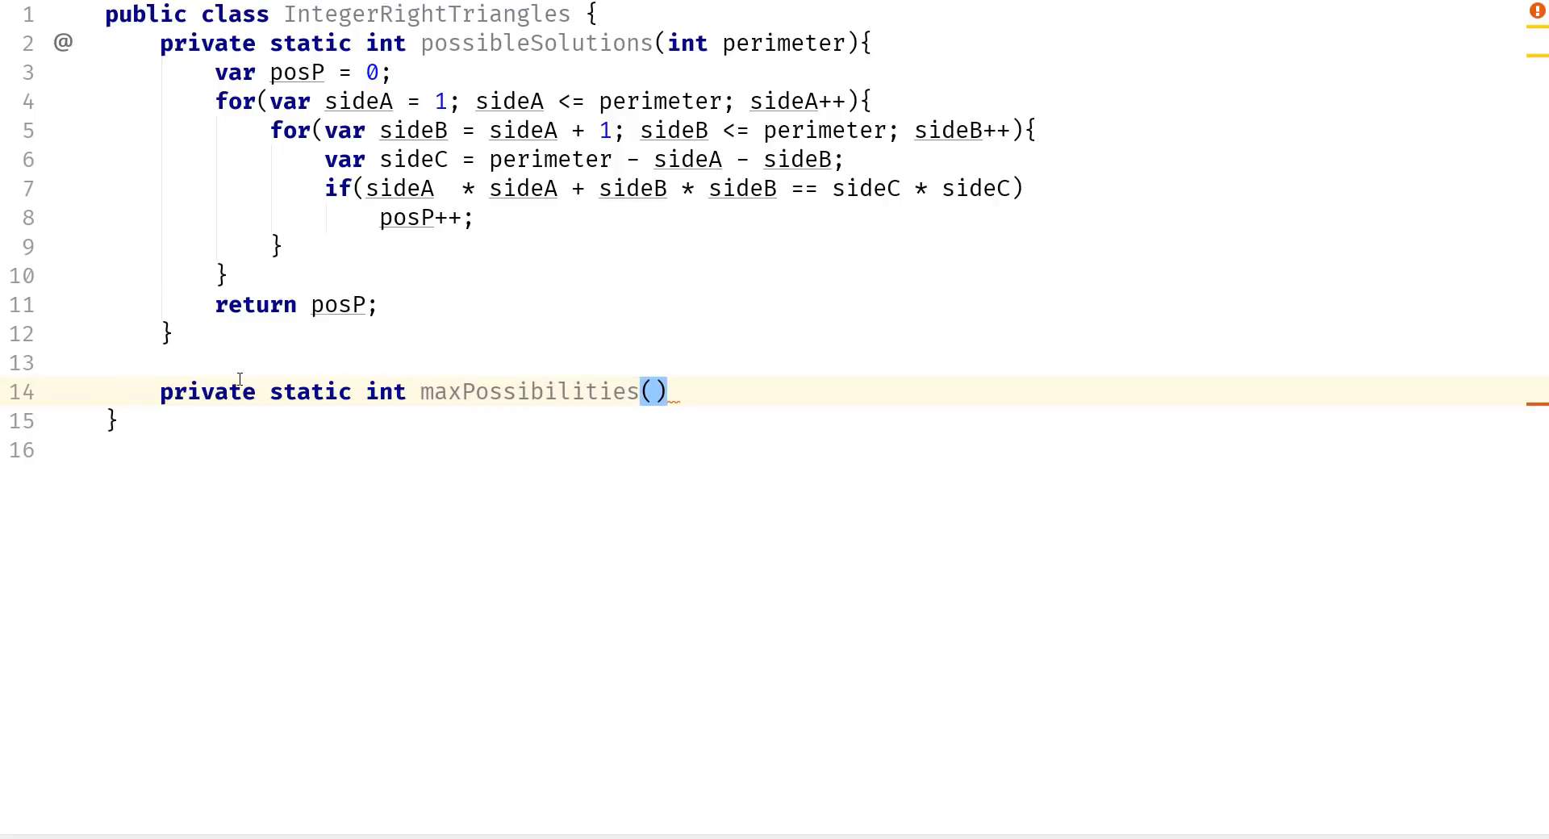
pyautogui.write('{')
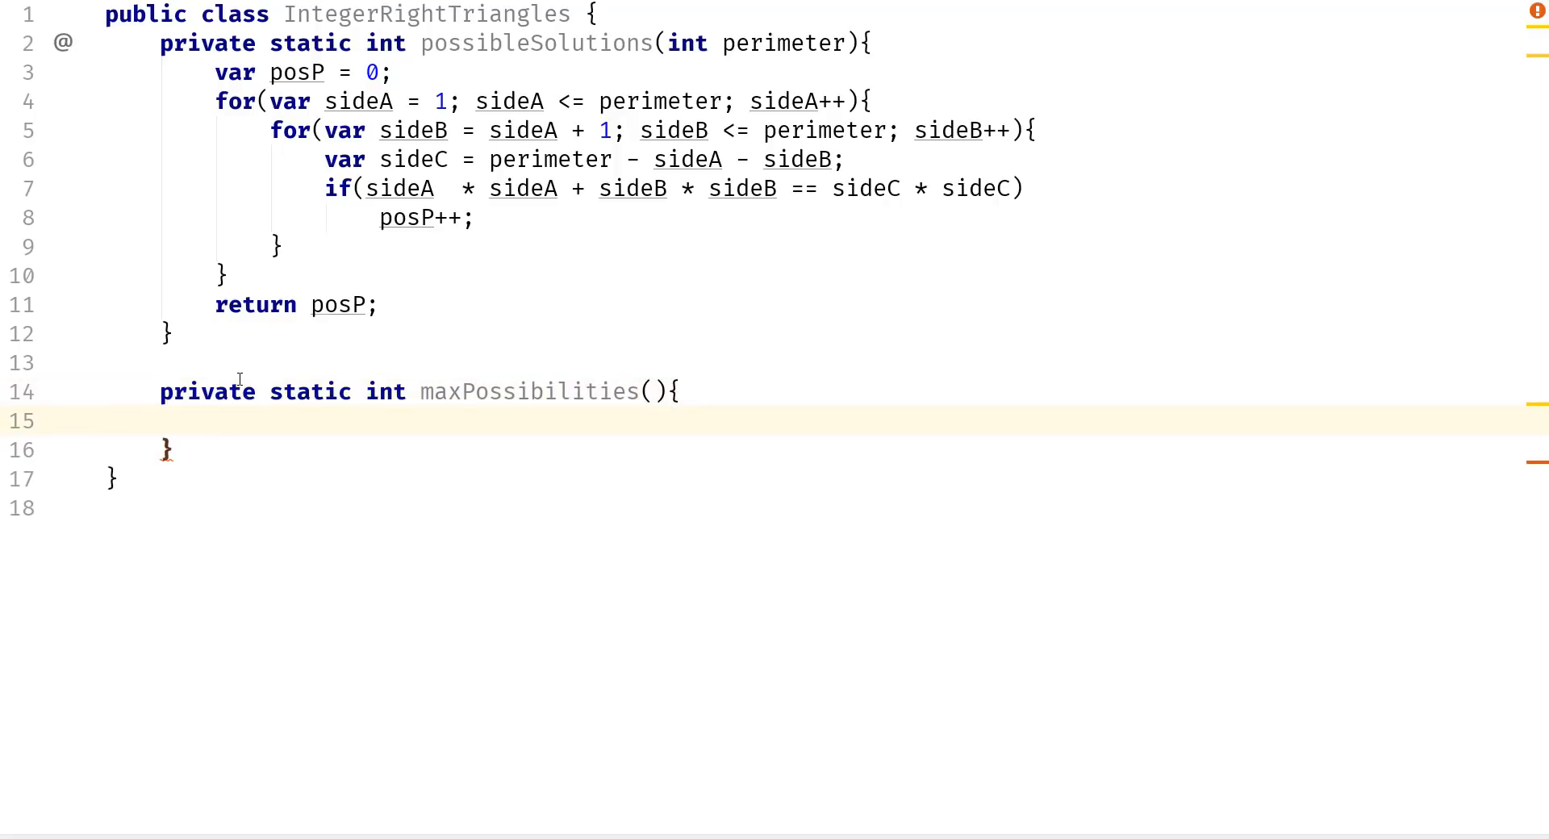
pyautogui.moveTo(548, 402)
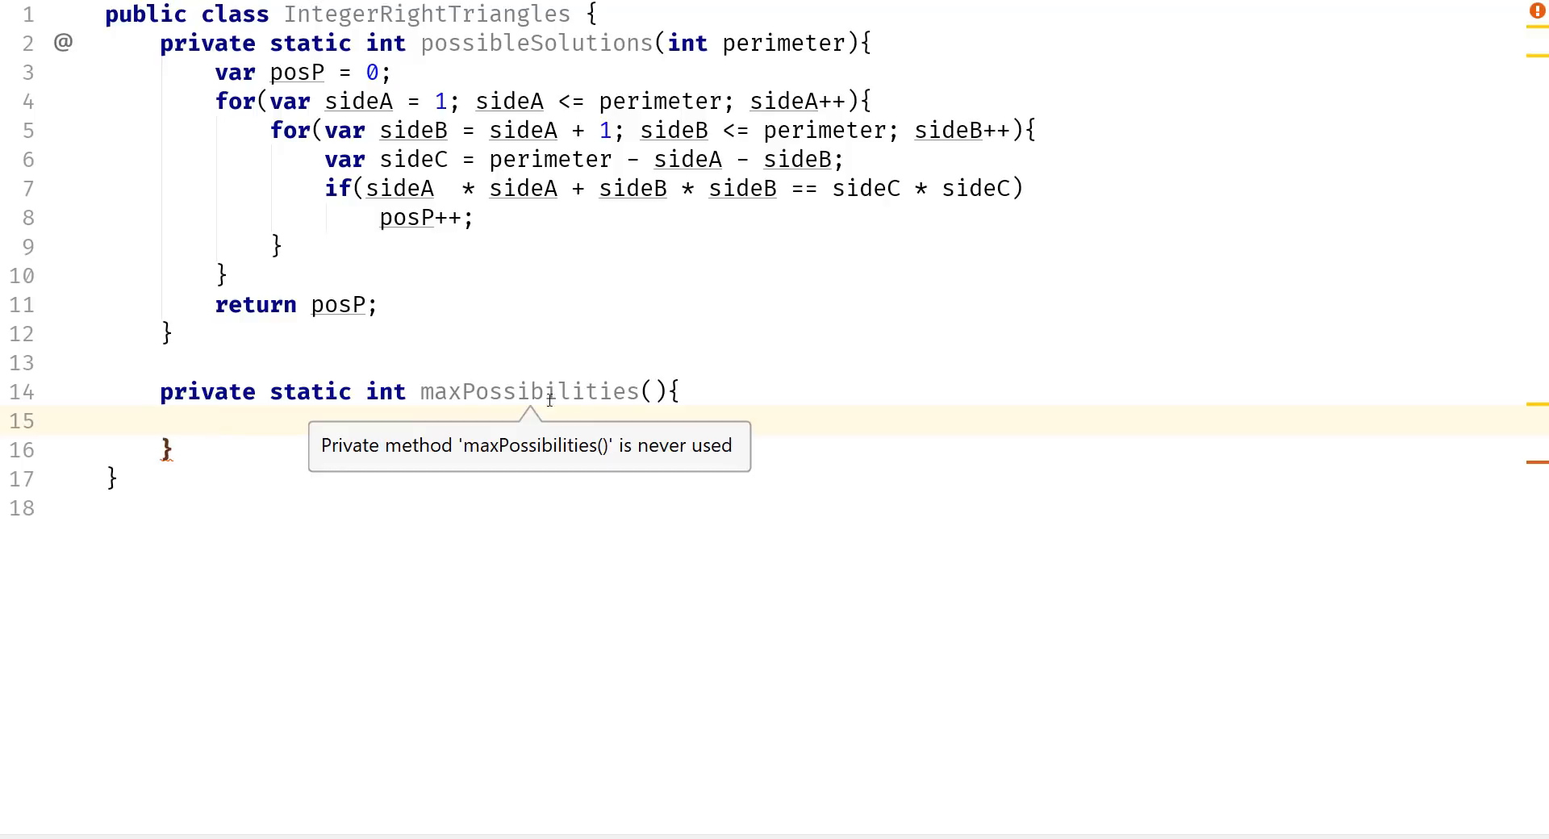
pyautogui.moveTo(475, 425)
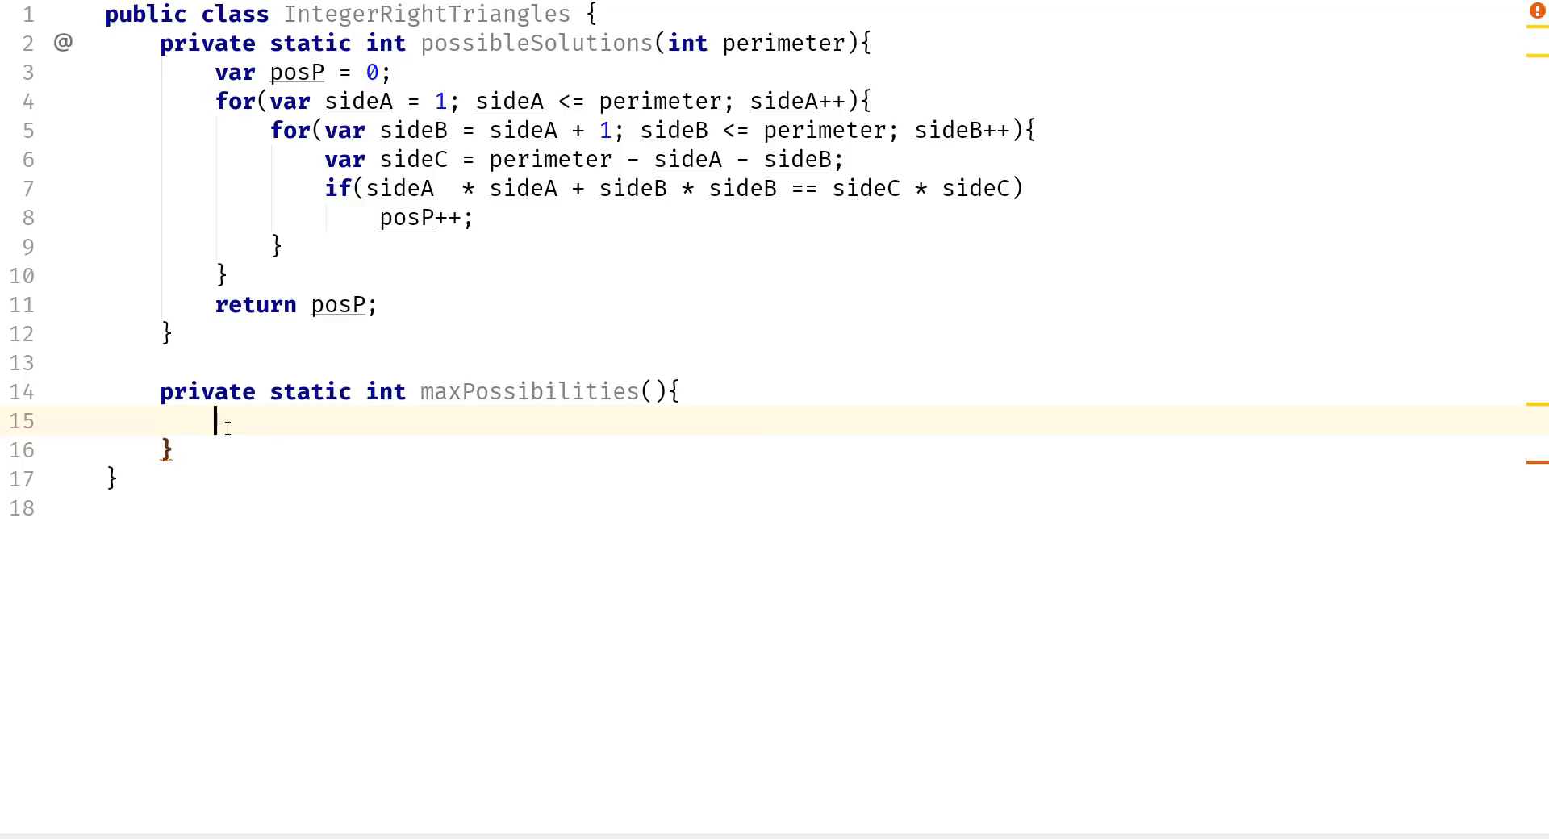
# Declare var maxP = 0 and var maxT = 0, then leave a blank line.
pyautogui.write('var')
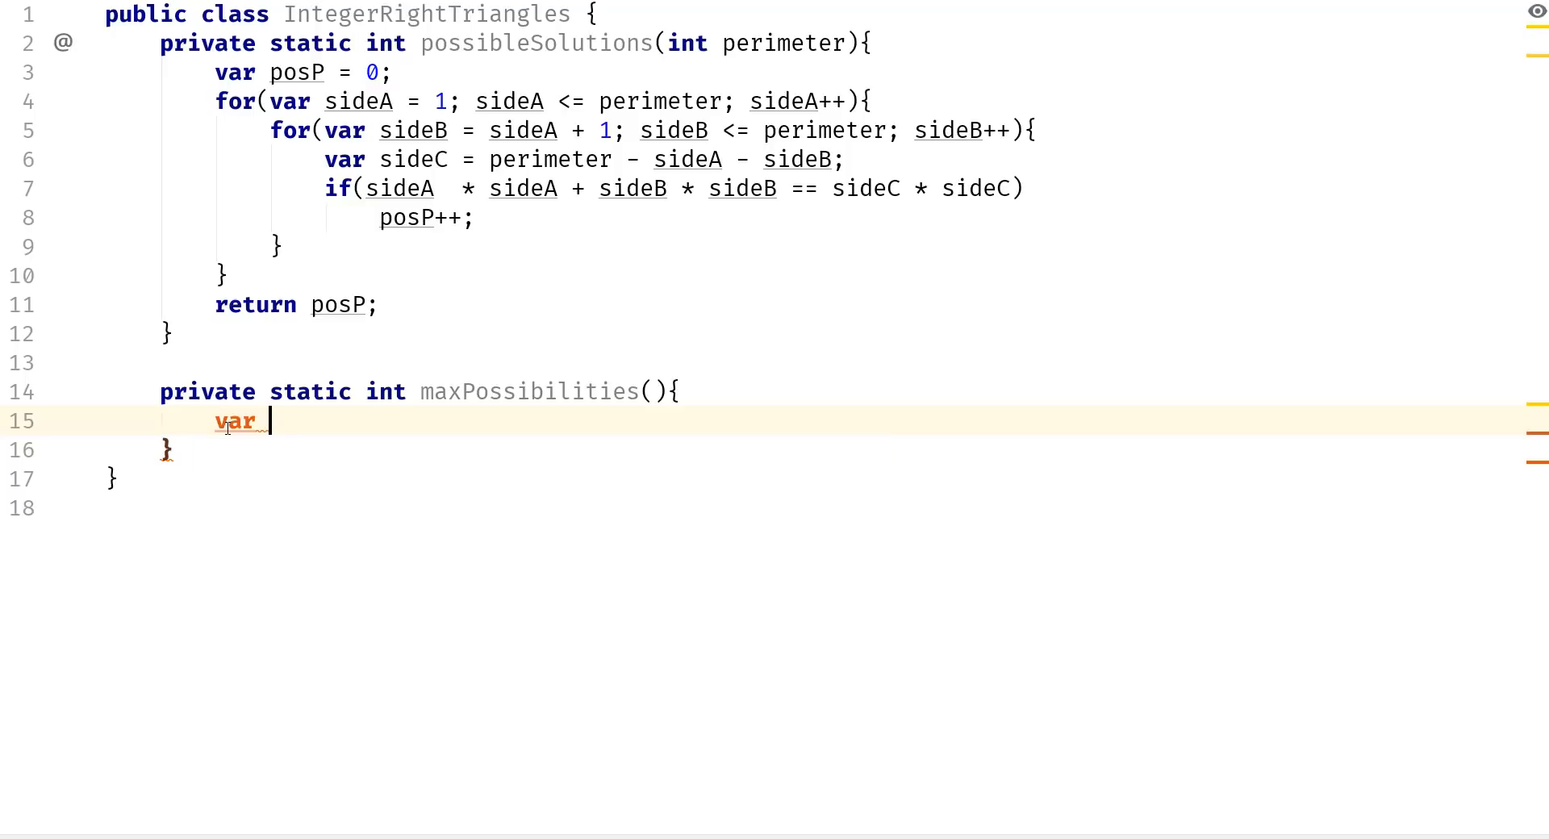
pyautogui.write('maxP')
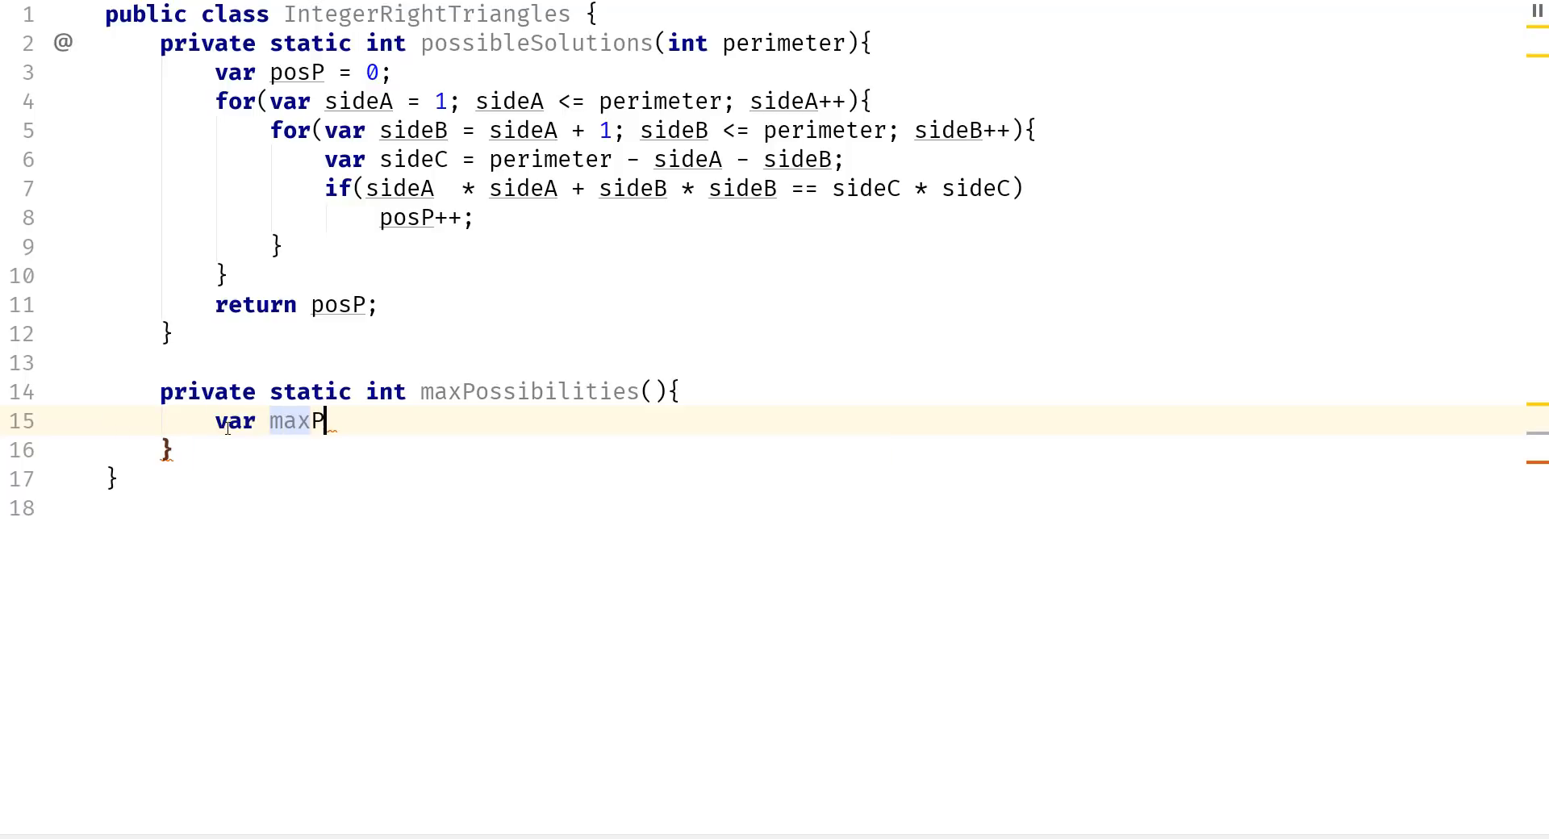
pyautogui.write('=')
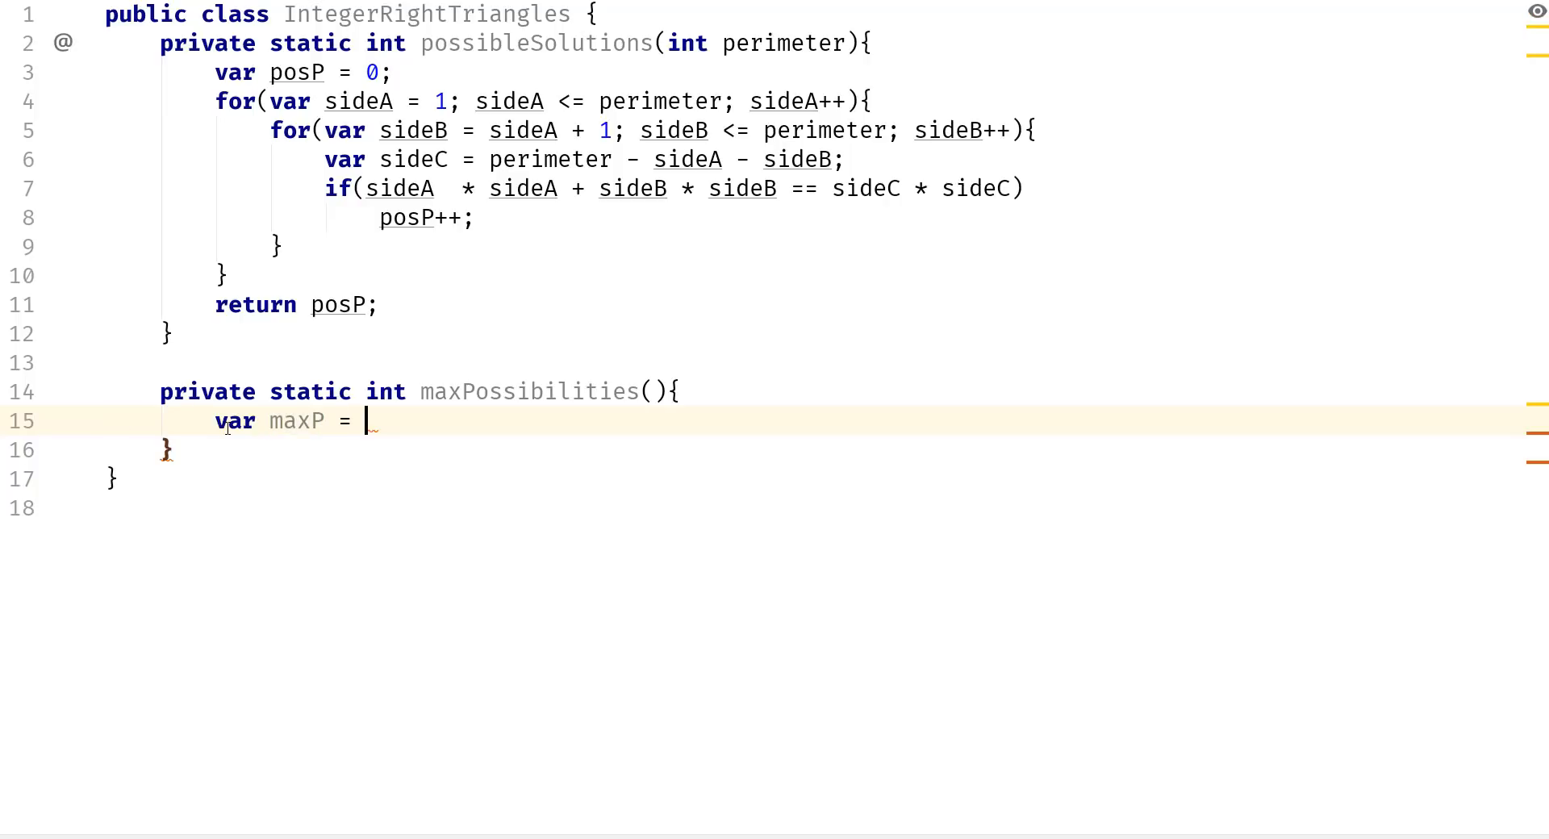
pyautogui.write('0;')
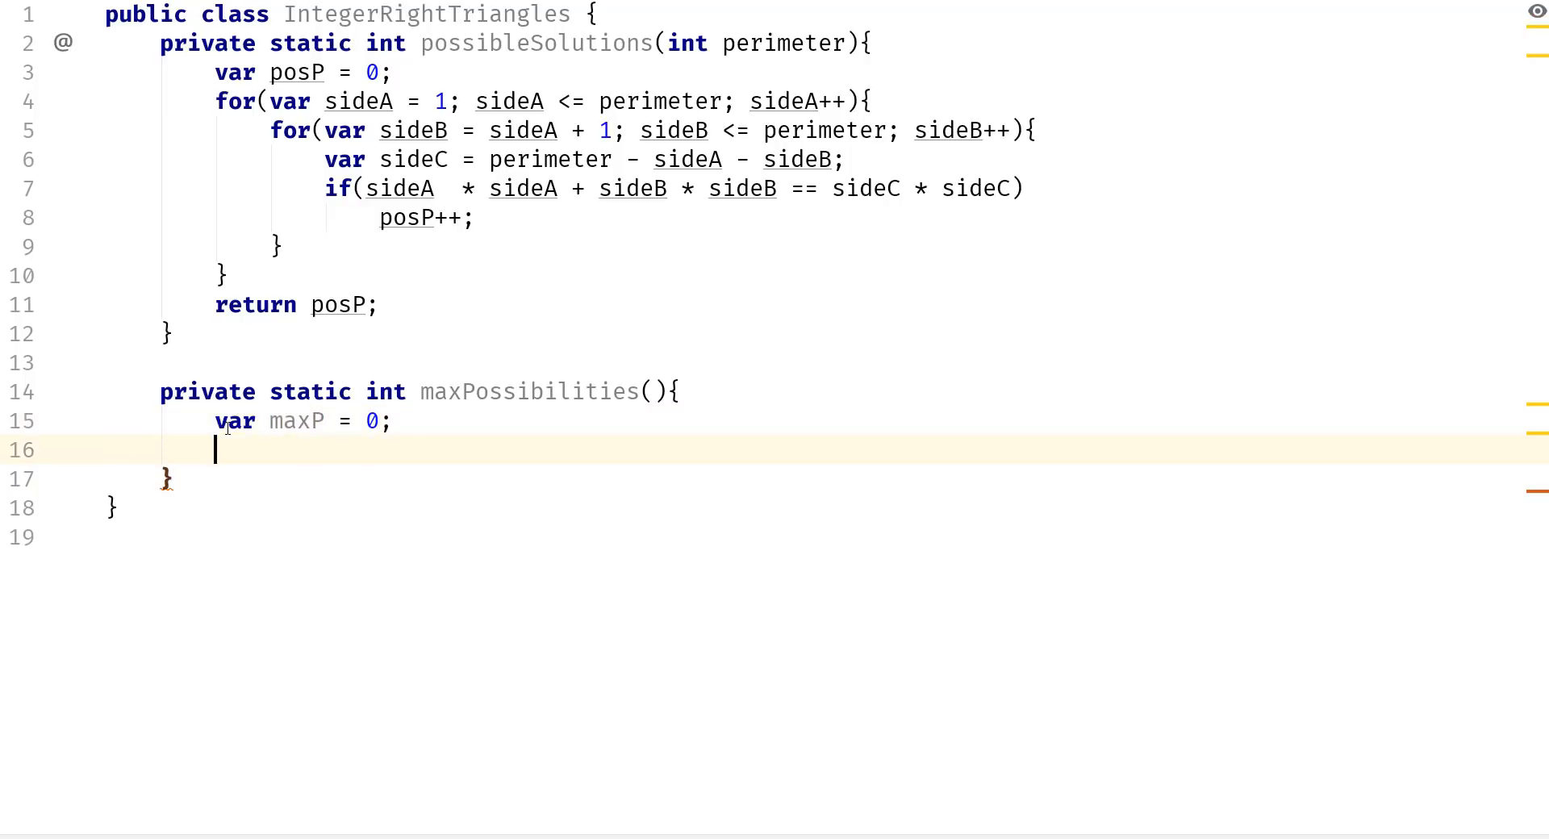
pyautogui.write('var')
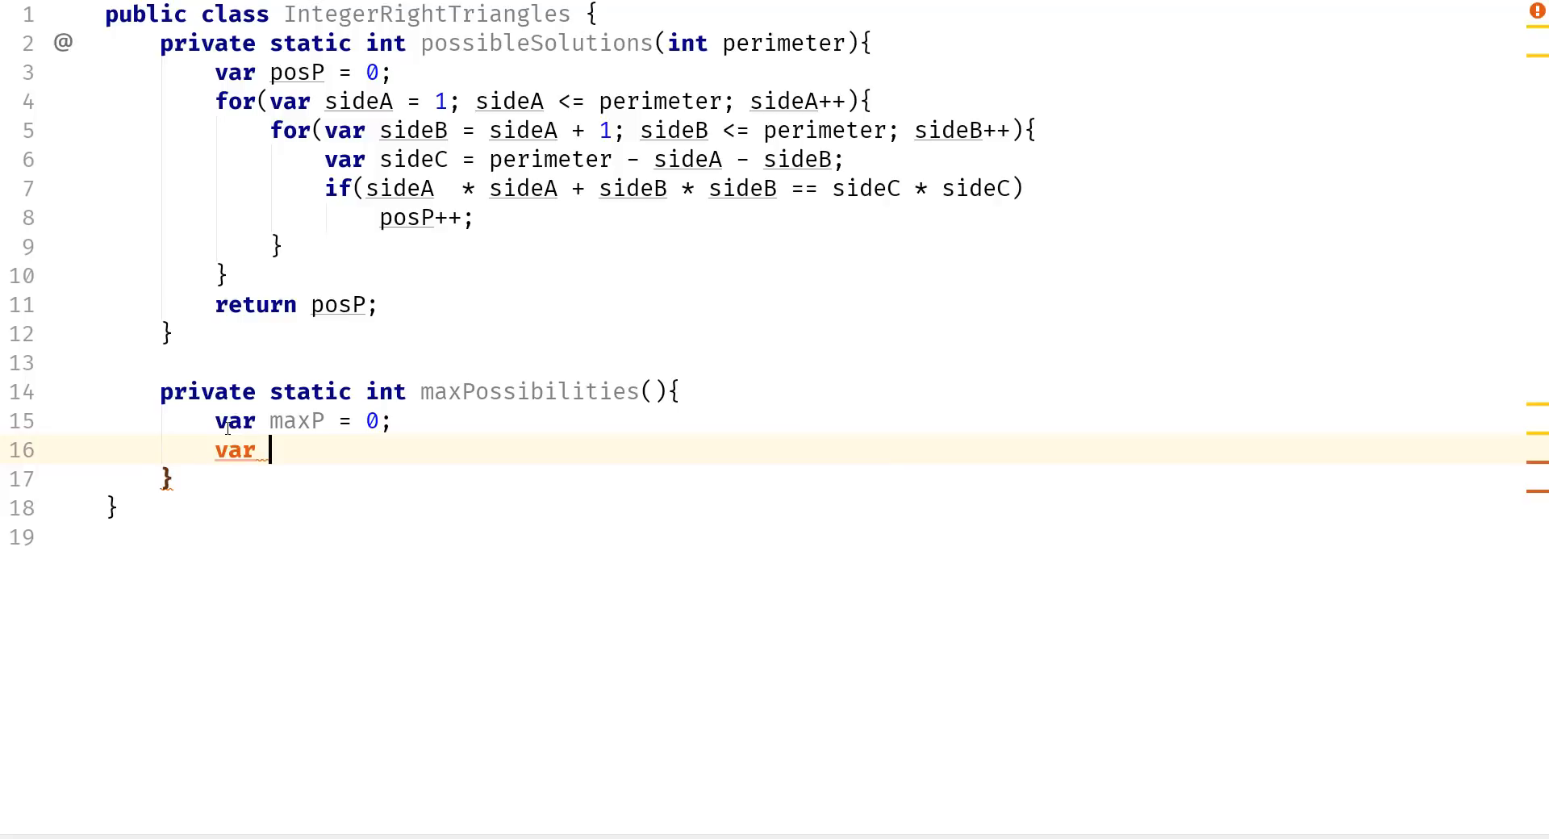
pyautogui.write('maxT')
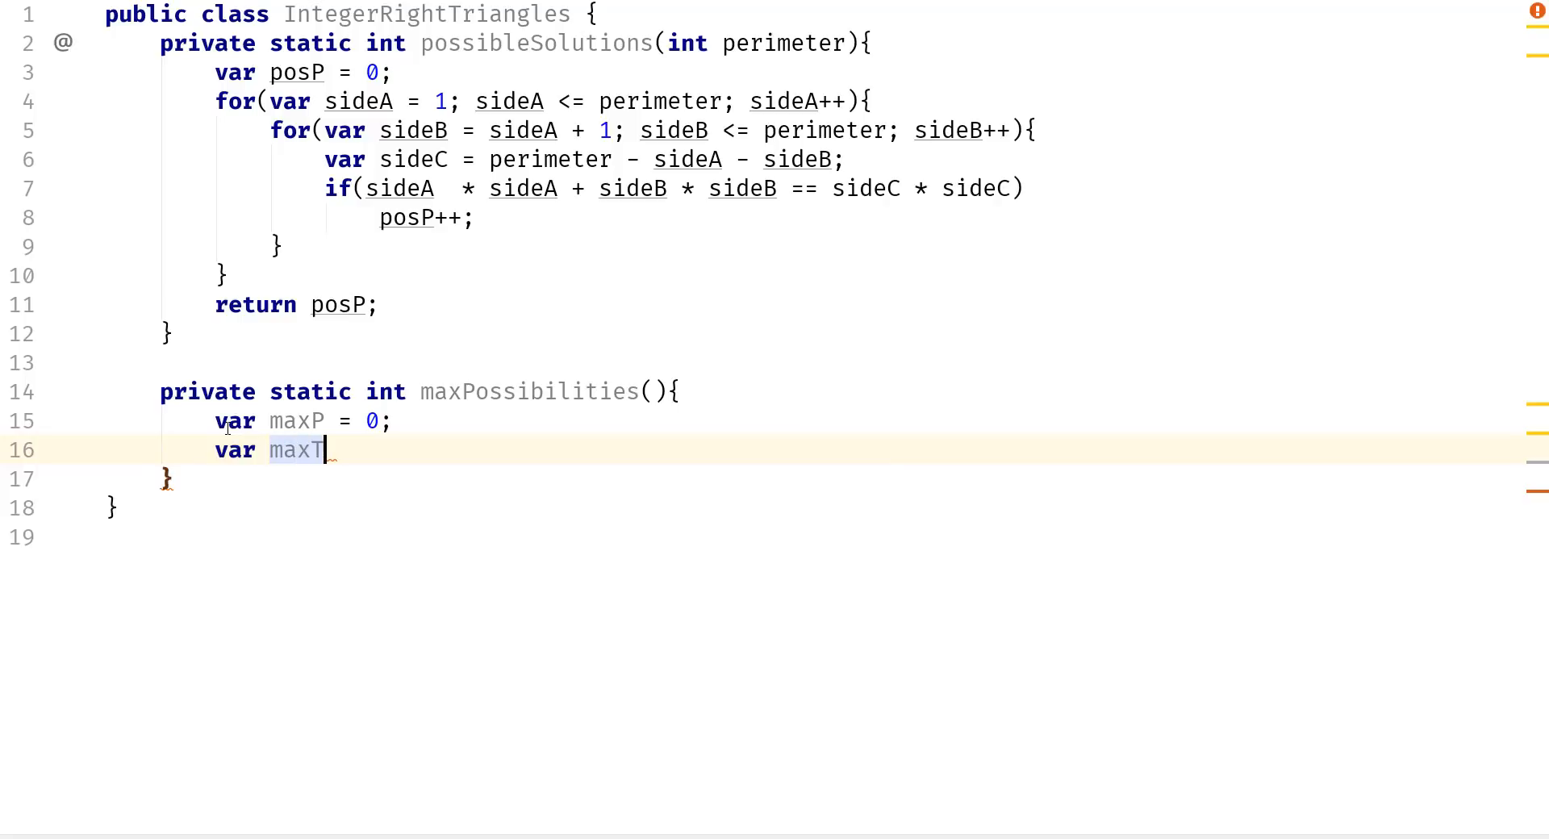
pyautogui.write('= 0')
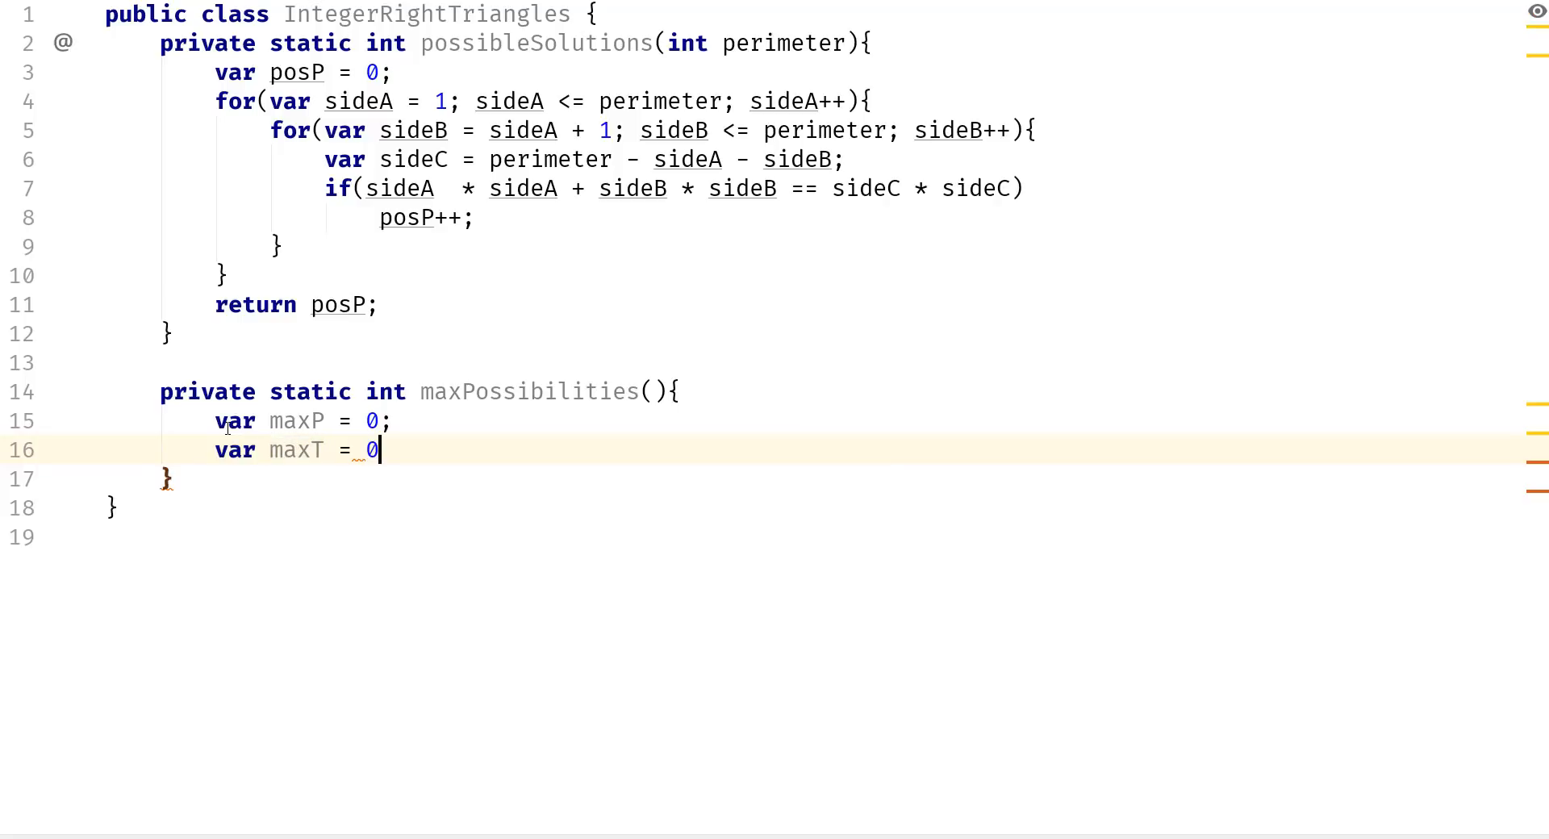
pyautogui.press('Enter')
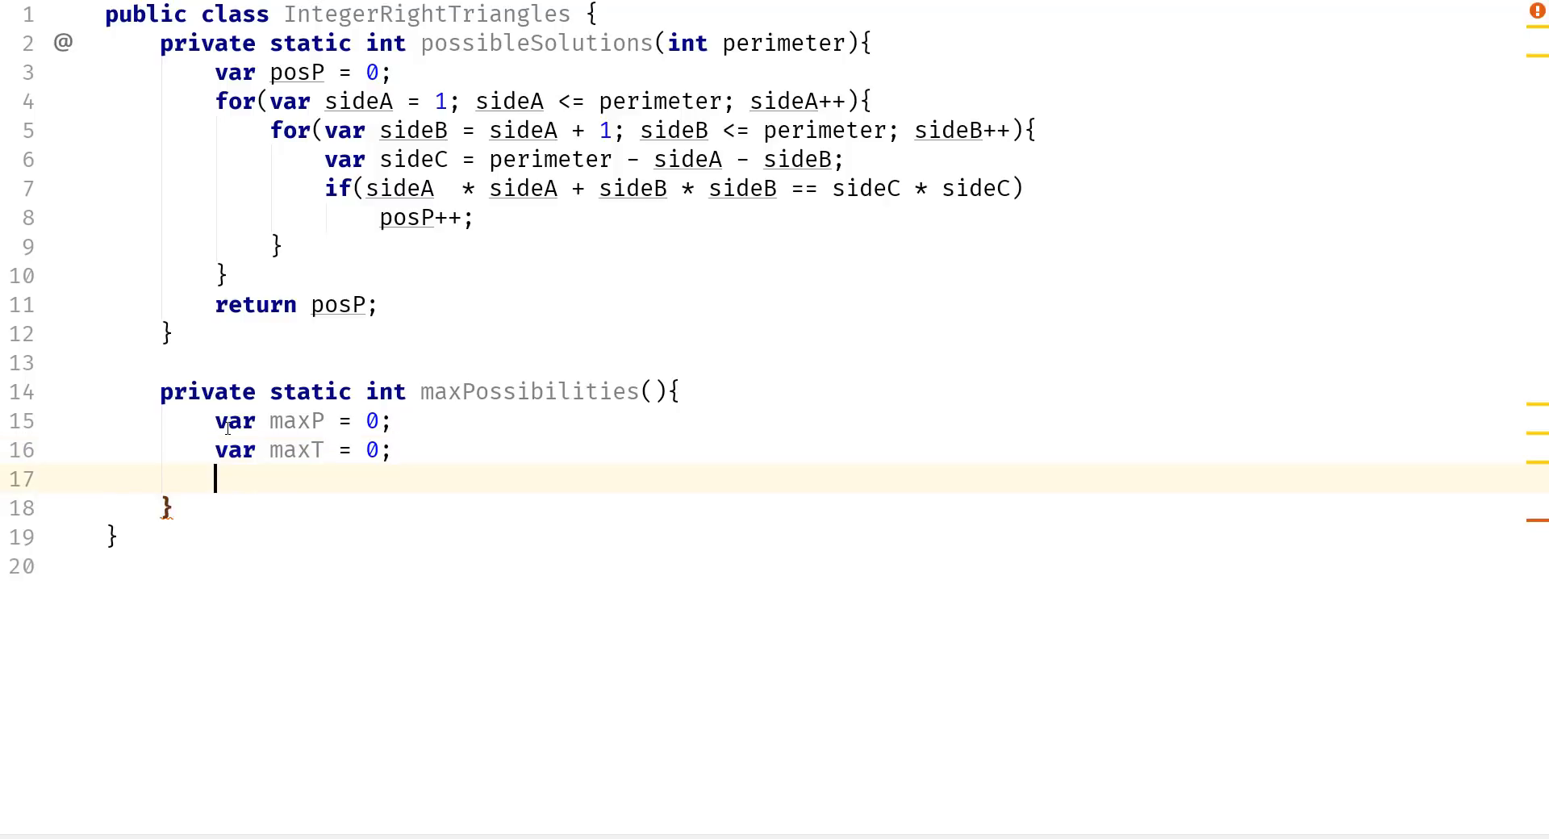
pyautogui.press('Enter')
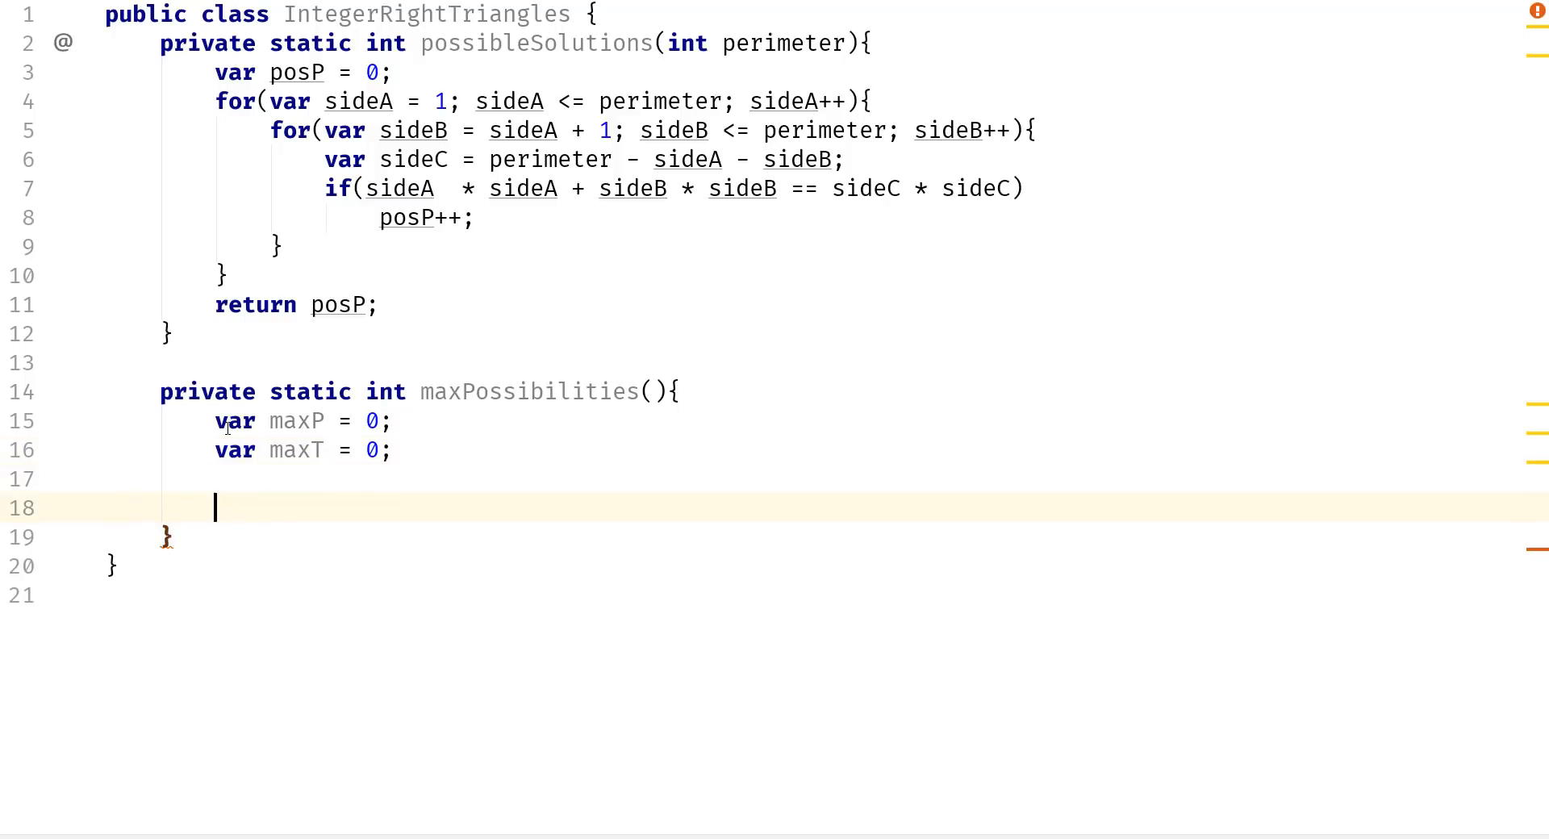
# Write the loop for(var perimeter = 1; perimeter <= 1000; perimeter++).
pyautogui.write('for(var')
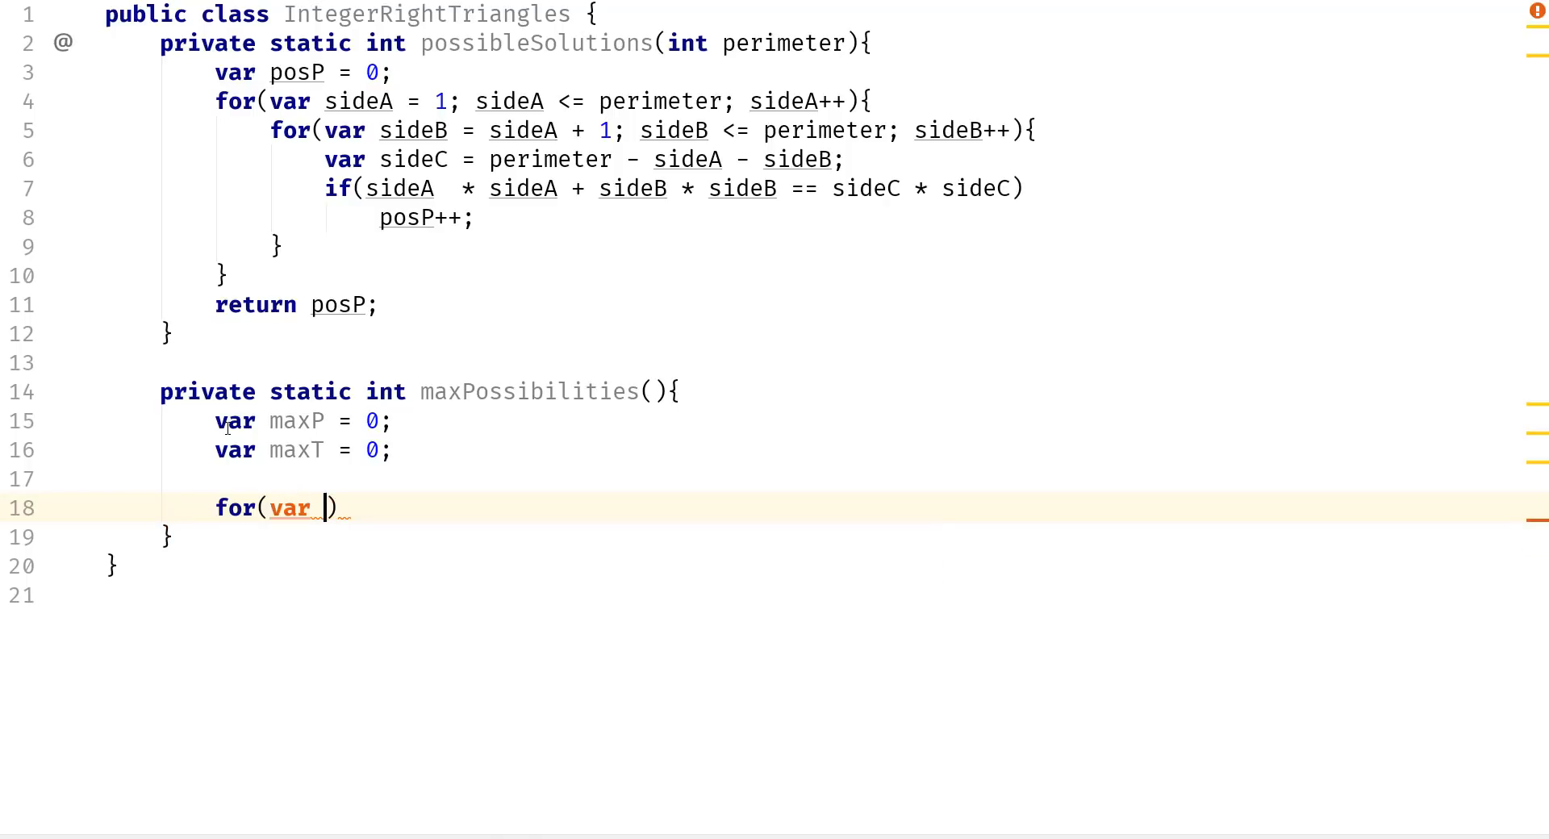
pyautogui.write('peri')
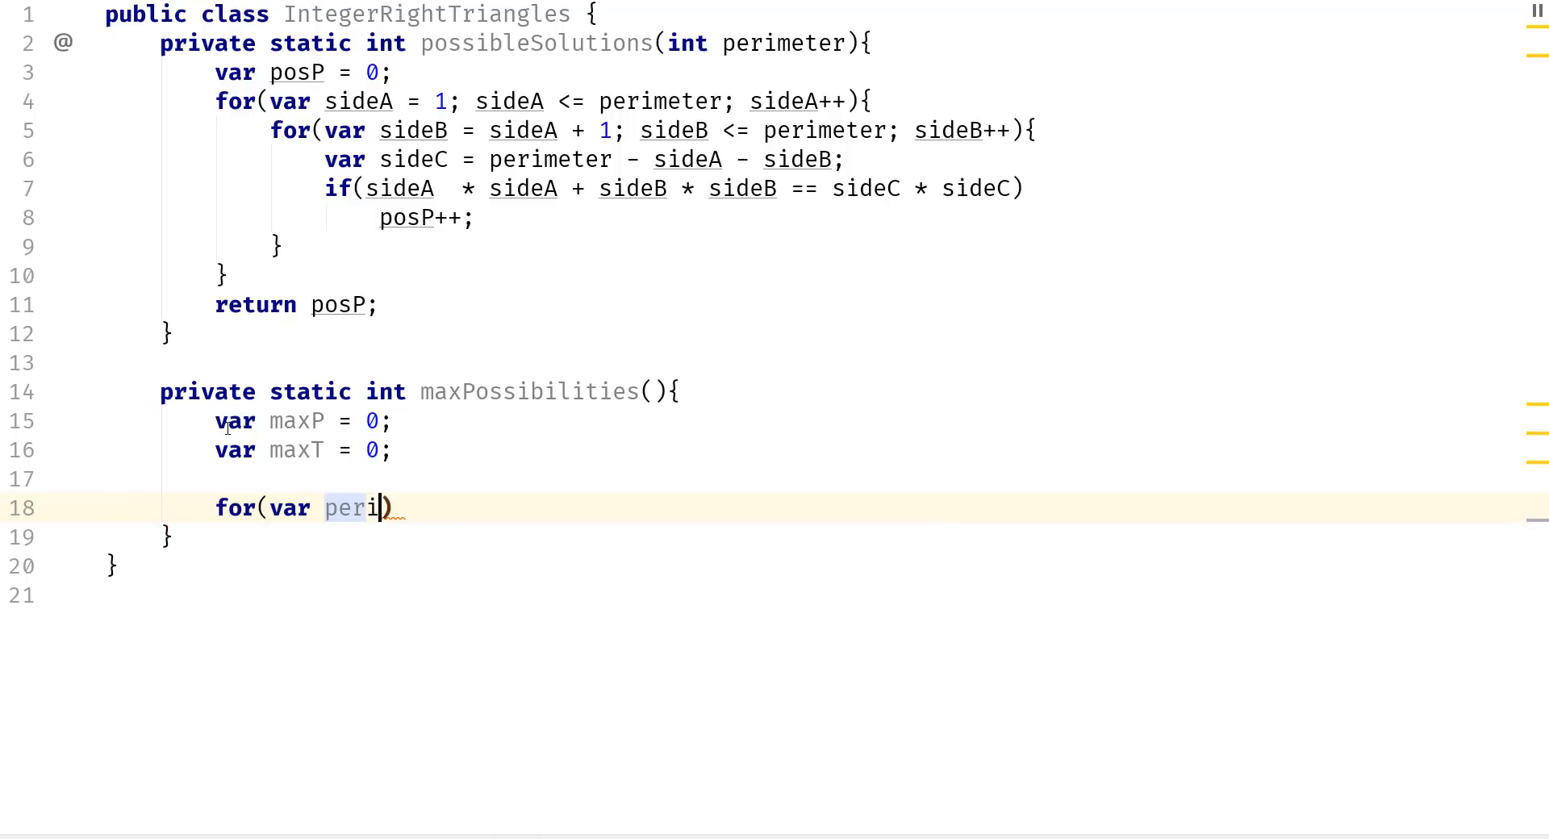
pyautogui.write('meter = 1;')
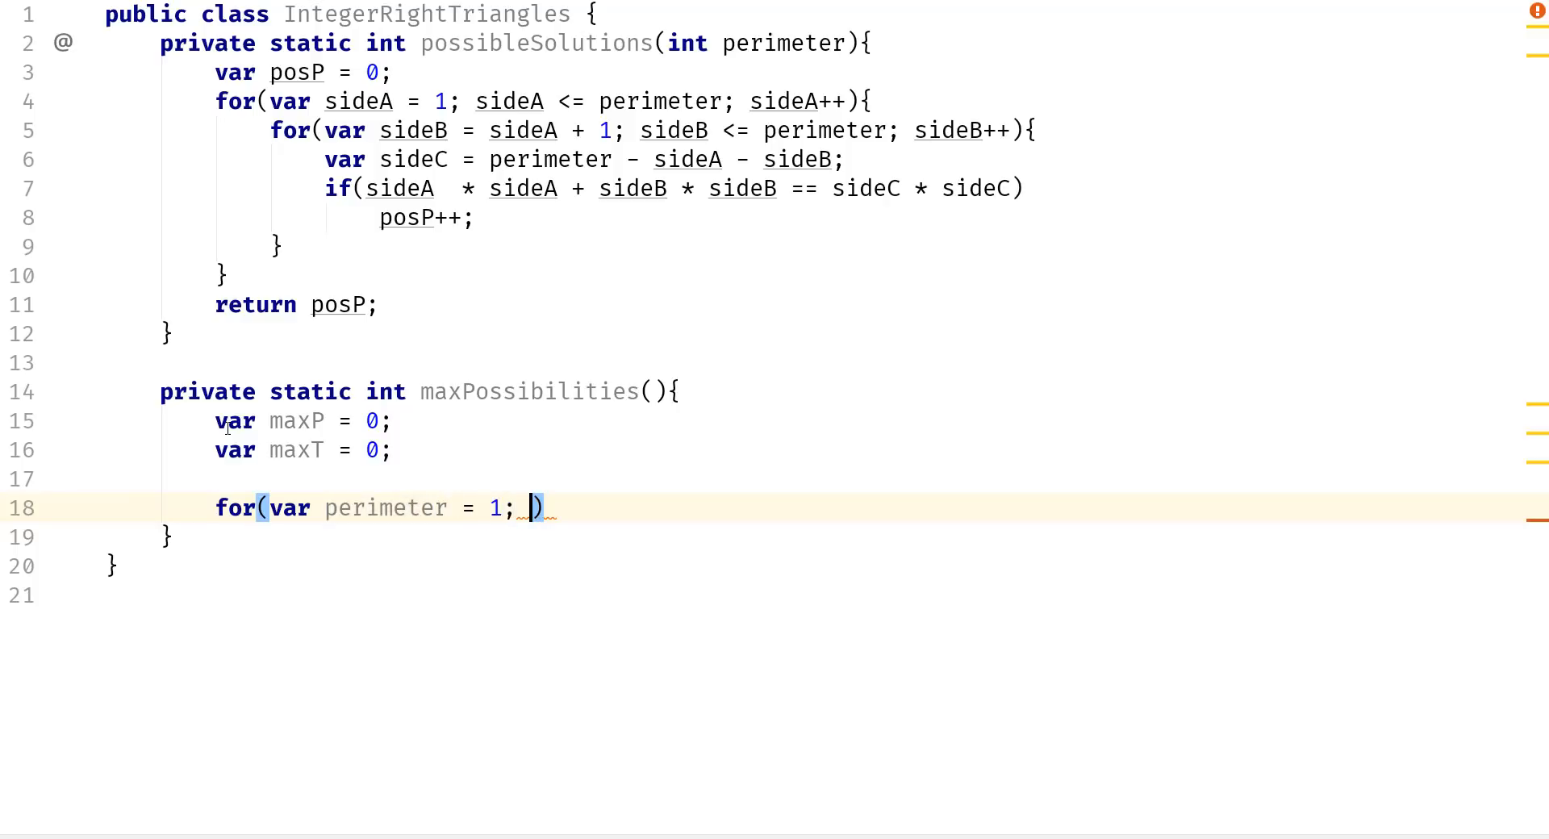
pyautogui.write('perimeter <')
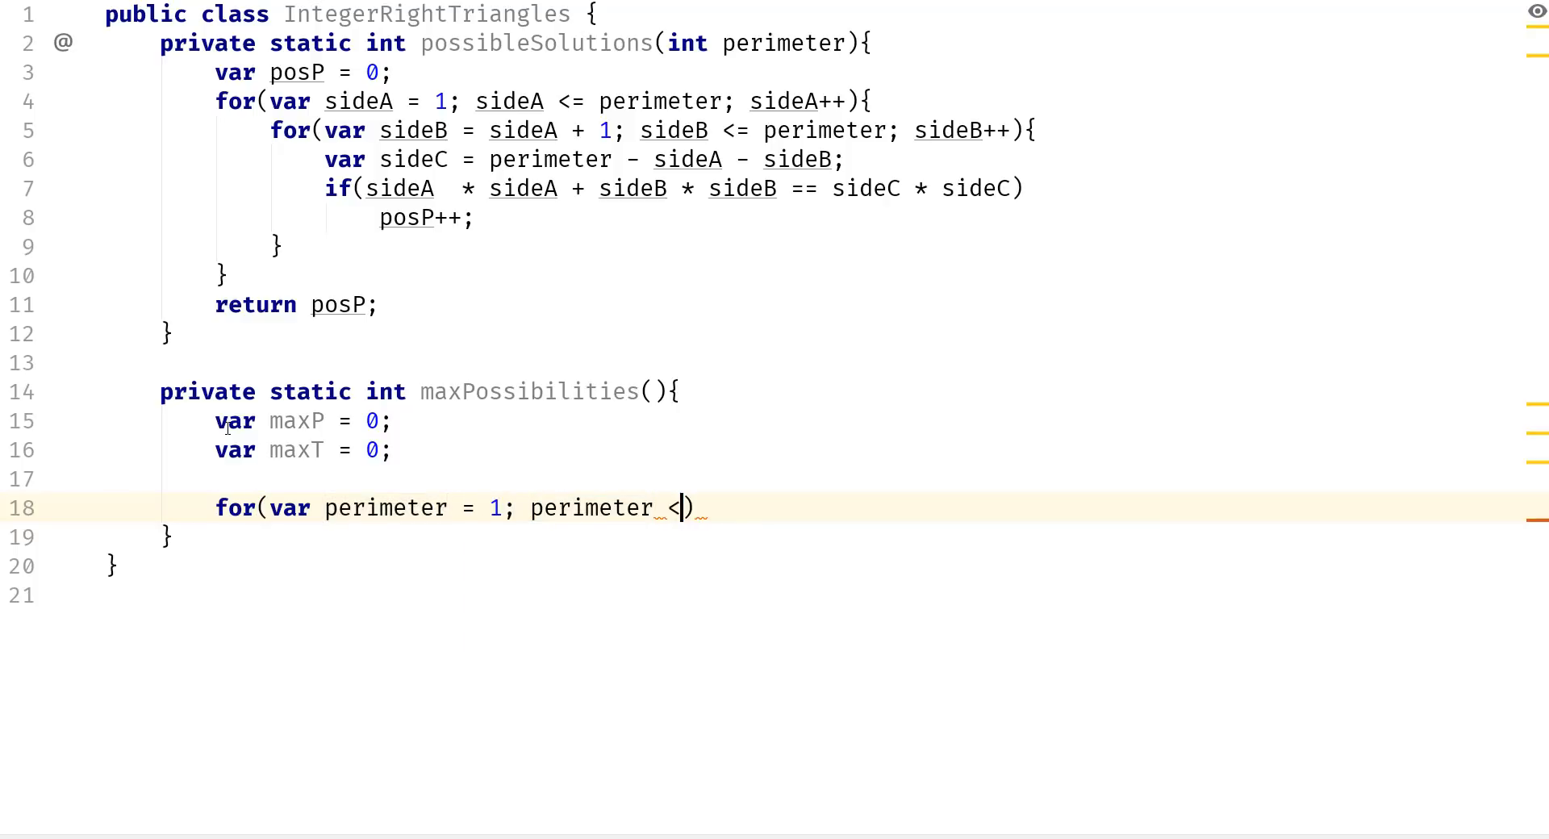
pyautogui.write('= 1000; perimeter')
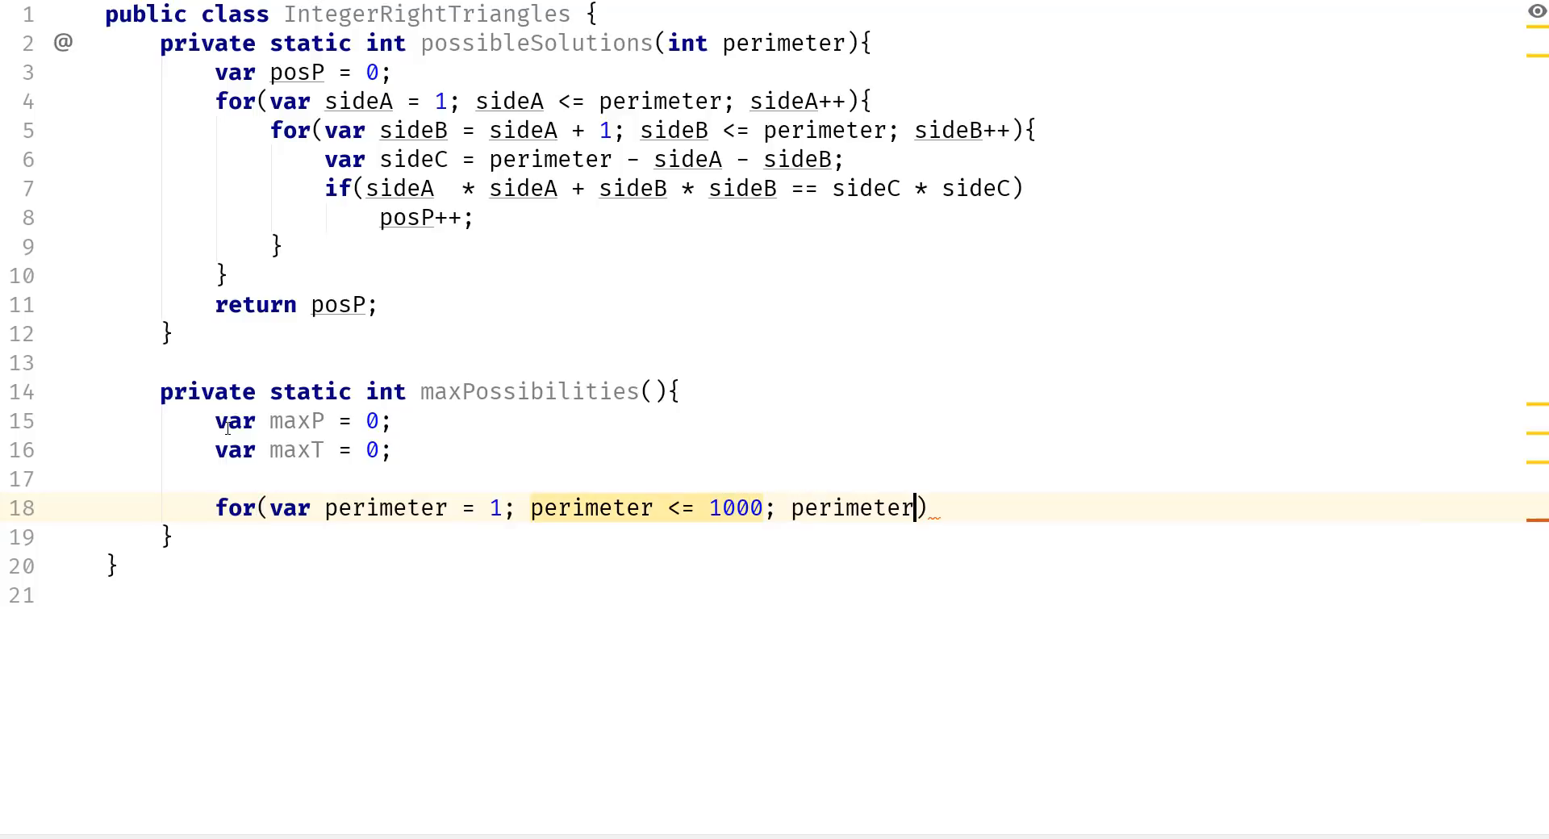
pyautogui.write('++')
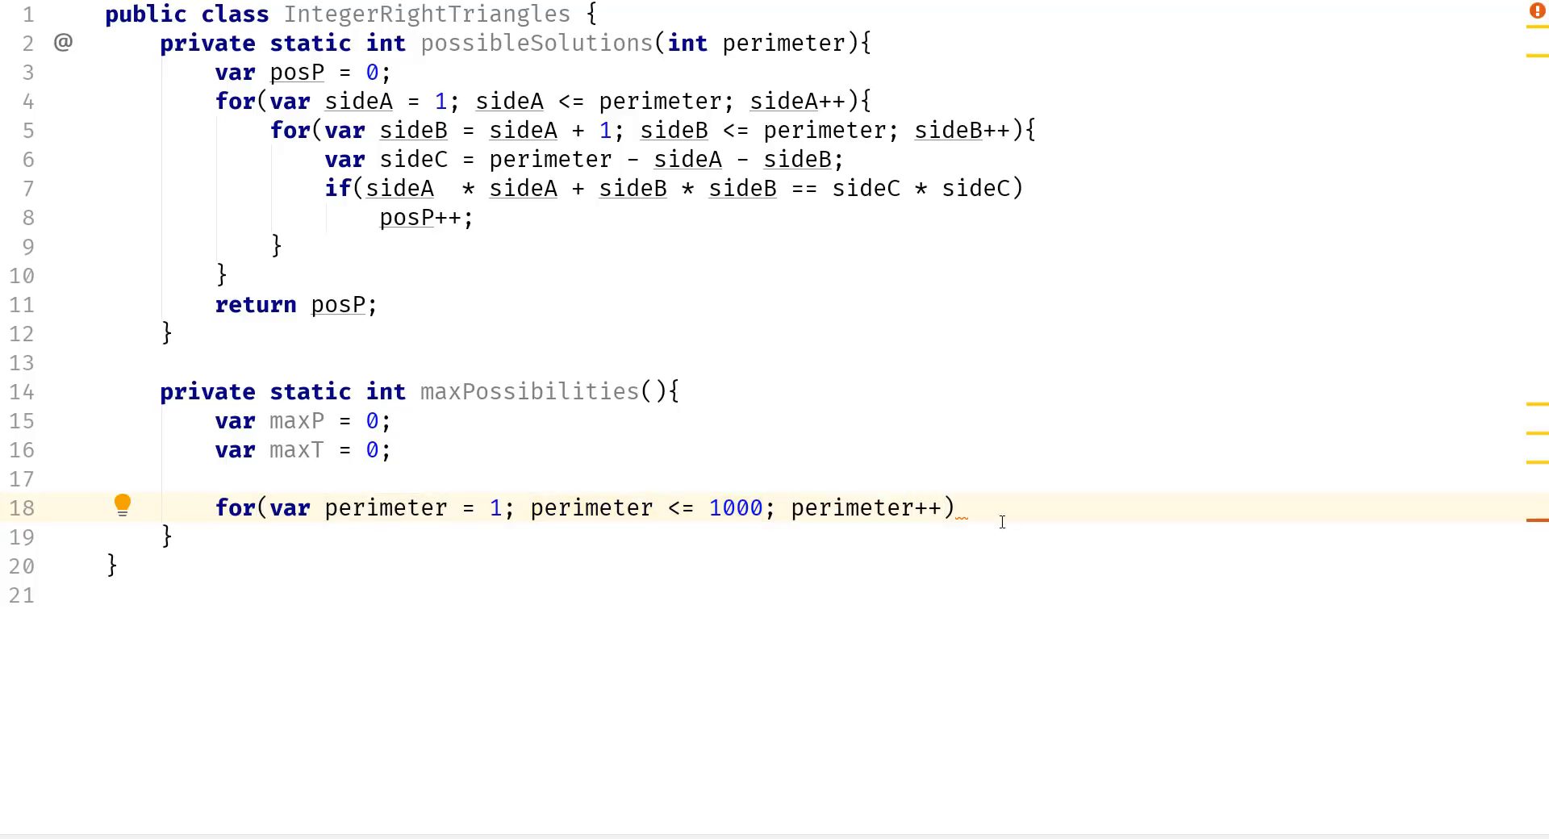
pyautogui.write('{')
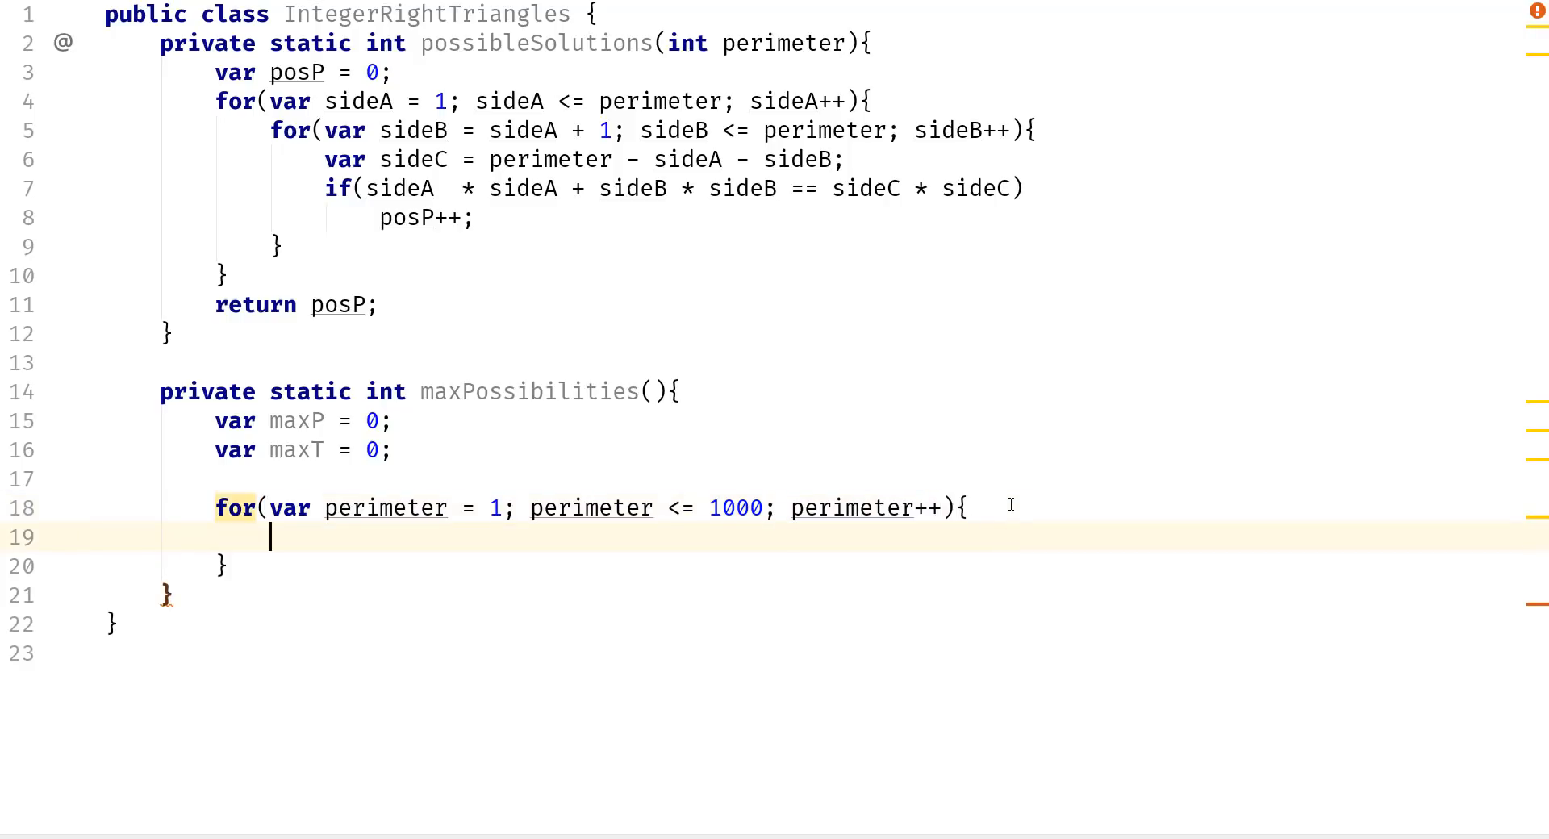
# Inside the loop, store possibleSolutions(perimeter) in var curMaxP.
pyautogui.write('var')
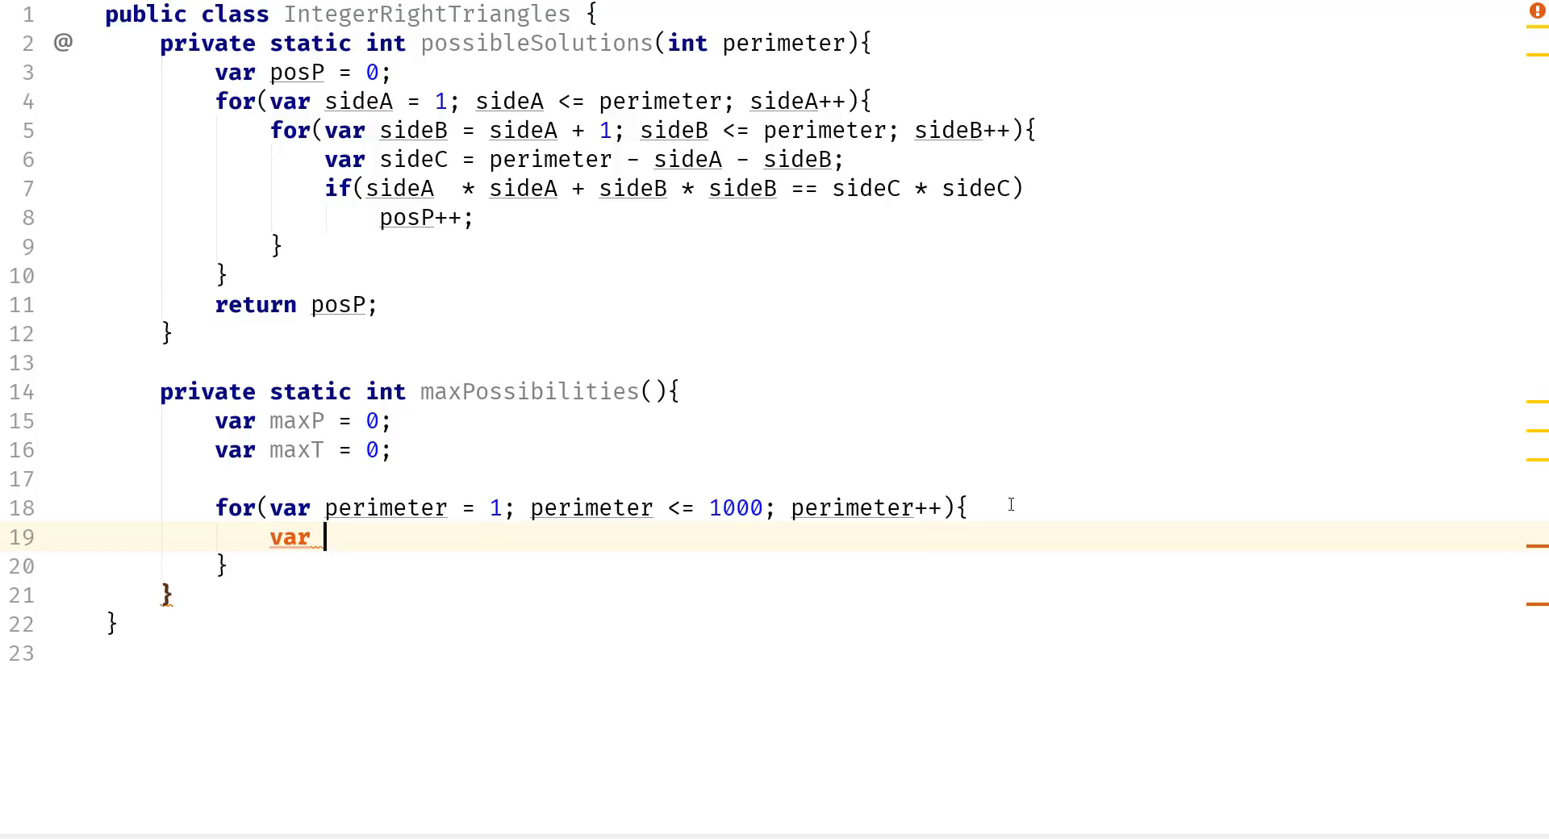
pyautogui.write('curr')
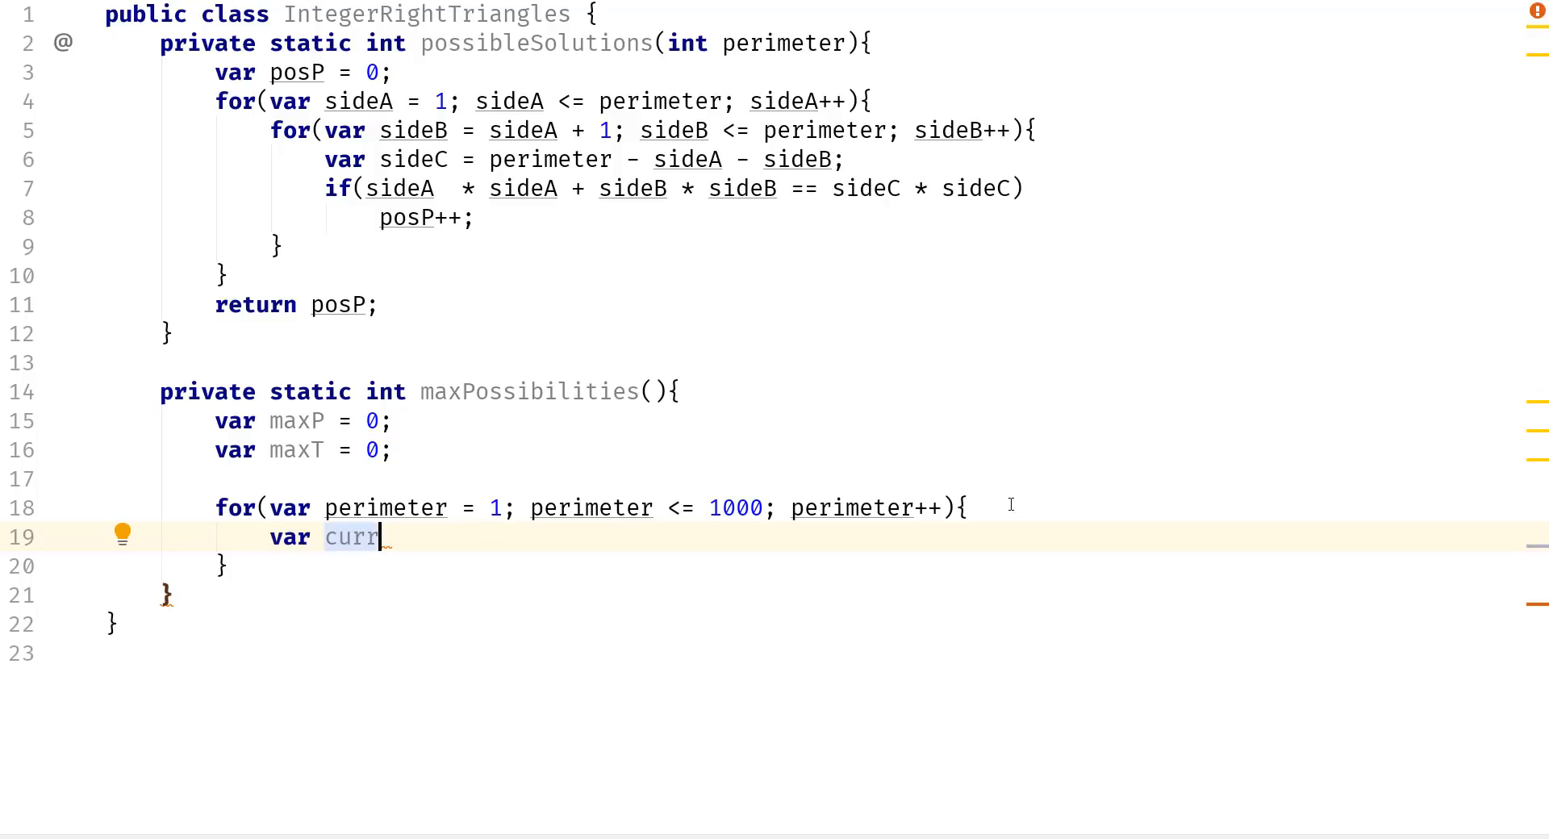
pyautogui.write('Max')
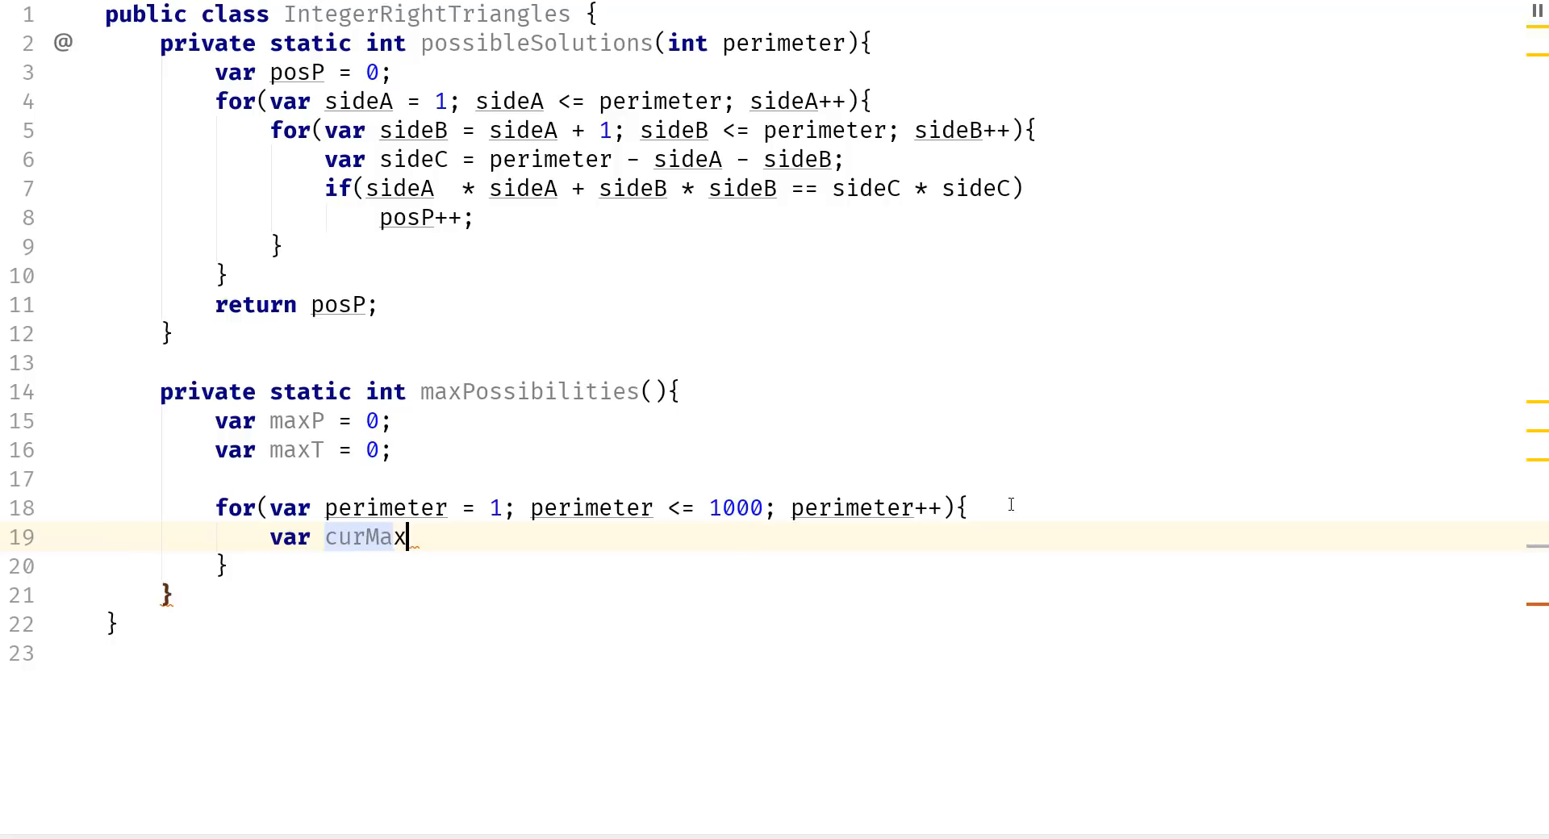
pyautogui.write('P =')
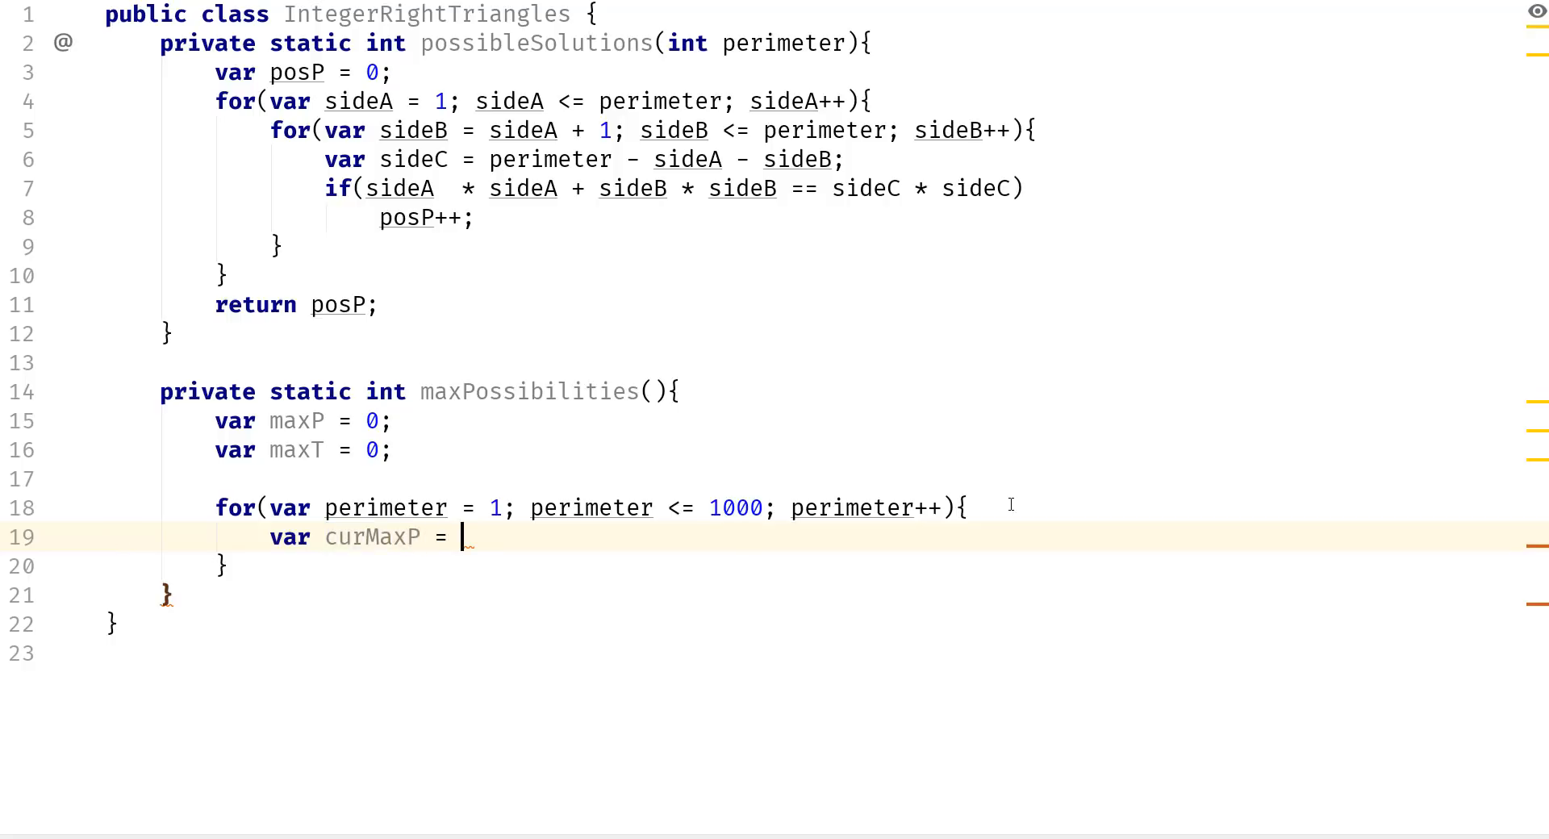
pyautogui.write('ps')
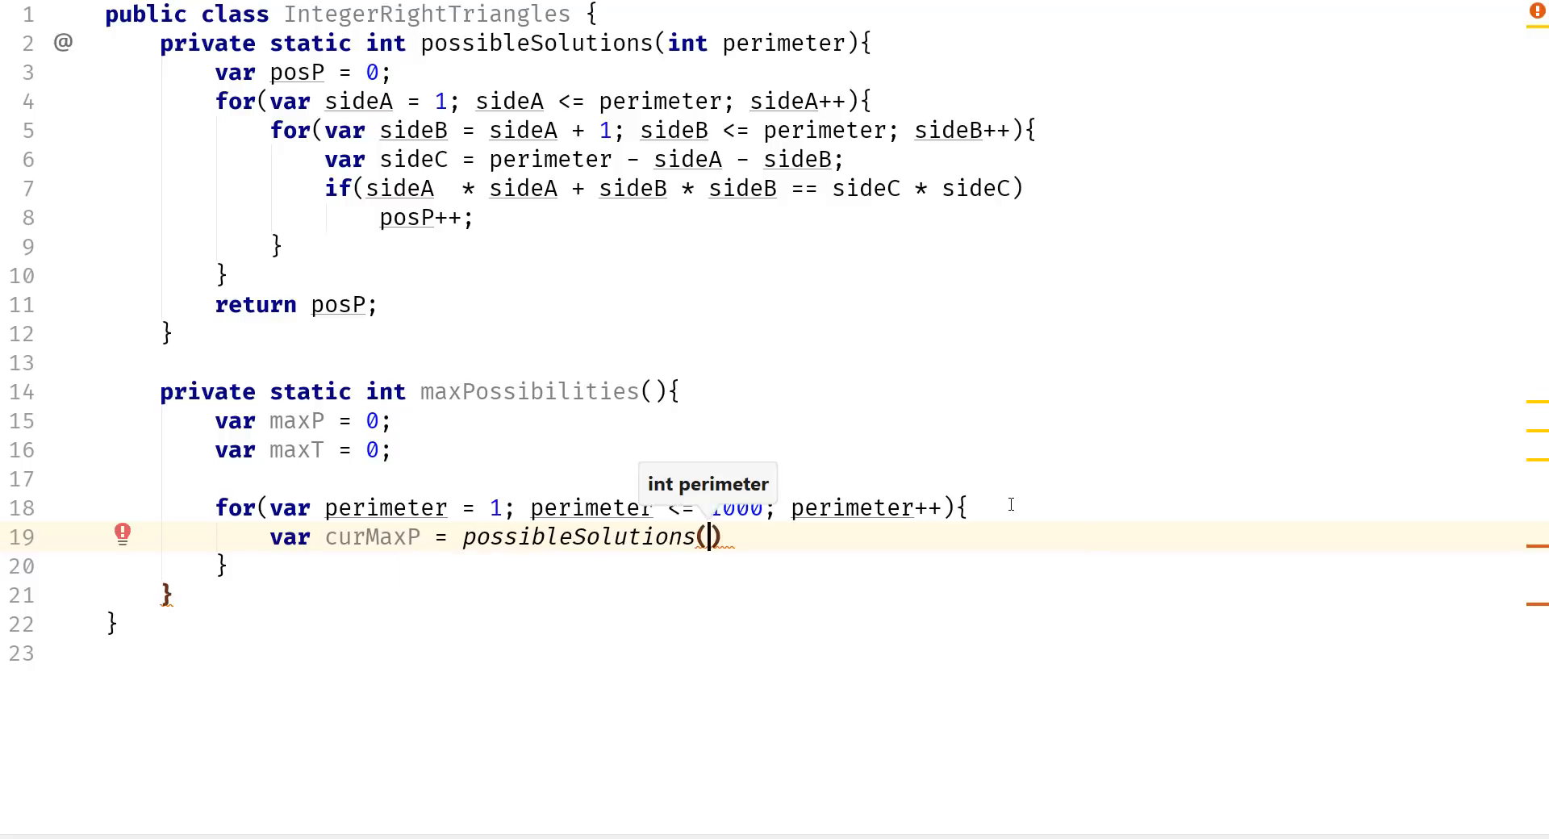
pyautogui.write('perimeter')
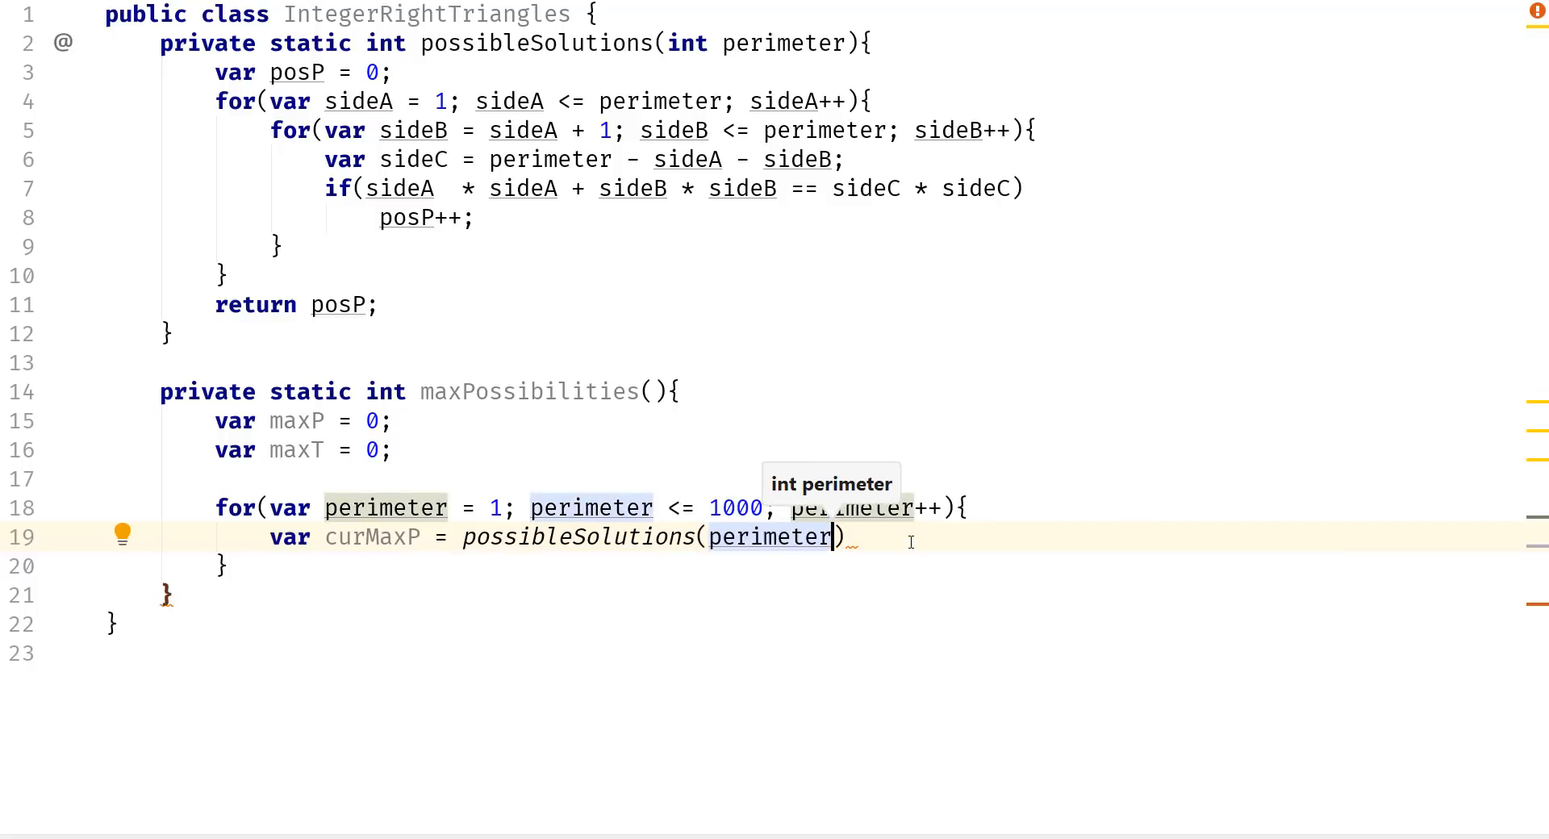
pyautogui.press('Enter')
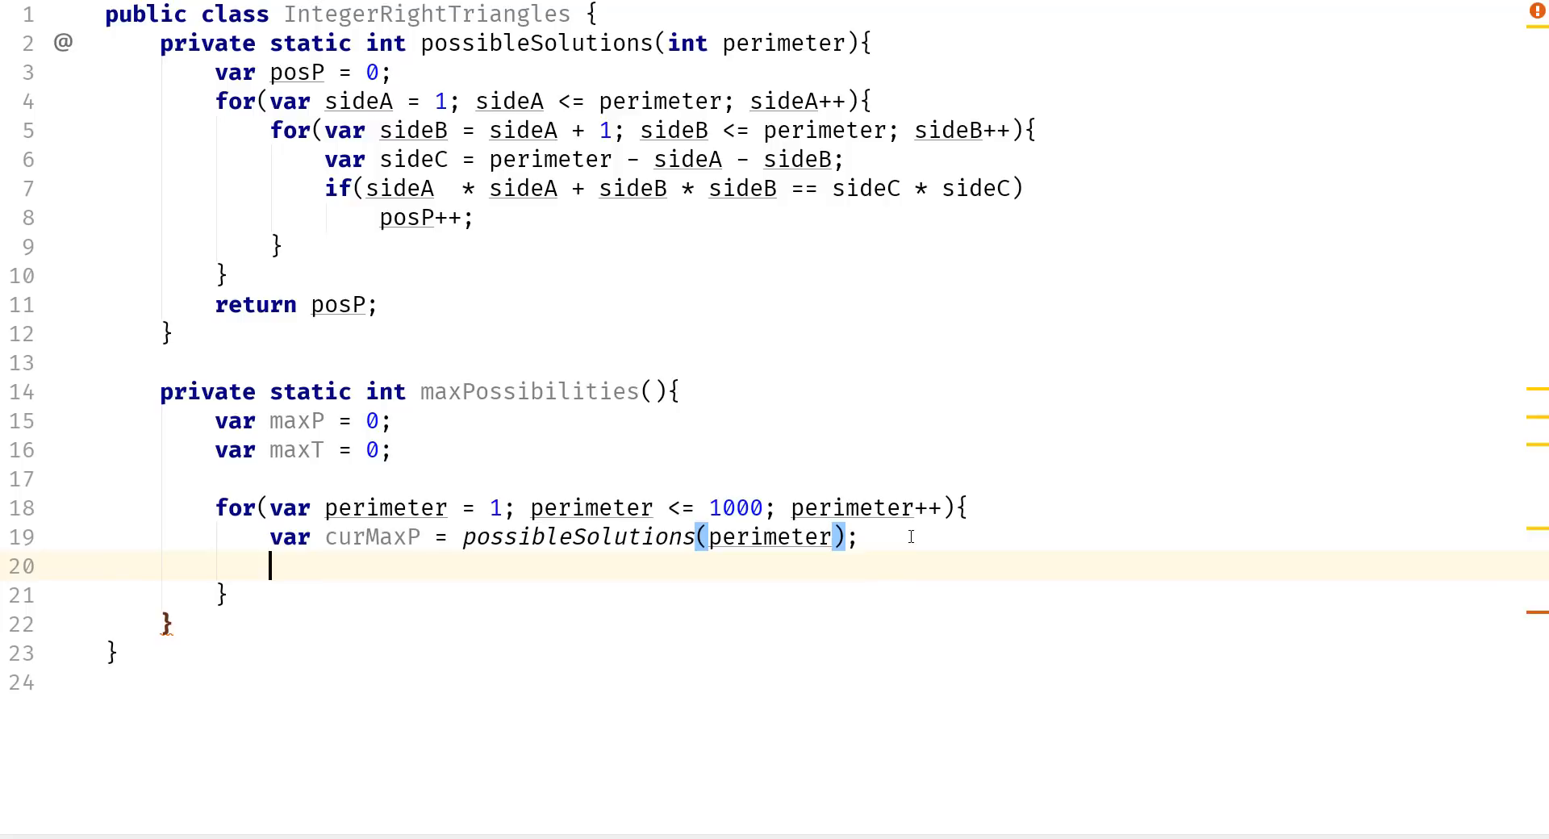
# Add if(curMaxP > maxP) that updates maxP and sets maxT = perimeter.
pyautogui.write('if(')
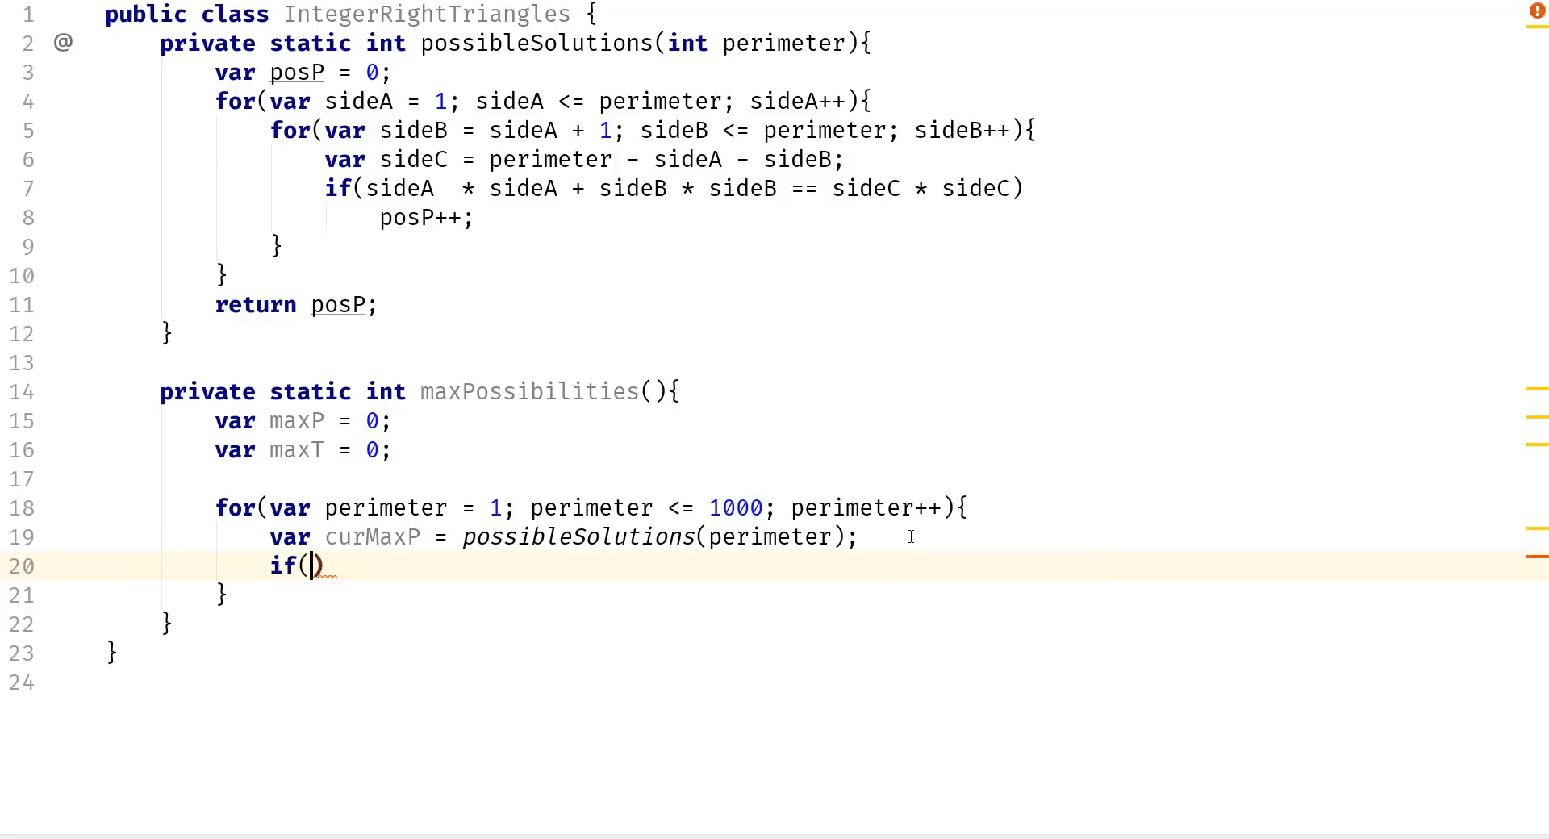
pyautogui.write('curMaxP')
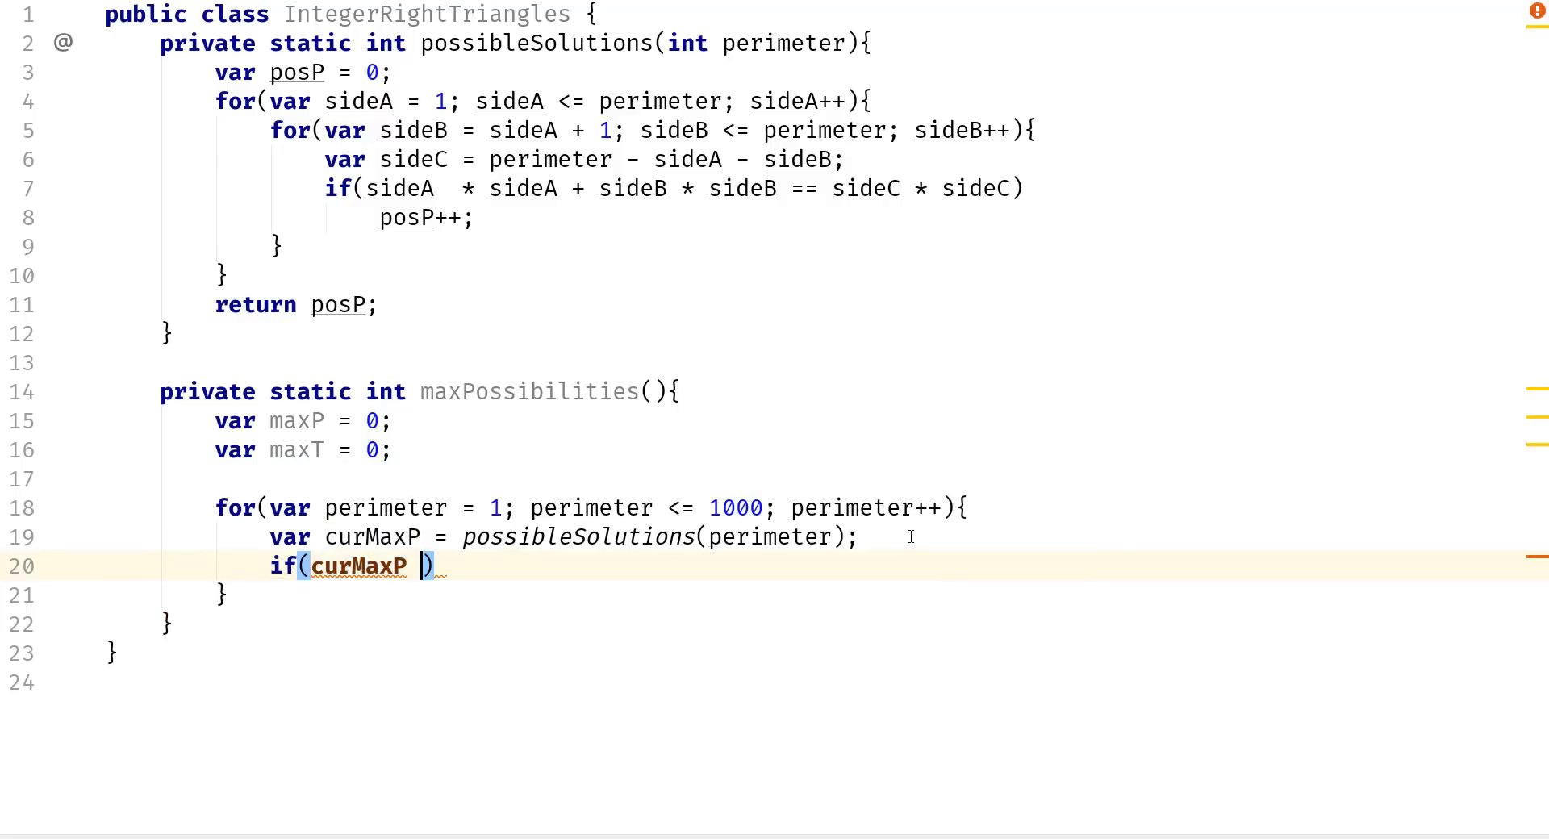
pyautogui.write('> maxP')
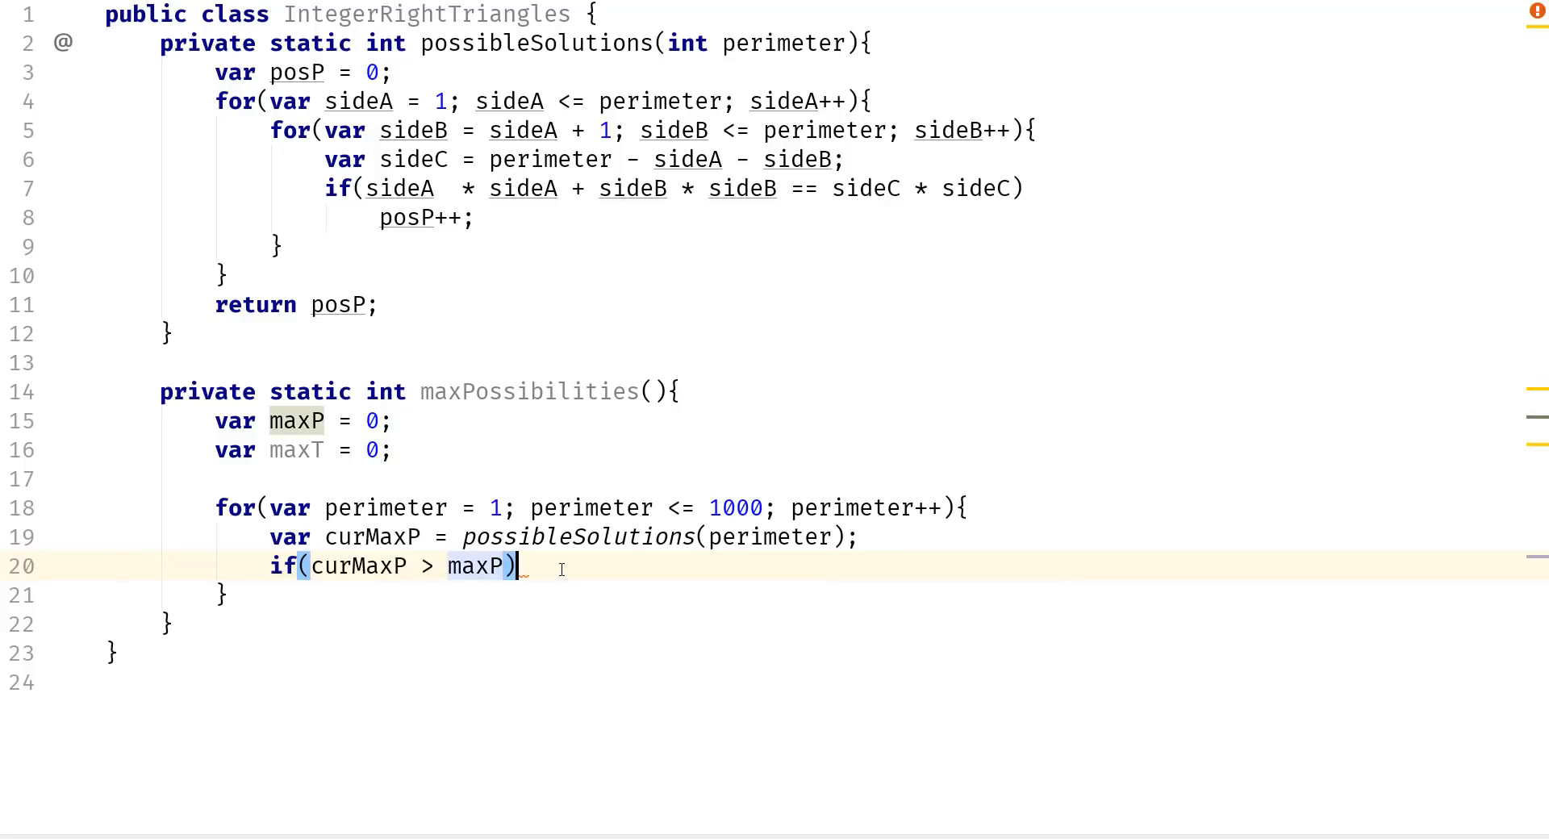
pyautogui.write('maxP = curMaxP;')
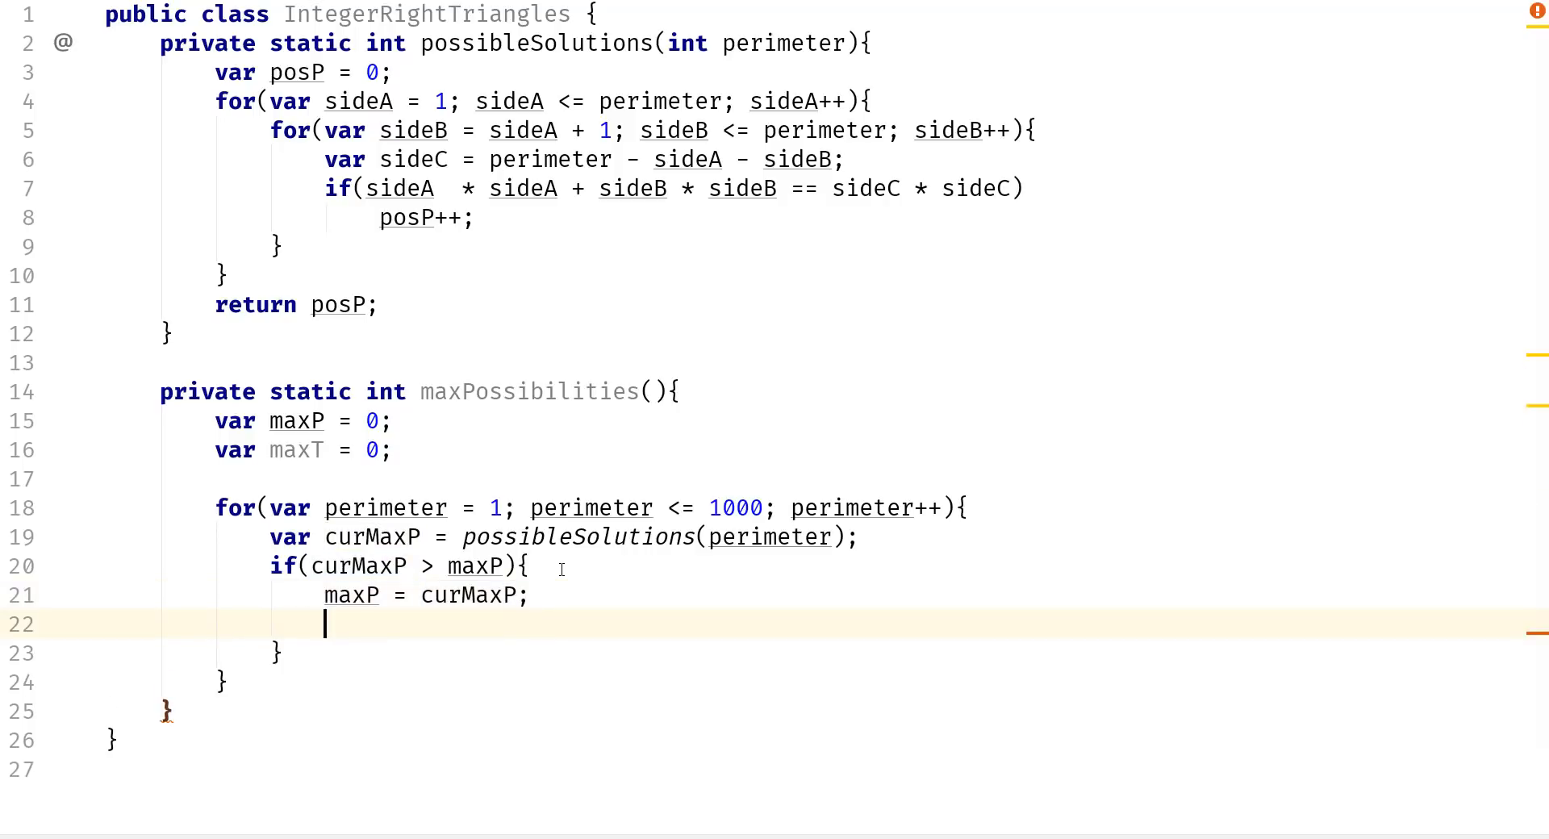
pyautogui.write('maxT')
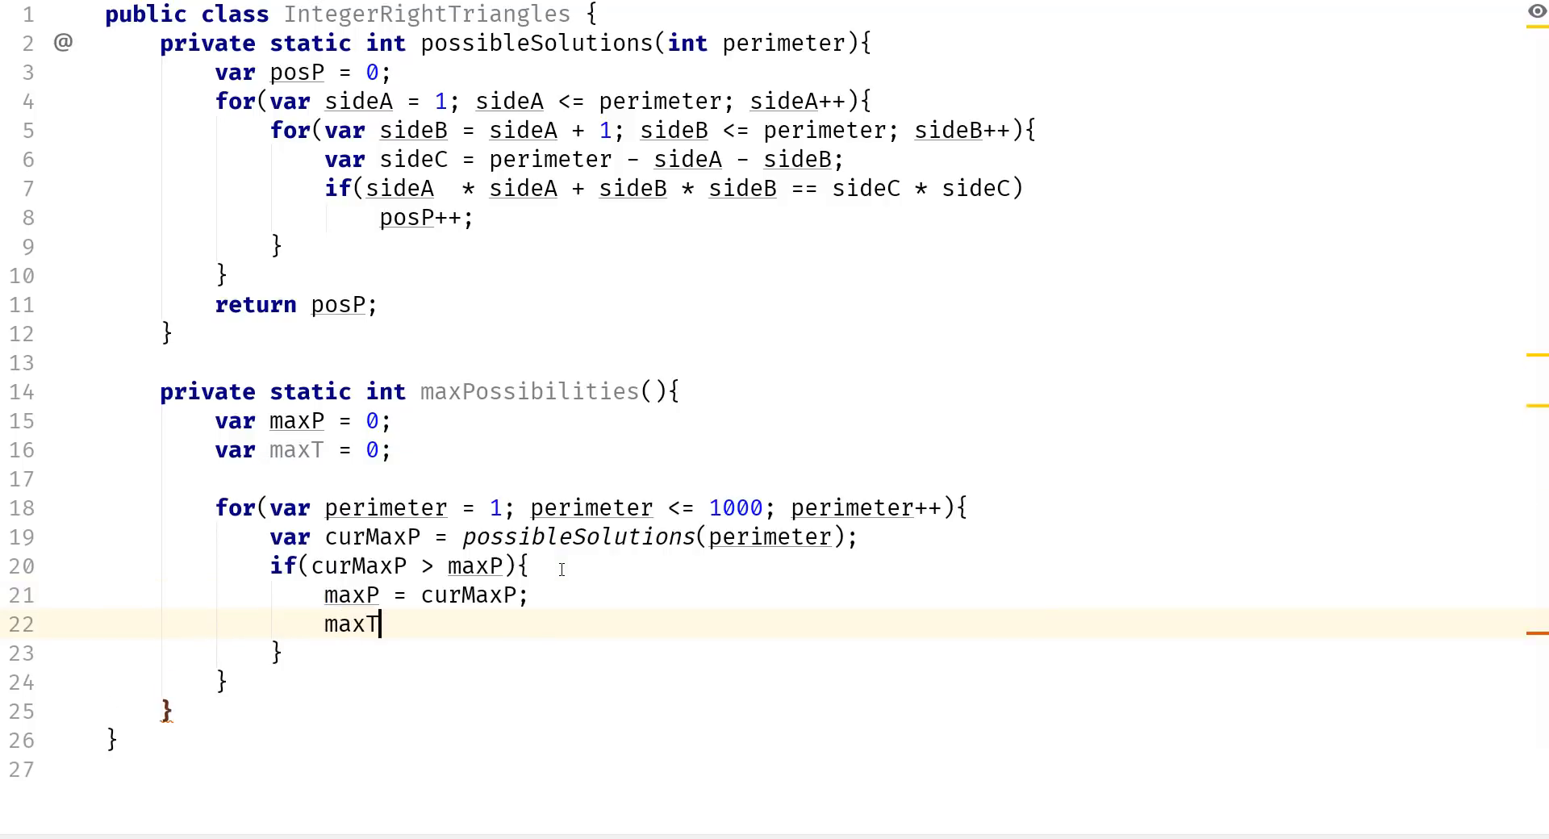
pyautogui.write('= perimeter;')
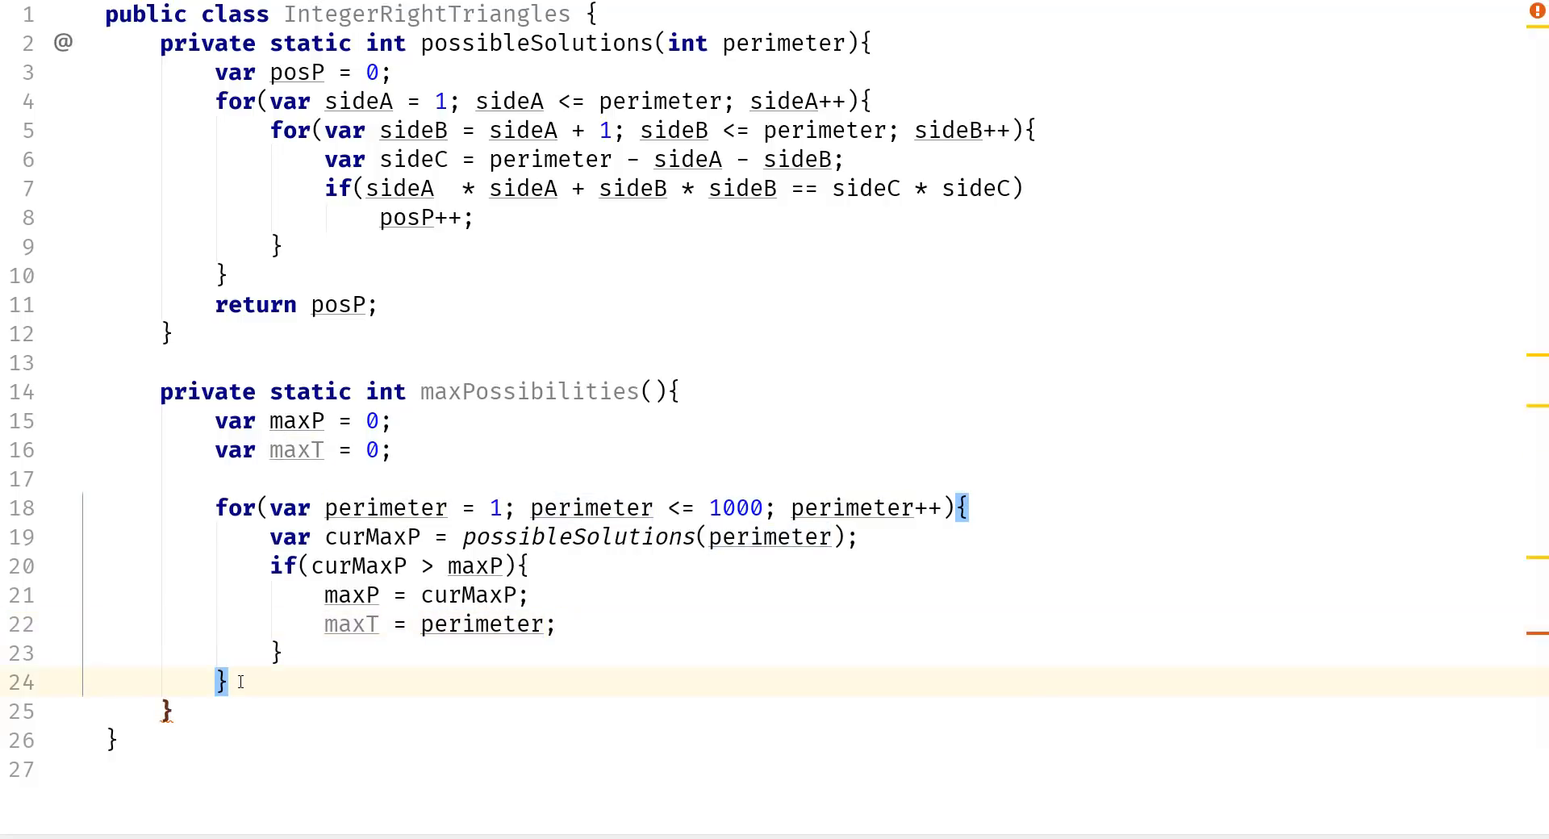
# Return maxT at the end of maxPossibilities.
pyautogui.write('return')
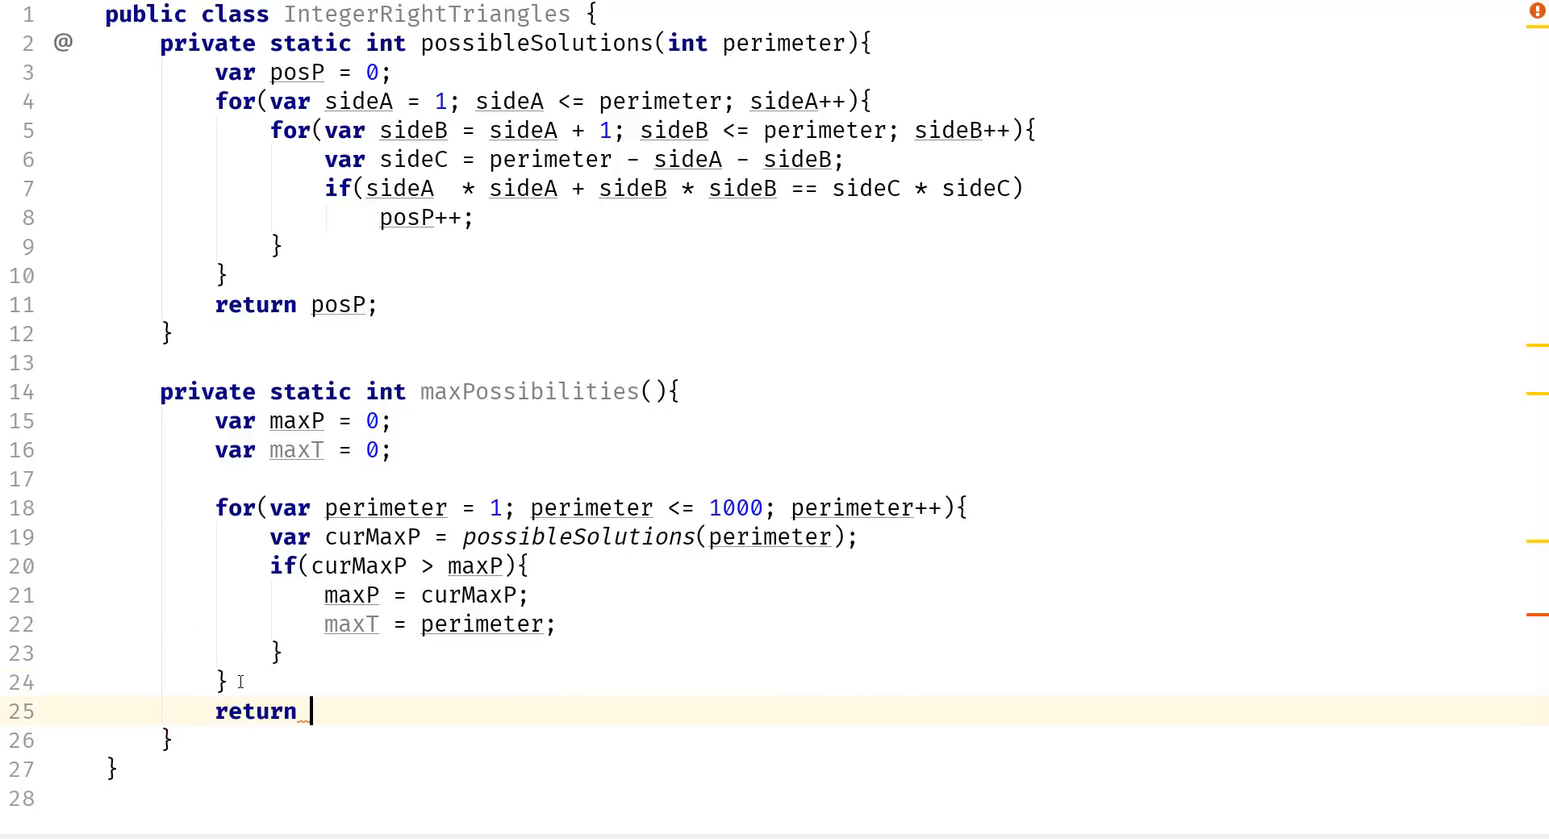
pyautogui.write('maxT')
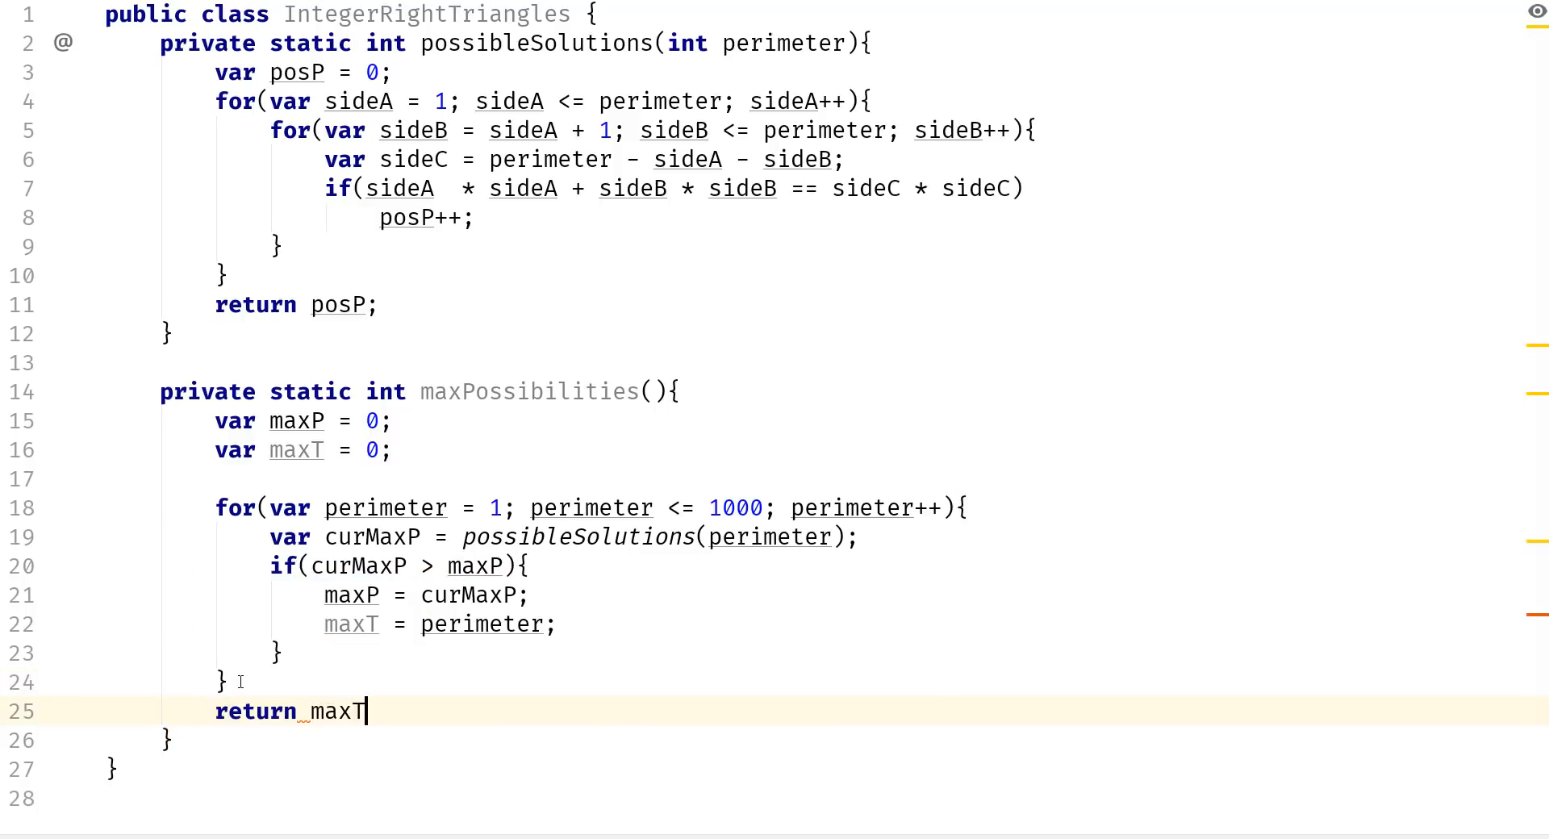
pyautogui.write(';')
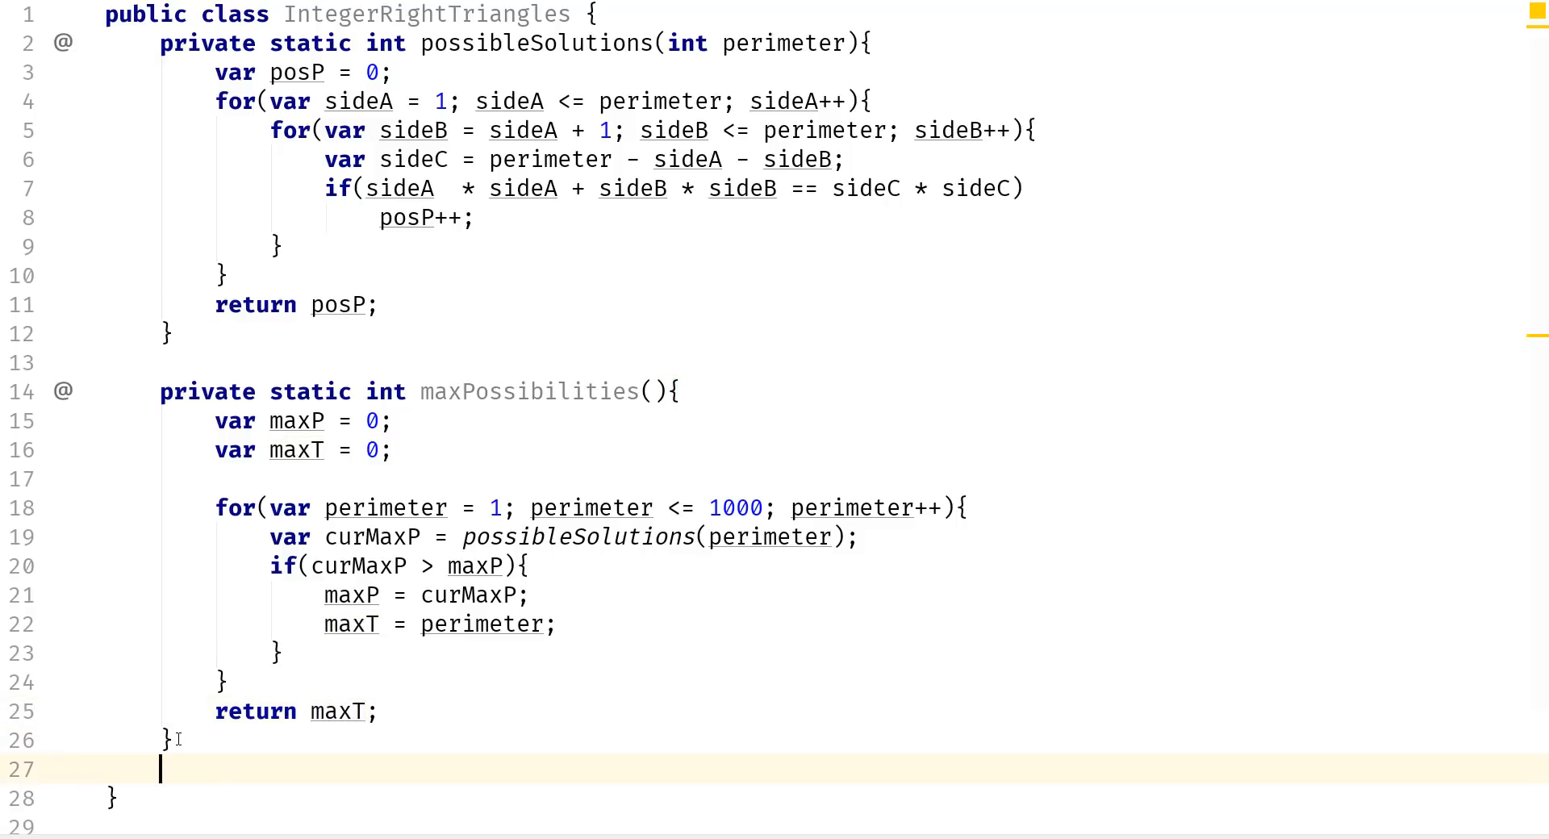
# Add a psvm main printing maxPossibilities(), run it, and select the 840 output.
pyautogui.write('ps')
pyautogui.write('System.out.println();')
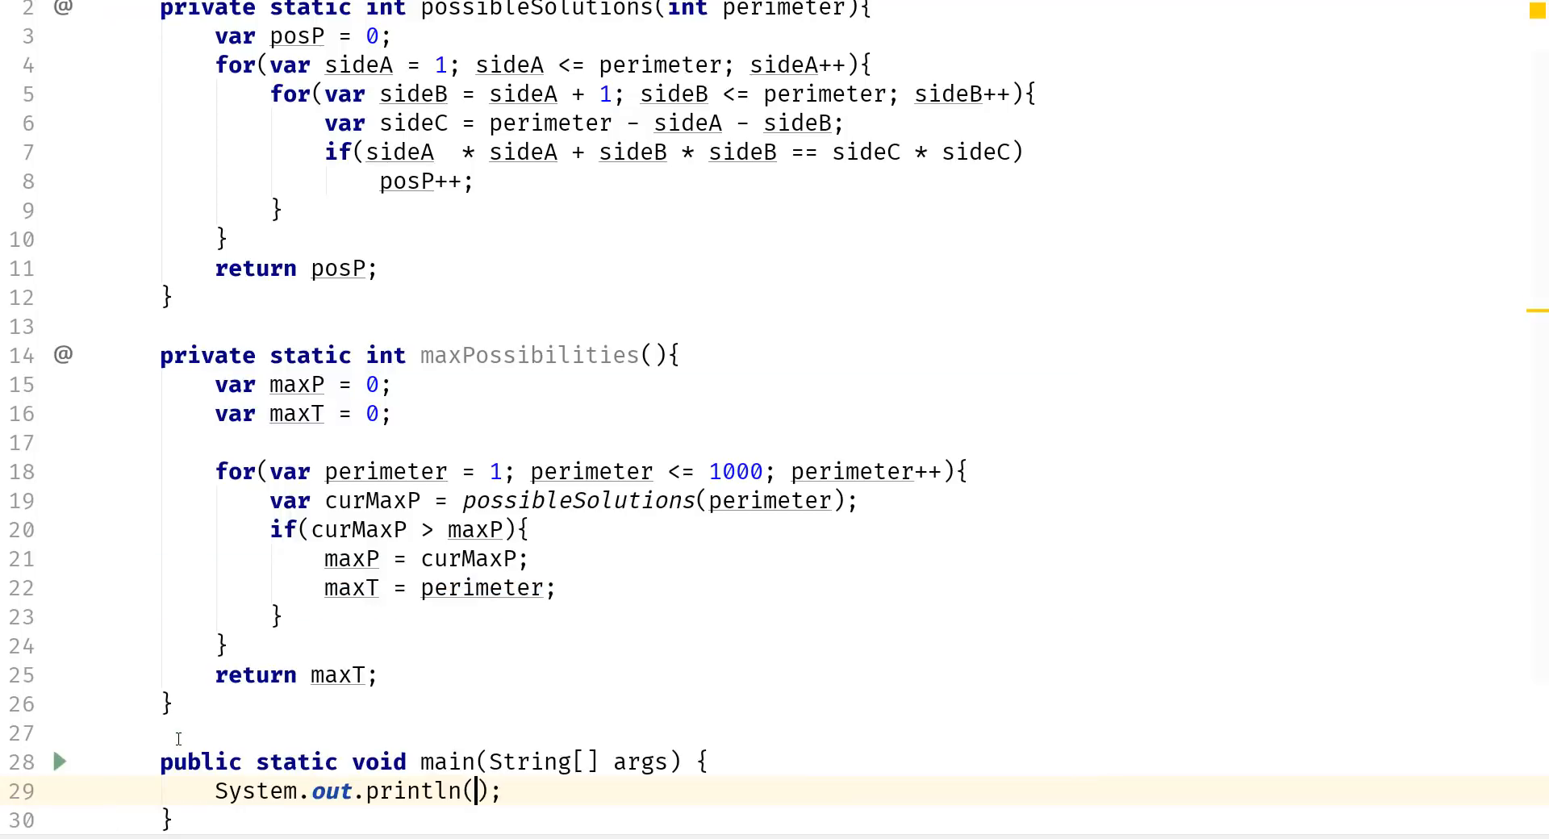
pyautogui.write('ma')
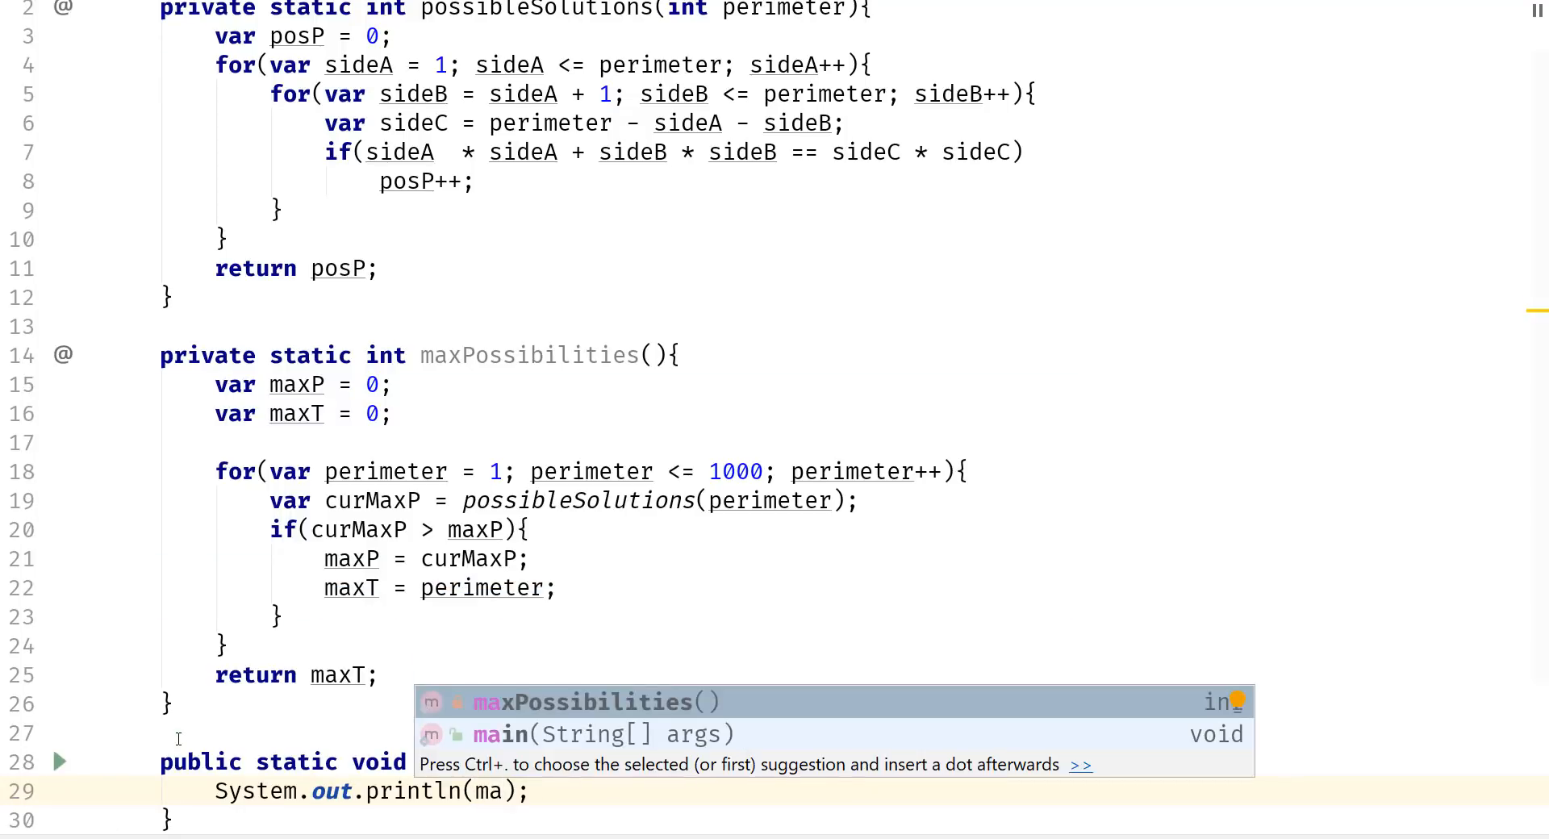
pyautogui.click(588, 702)
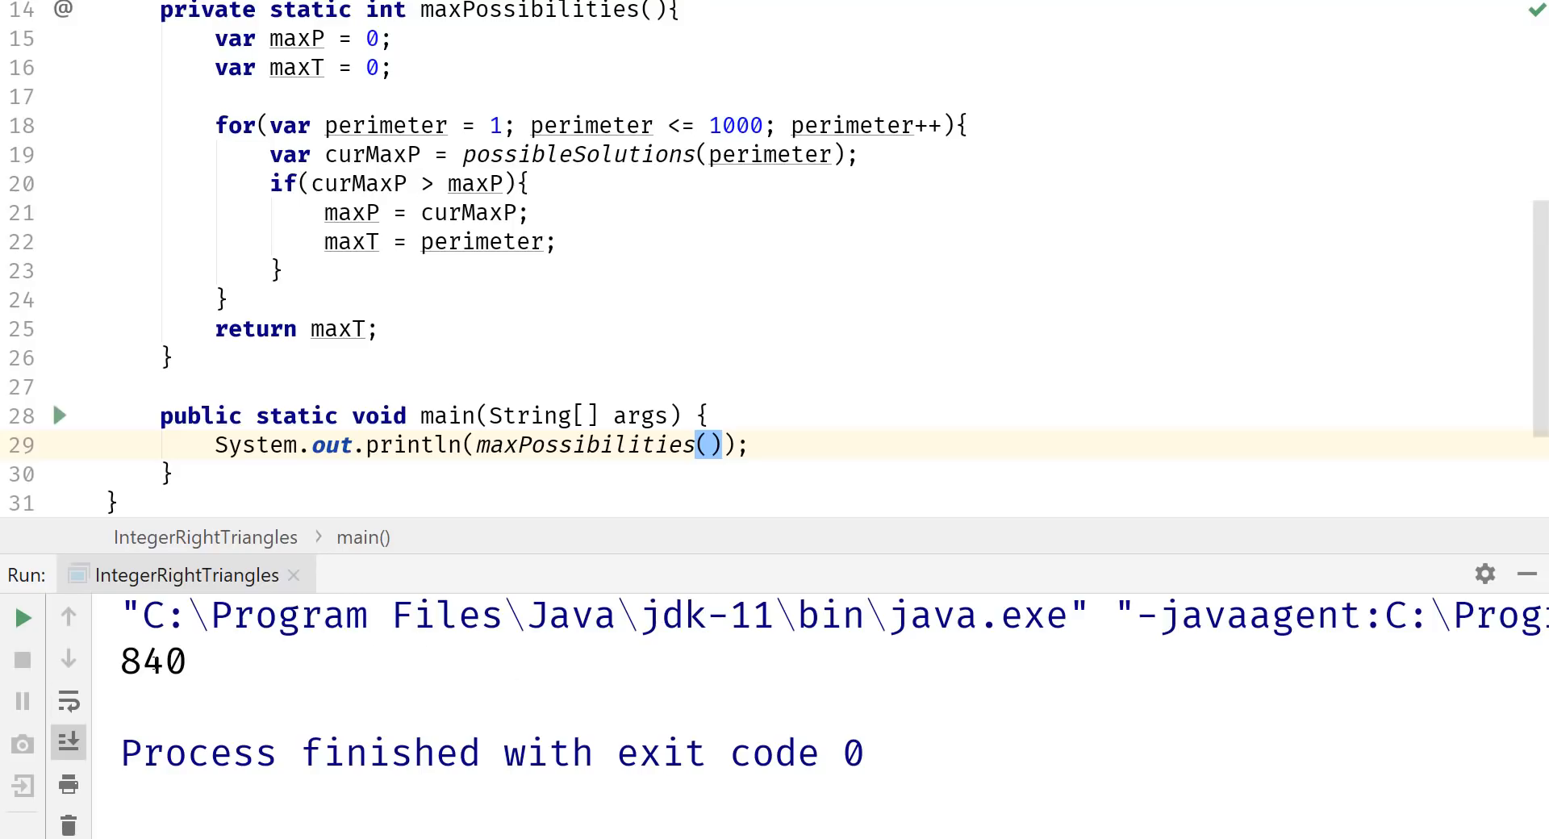
pyautogui.doubleClick(152, 662)
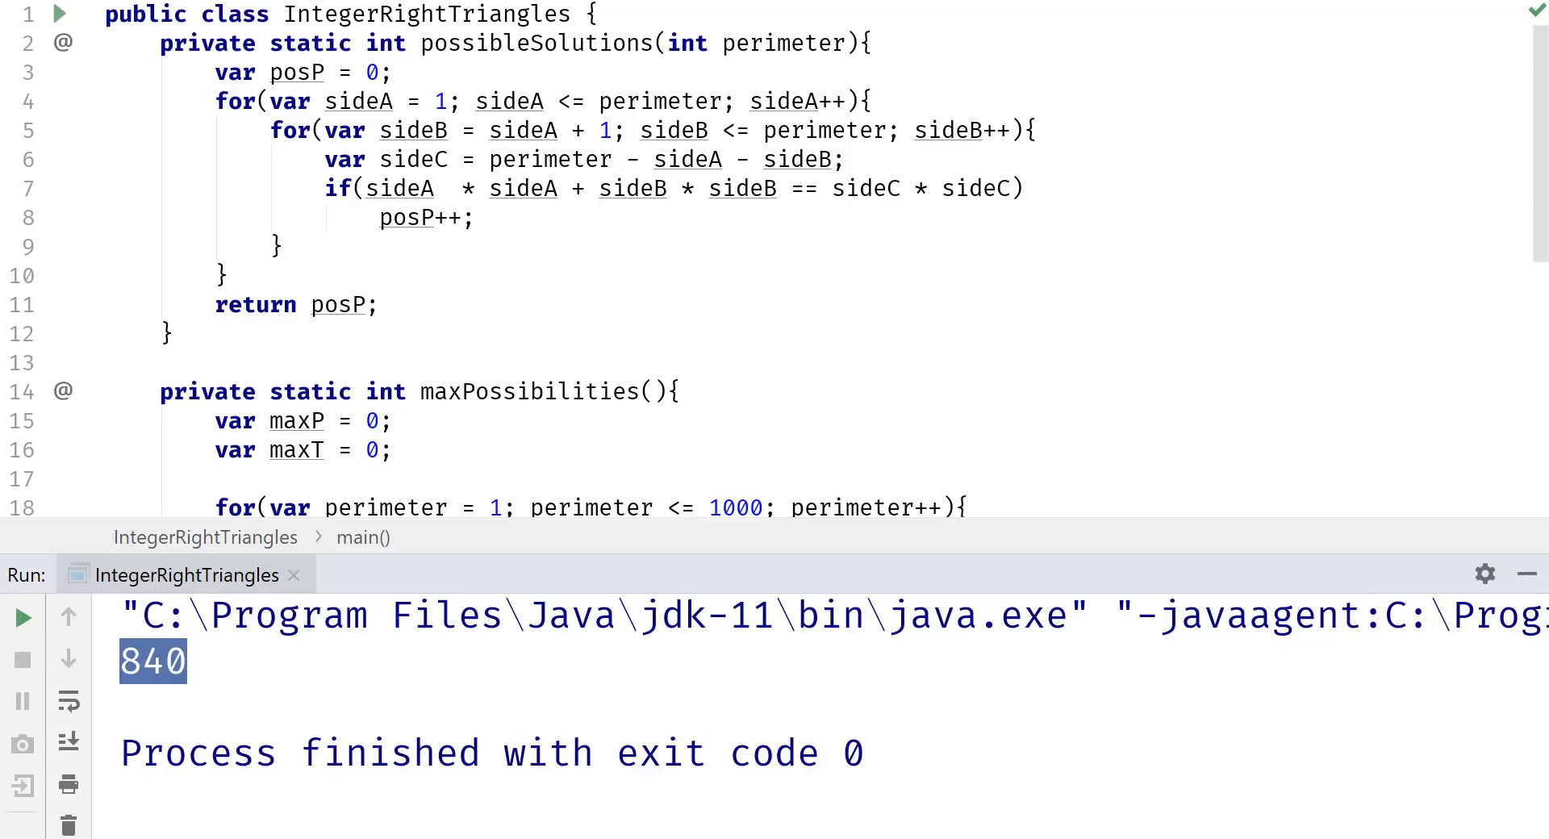
pyautogui.moveTo(1385, 6)
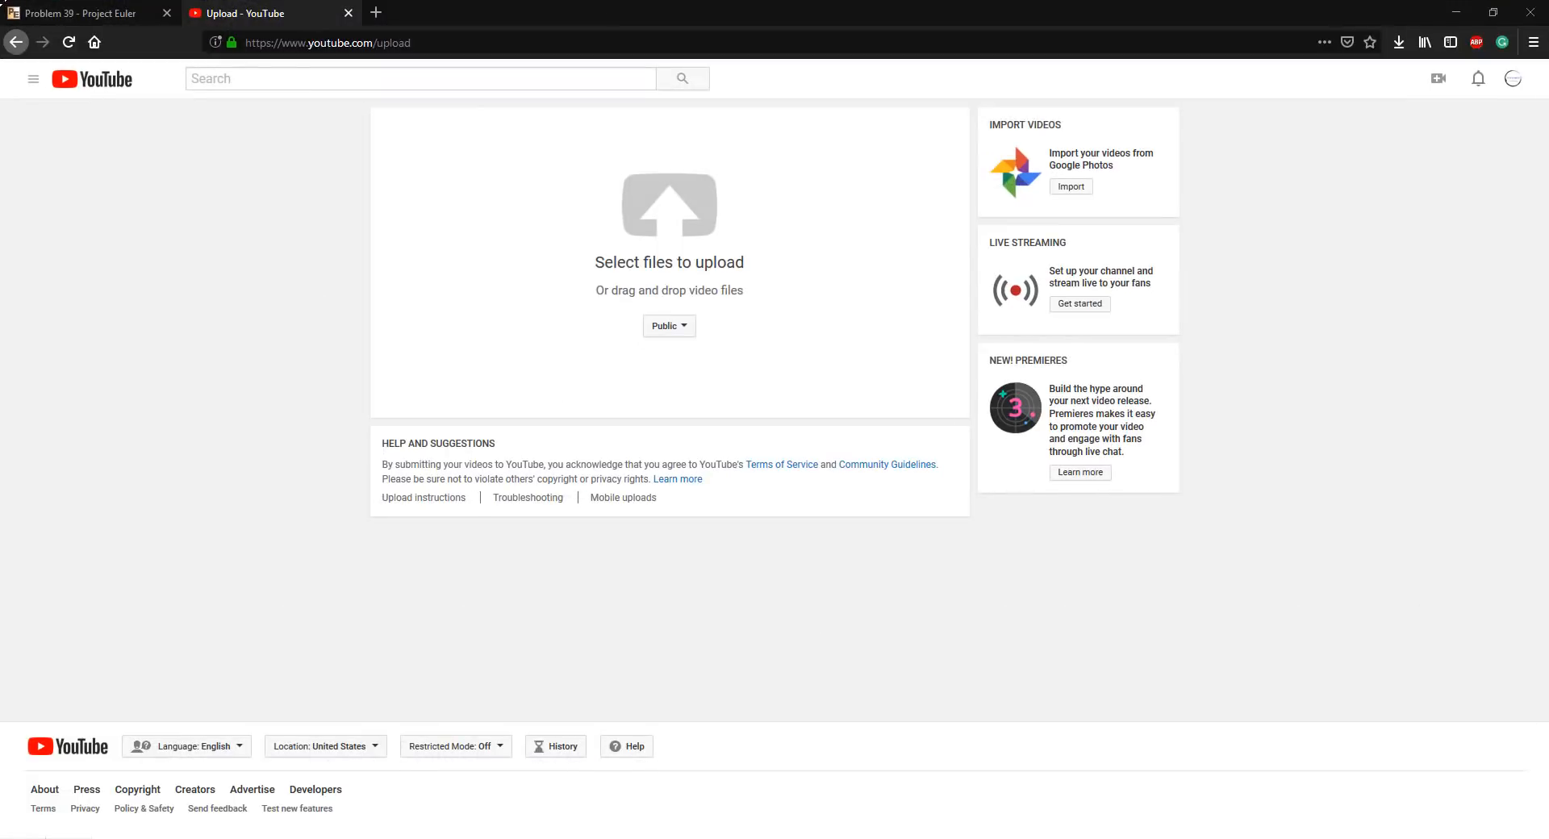
# Check Problem 39's answer 840 on Project Euler and select the perimeter 120 example.
pyautogui.click(89, 13)
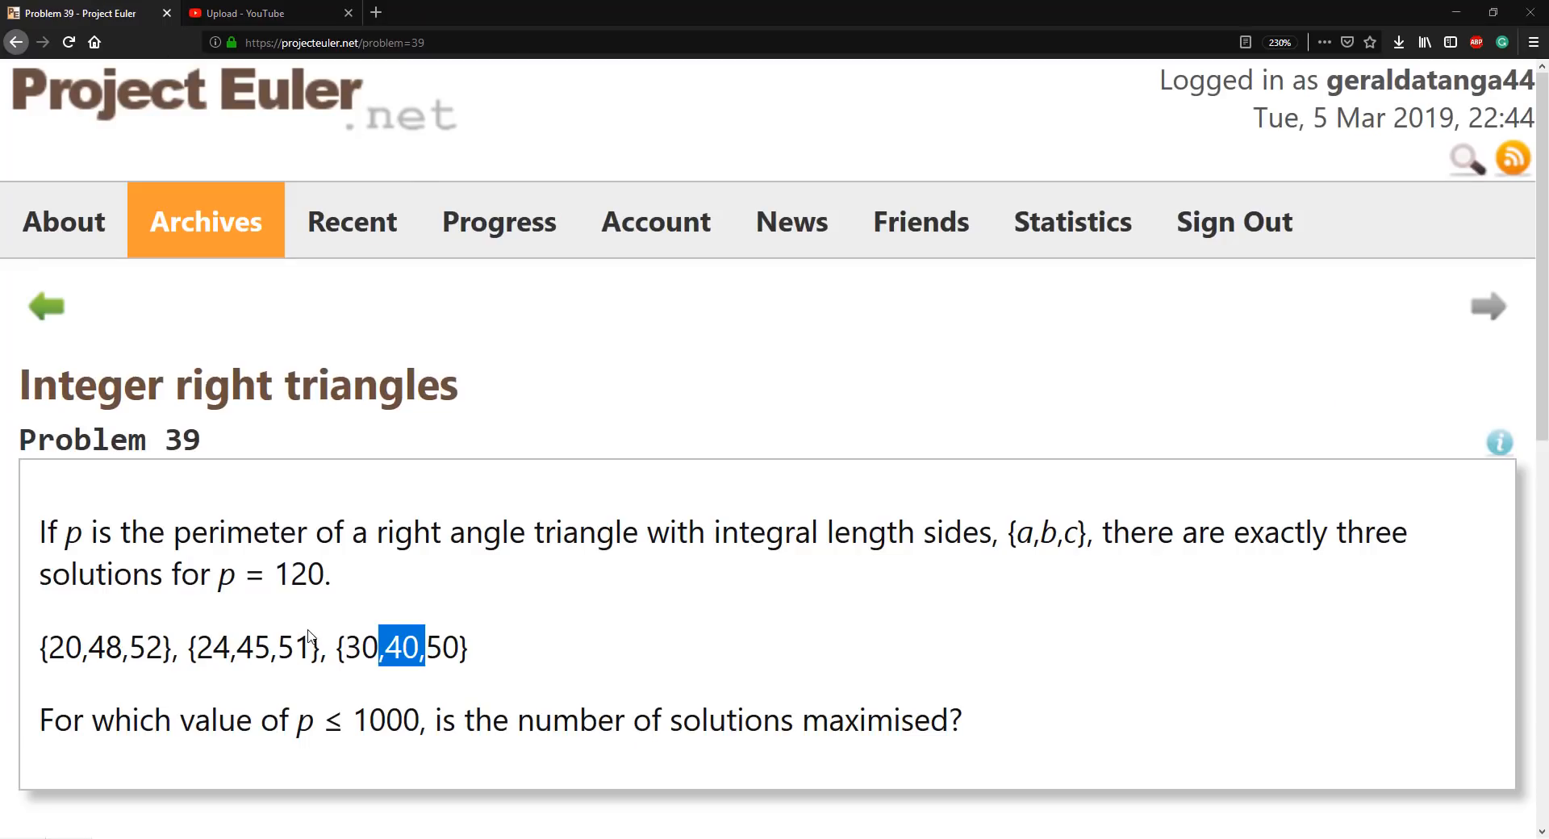
pyautogui.scroll(-3)
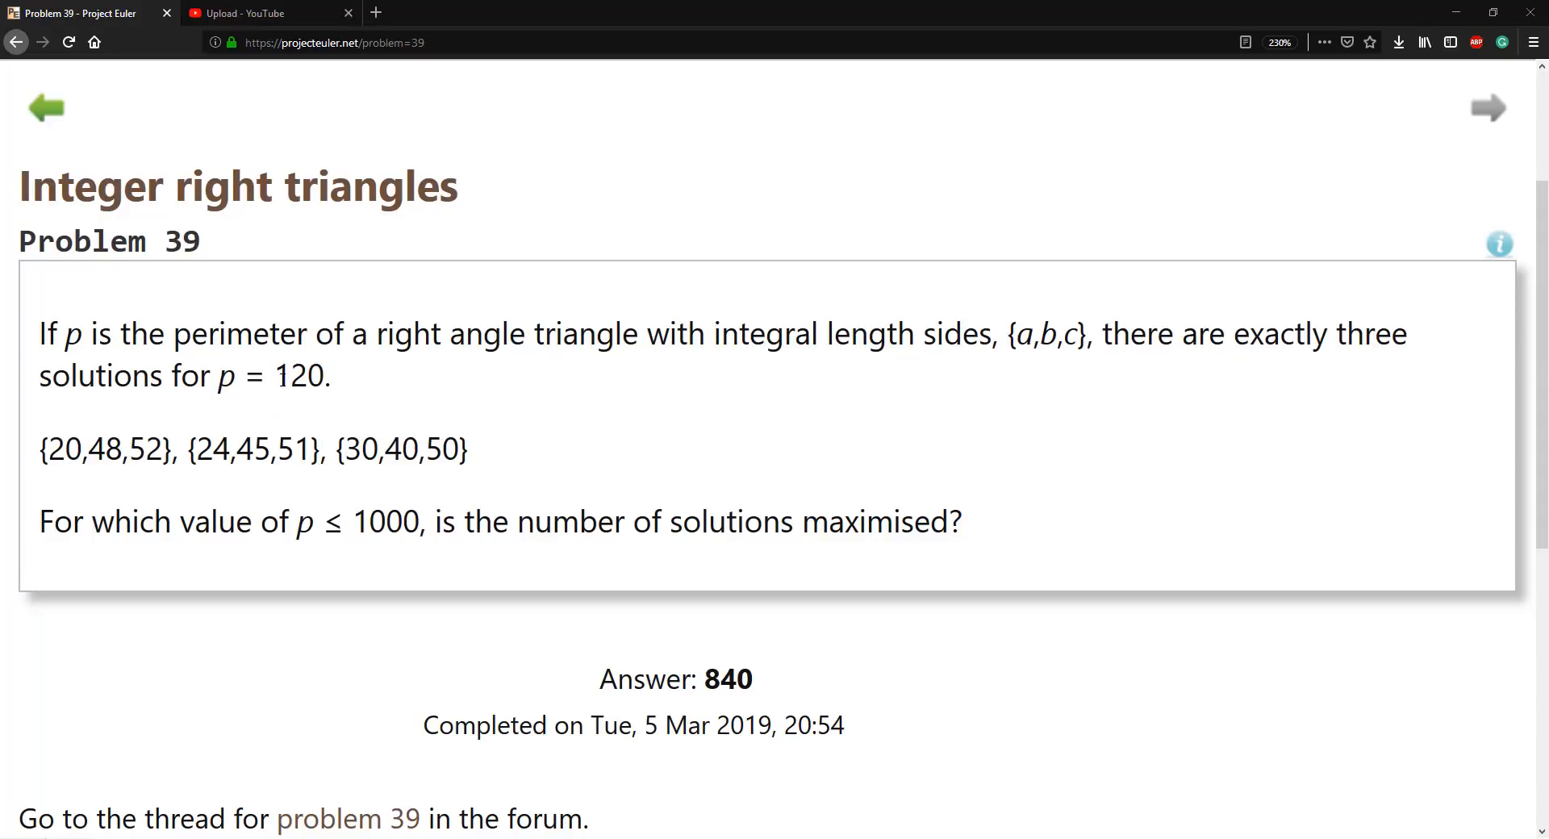
pyautogui.doubleClick(300, 376)
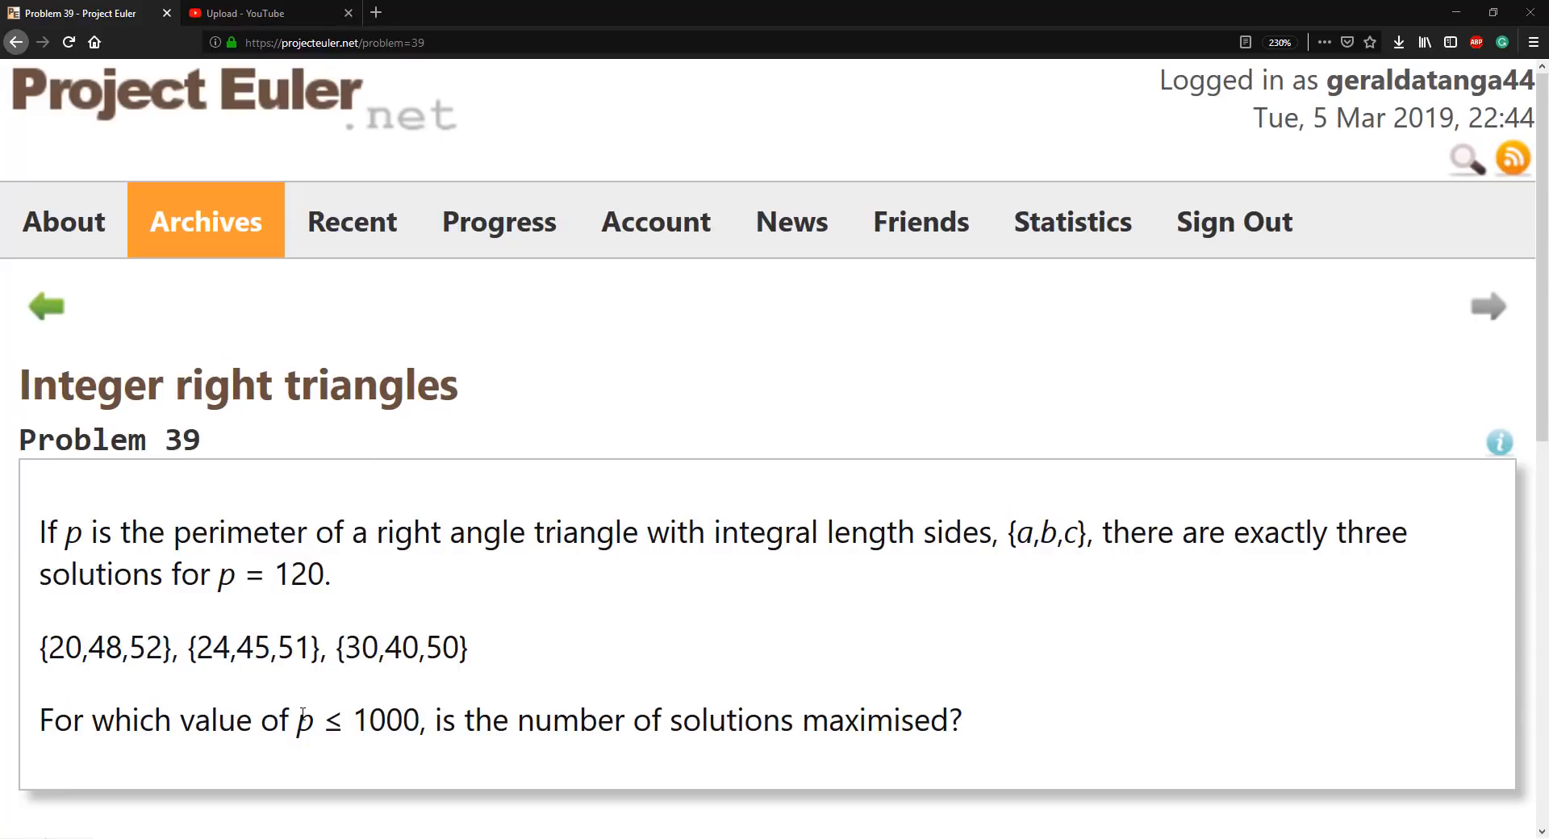
pyautogui.moveTo(402, 606)
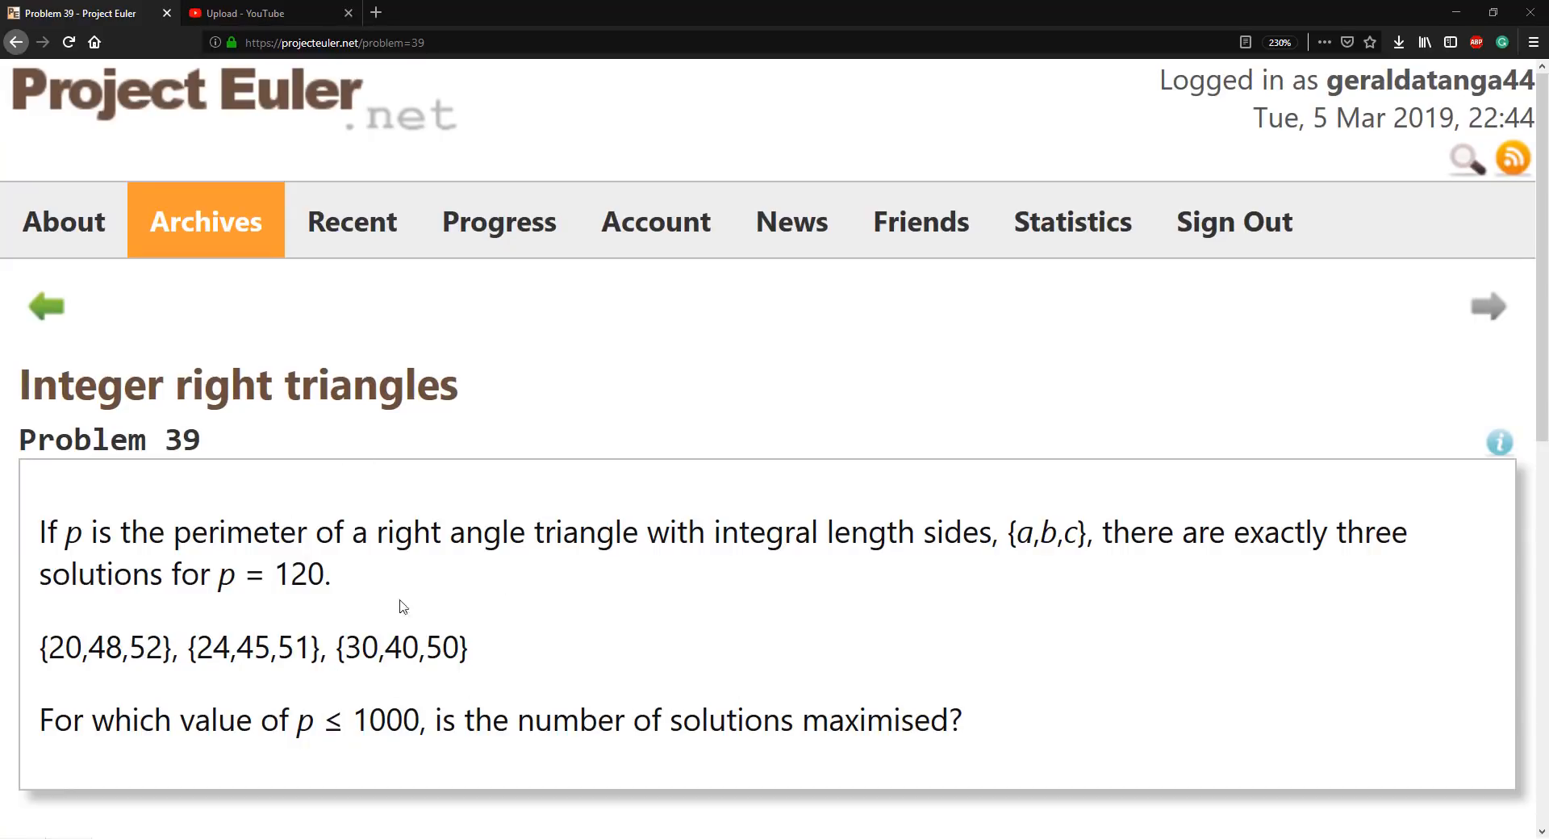
pyautogui.doubleClick(279, 576)
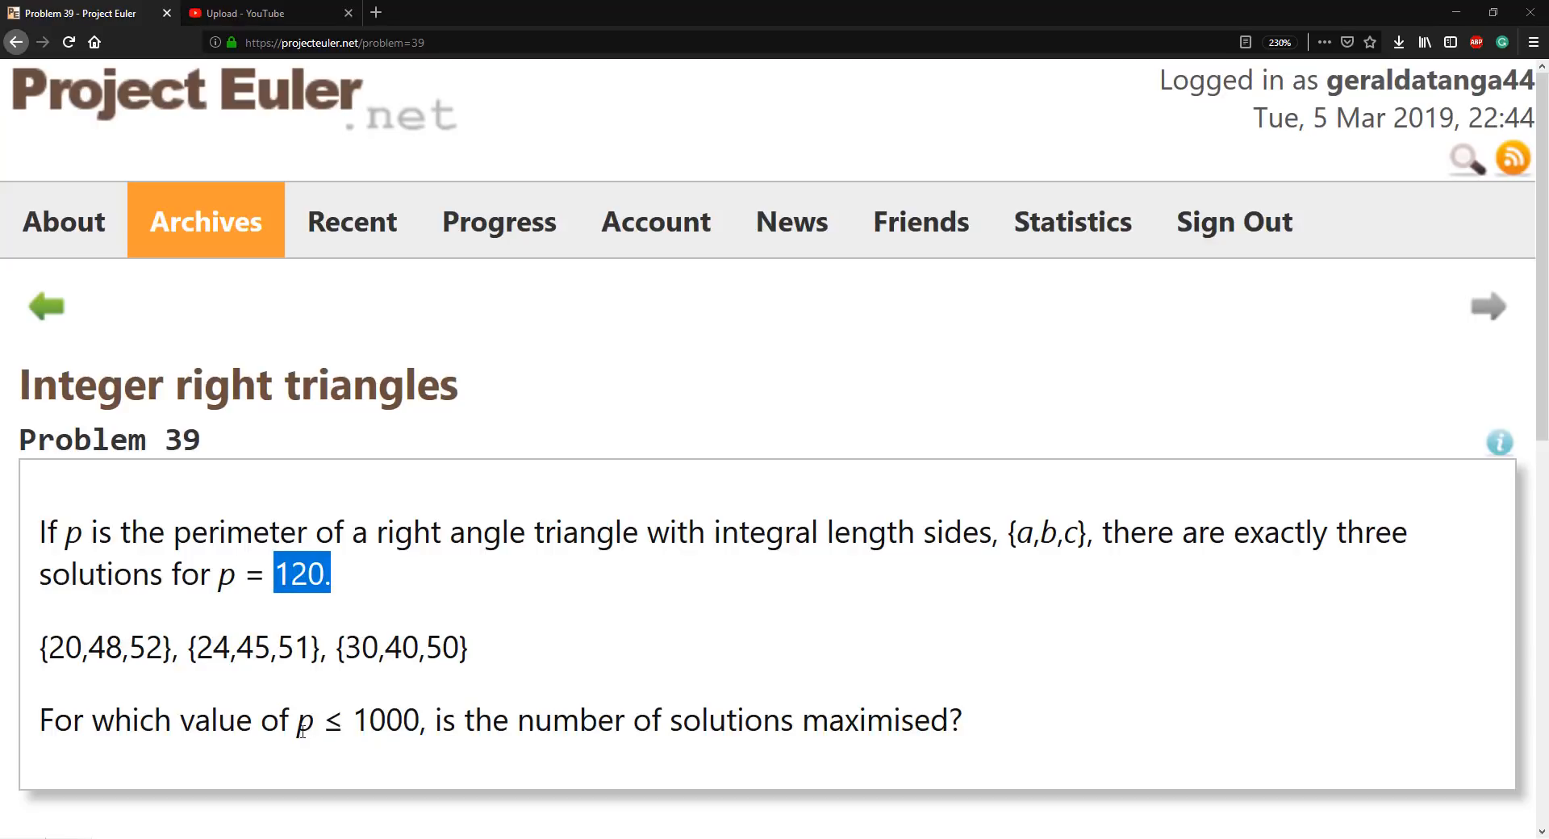
pyautogui.moveTo(258, 618)
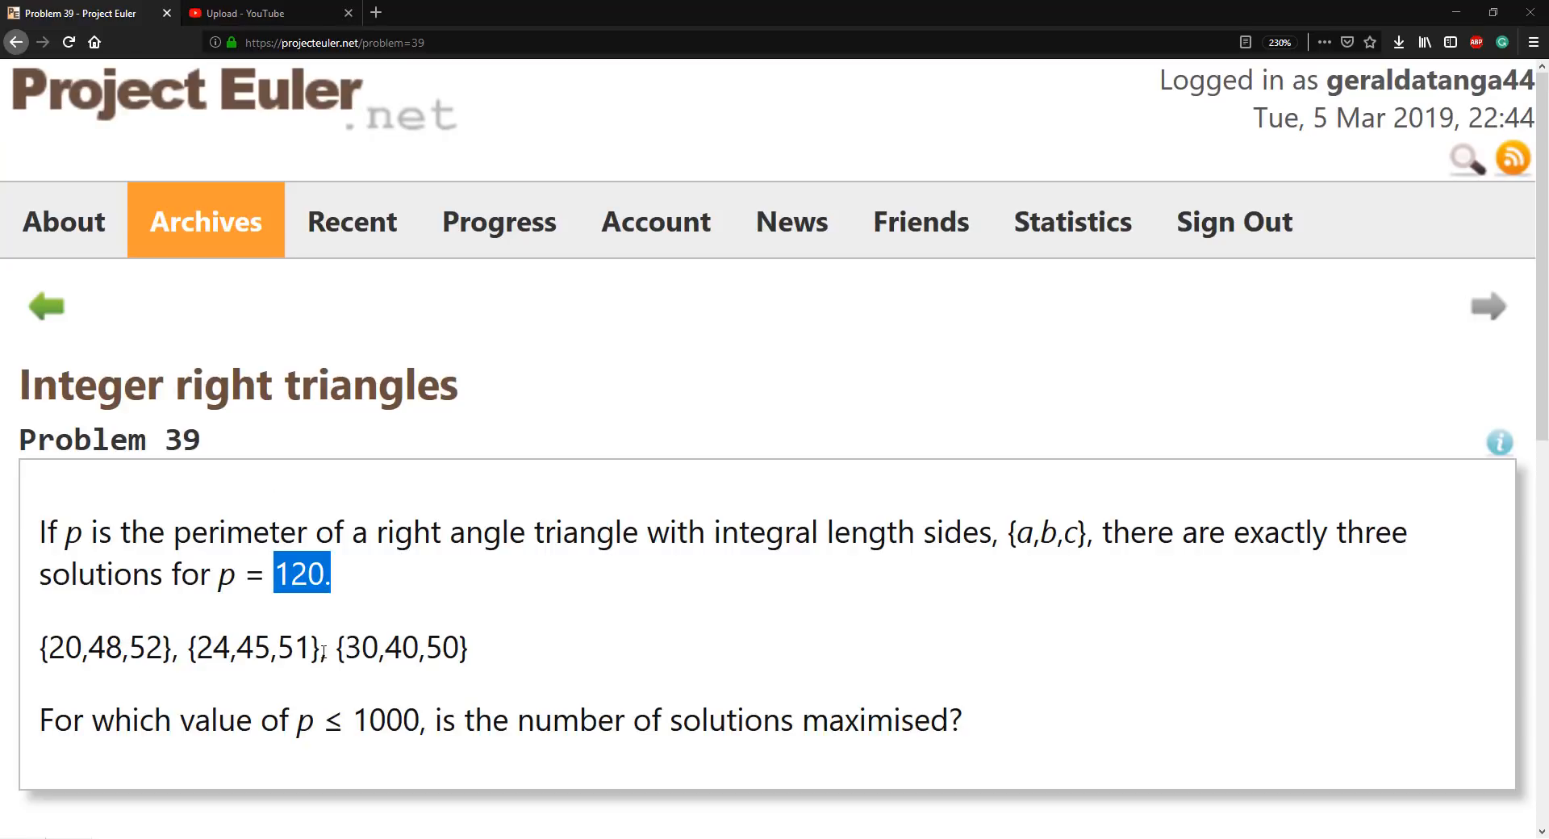
pyautogui.moveTo(372, 629)
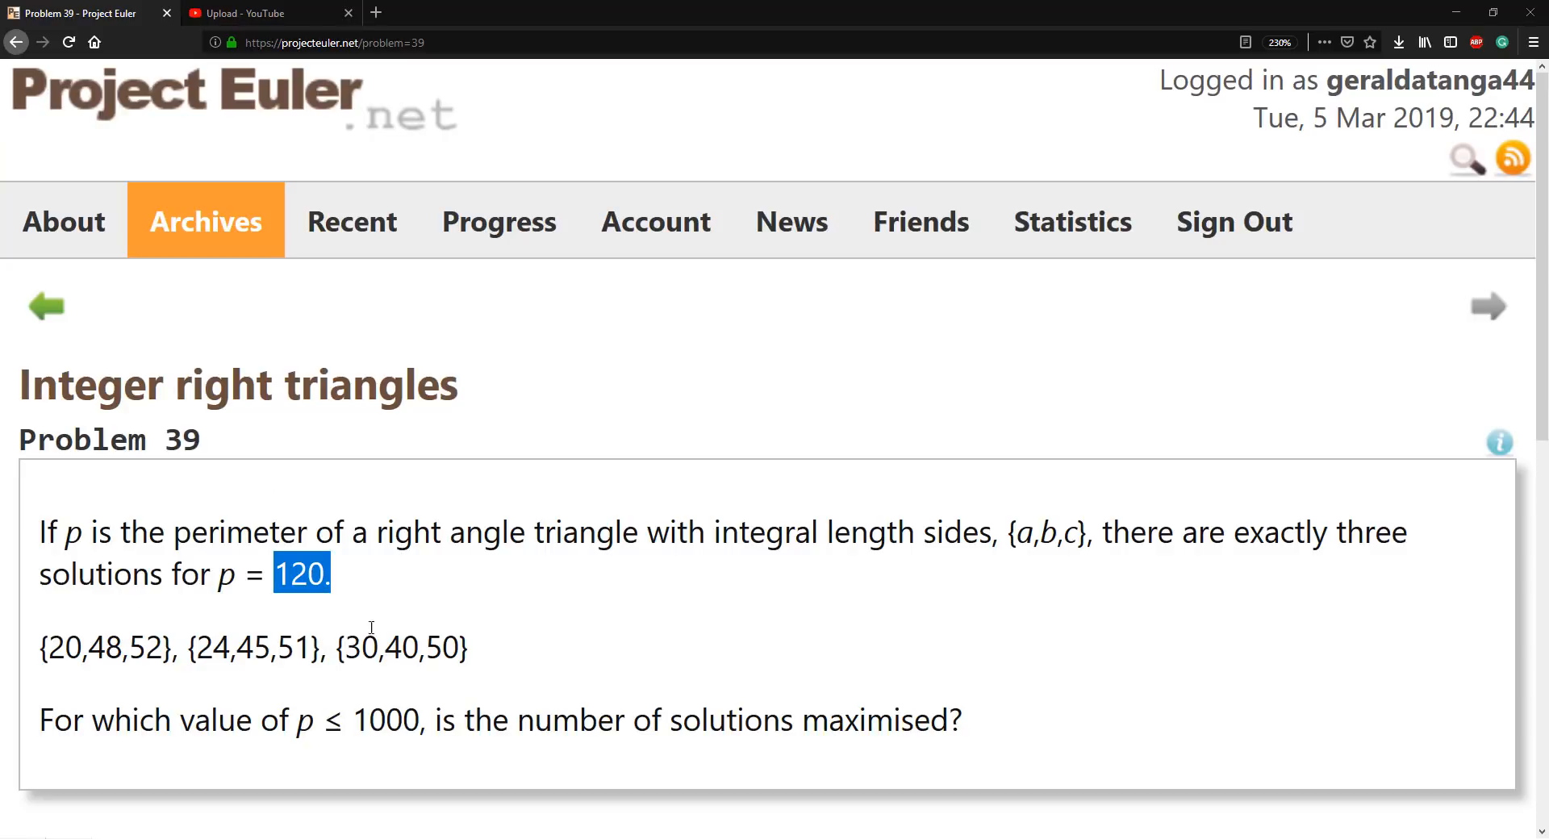
pyautogui.moveTo(295, 726)
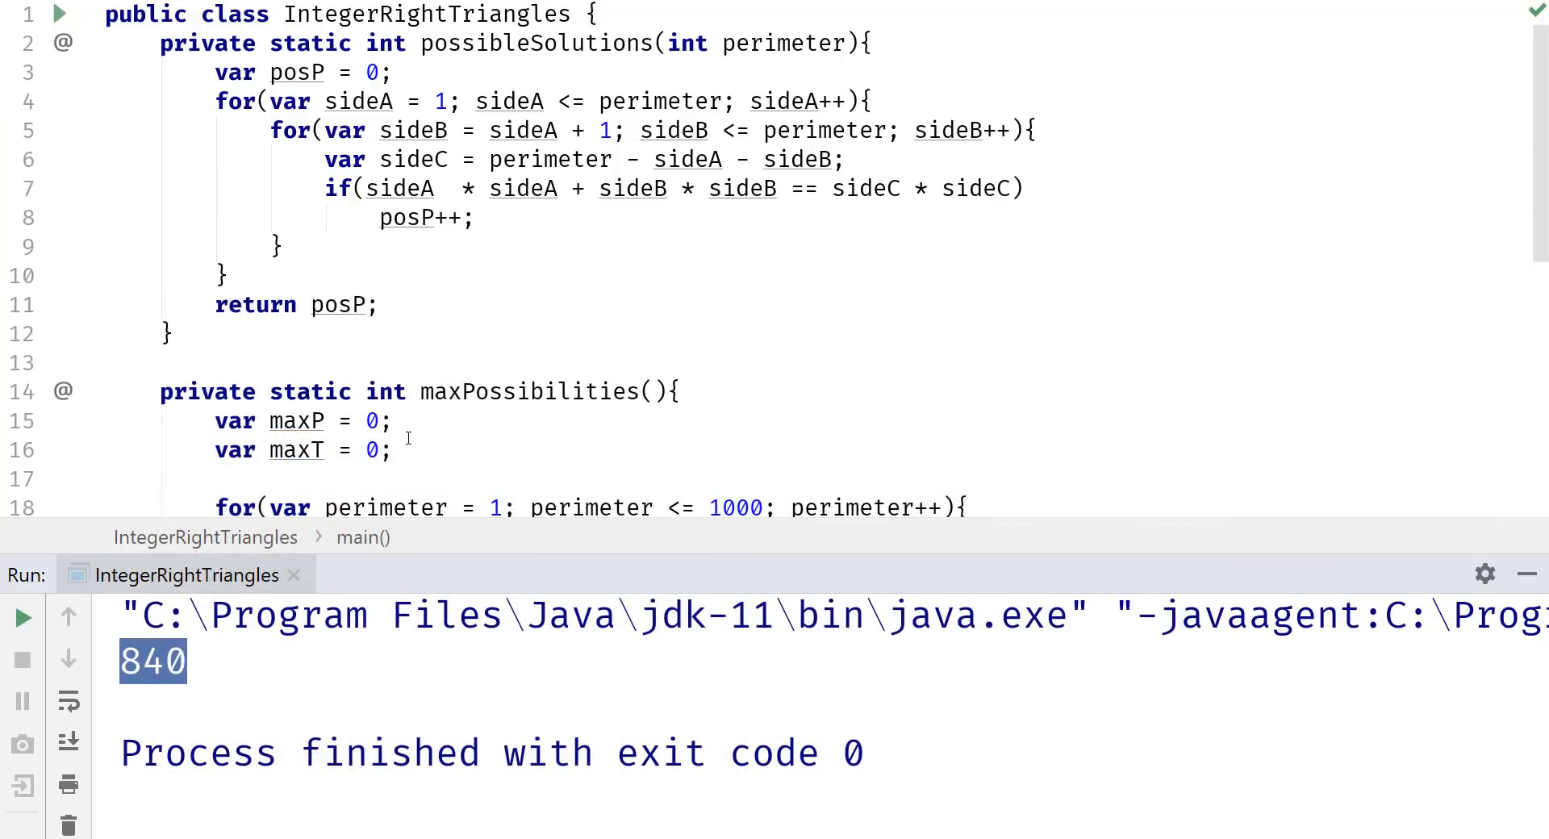
# In possibleSolutions, run sideA from 120 to perimeter/4 and cap sideB at perimeter/2.
pyautogui.scroll(-3)
pyautogui.write('/')
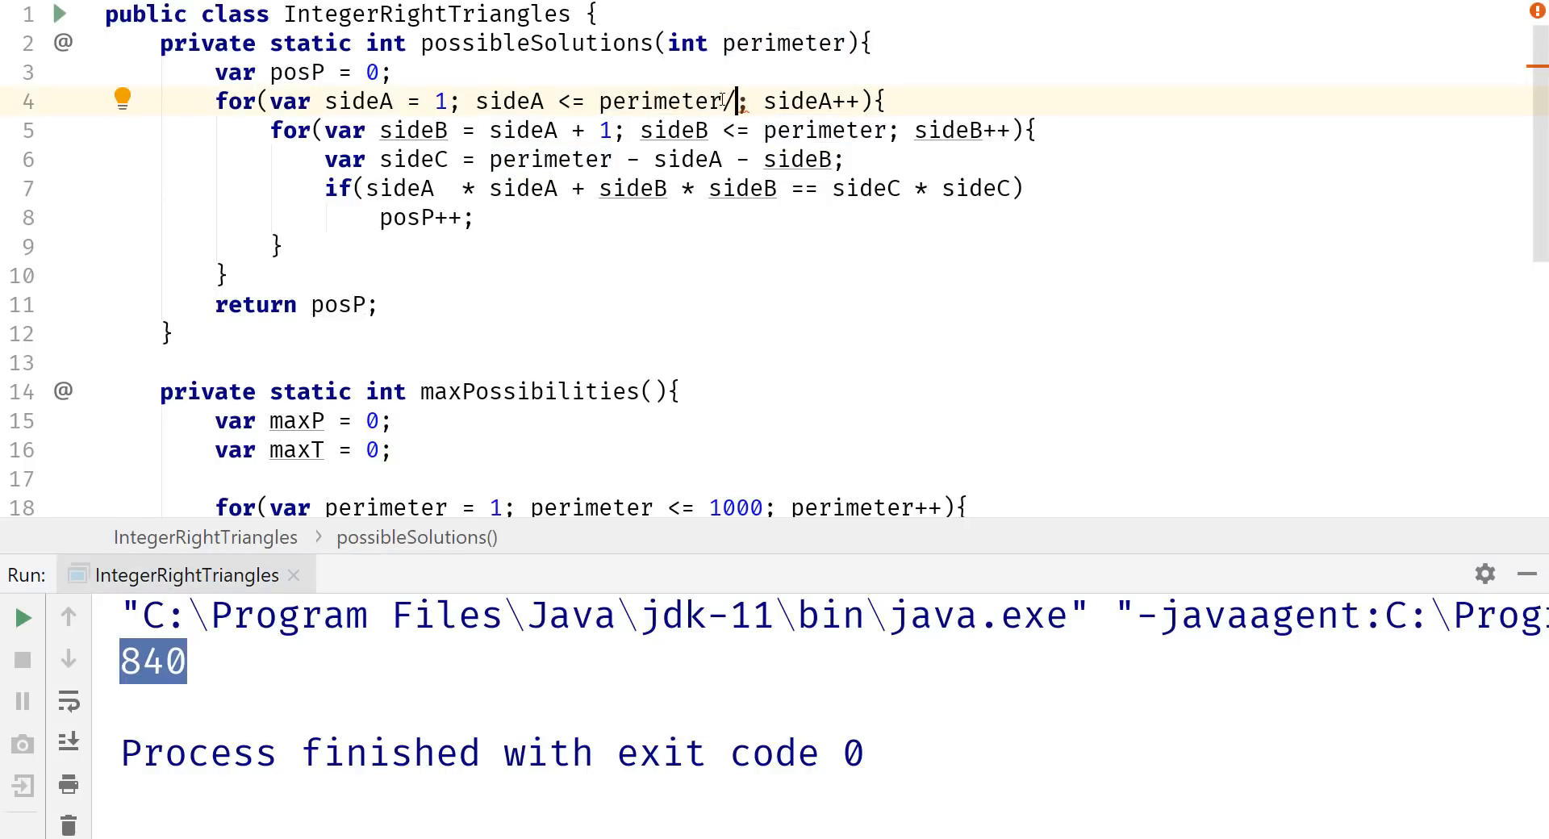
pyautogui.write('4')
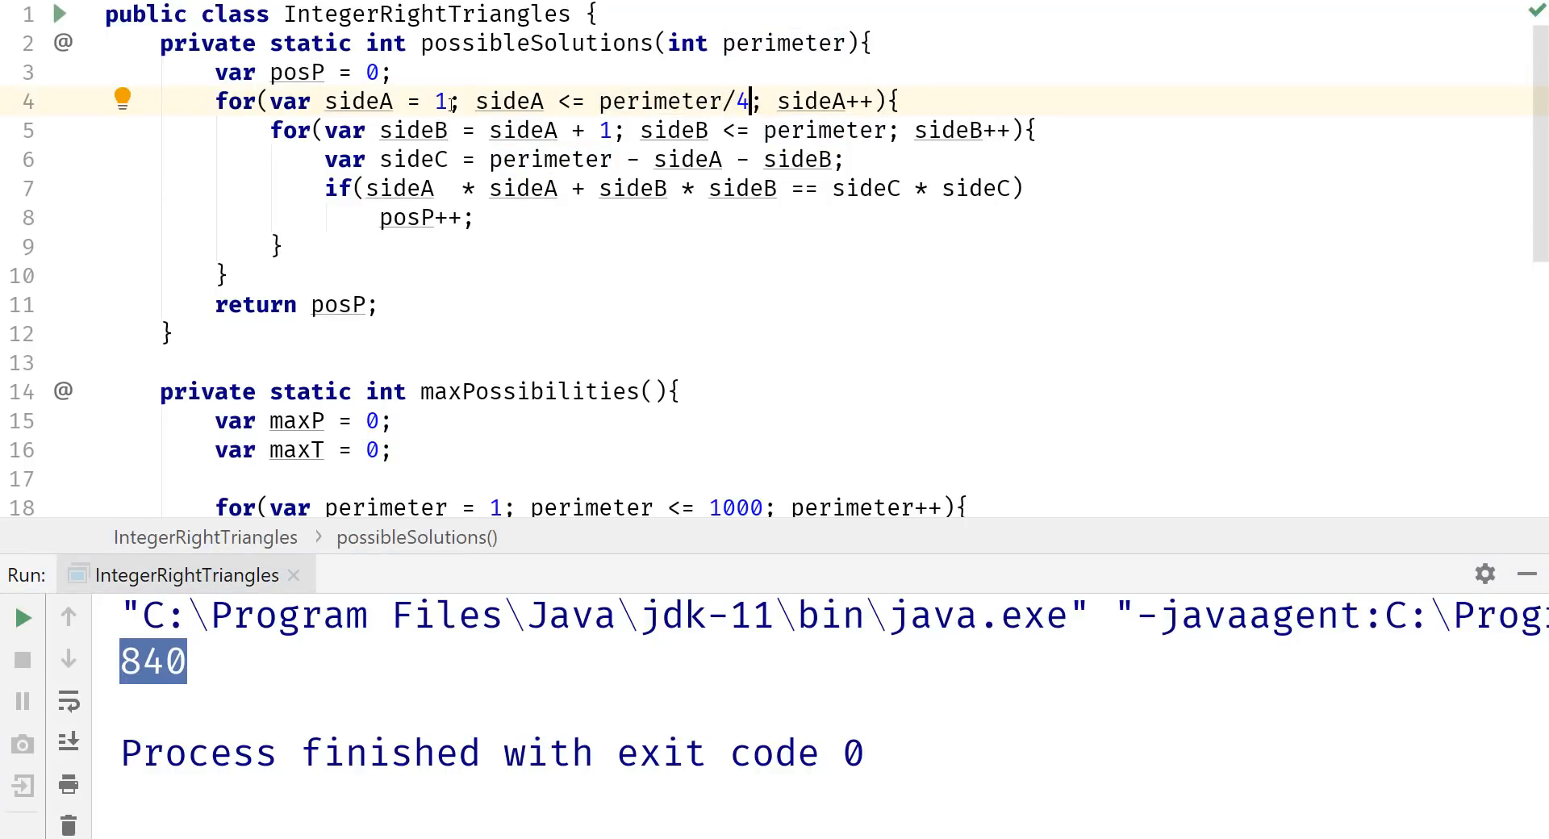
pyautogui.write('2')
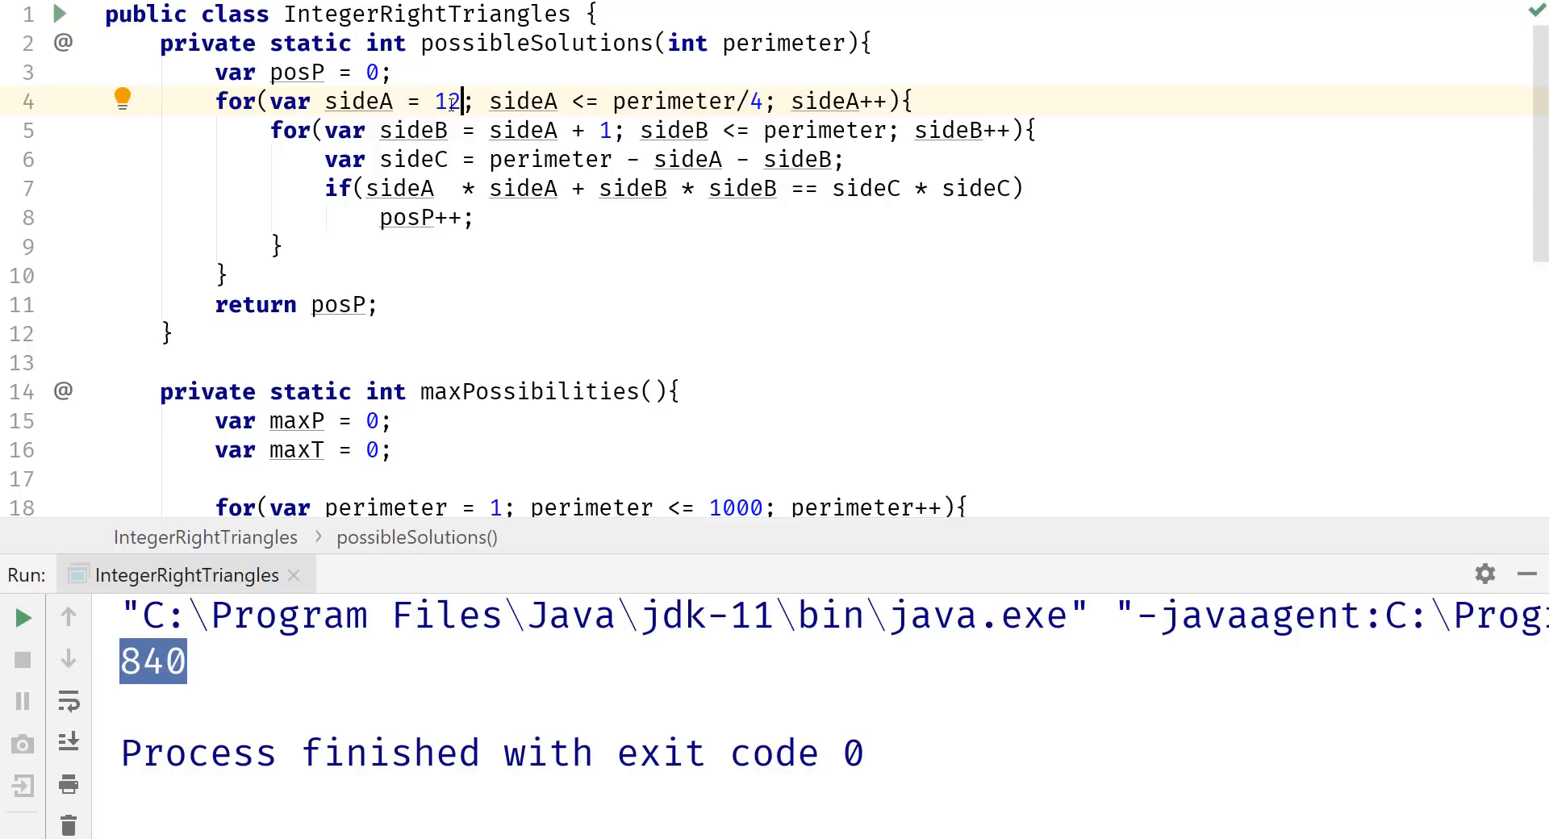
pyautogui.write('0')
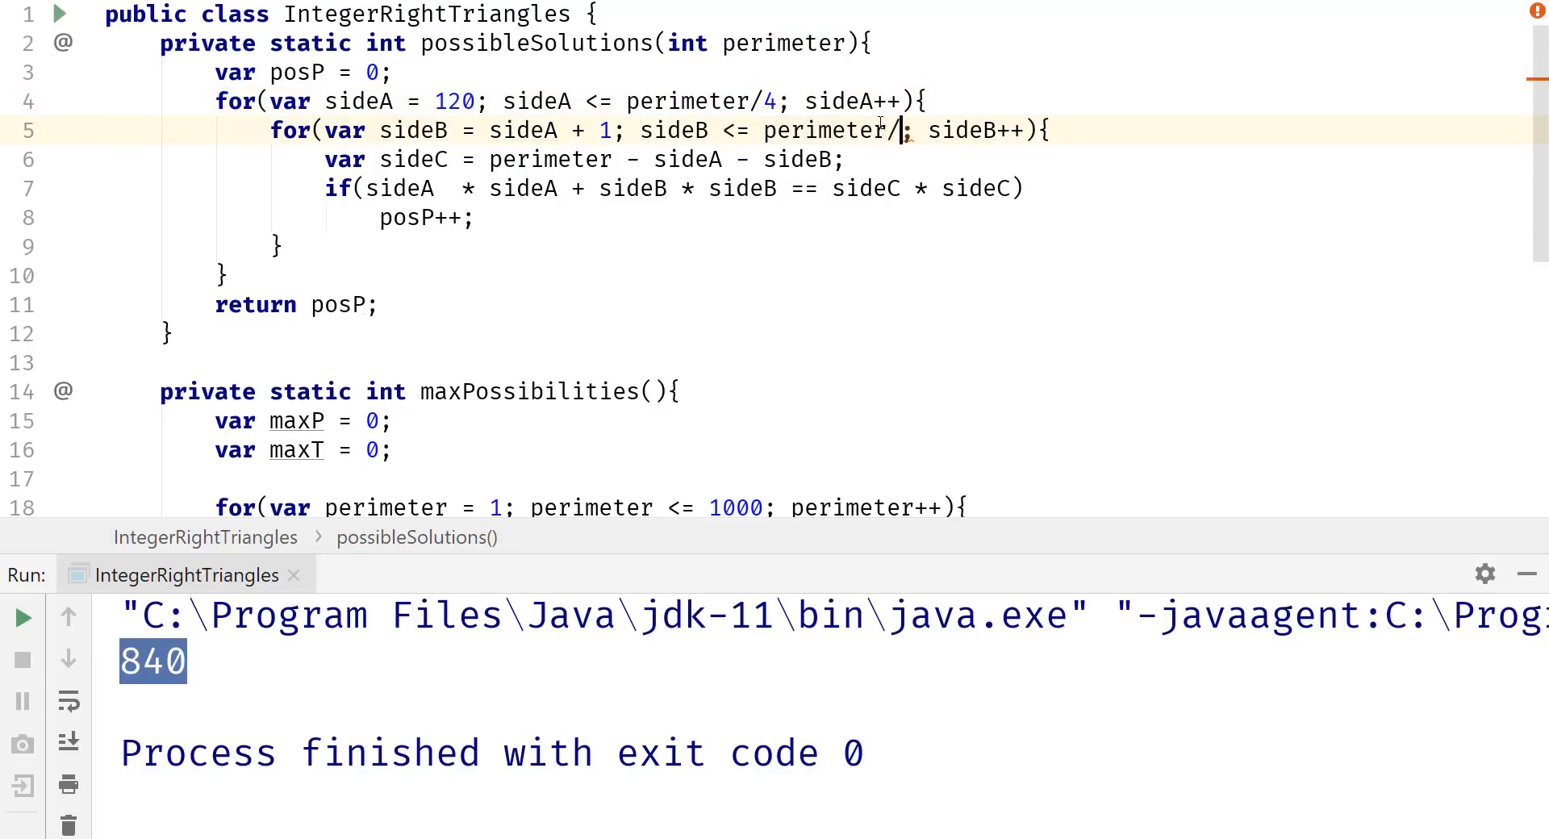
pyautogui.write('2')
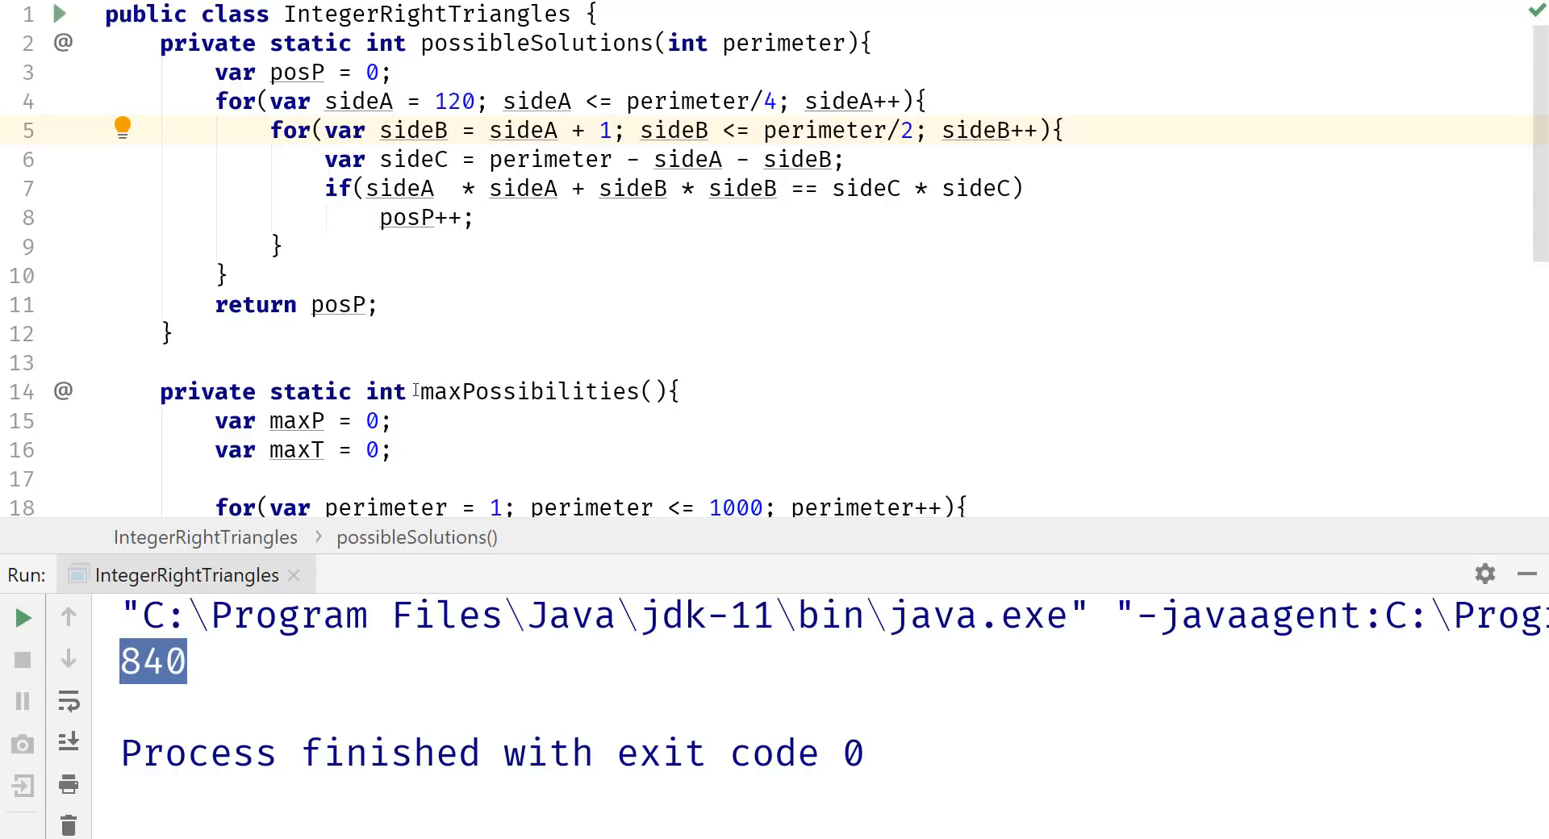
pyautogui.scroll(-3)
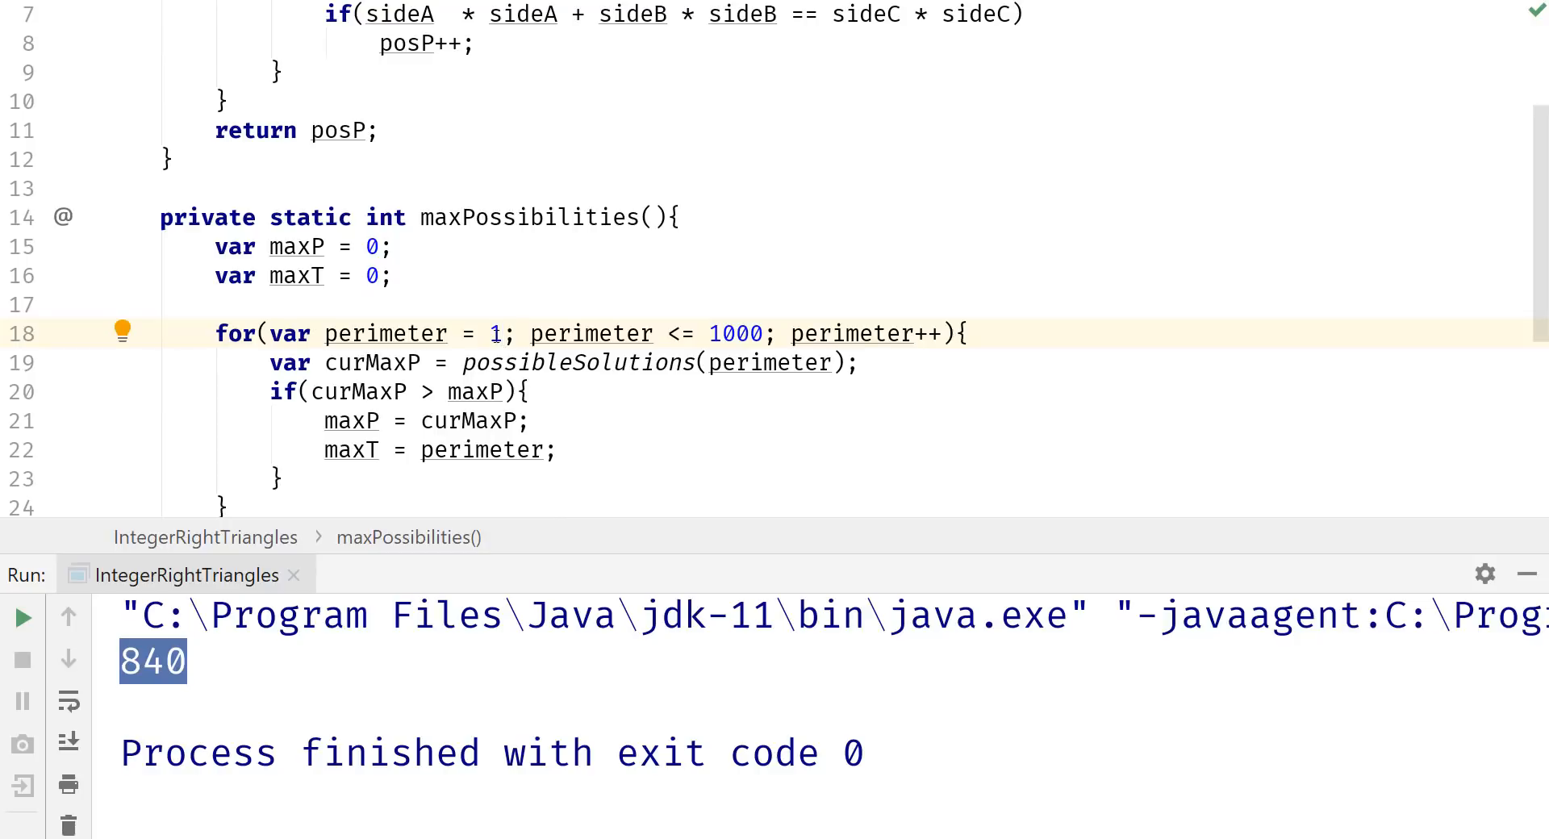
# Change the maxPossibilities loop initializer from perimeter = 1 to perimeter = 120.
pyautogui.write('120')
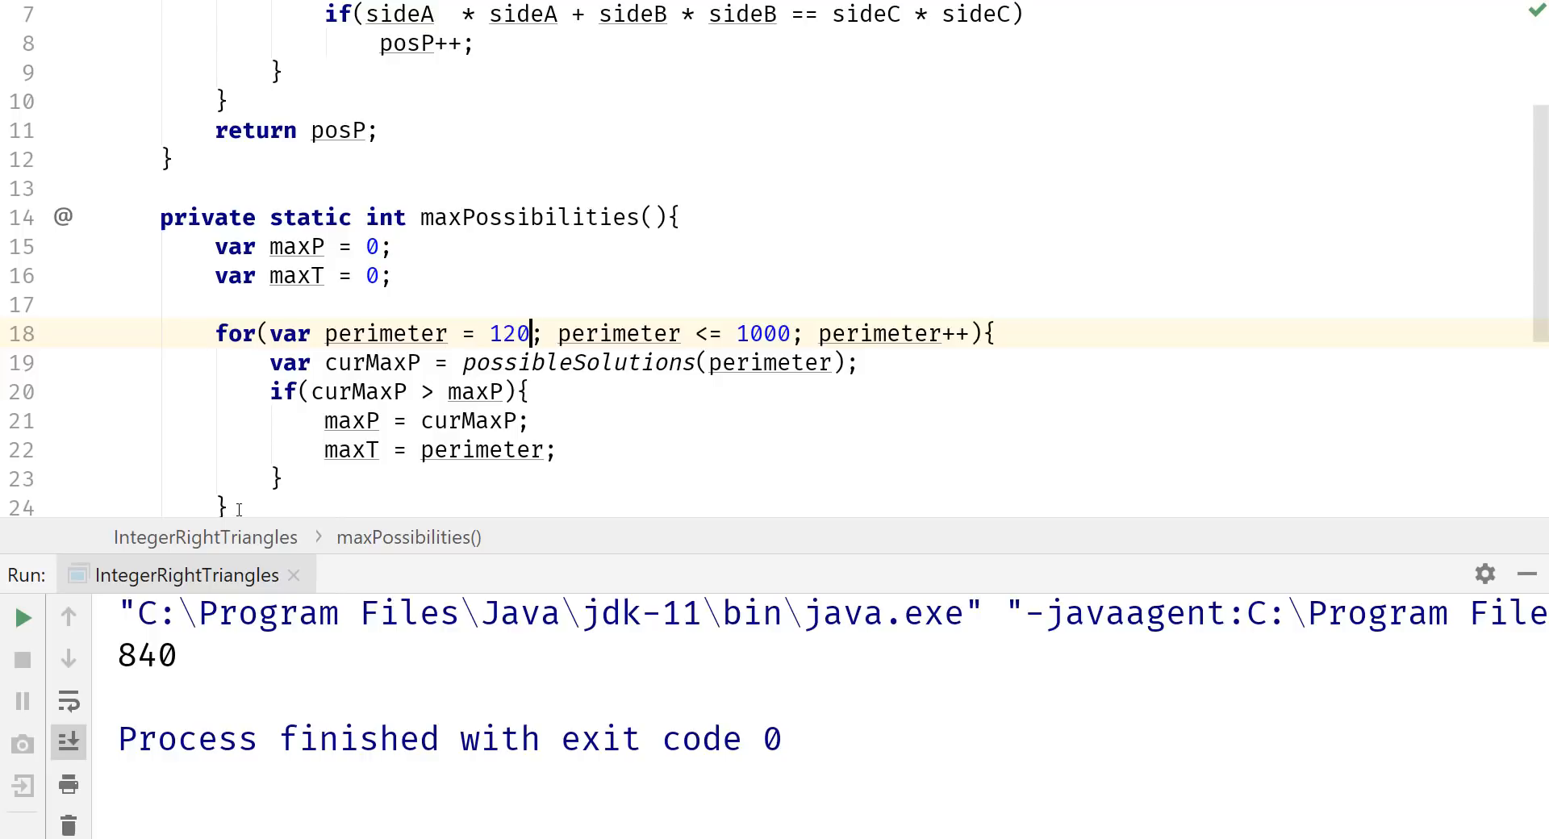
pyautogui.moveTo(251, 464)
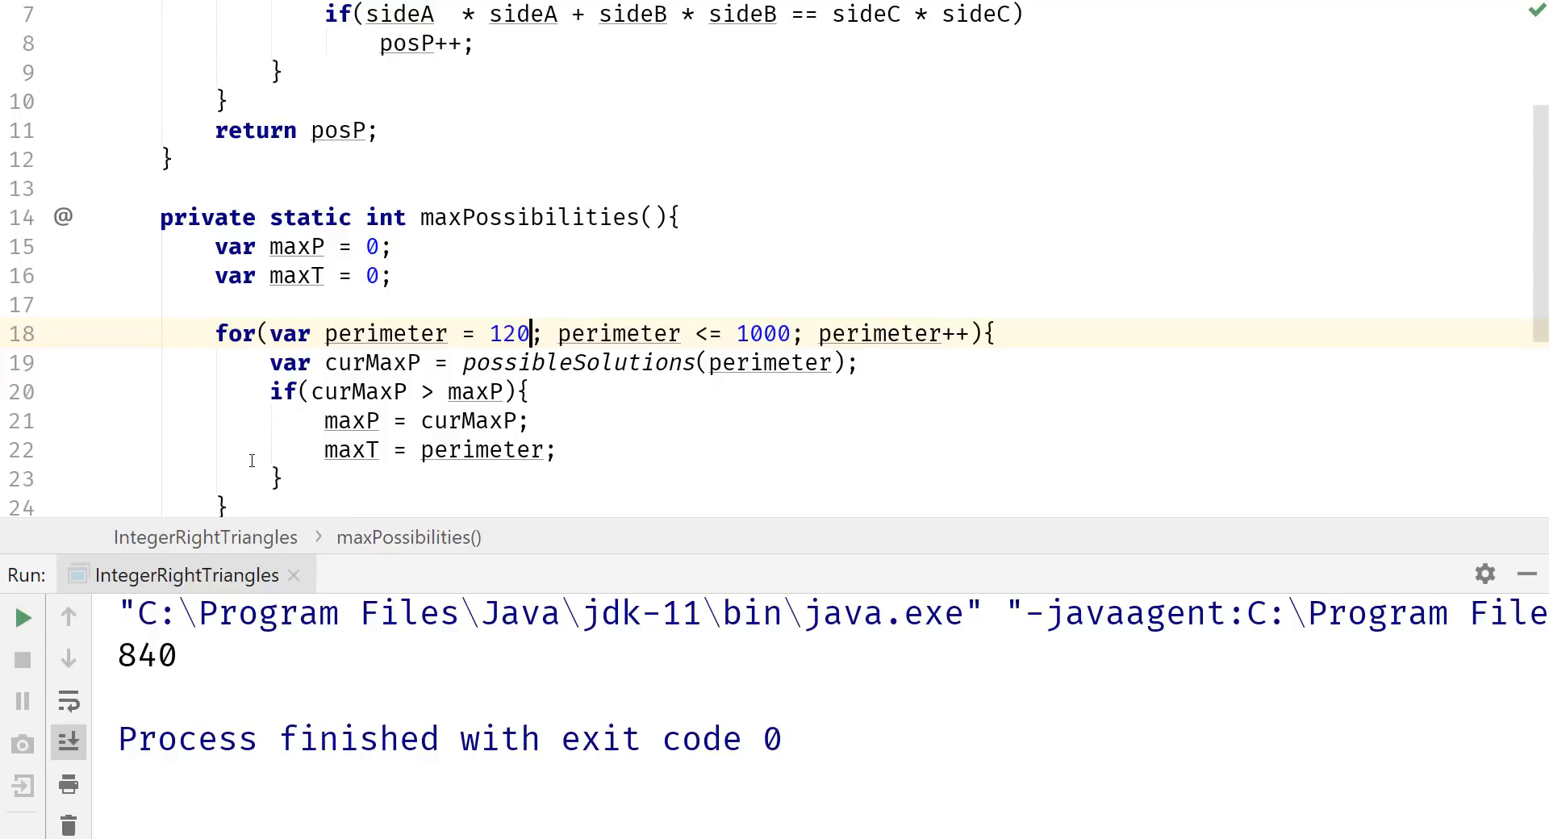
pyautogui.moveTo(241, 456)
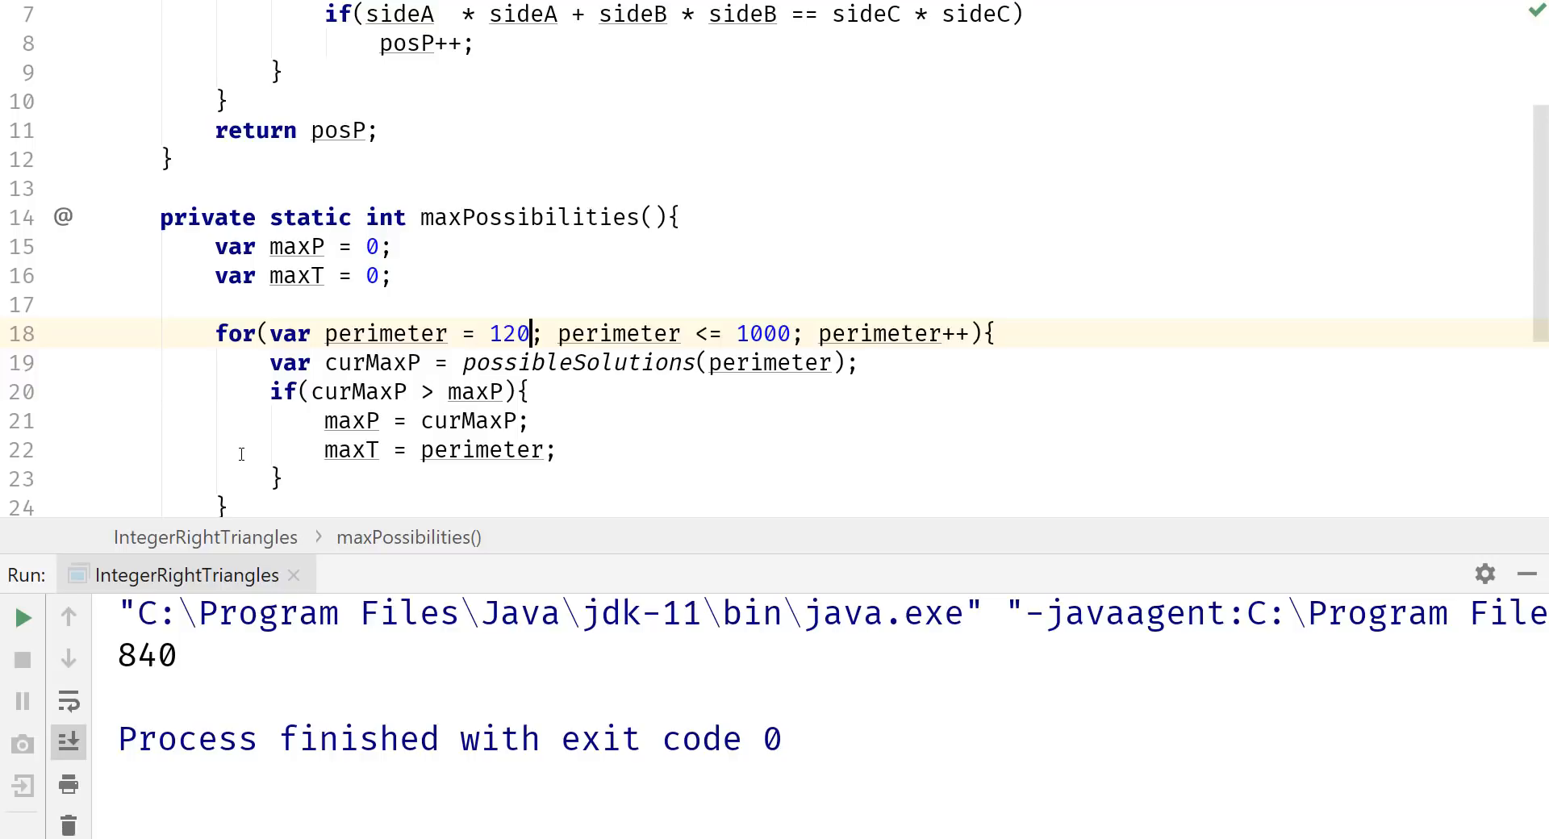